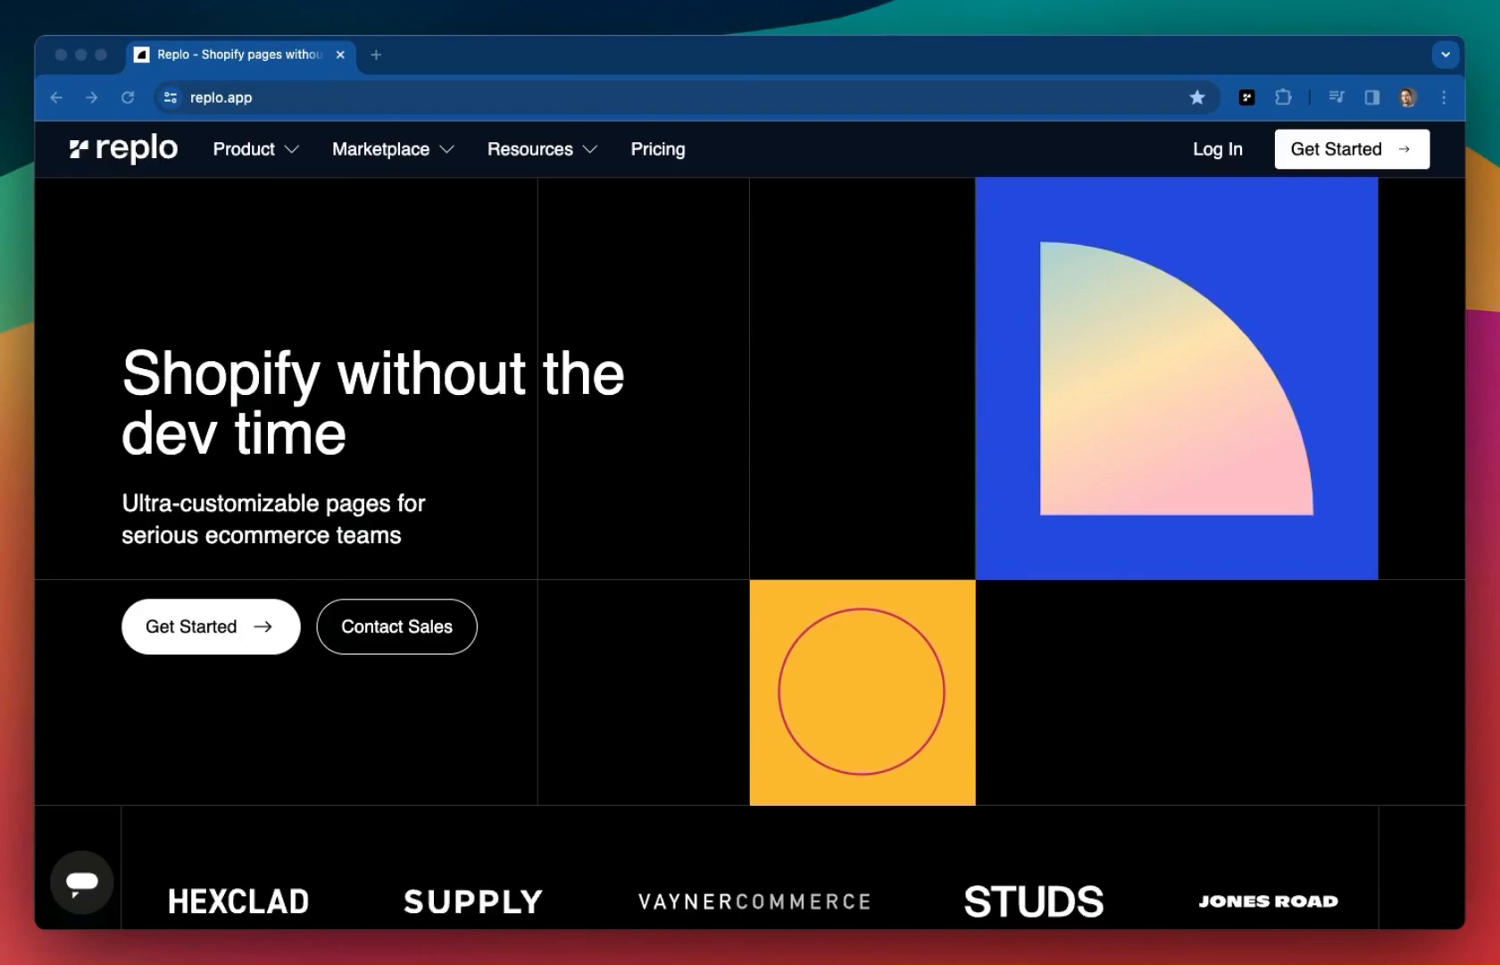
{"action": "mouse_move", "coordinate": [168, 584]}
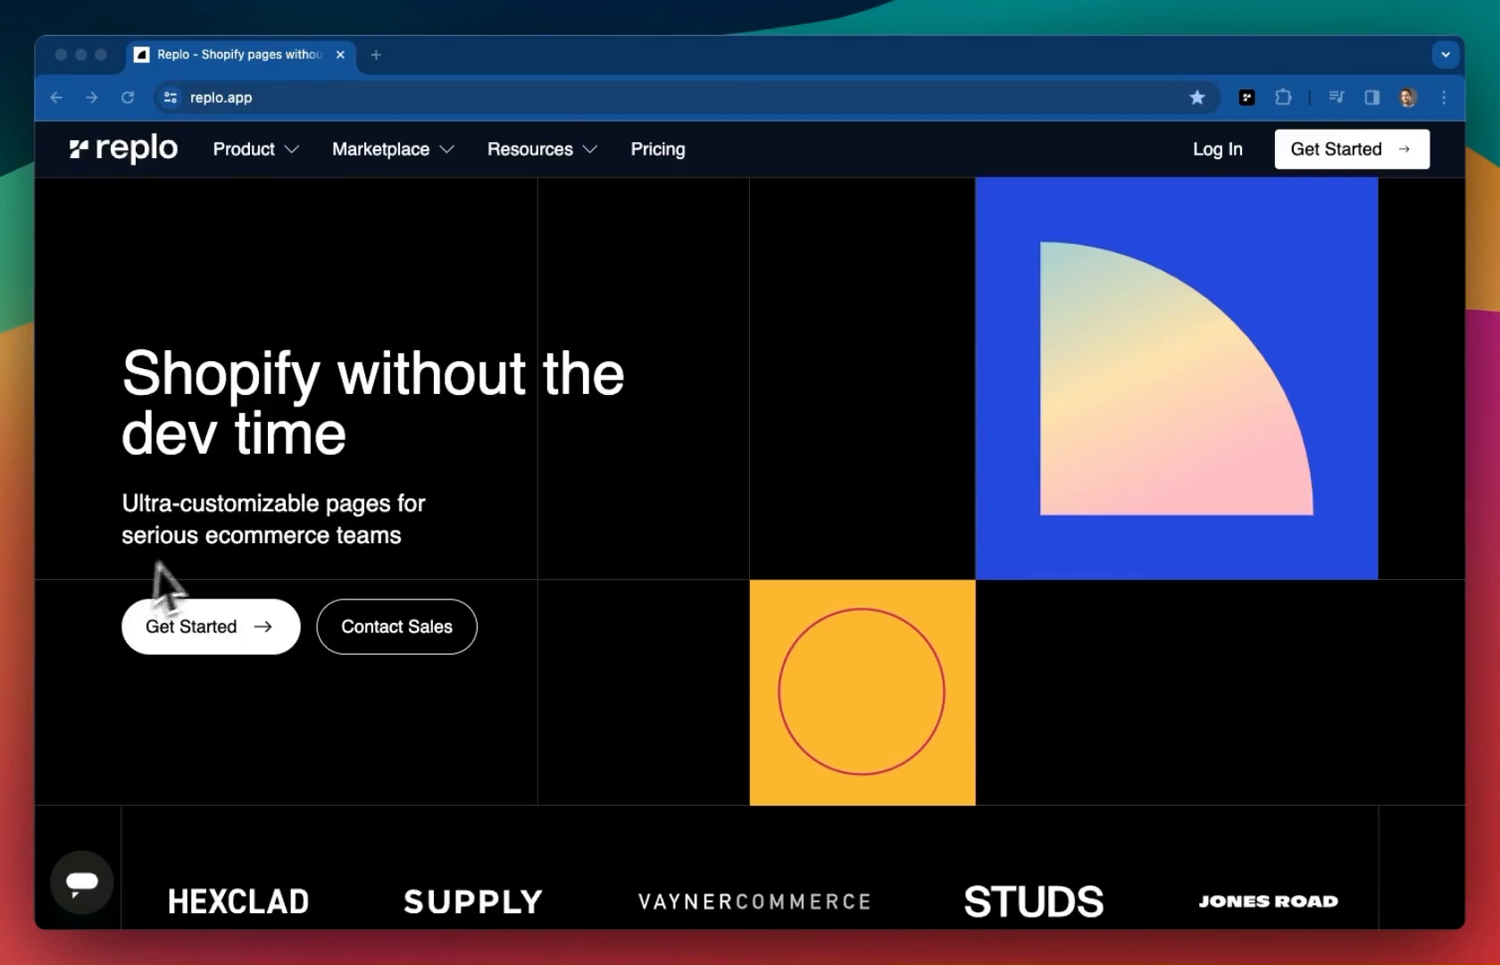
Browse the Replo marketing site, then go to the All Projects dashboard via Get Started
{"action": "scroll", "scroll_direction": "down", "scroll_amount": 3}
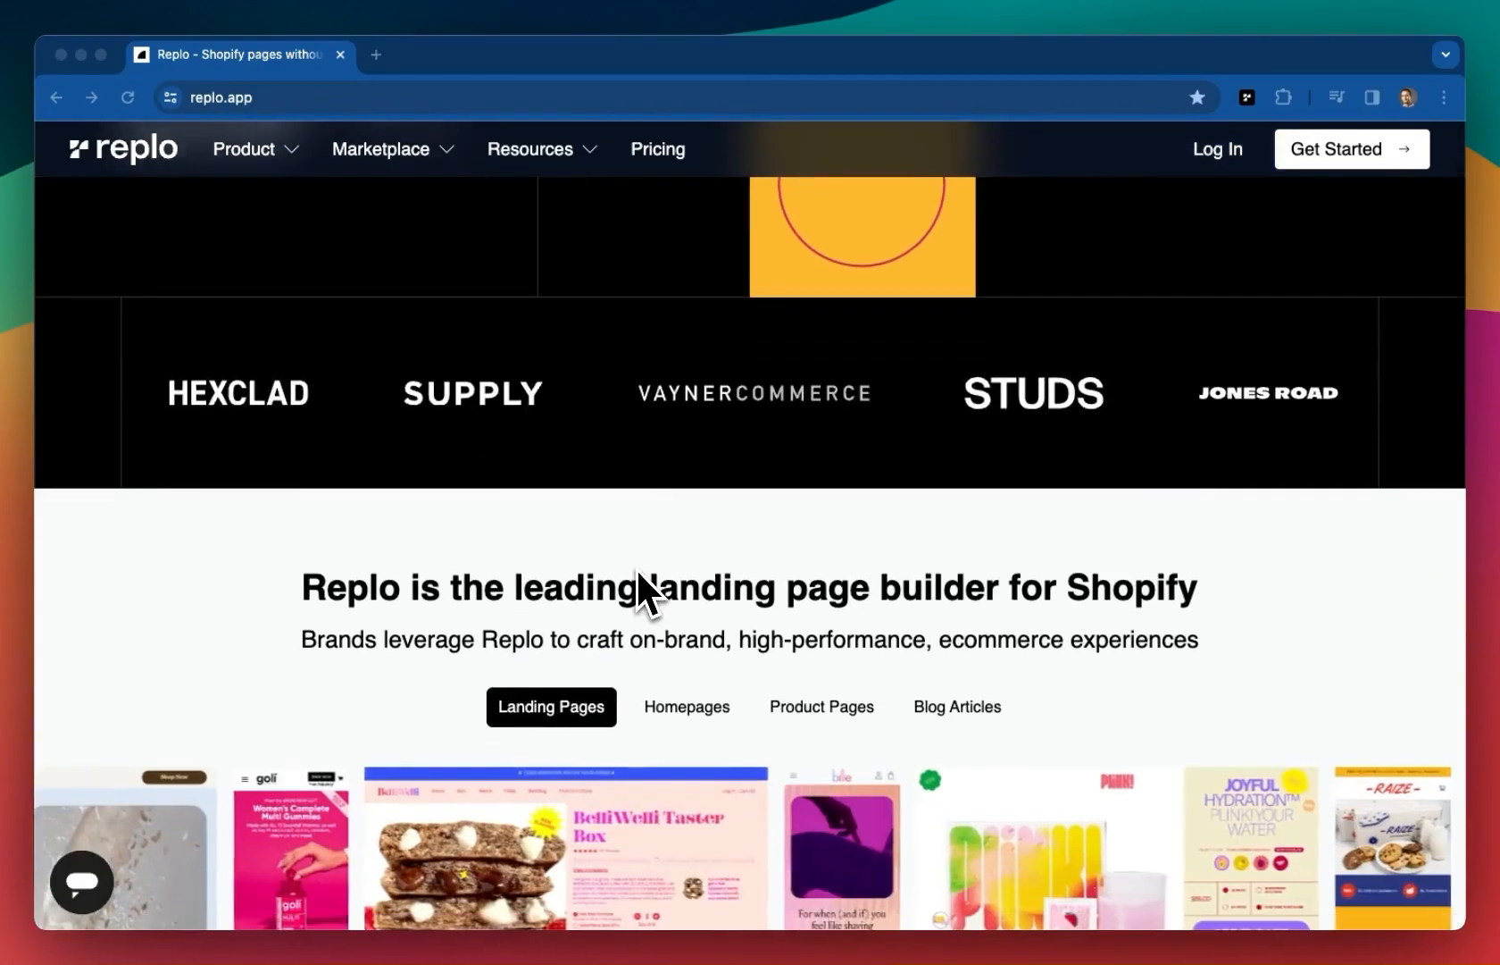
{"action": "scroll", "scroll_direction": "down", "scroll_amount": 3}
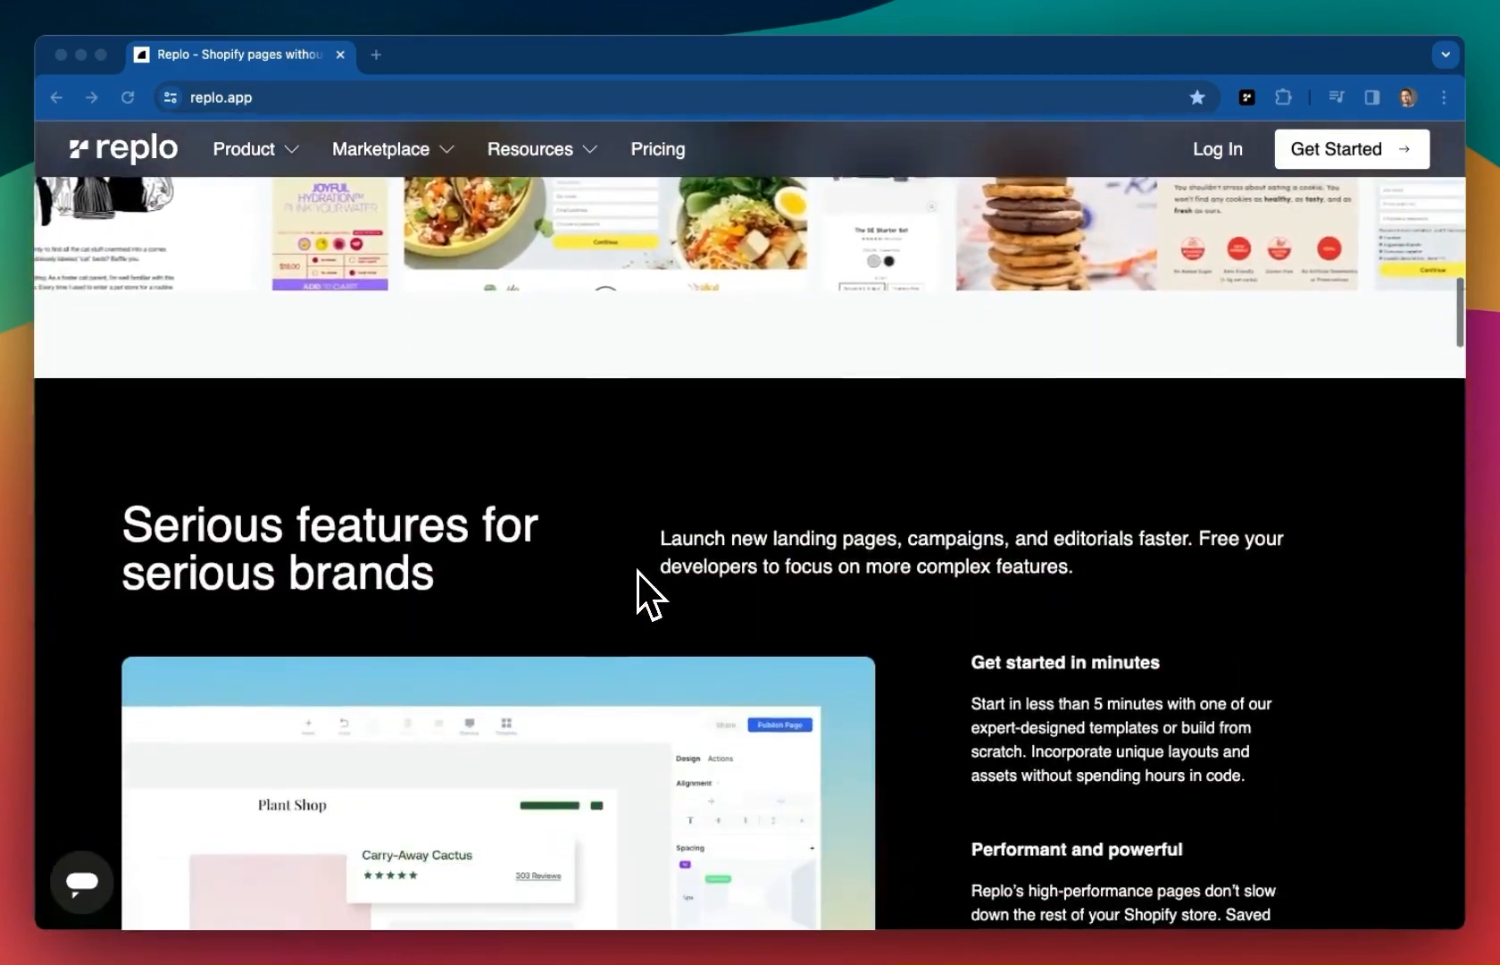
{"action": "scroll", "scroll_direction": "down", "scroll_amount": 3}
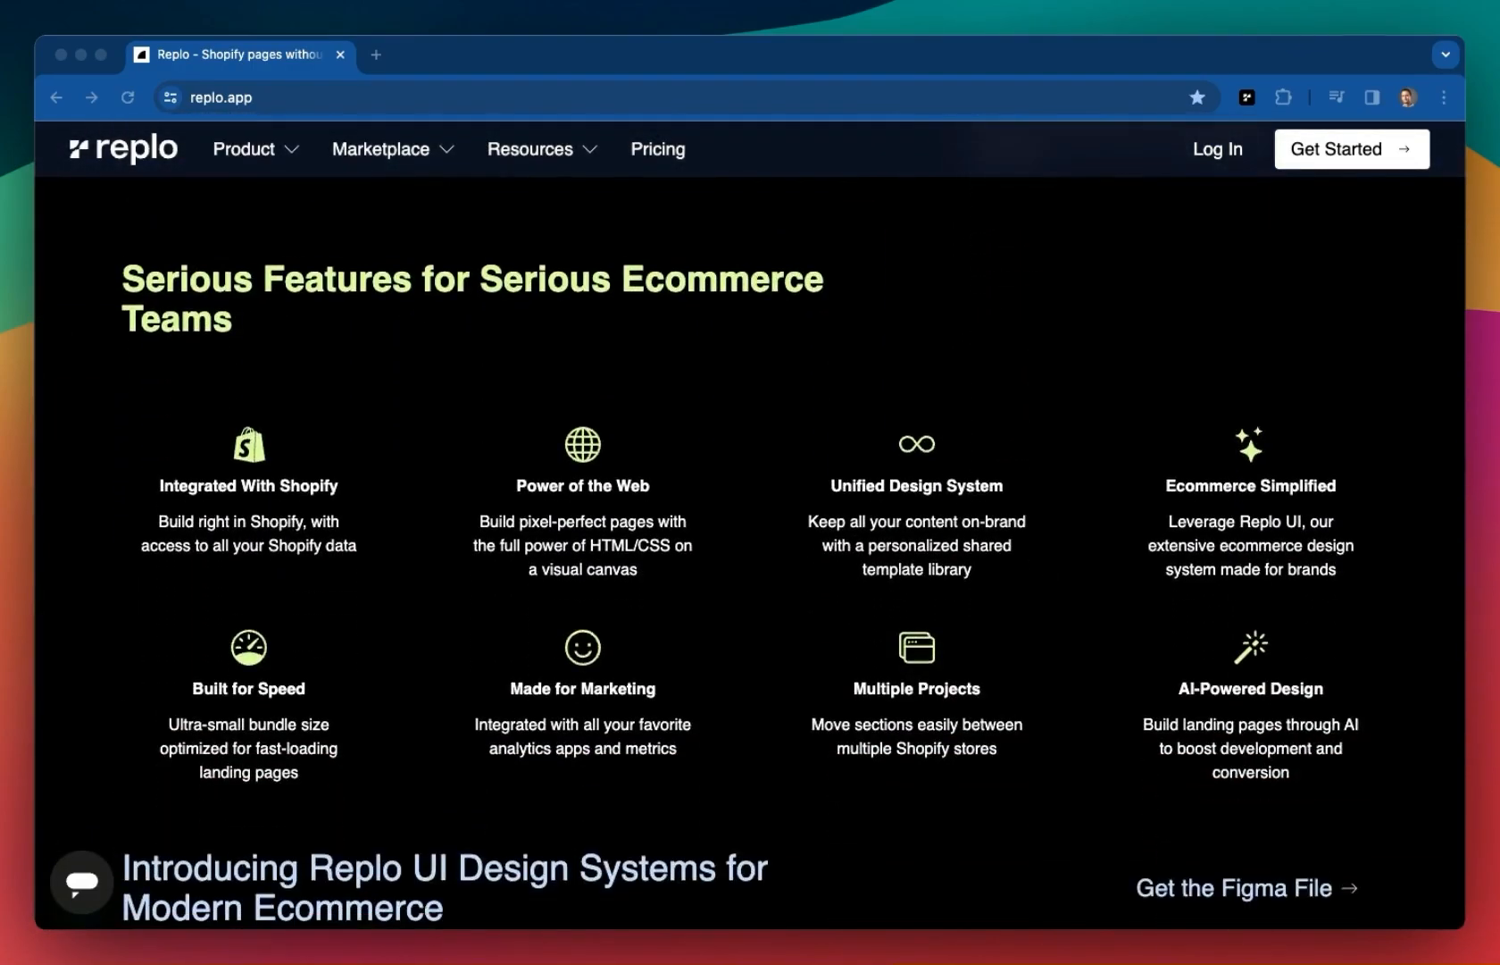
{"action": "scroll", "scroll_direction": "down", "scroll_amount": 3}
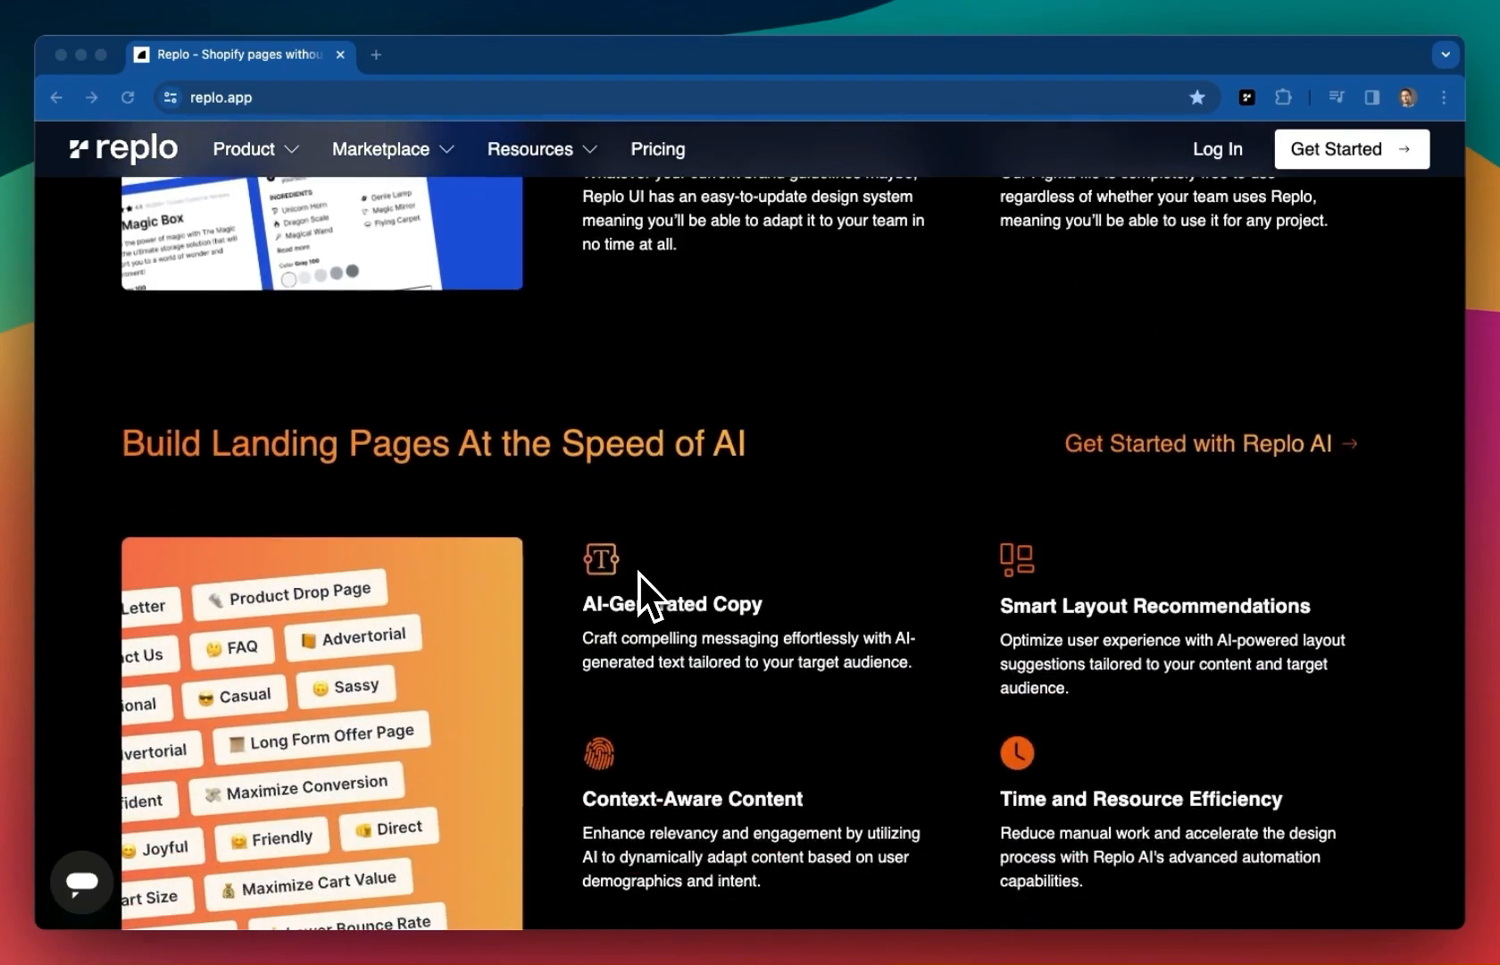
{"action": "scroll", "scroll_direction": "down", "scroll_amount": 3}
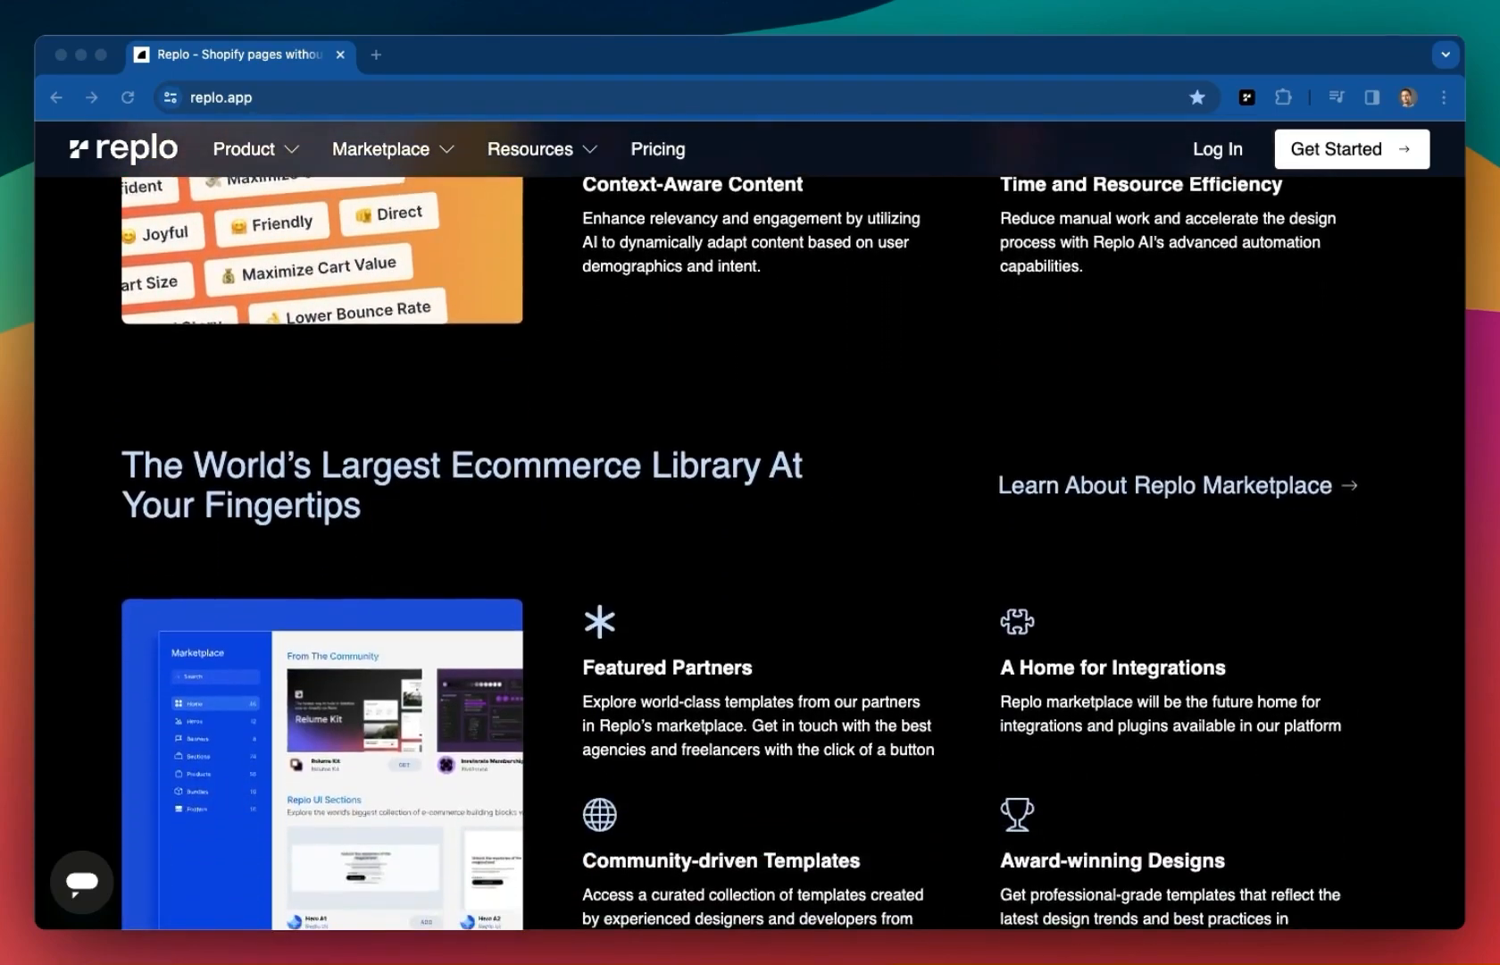
{"action": "scroll", "scroll_direction": "down", "scroll_amount": 3}
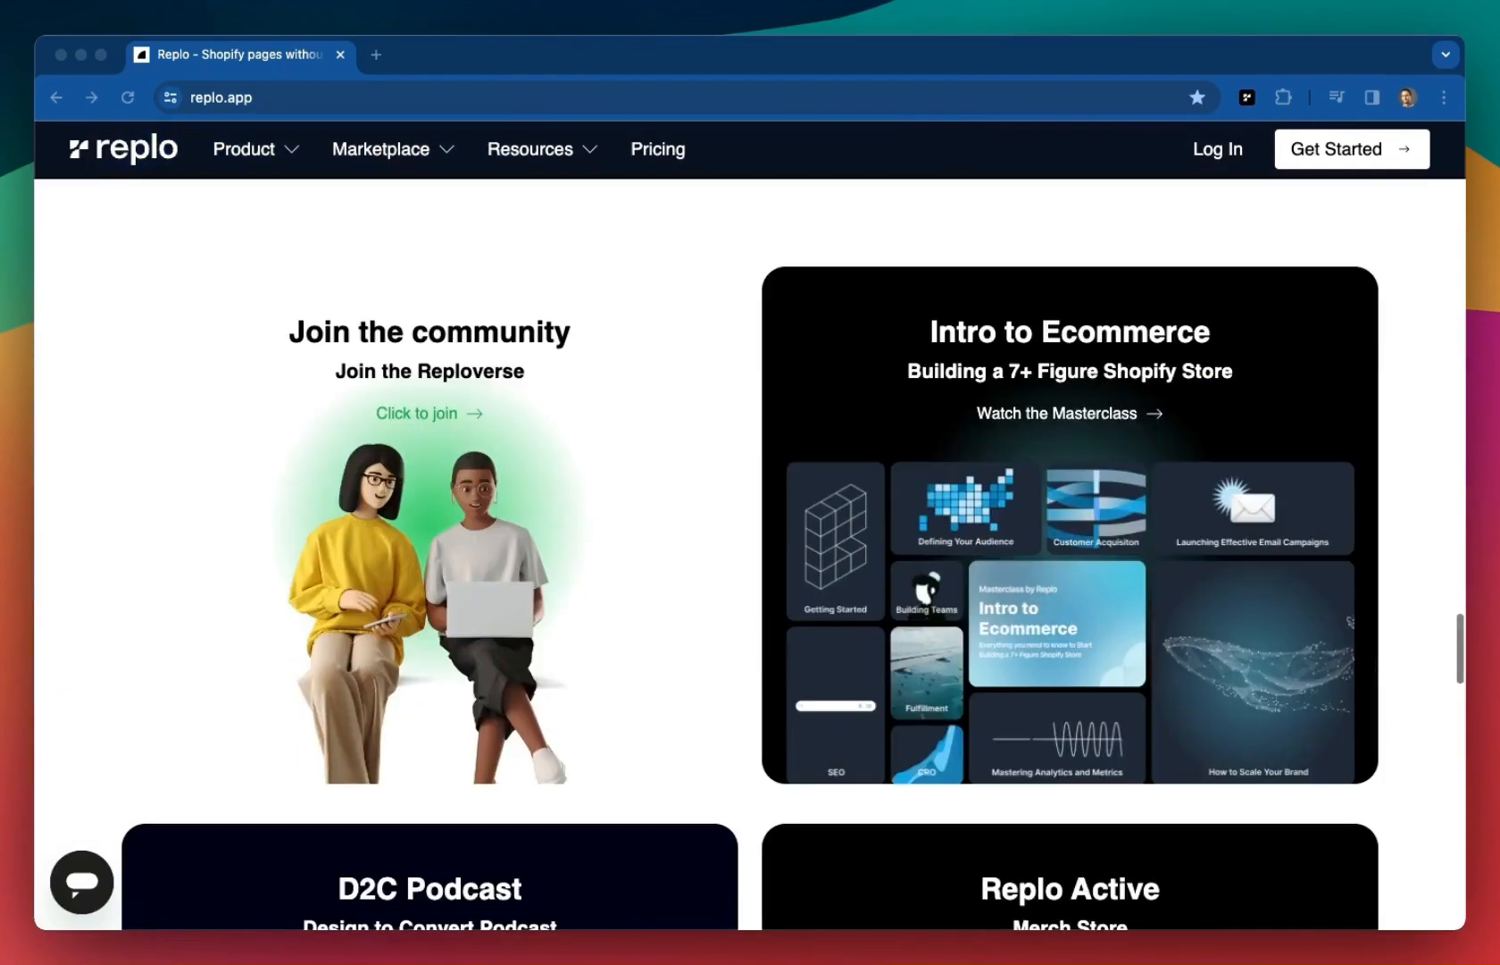
{"action": "scroll", "scroll_direction": "up", "scroll_amount": 3}
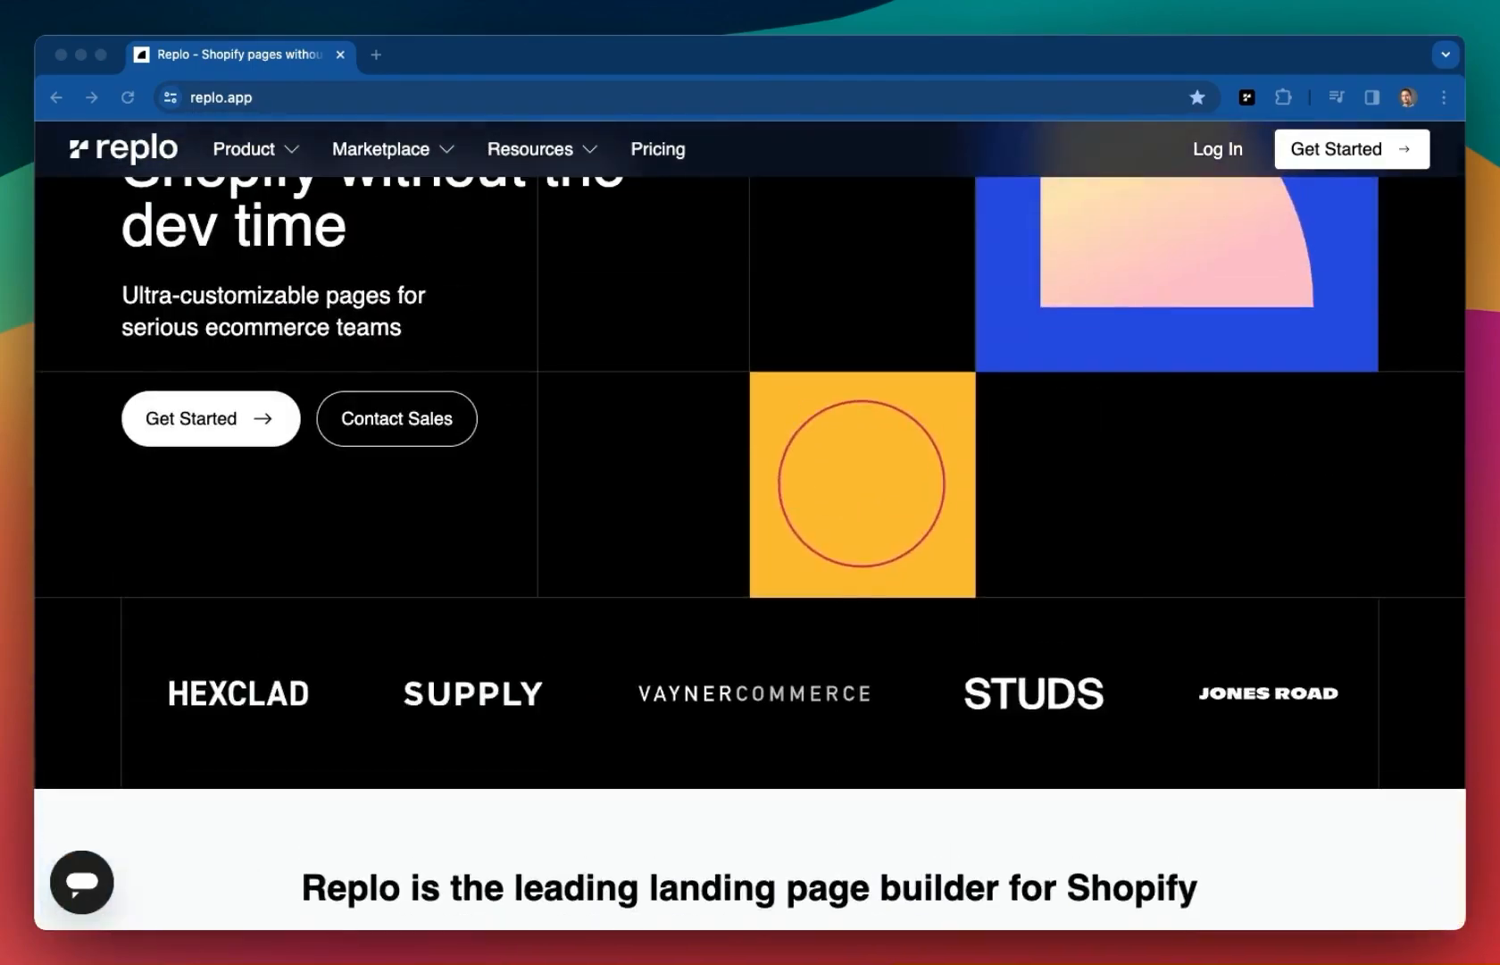
{"action": "scroll", "scroll_direction": "up", "scroll_amount": 3}
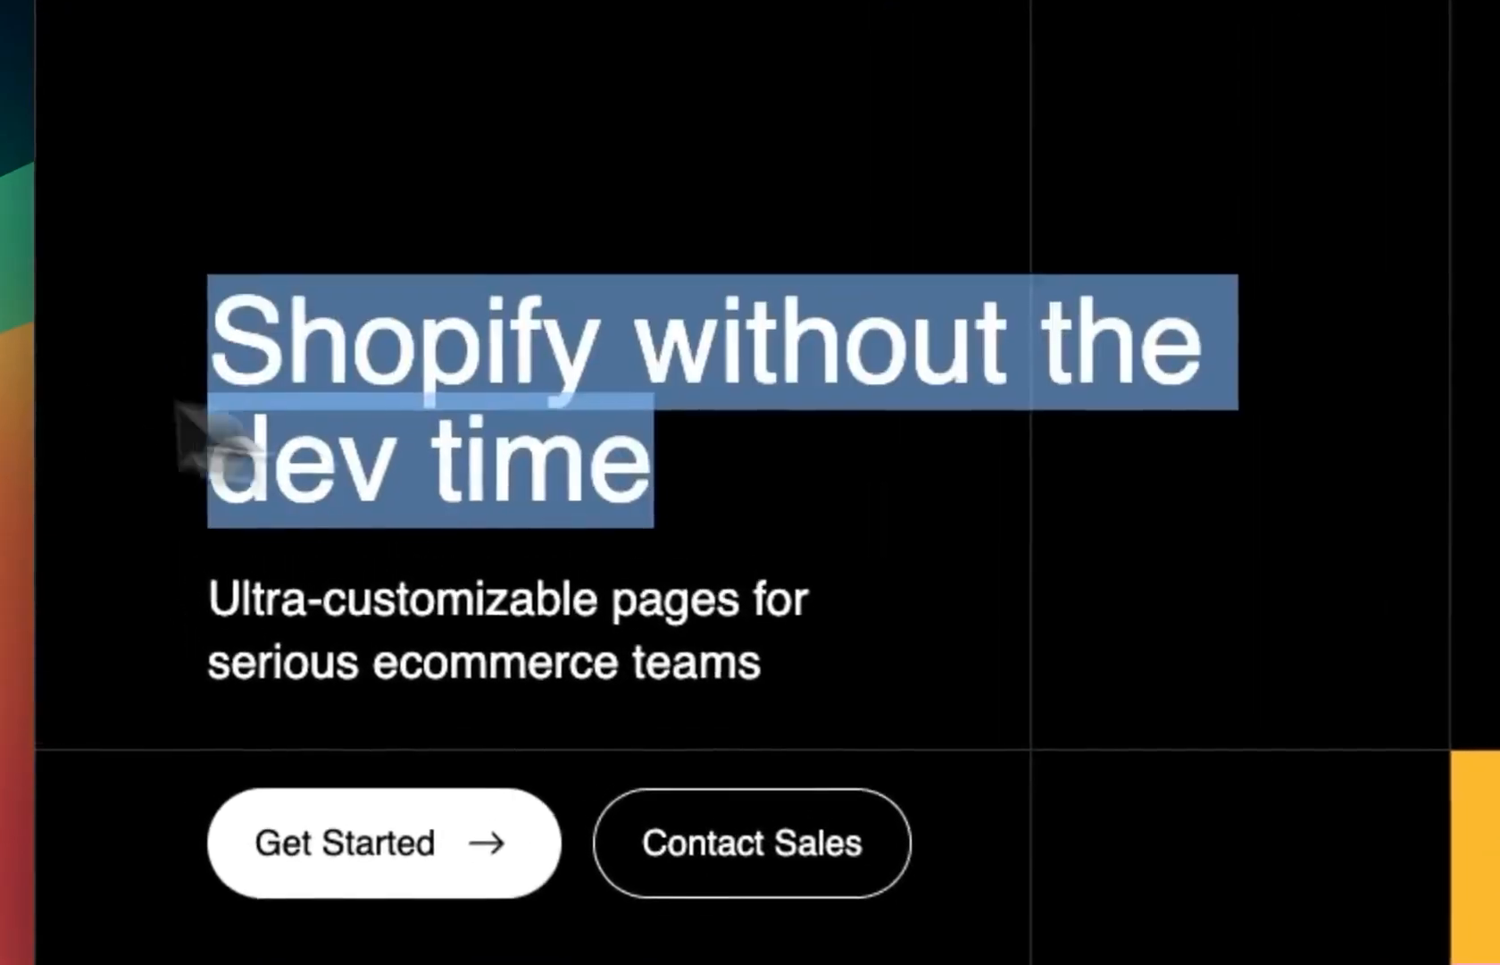
{"action": "scroll", "scroll_direction": "up", "scroll_amount": 3}
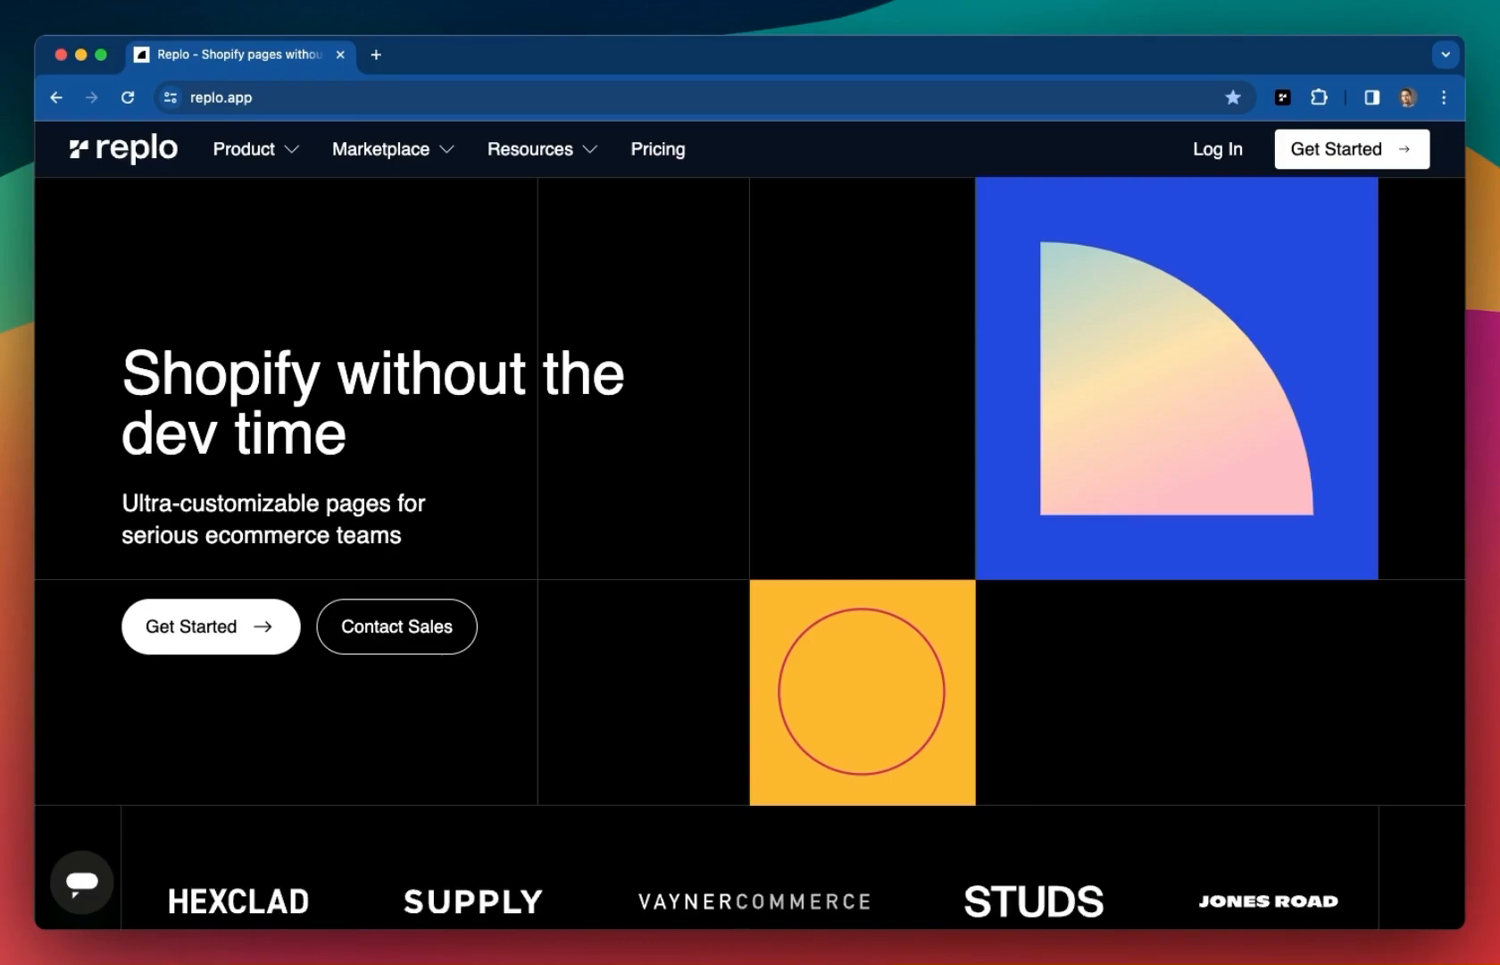
{"action": "mouse_move", "coordinate": [100, 417]}
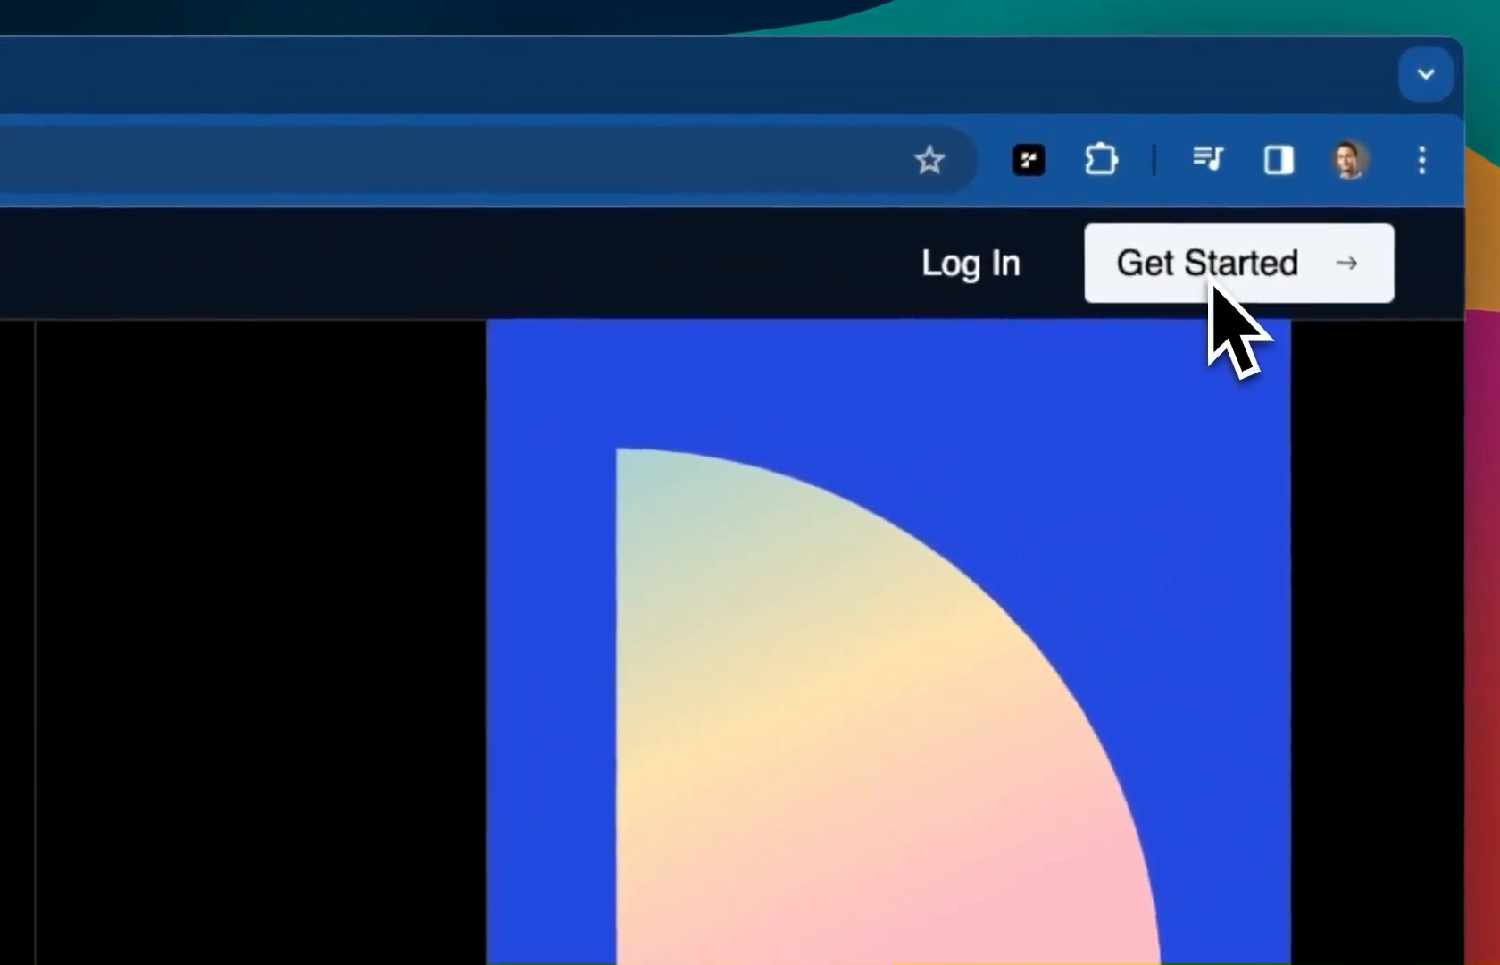
{"action": "left_click", "coordinate": [1208, 263]}
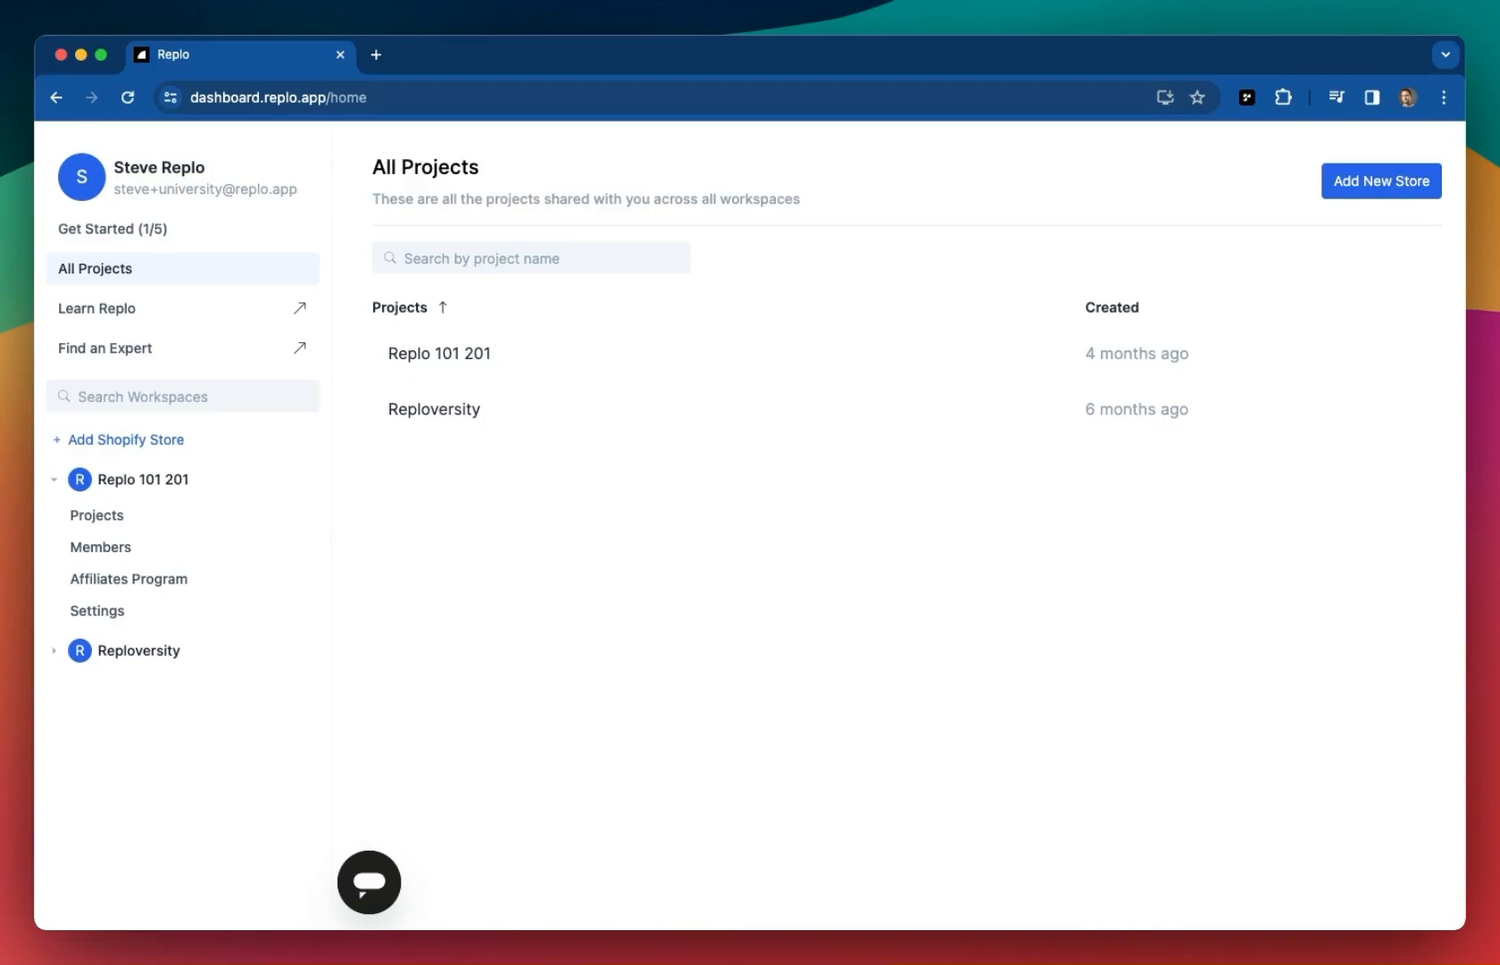
{"action": "mouse_move", "coordinate": [534, 560]}
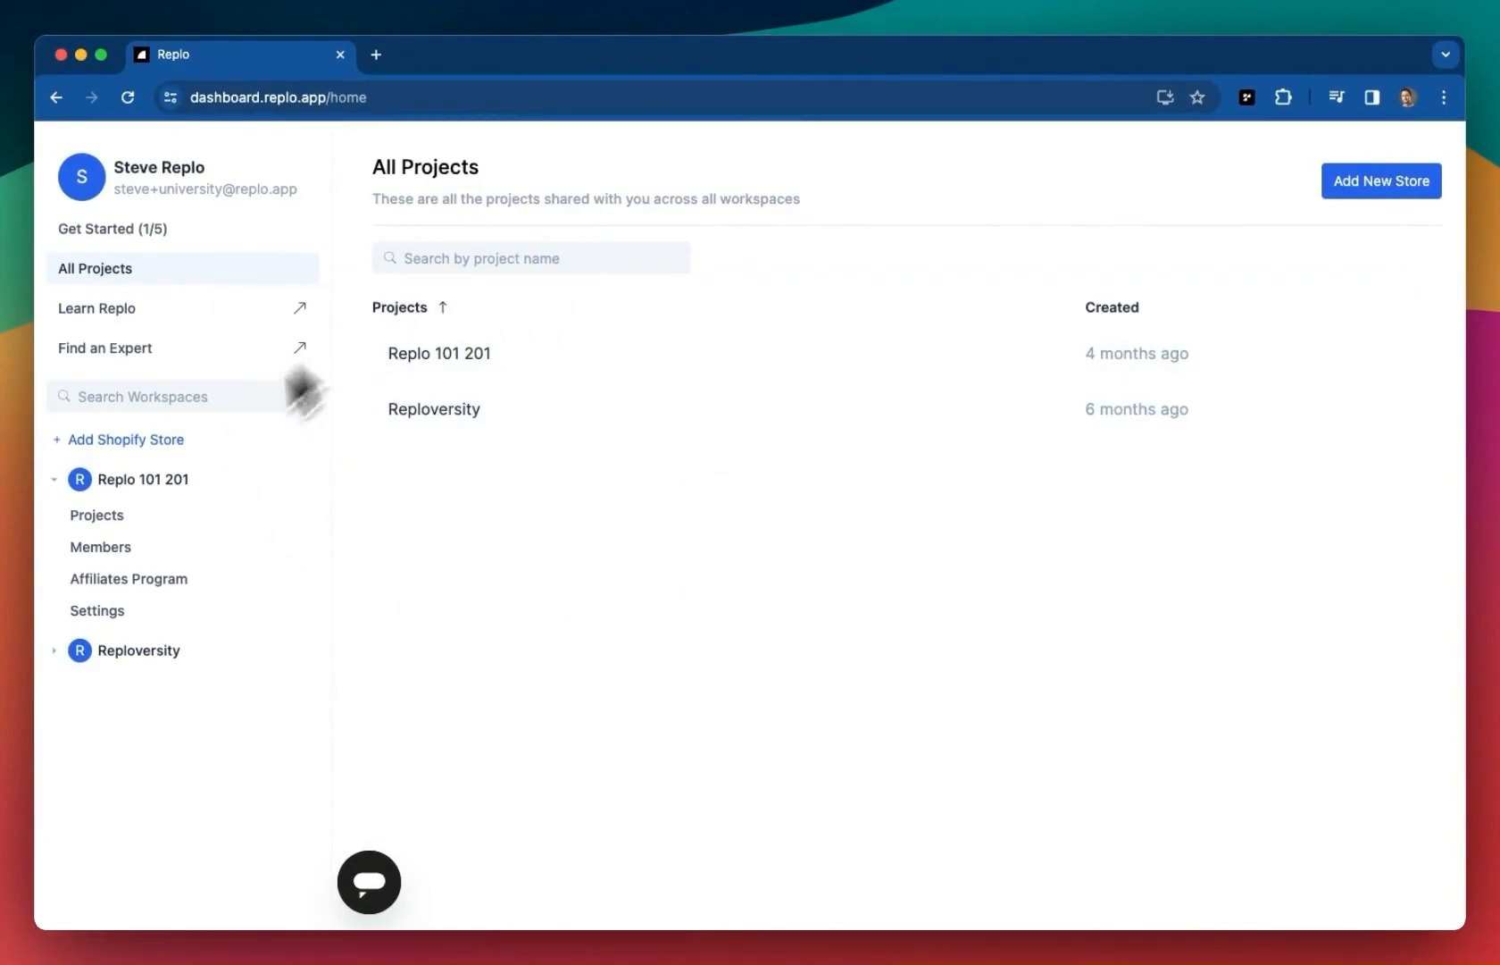
{"action": "mouse_move", "coordinate": [517, 373]}
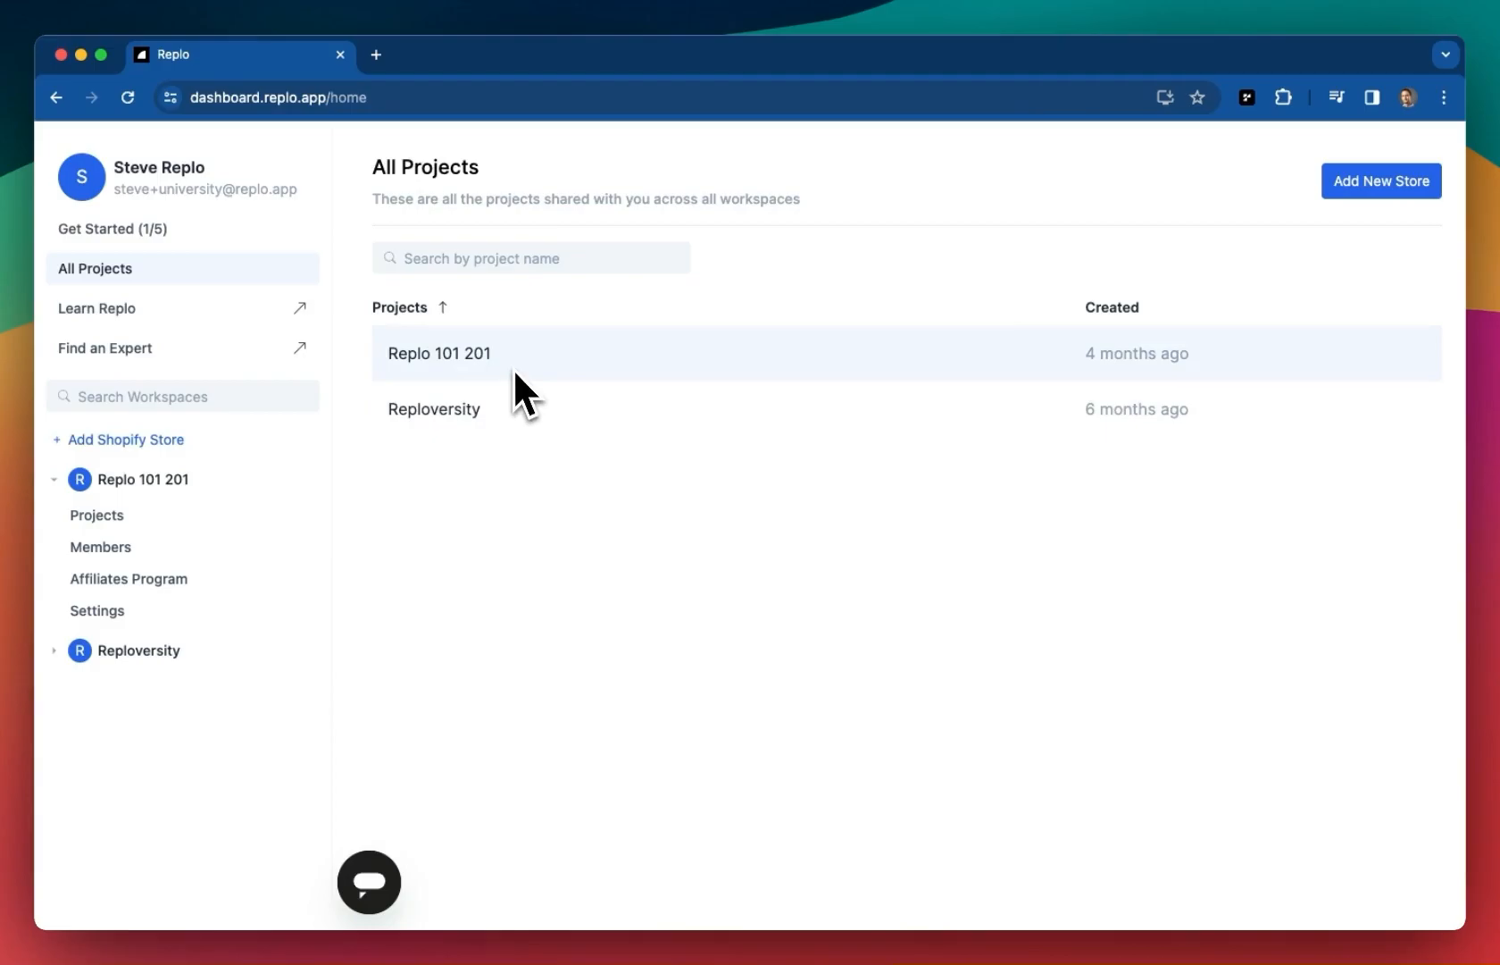
Open the Replo 101 201 project and choose Start From a Template
{"action": "left_click", "coordinate": [439, 352]}
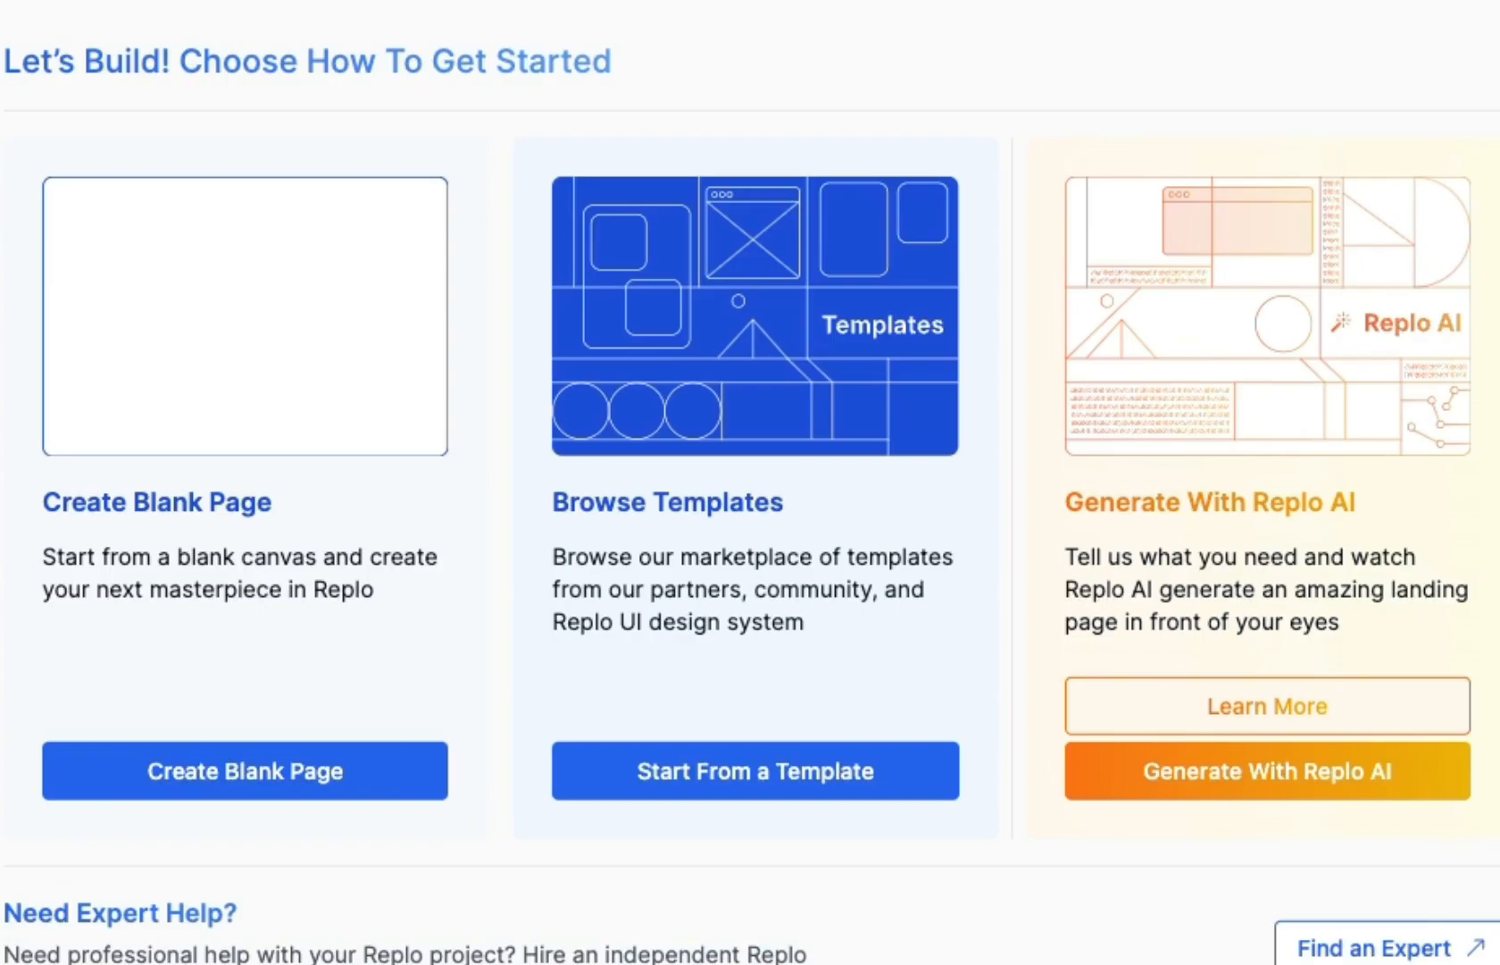
{"action": "mouse_move", "coordinate": [830, 383]}
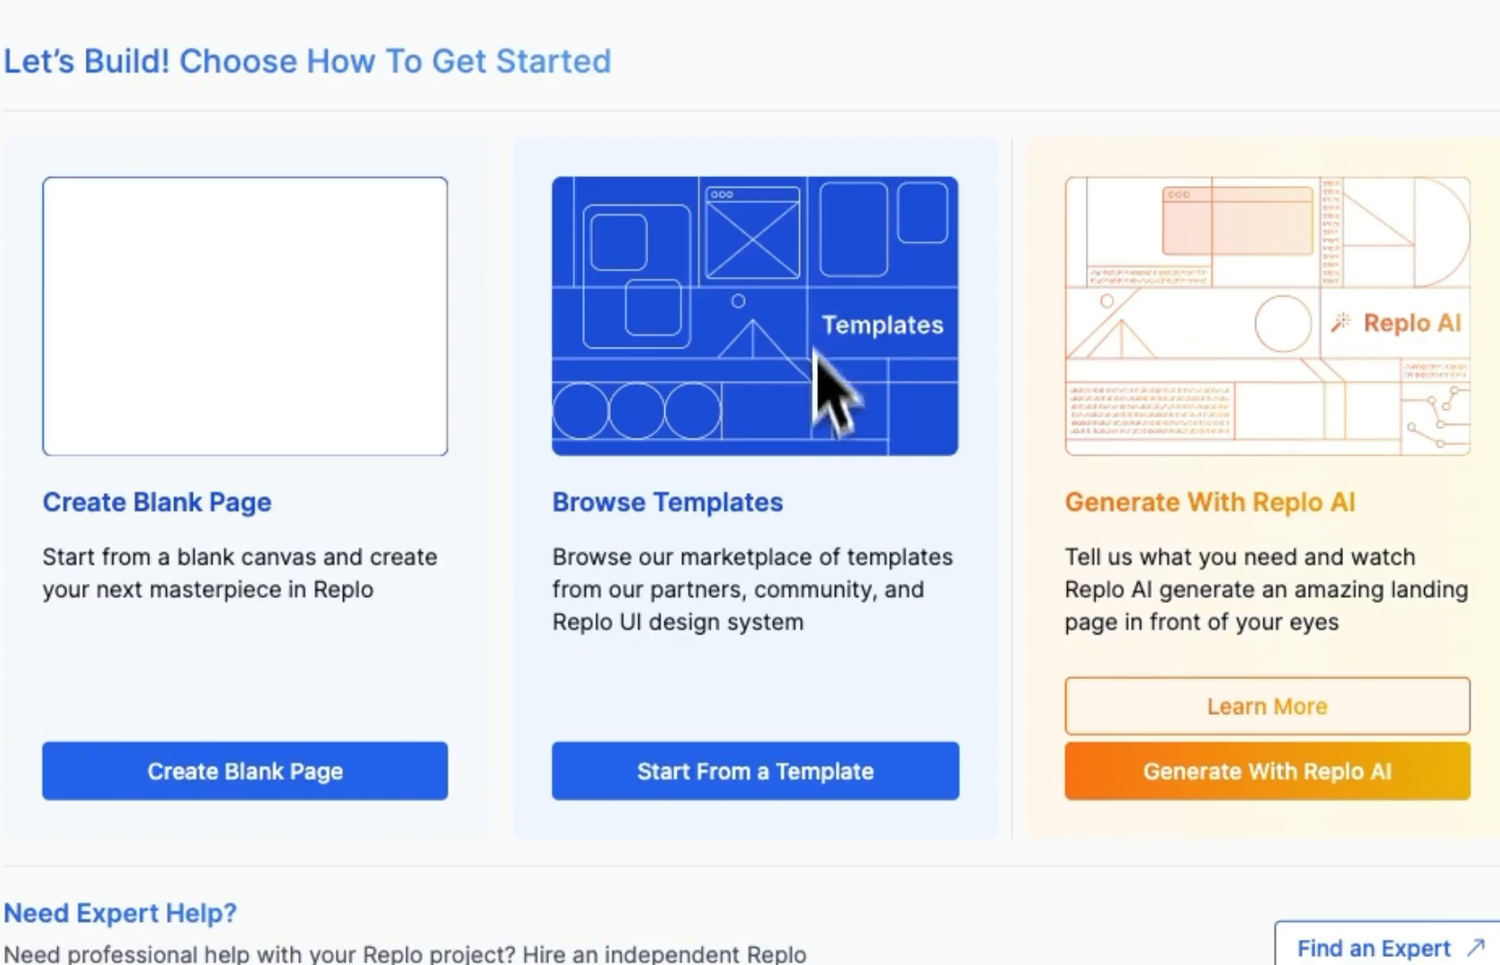
{"action": "left_click", "coordinate": [755, 770]}
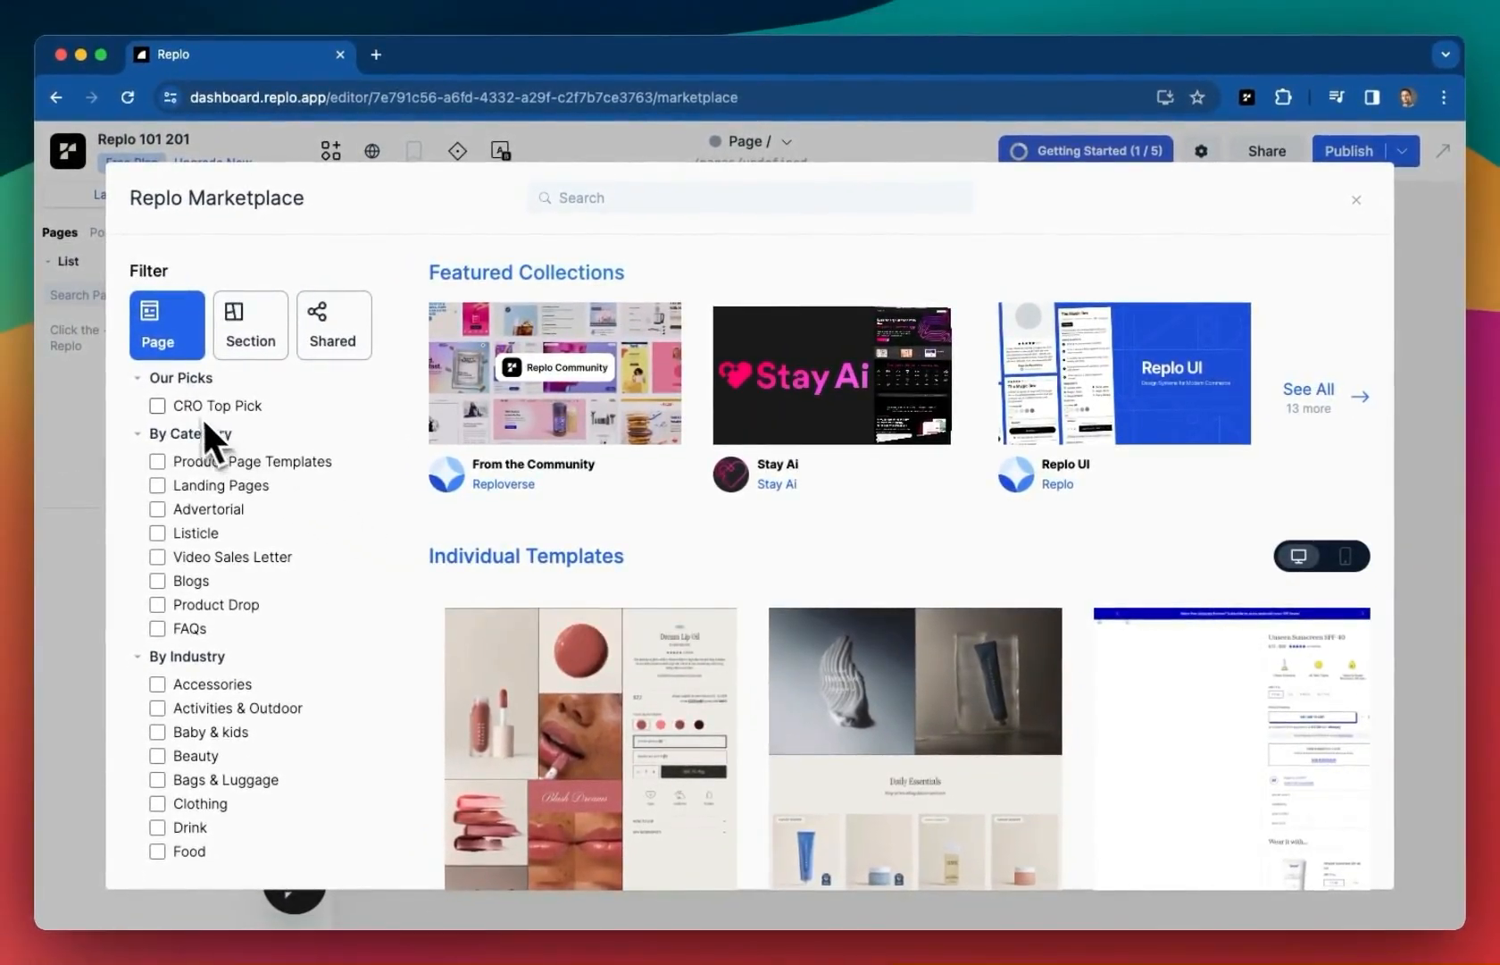
Filter the Marketplace to CRO Top Pick templates and scroll through the results
{"action": "left_click", "coordinate": [158, 404]}
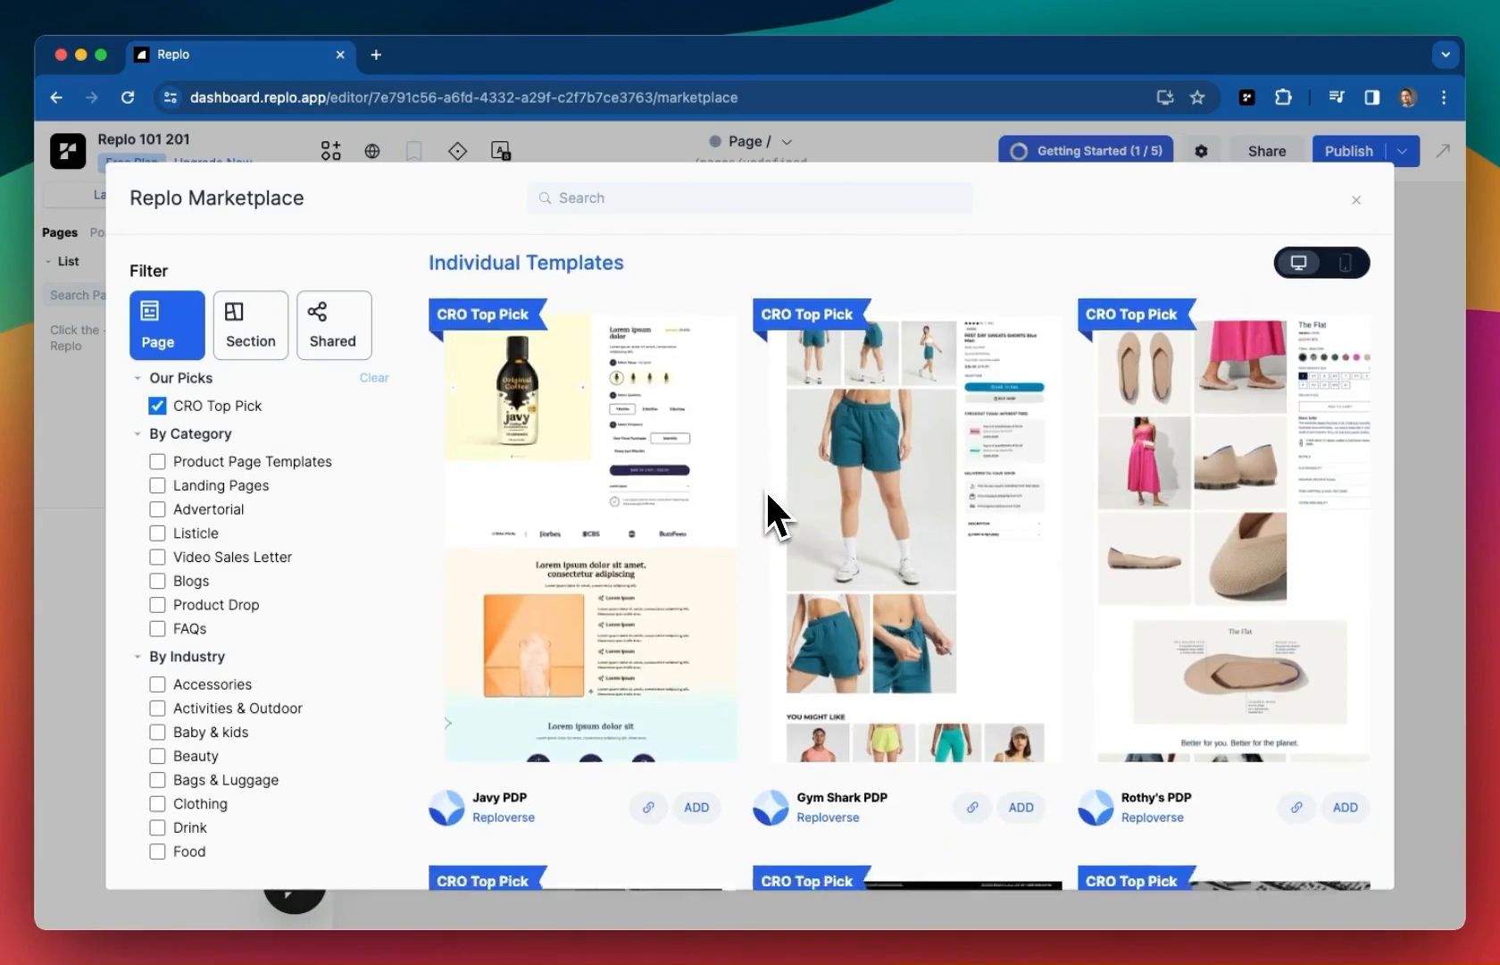
{"action": "scroll", "scroll_direction": "down", "scroll_amount": 3}
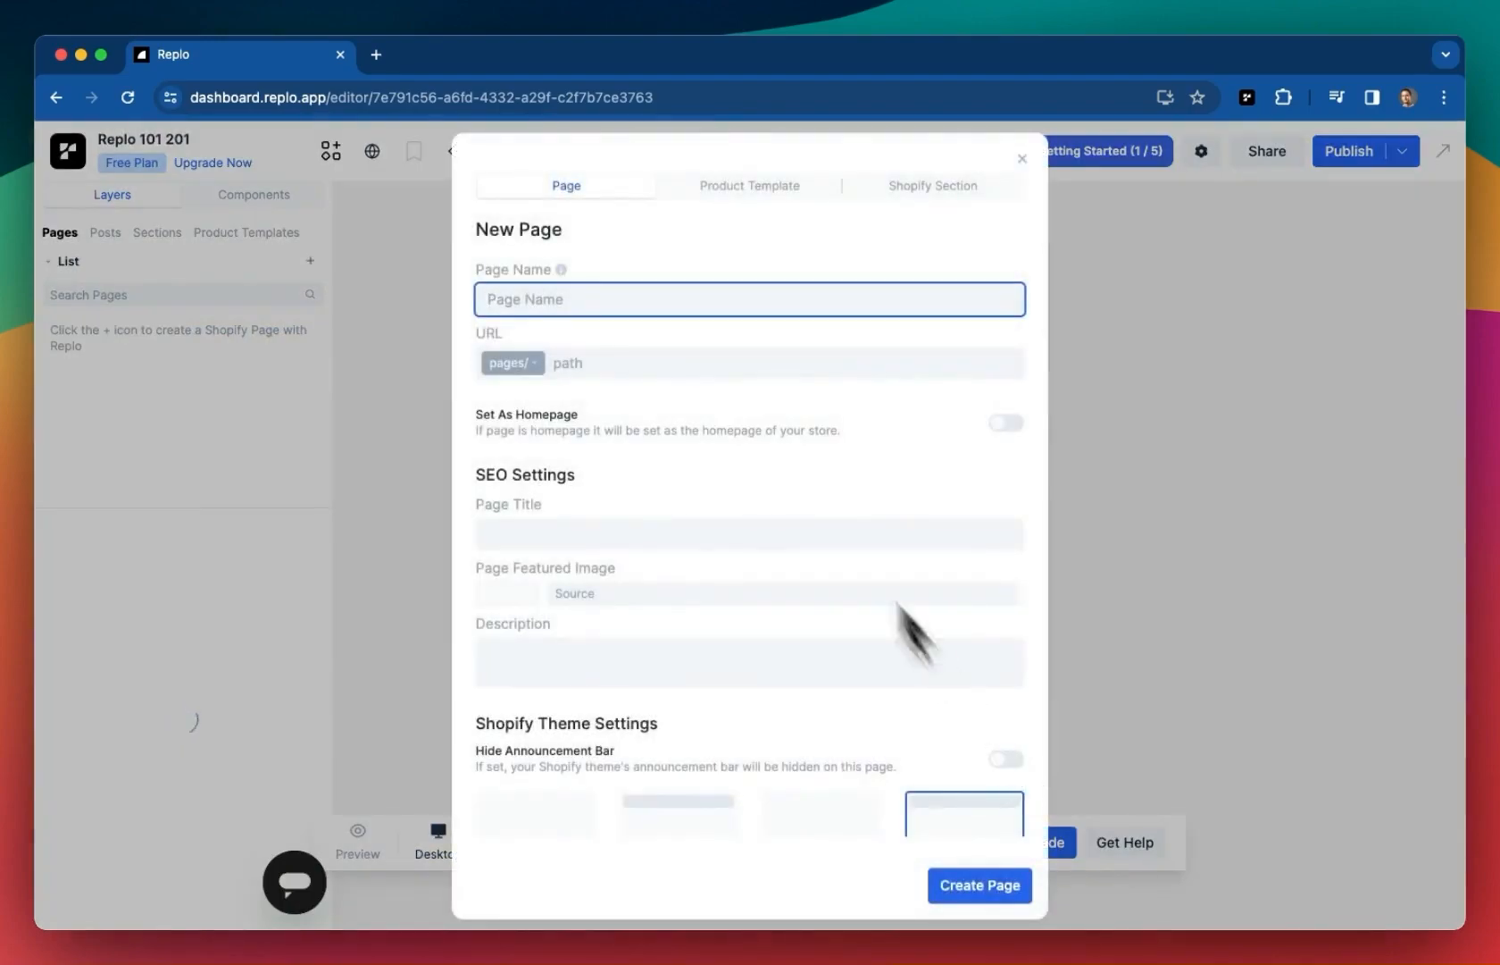
Name the new page 'Replo 101 Demo' and create it
{"action": "type", "text": "Replo"}
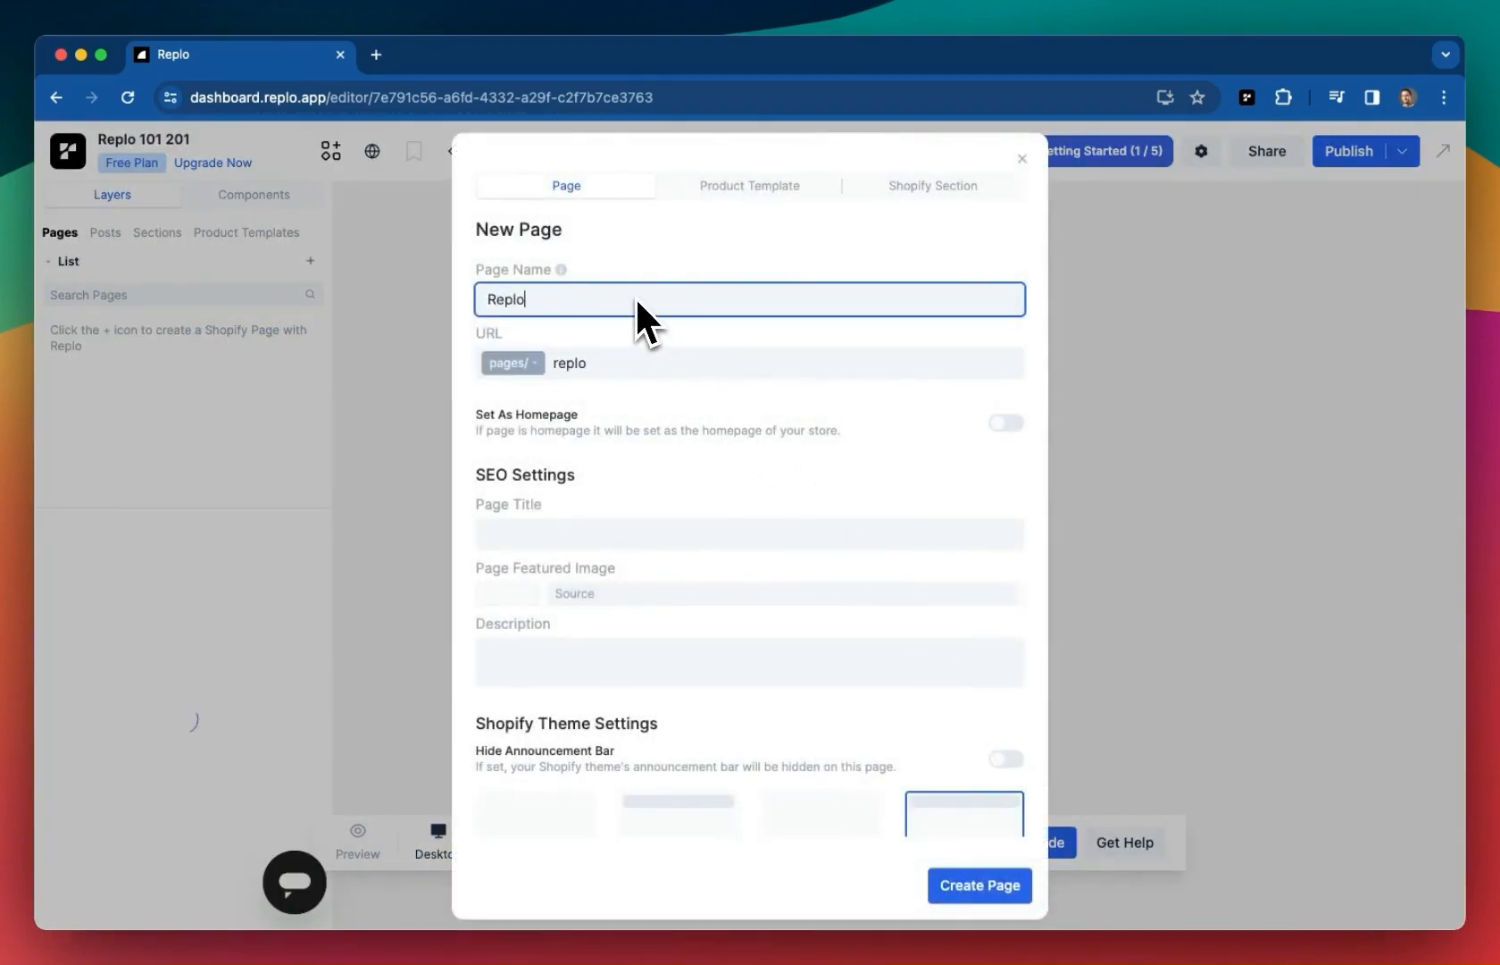
{"action": "type", "text": "101 Demo"}
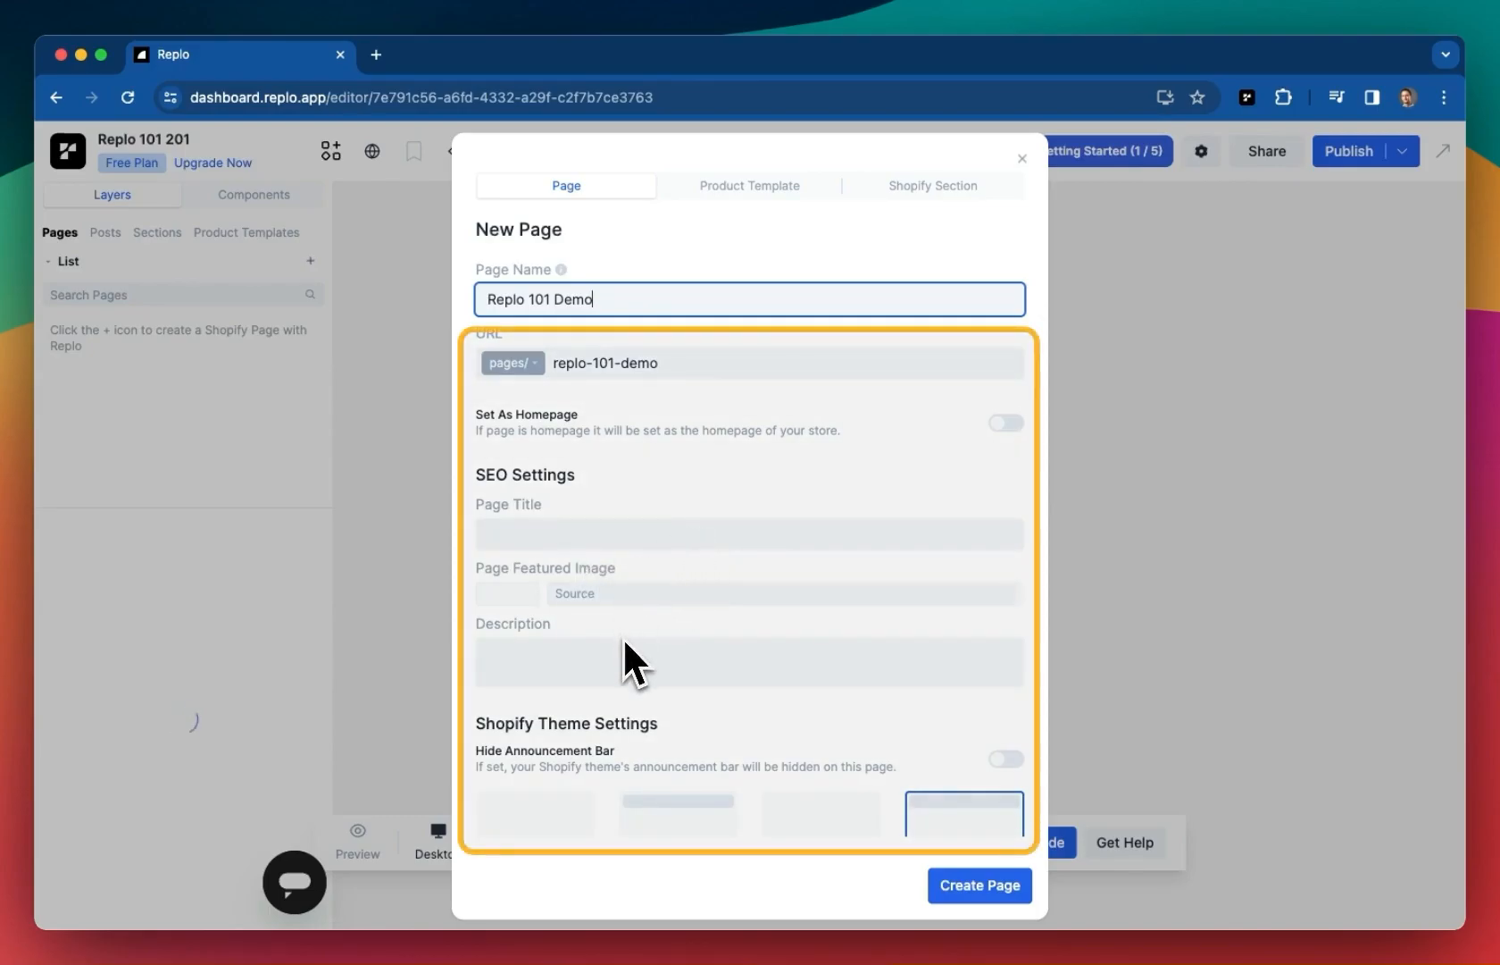
{"action": "left_click", "coordinate": [978, 885]}
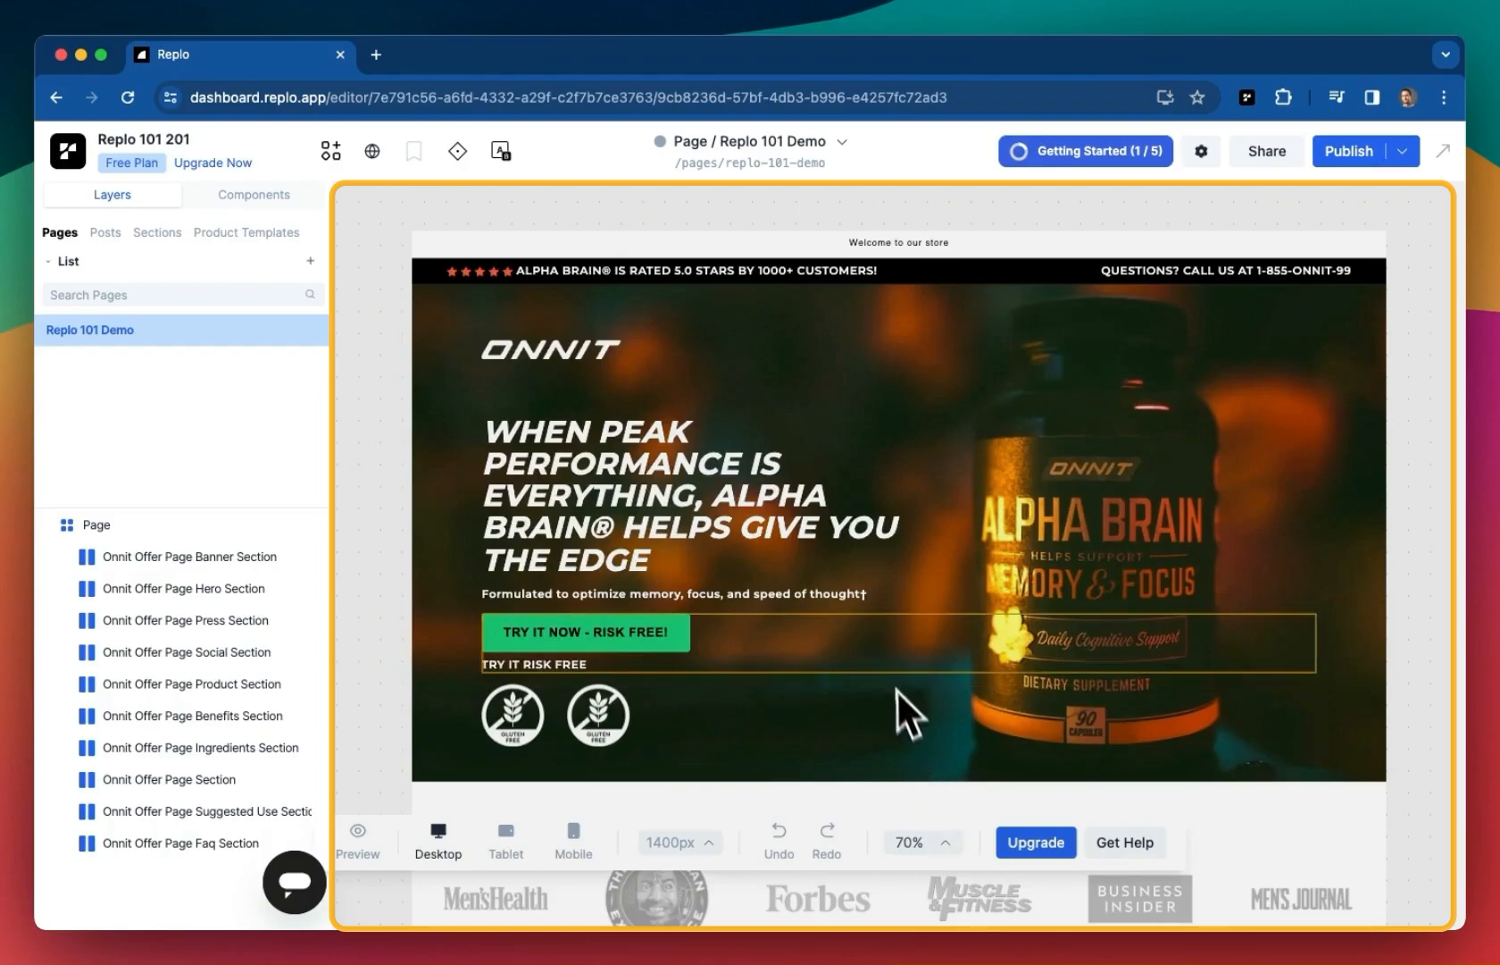
{"action": "mouse_move", "coordinate": [903, 693]}
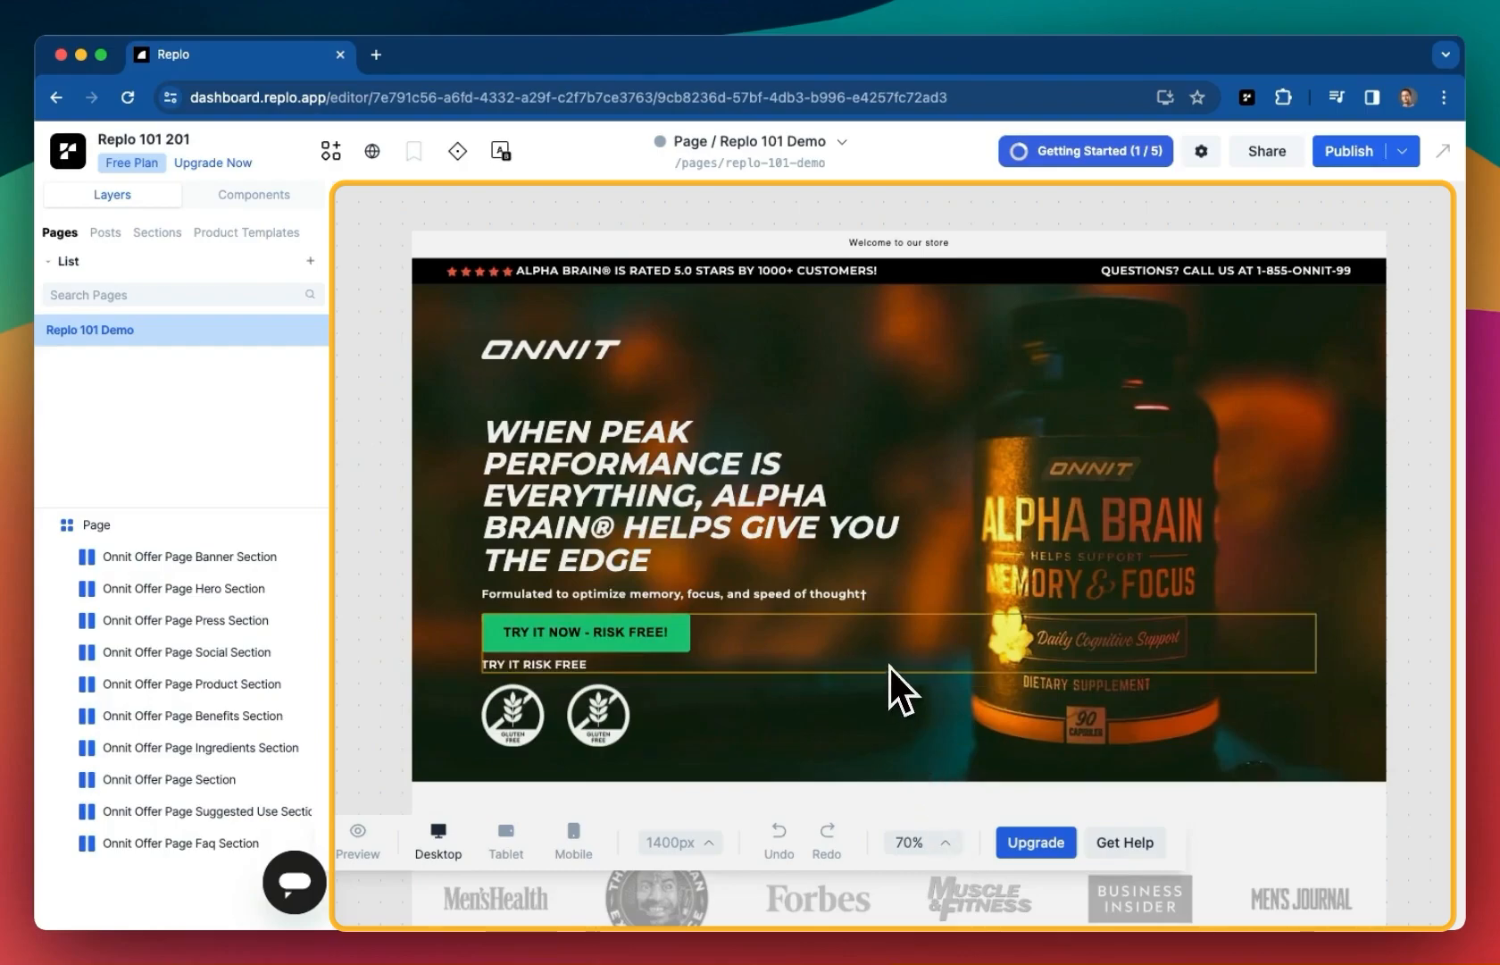
{"action": "scroll", "scroll_direction": "down", "scroll_amount": 3}
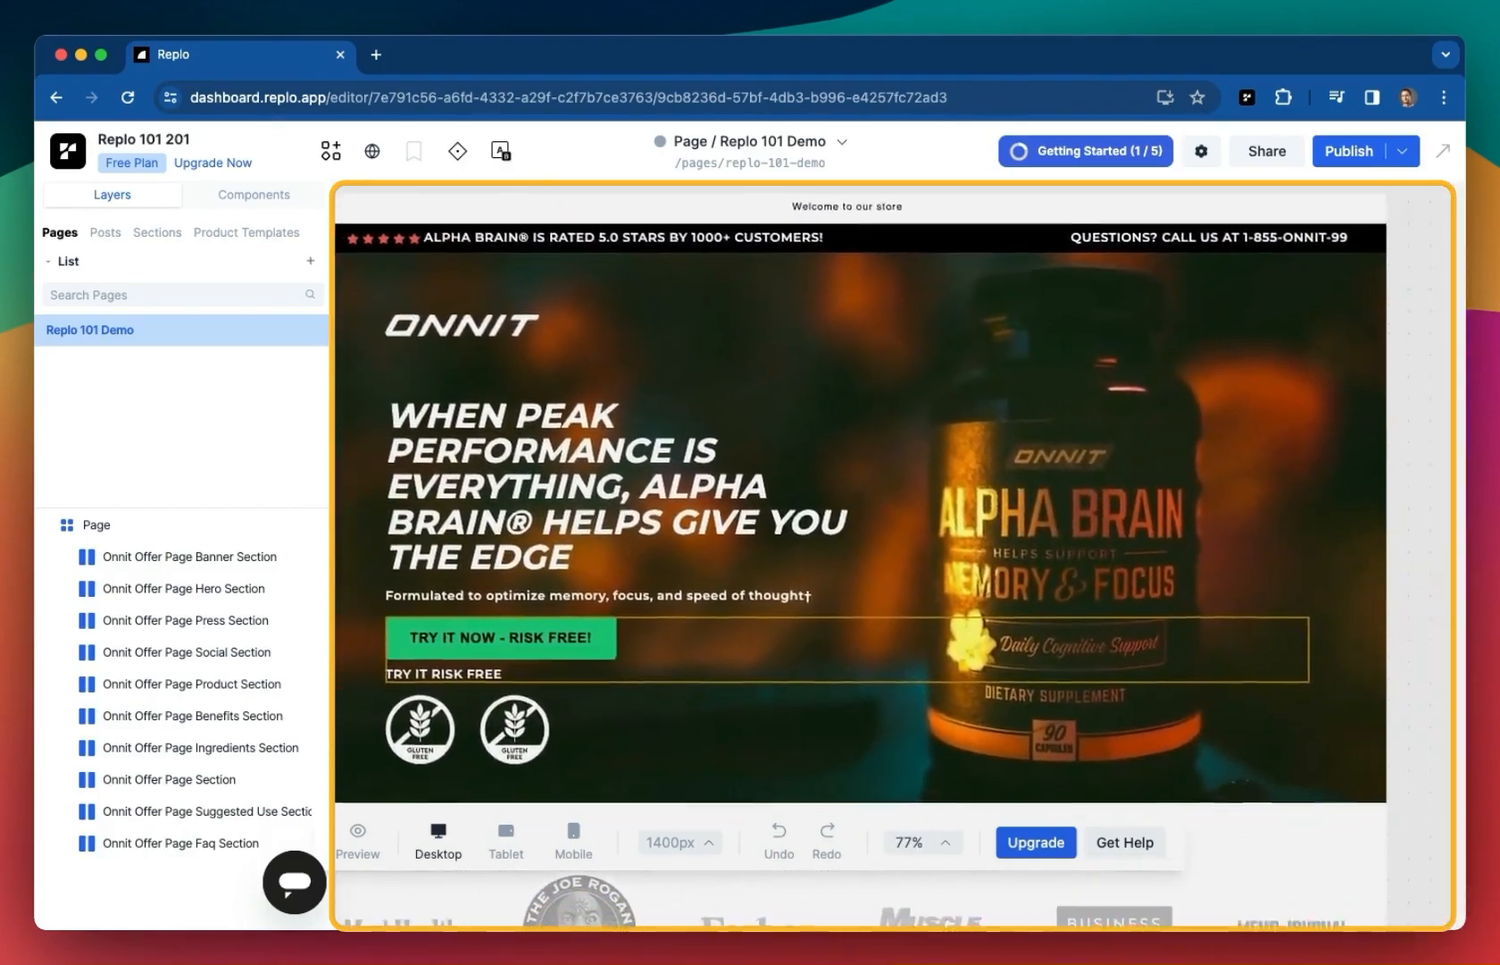
{"action": "scroll", "scroll_direction": "down", "scroll_amount": 3}
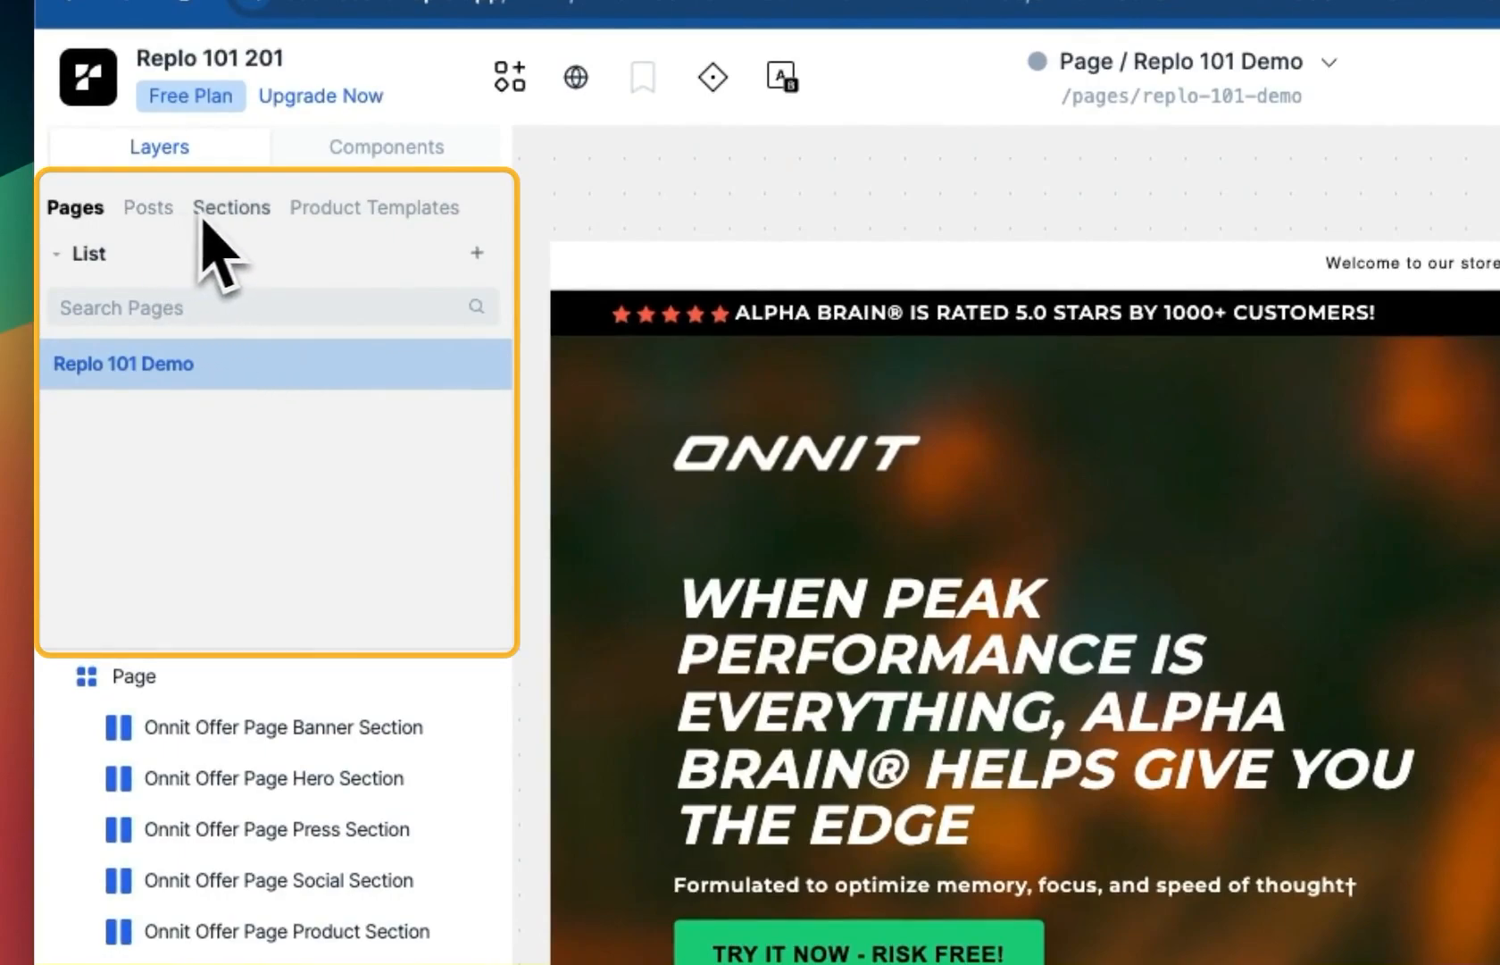
{"action": "mouse_move", "coordinate": [345, 383]}
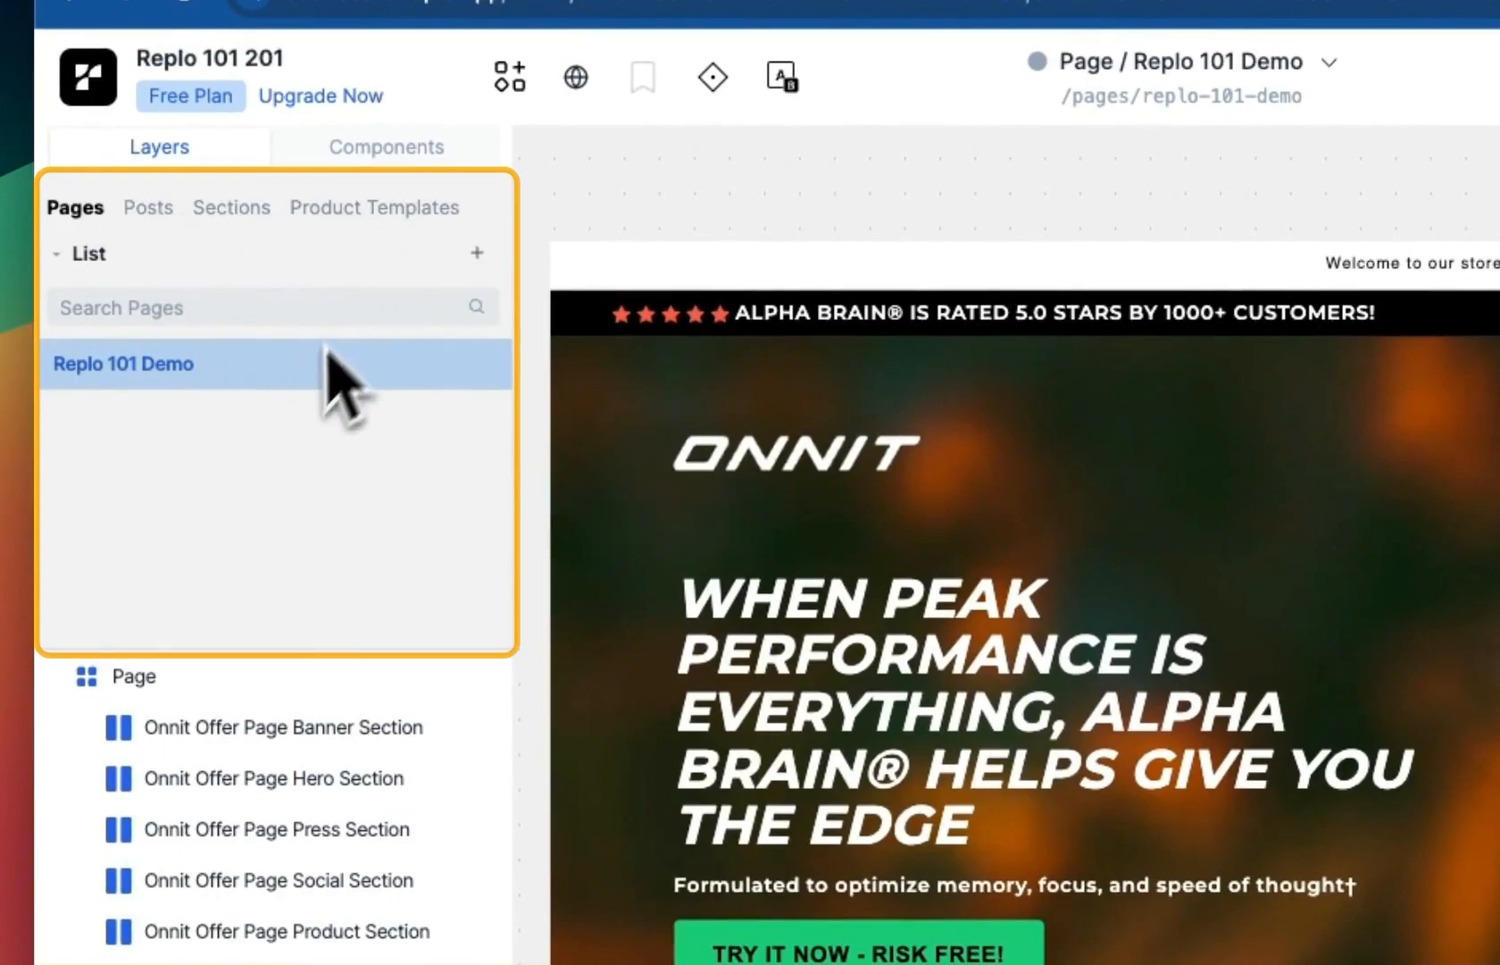
{"action": "mouse_move", "coordinate": [475, 254]}
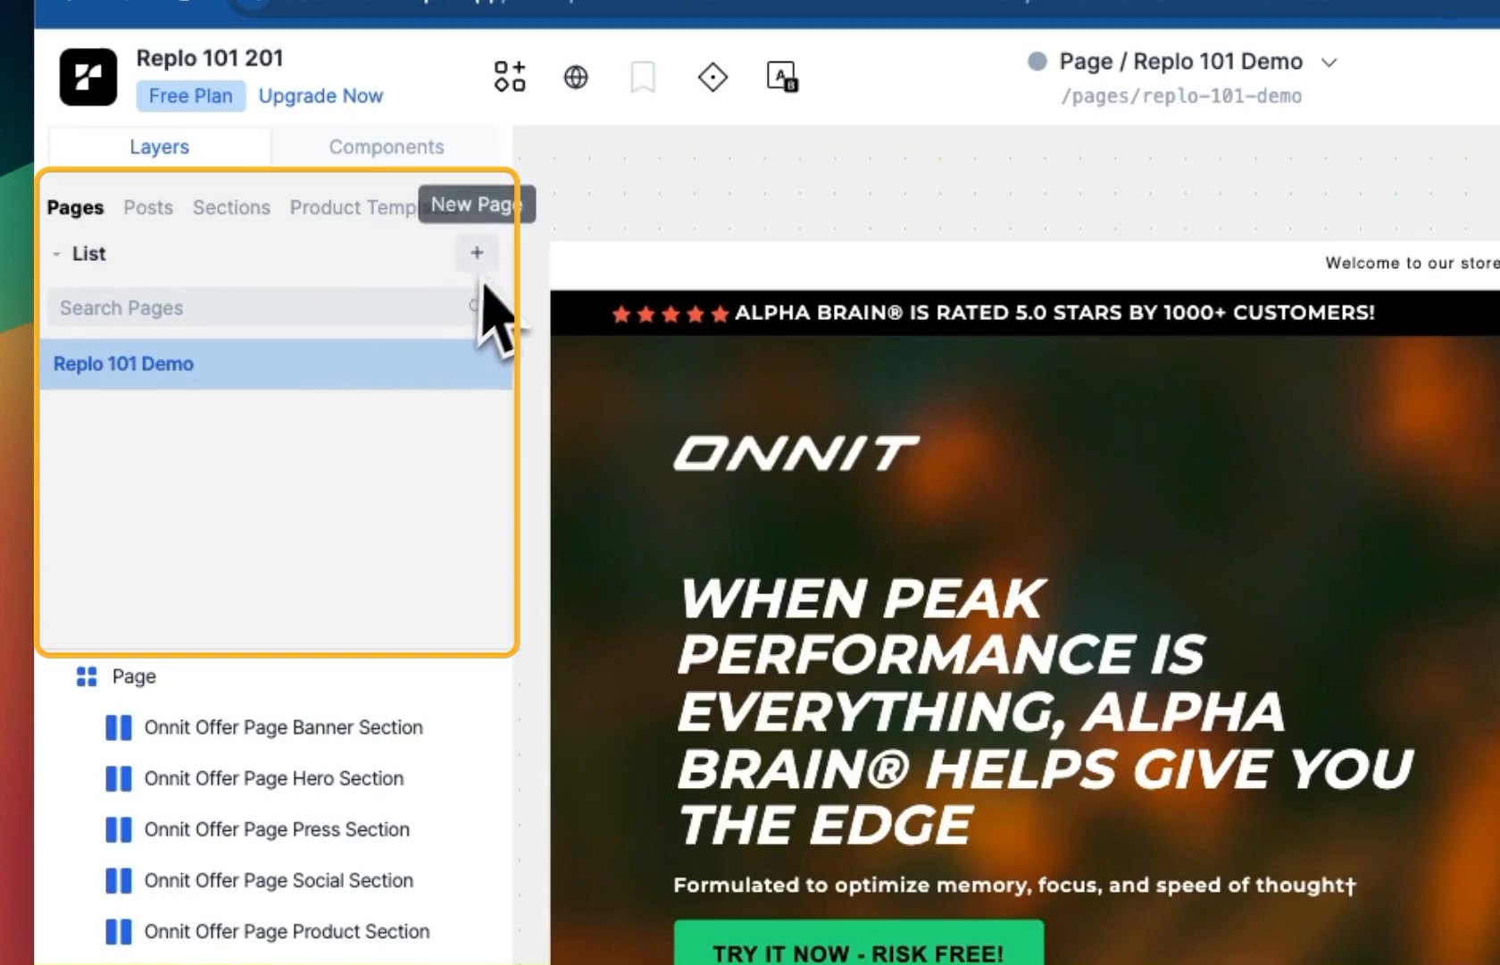
{"action": "left_click", "coordinate": [475, 253]}
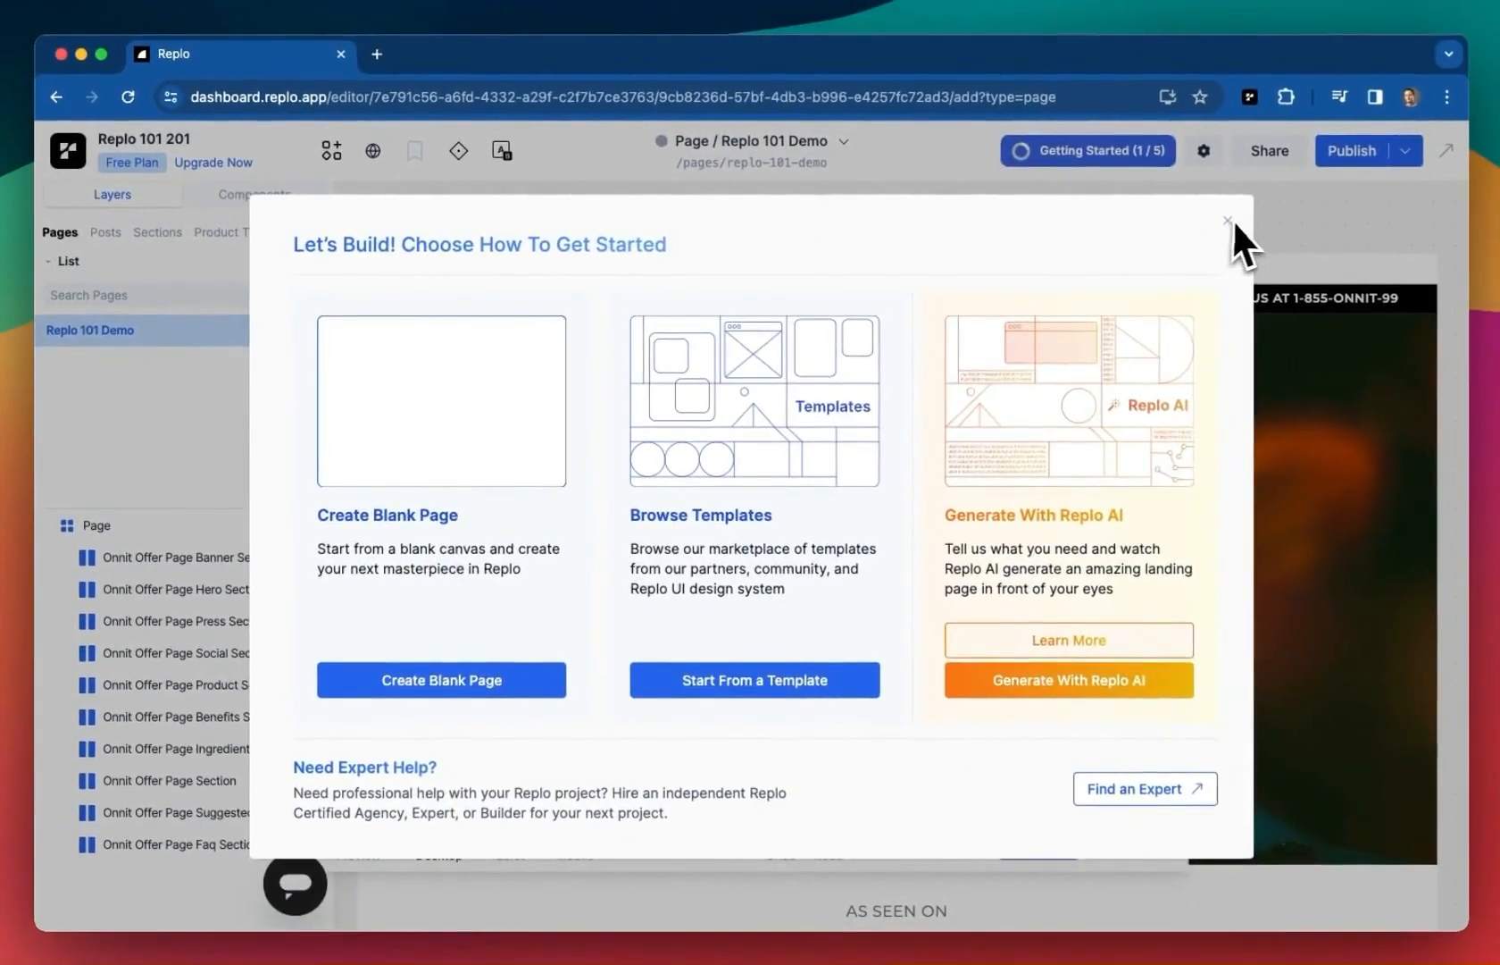
{"action": "mouse_move", "coordinate": [1243, 237]}
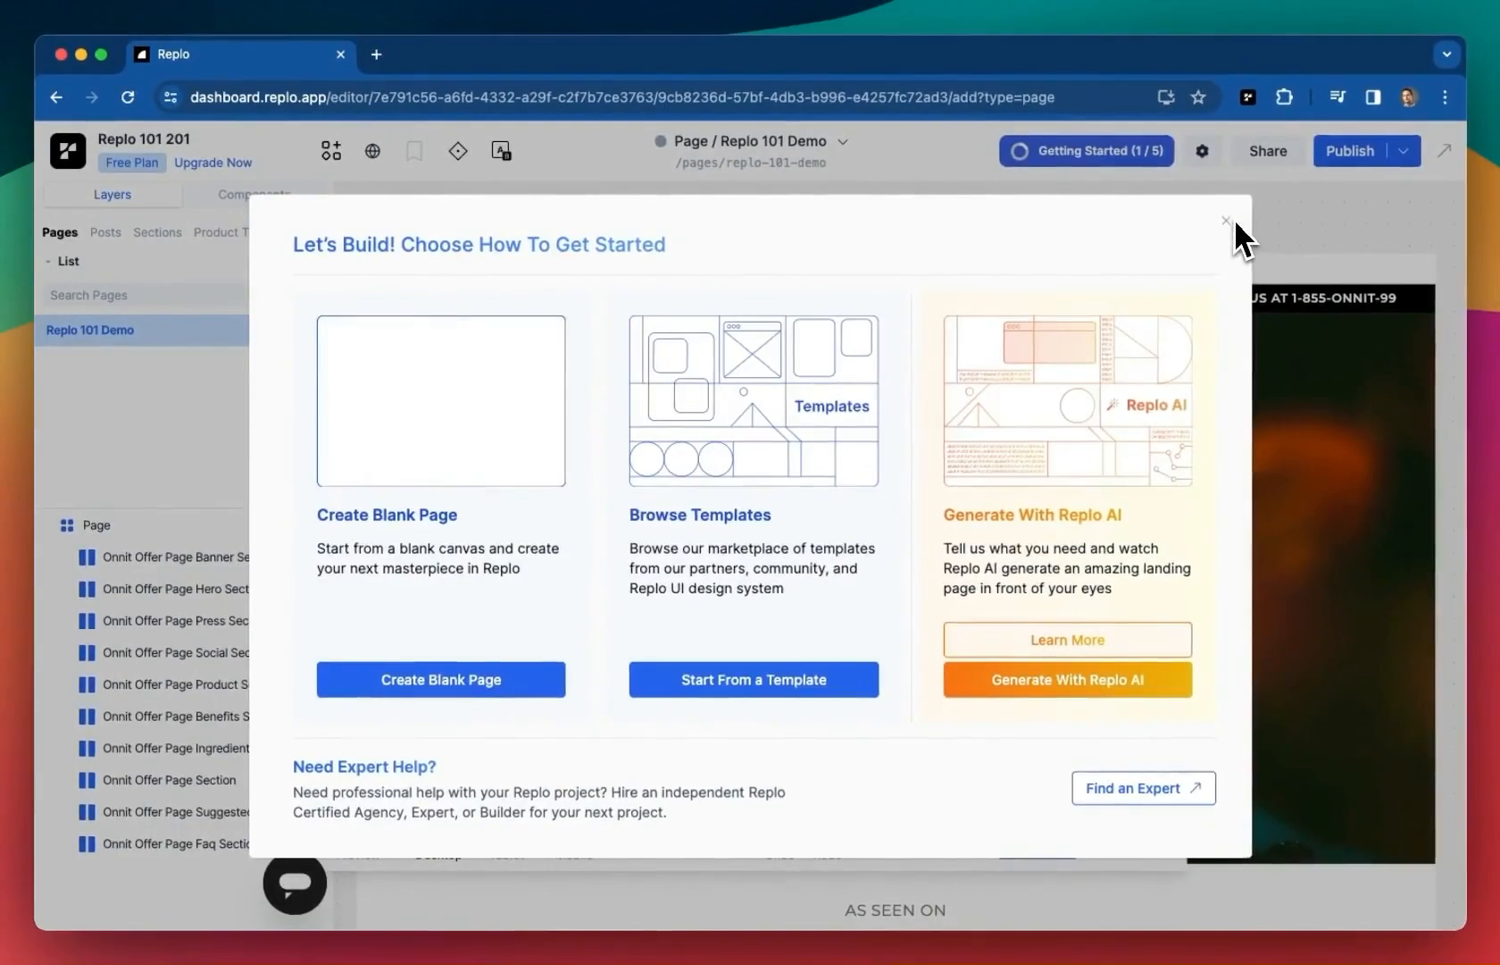
{"action": "left_click", "coordinate": [1226, 221]}
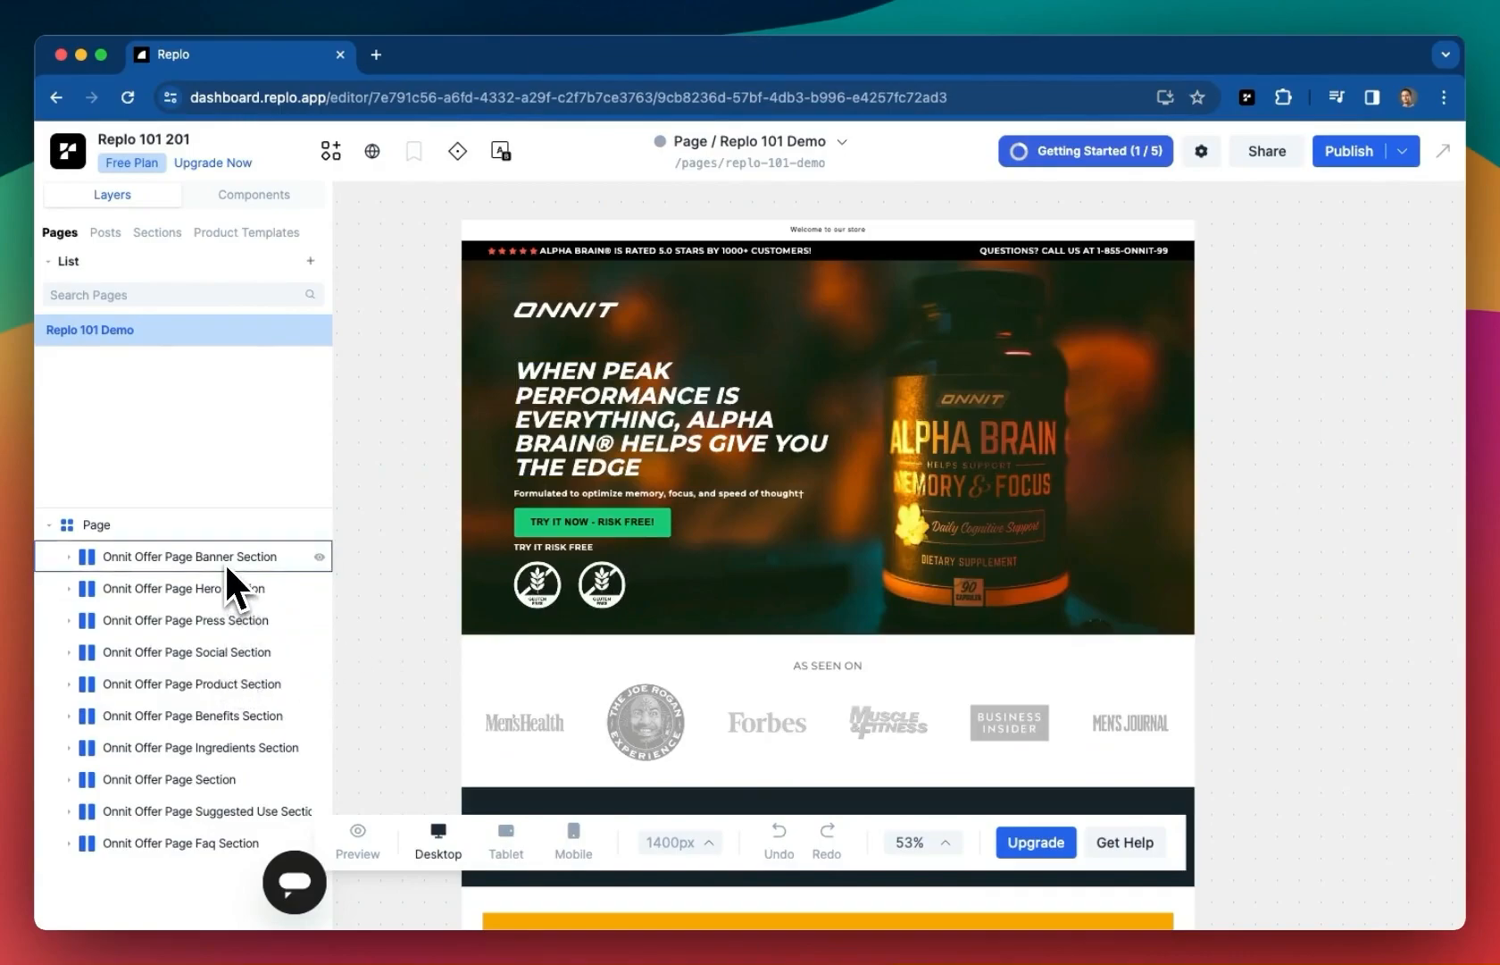
Drag the Press Section above Hero and back, then expand the Hero Section layer
{"action": "left_click", "coordinate": [189, 587]}
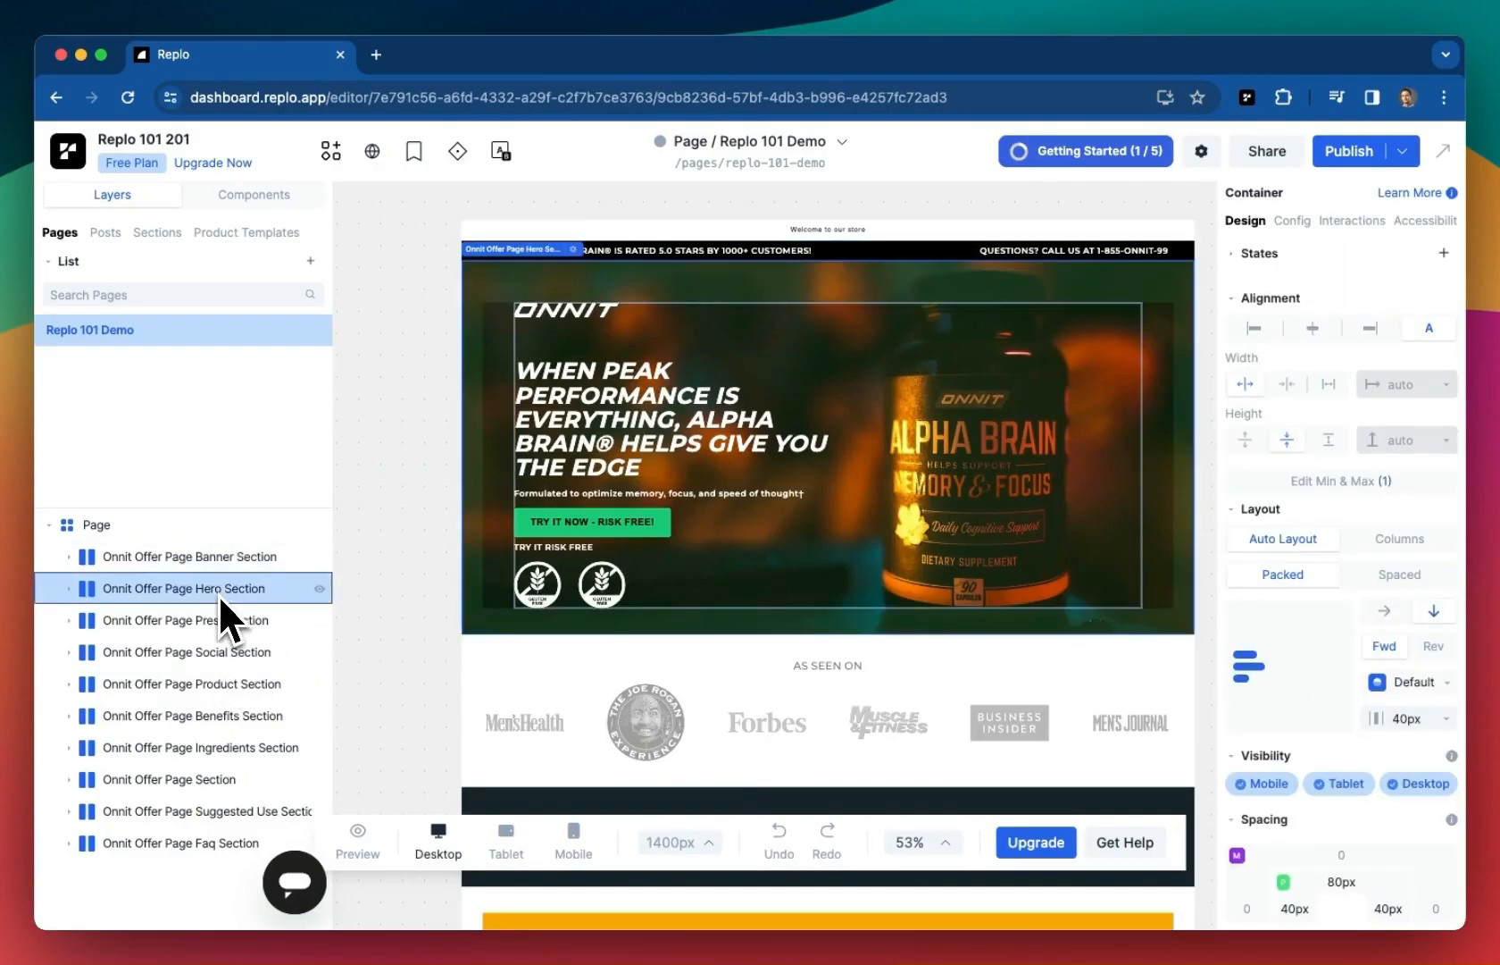
{"action": "left_click", "coordinate": [182, 619]}
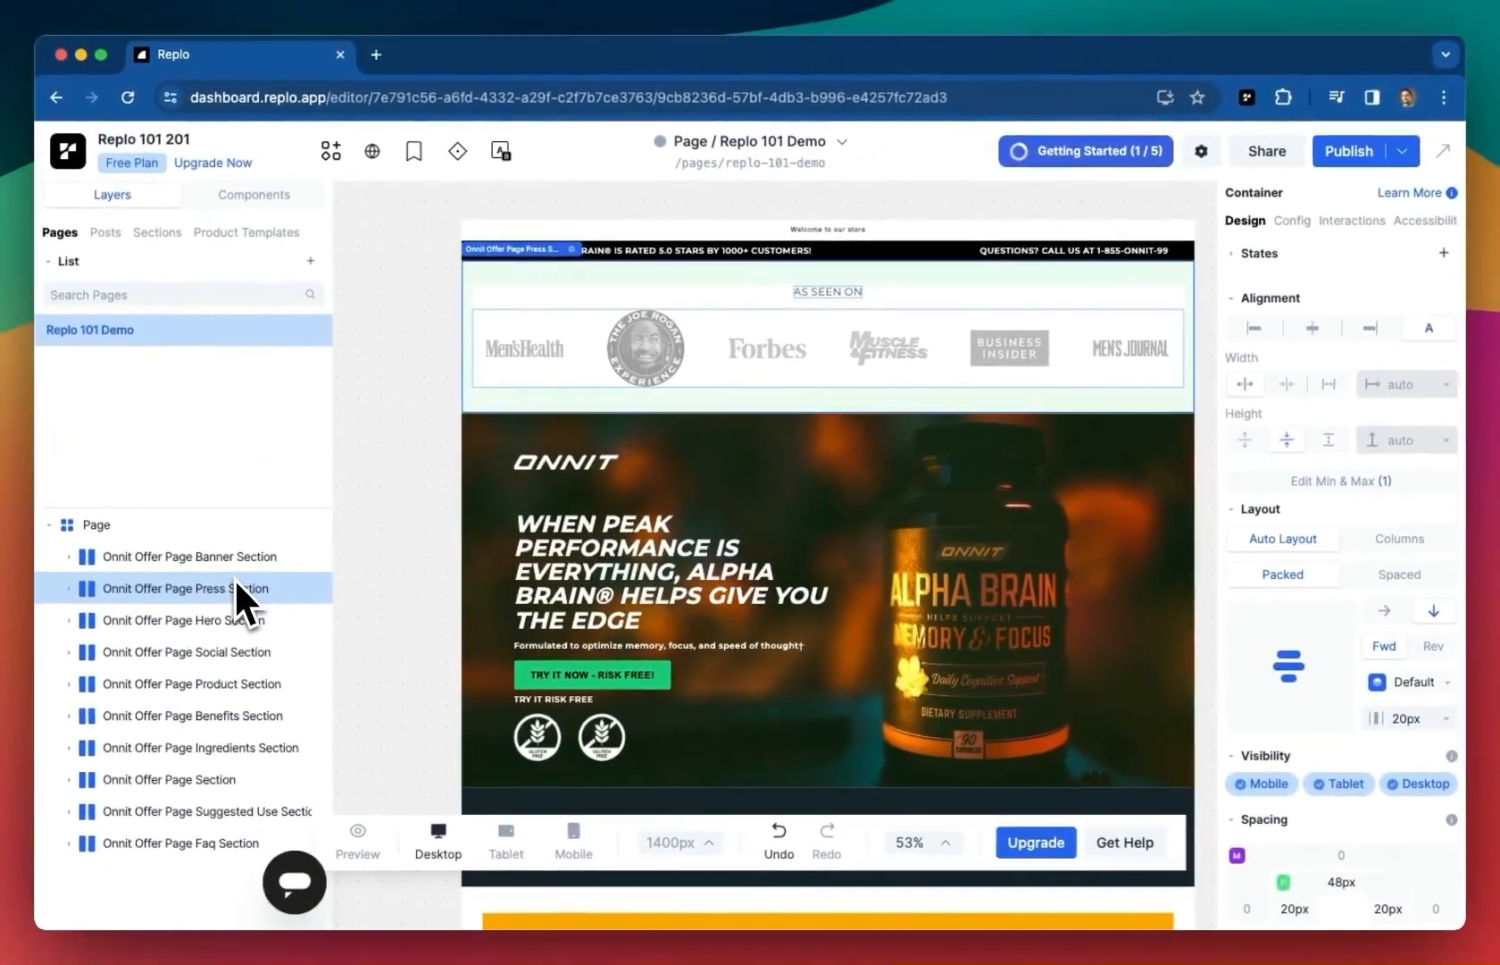
{"action": "mouse_move", "coordinate": [239, 603]}
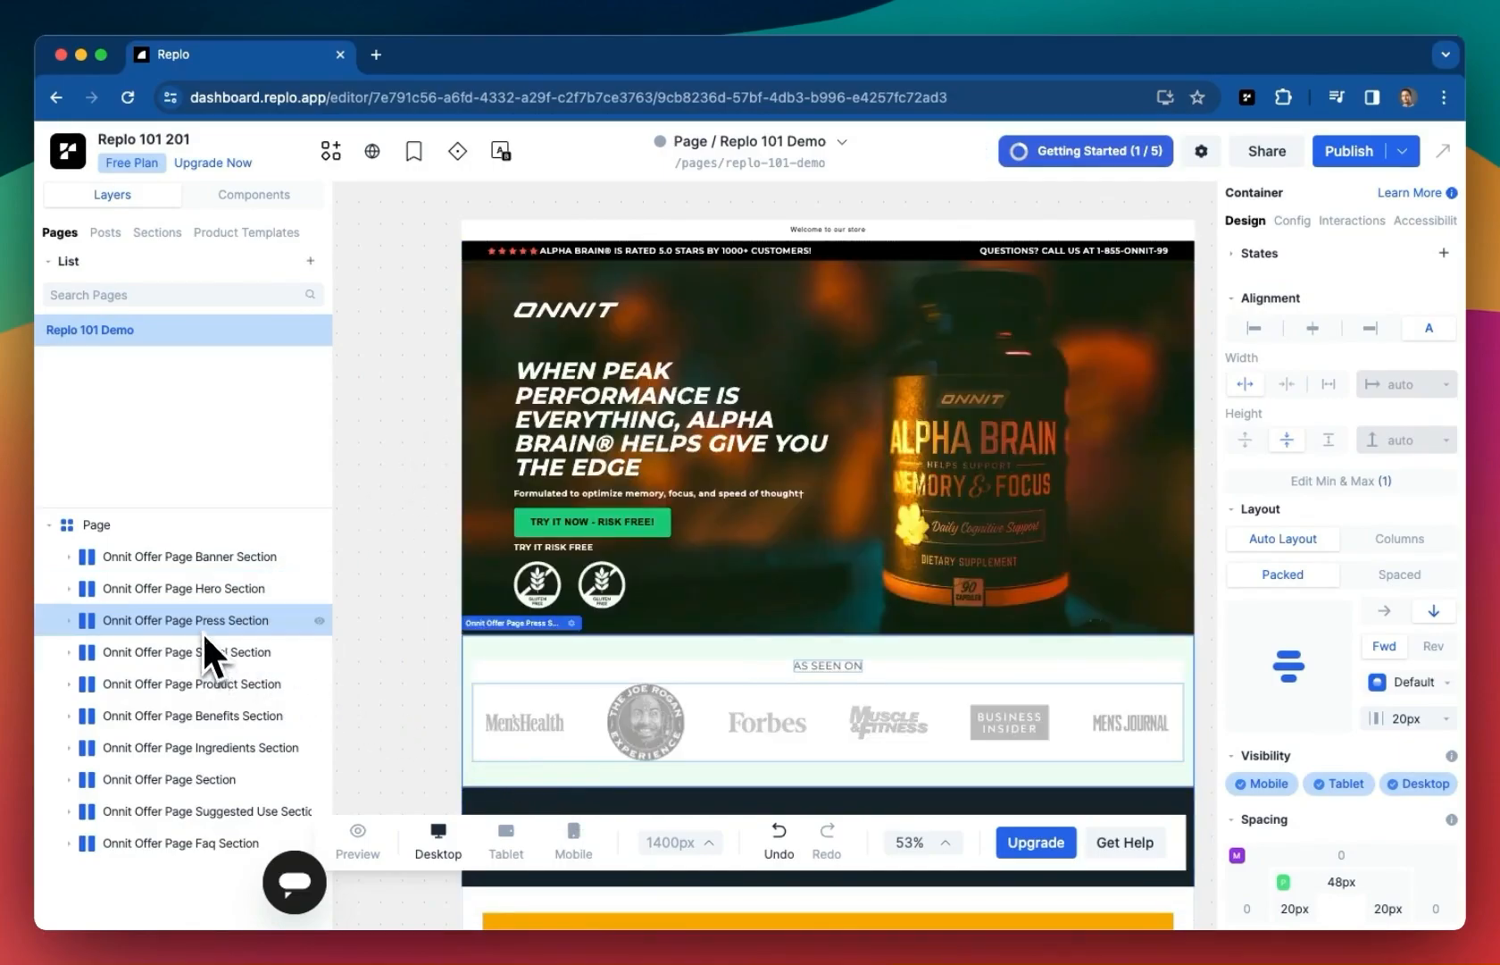
{"action": "left_click", "coordinate": [169, 778]}
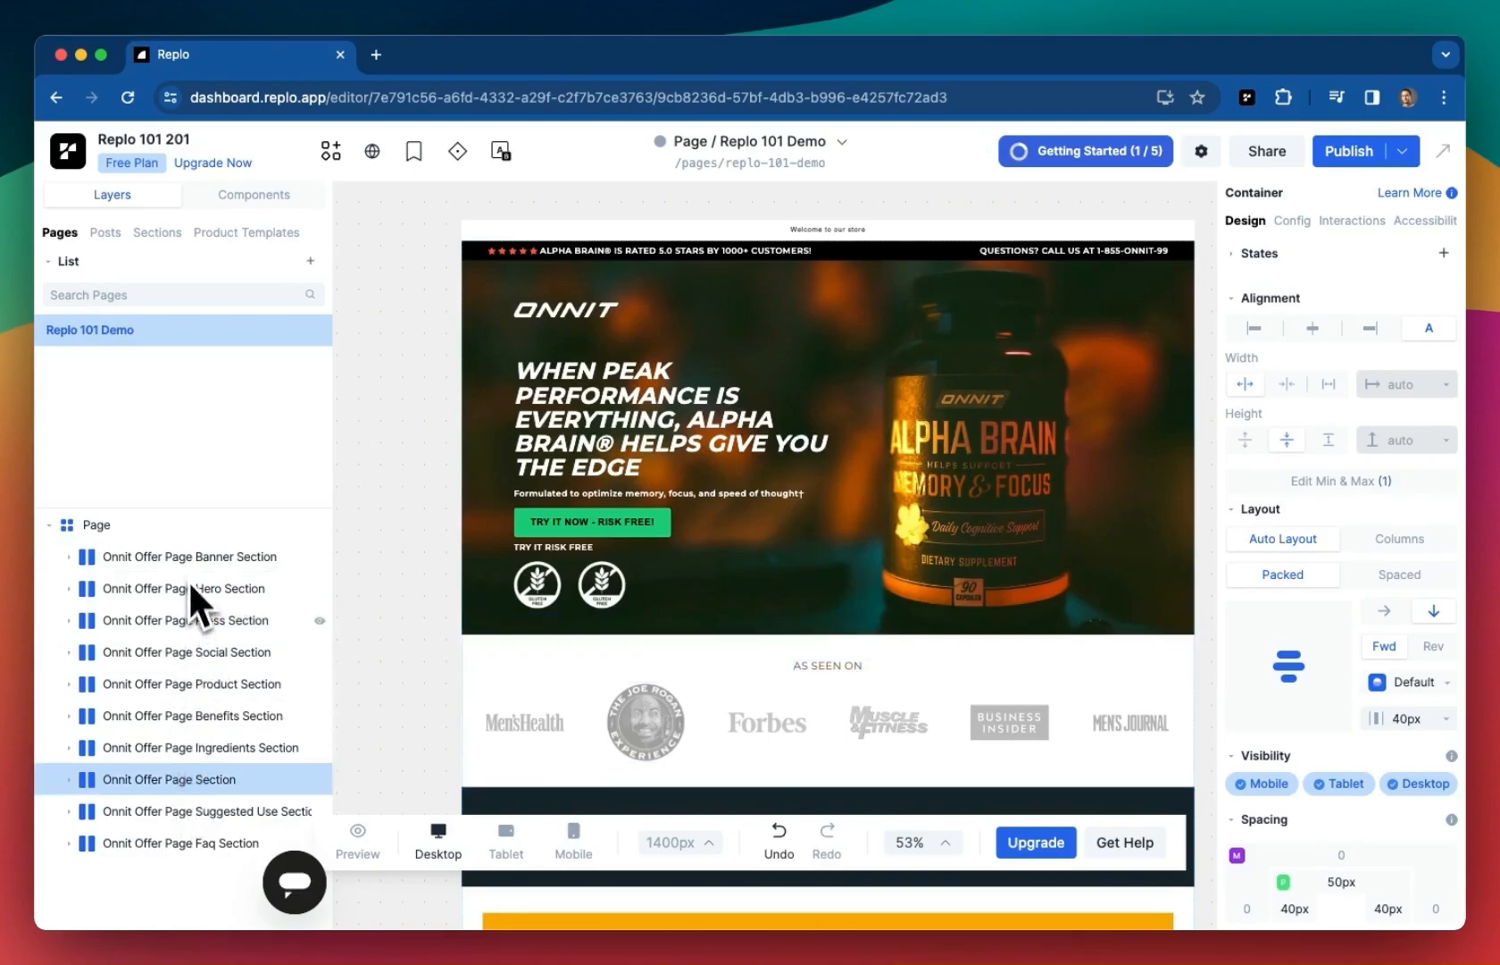
{"action": "left_click", "coordinate": [189, 556]}
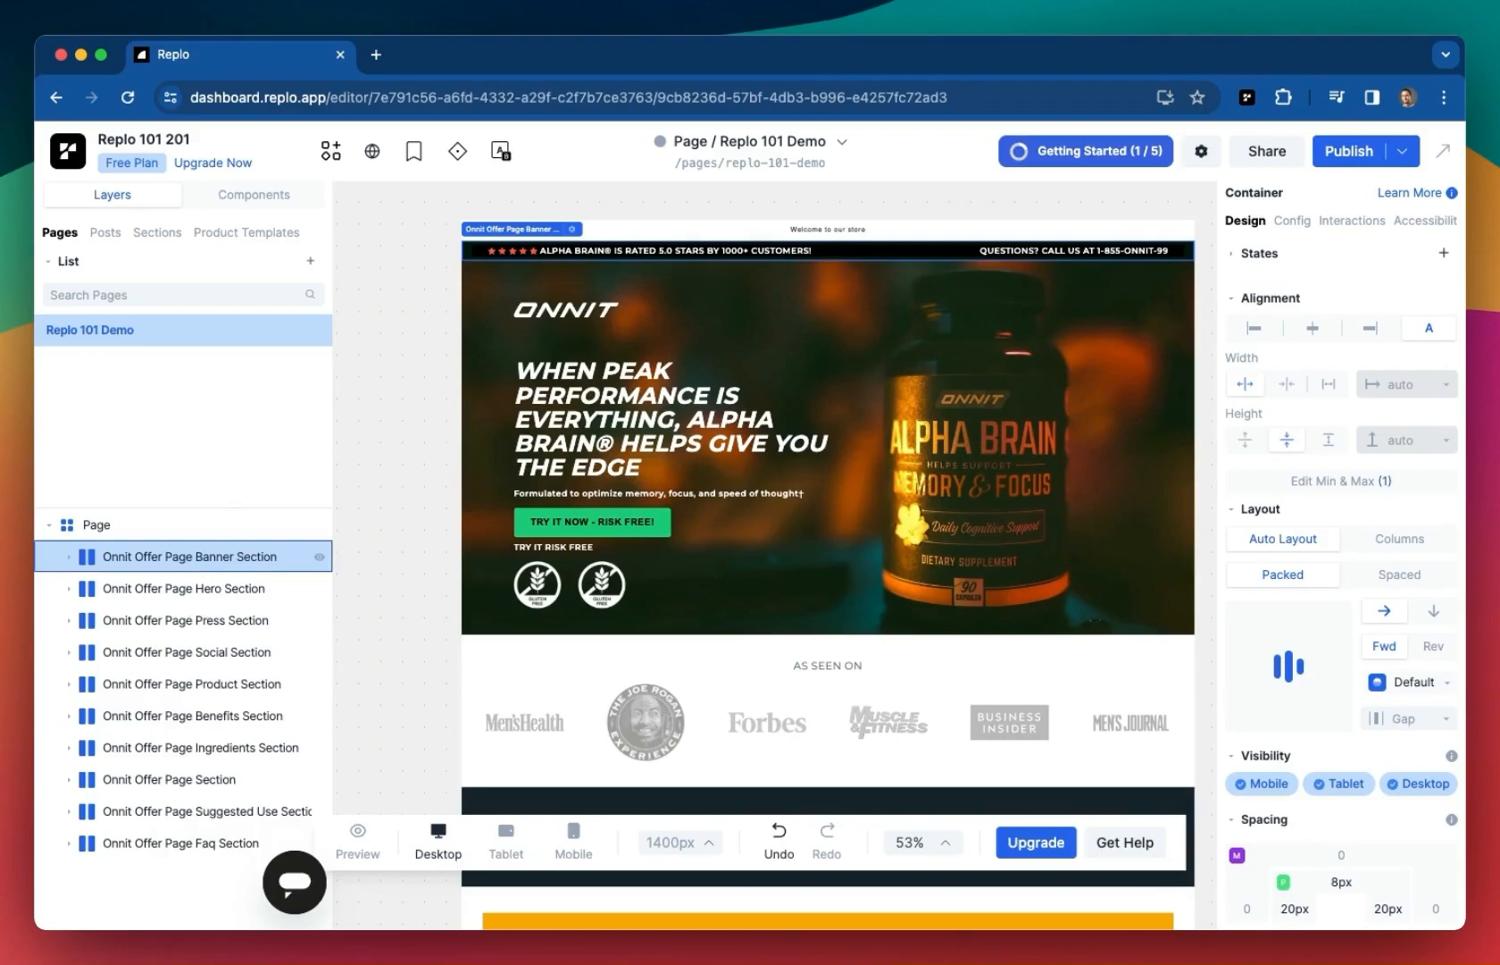
{"action": "mouse_move", "coordinate": [151, 586]}
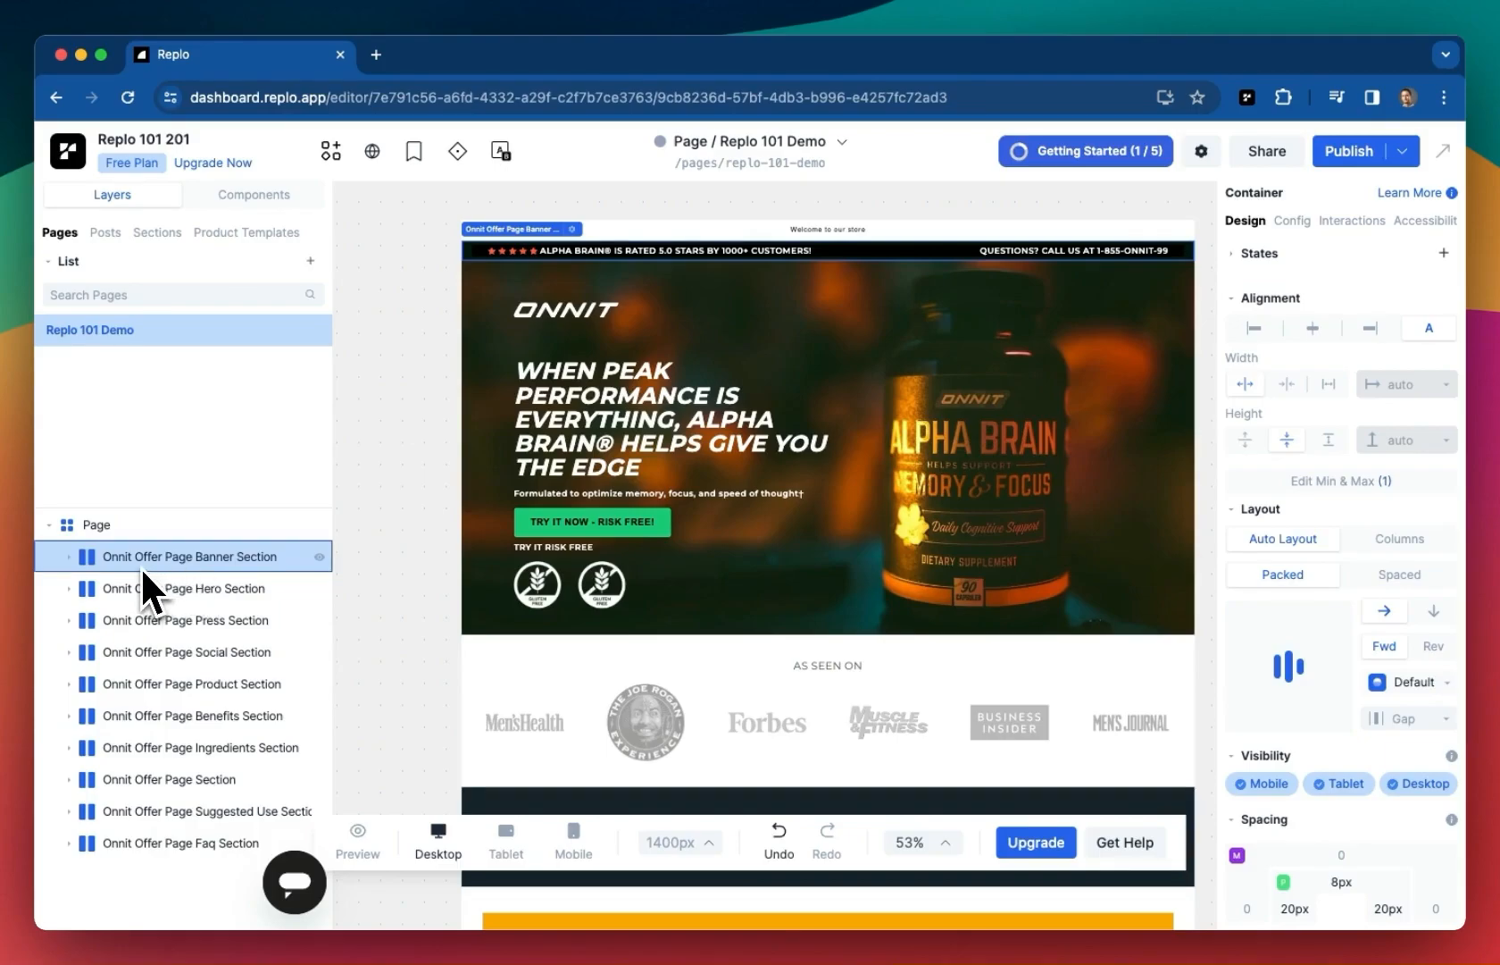
{"action": "left_click", "coordinate": [190, 588]}
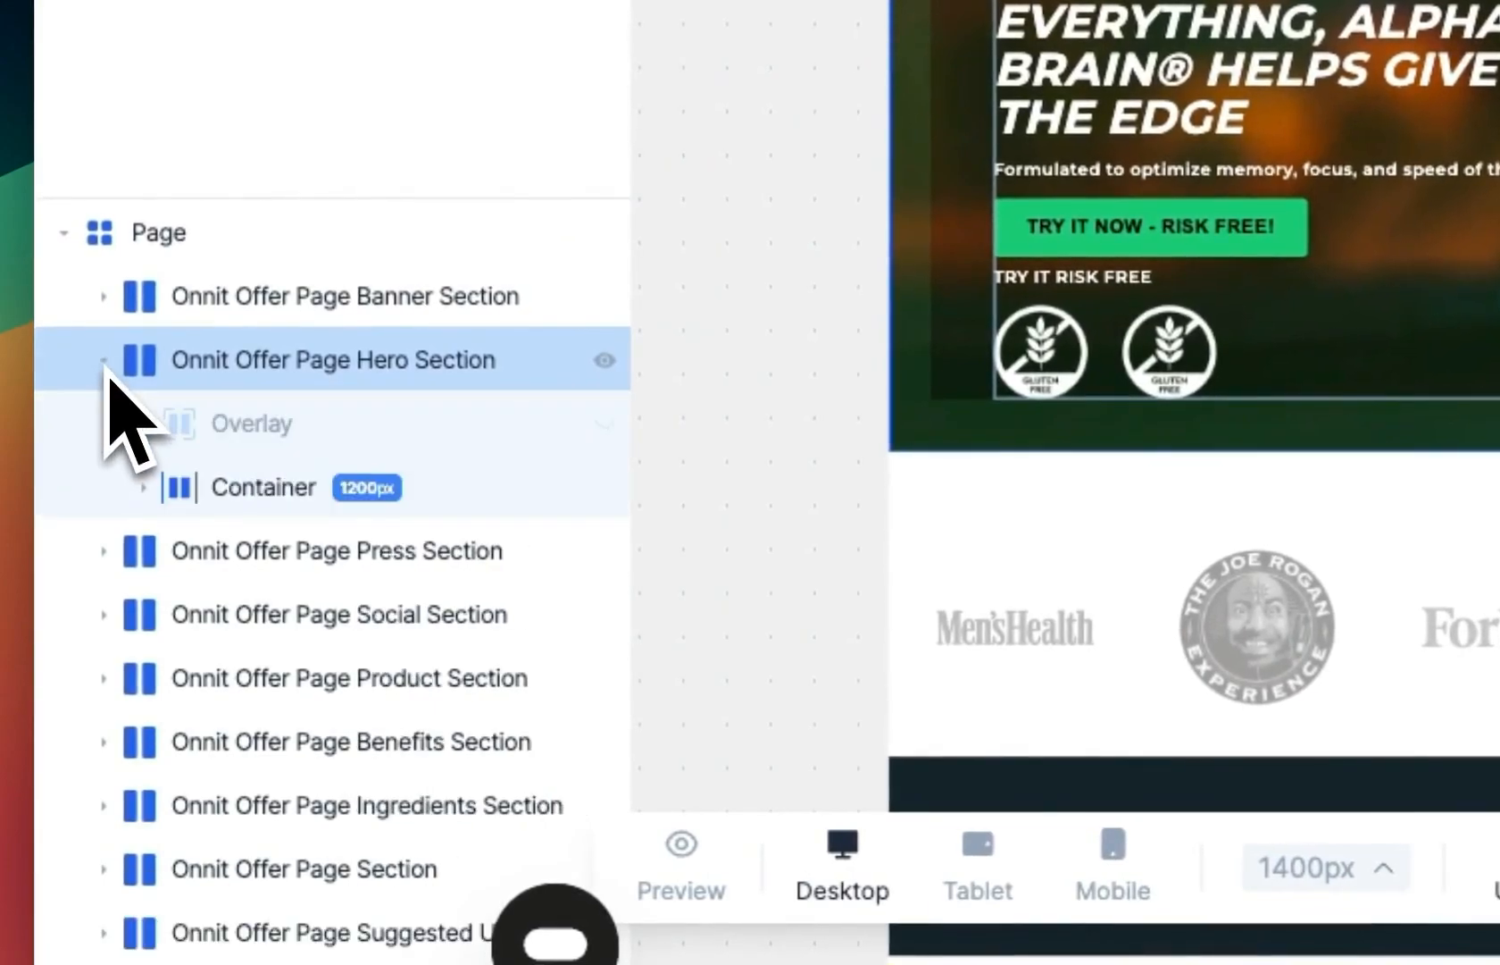
Expand Container and Container 635px, then drag 'Formulated to optimize…' above 'WHEN PEAK PERFORMANCE'
{"action": "left_click", "coordinate": [137, 485]}
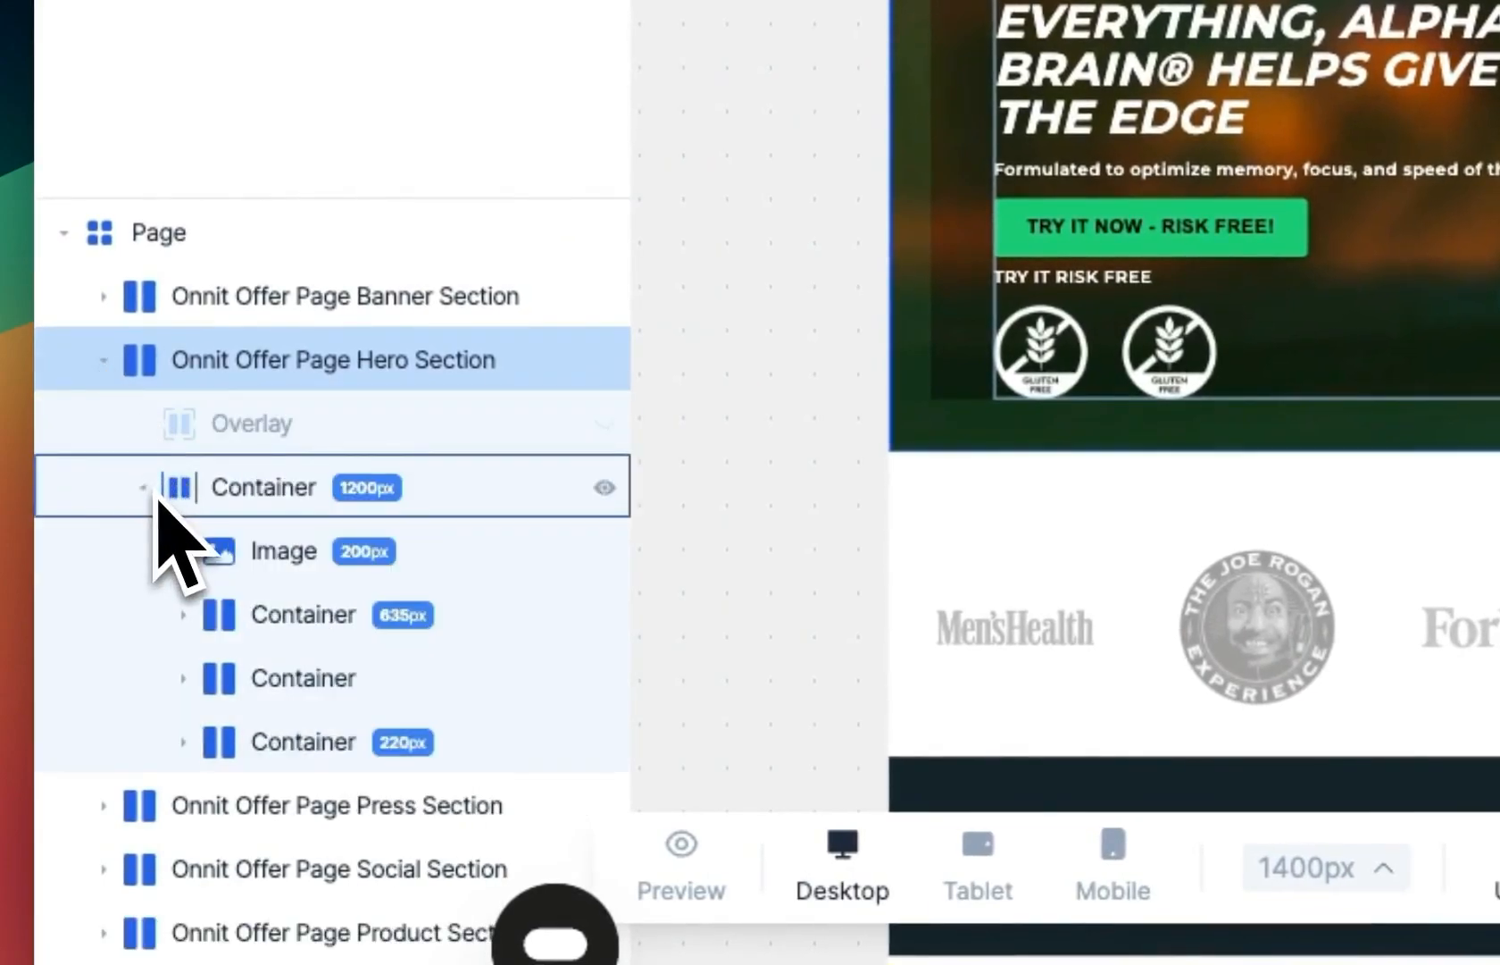
{"action": "left_click", "coordinate": [187, 614]}
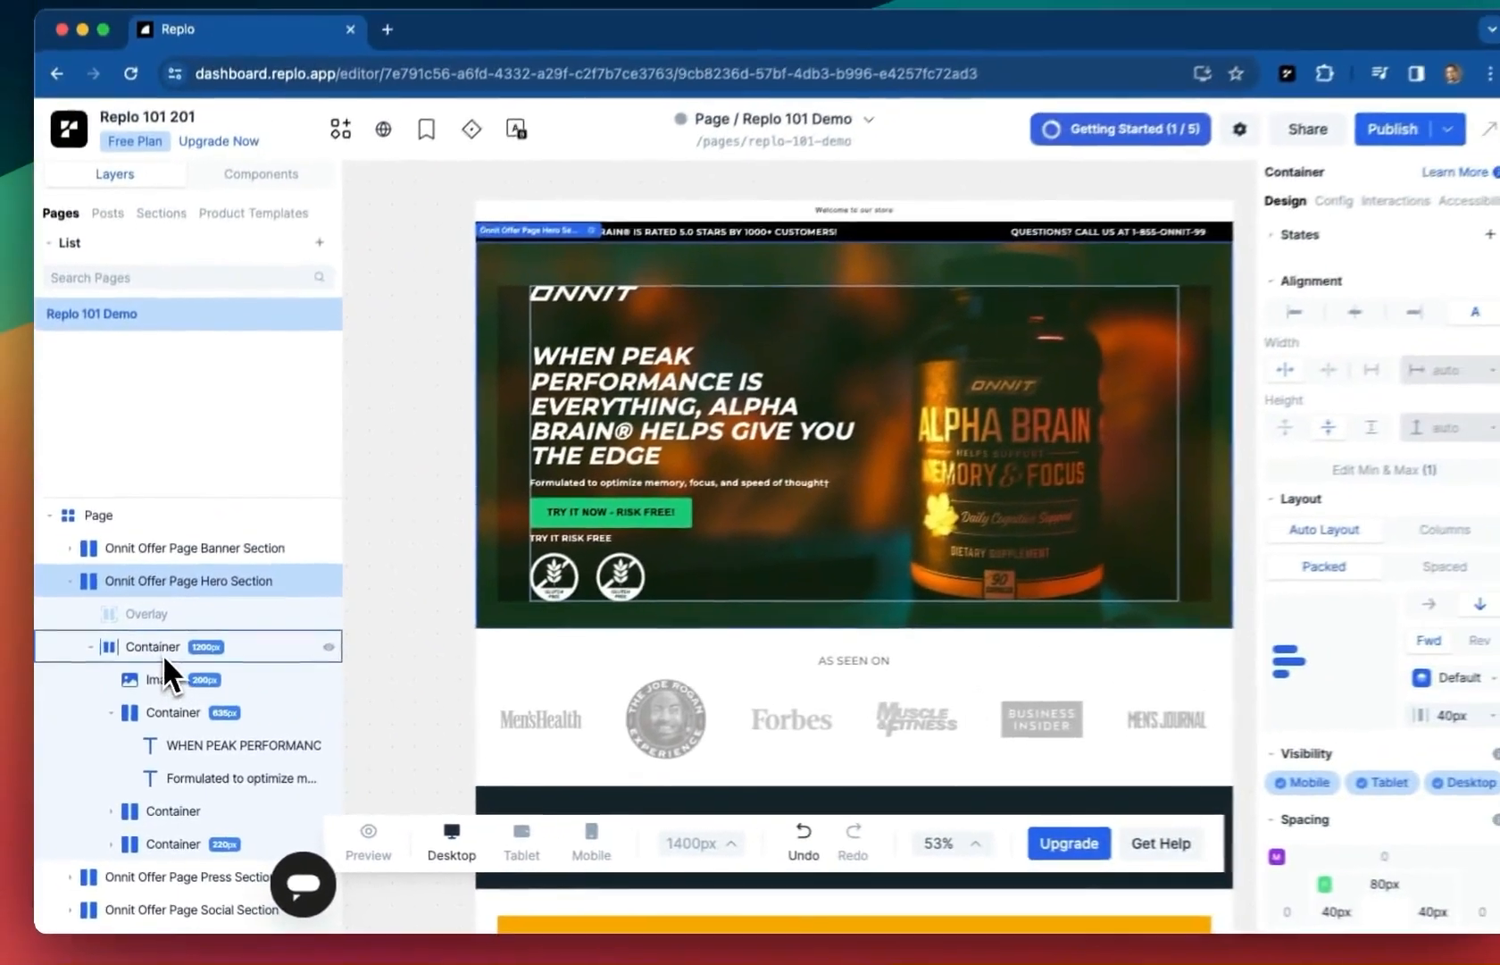
{"action": "left_click", "coordinate": [162, 679]}
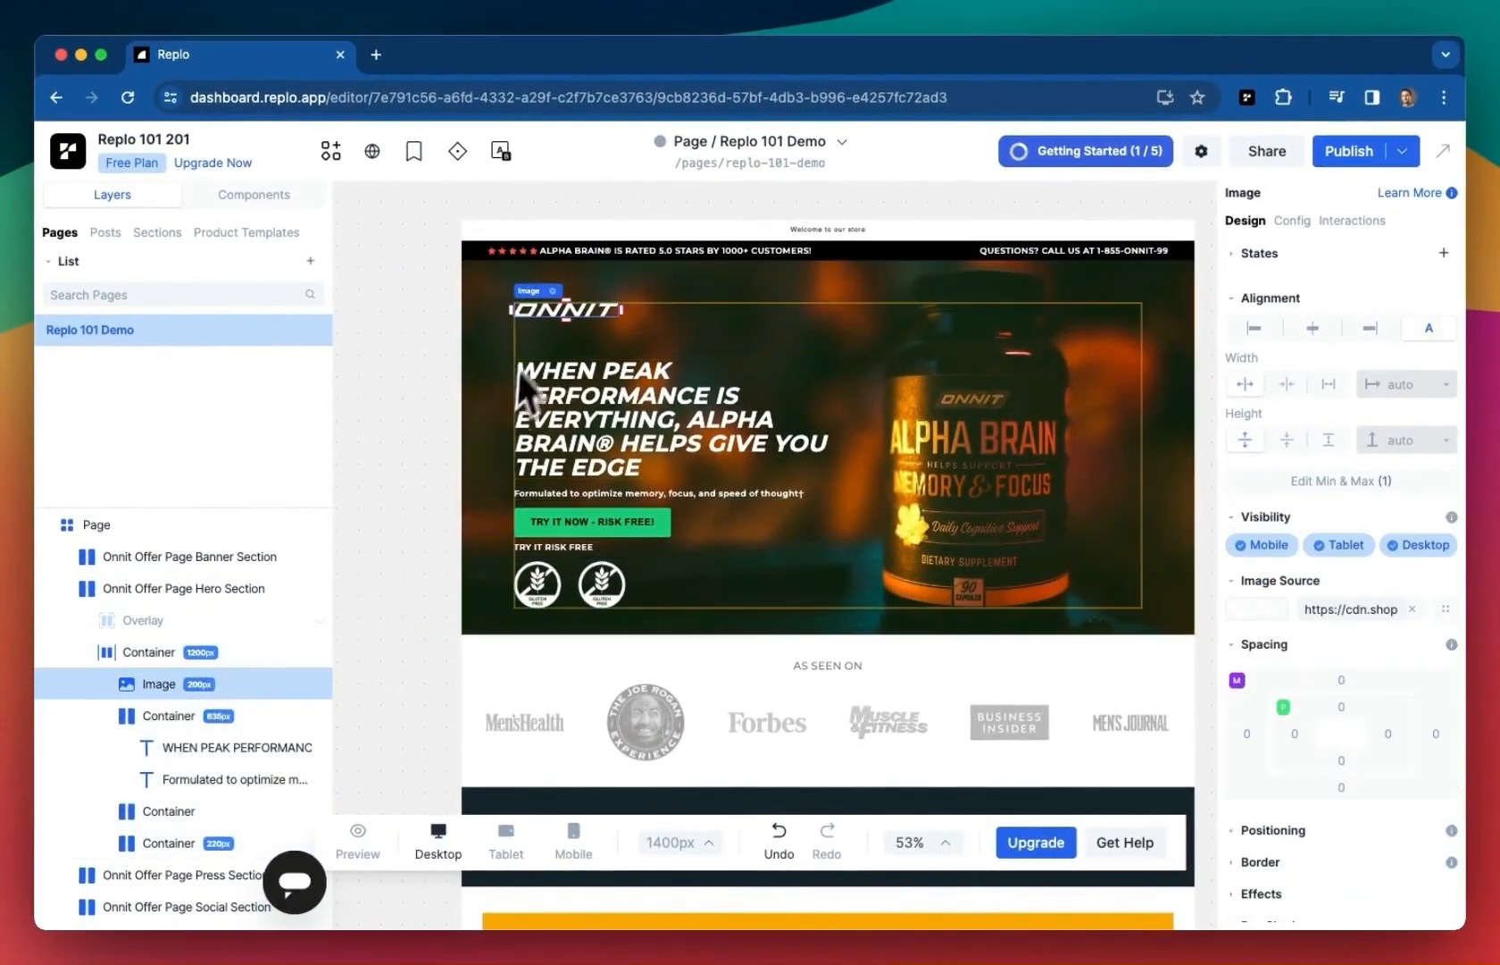
{"action": "left_click", "coordinate": [168, 715]}
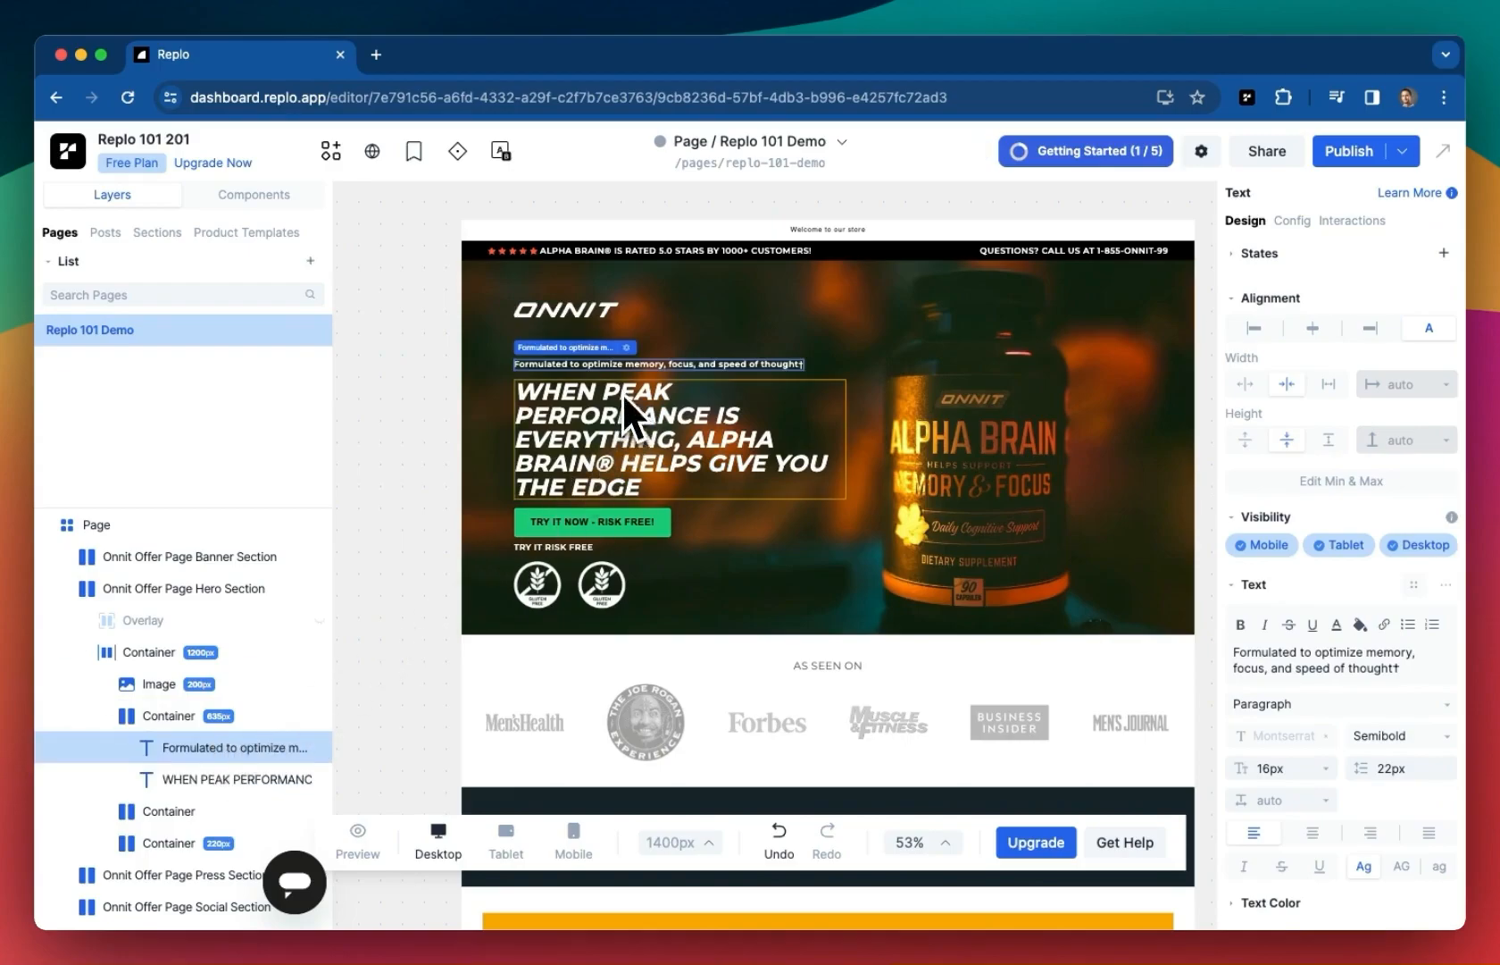
{"action": "mouse_move", "coordinate": [621, 431]}
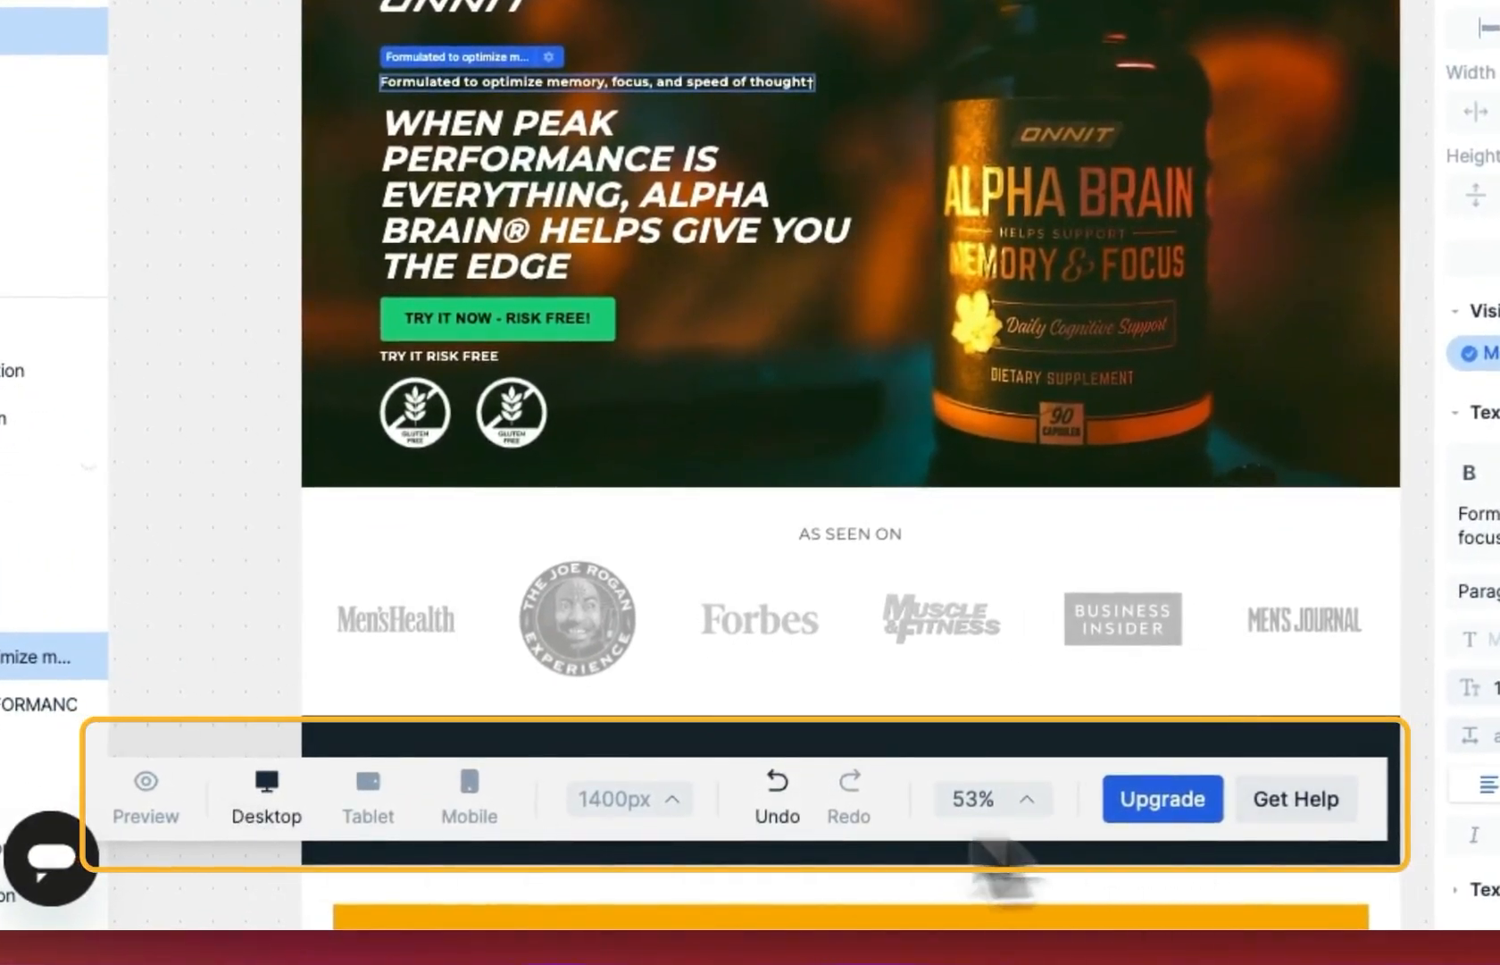
{"action": "left_click", "coordinate": [146, 785]}
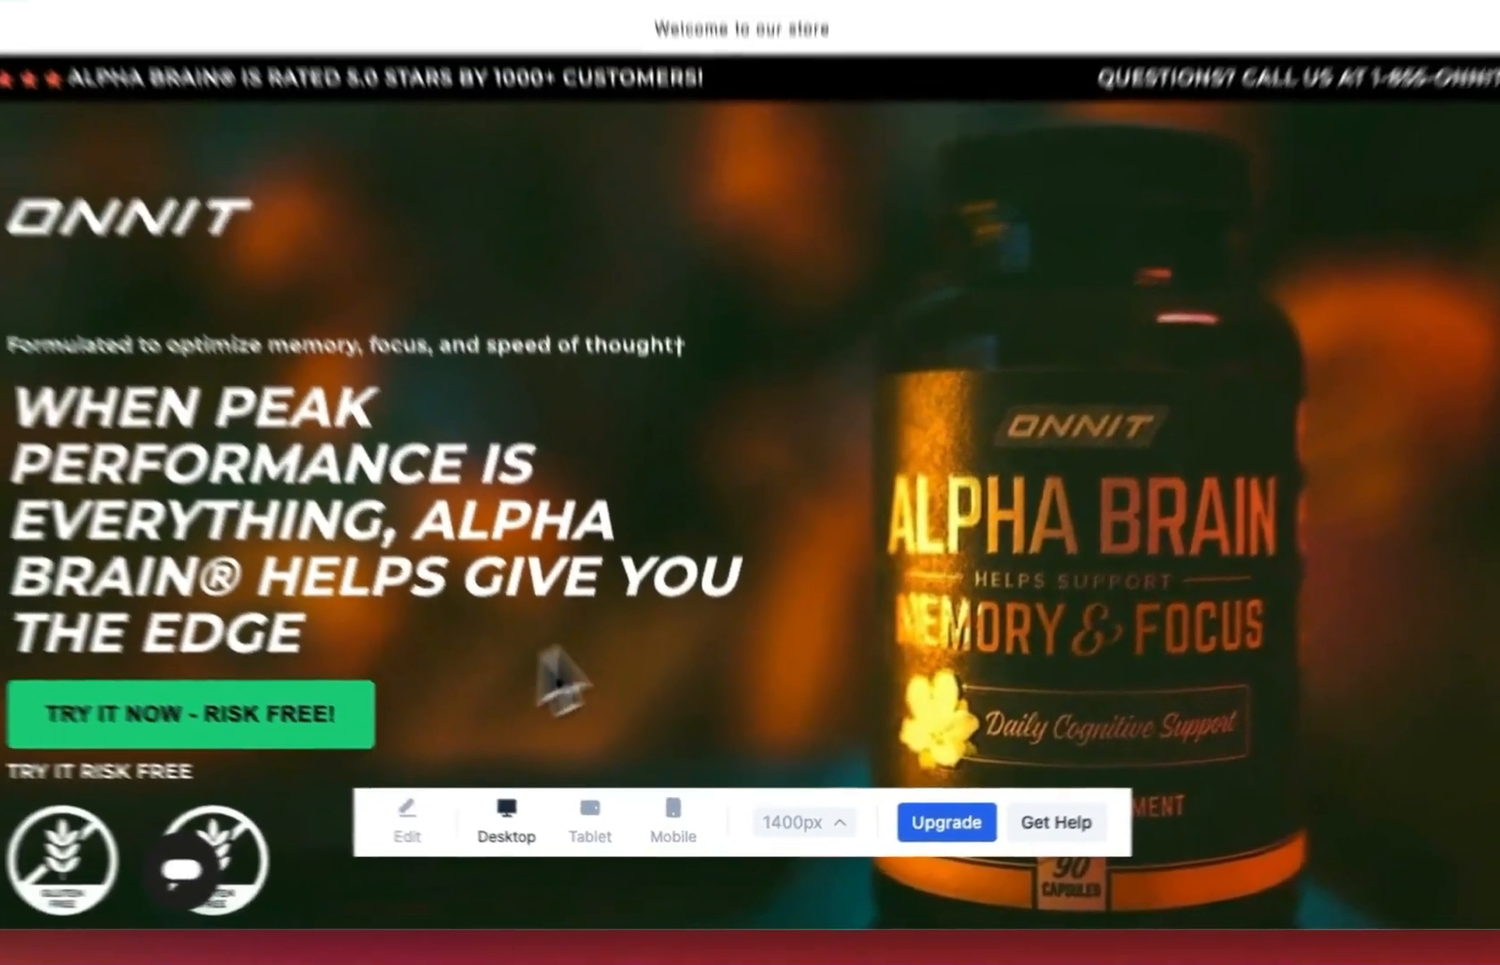
{"action": "scroll", "scroll_direction": "down", "scroll_amount": 3}
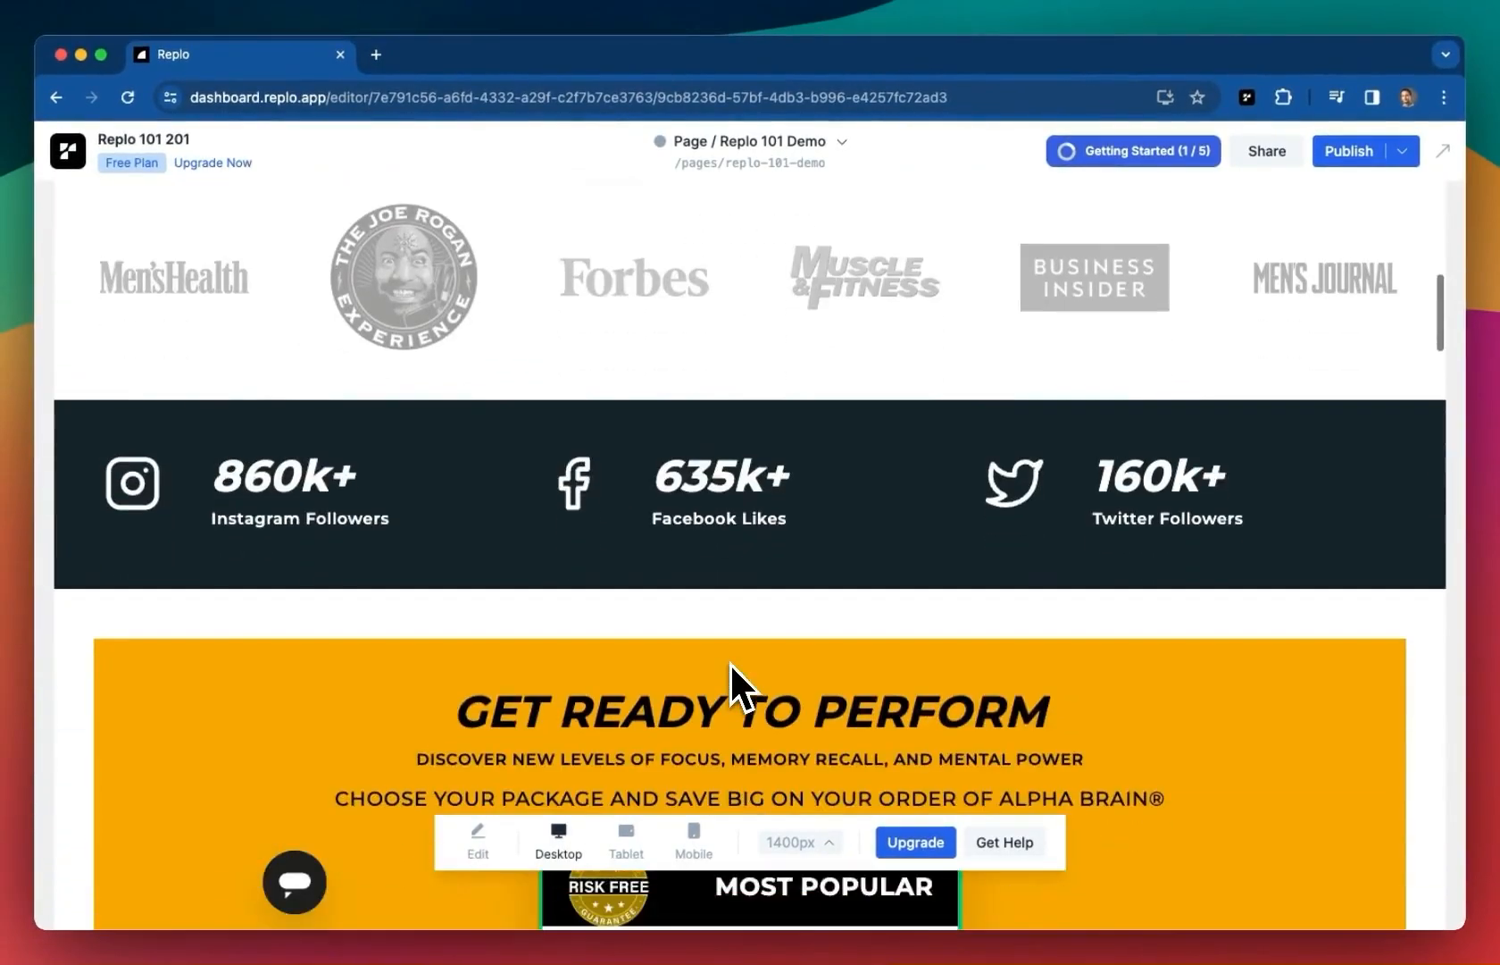
{"action": "scroll", "scroll_direction": "down", "scroll_amount": 3}
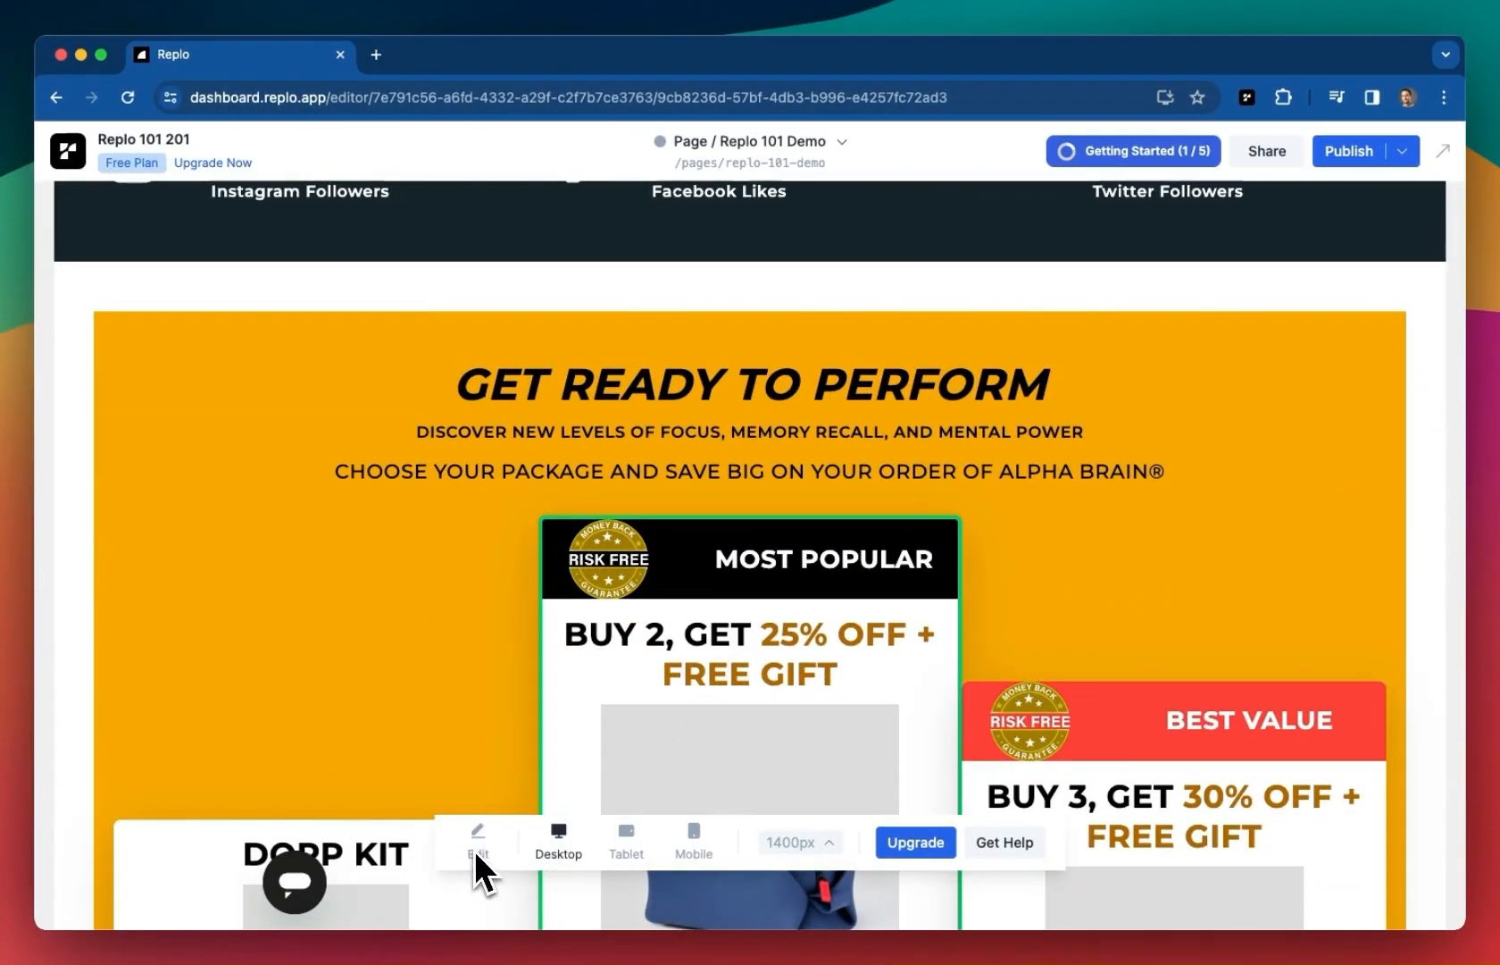
{"action": "left_click", "coordinate": [477, 840]}
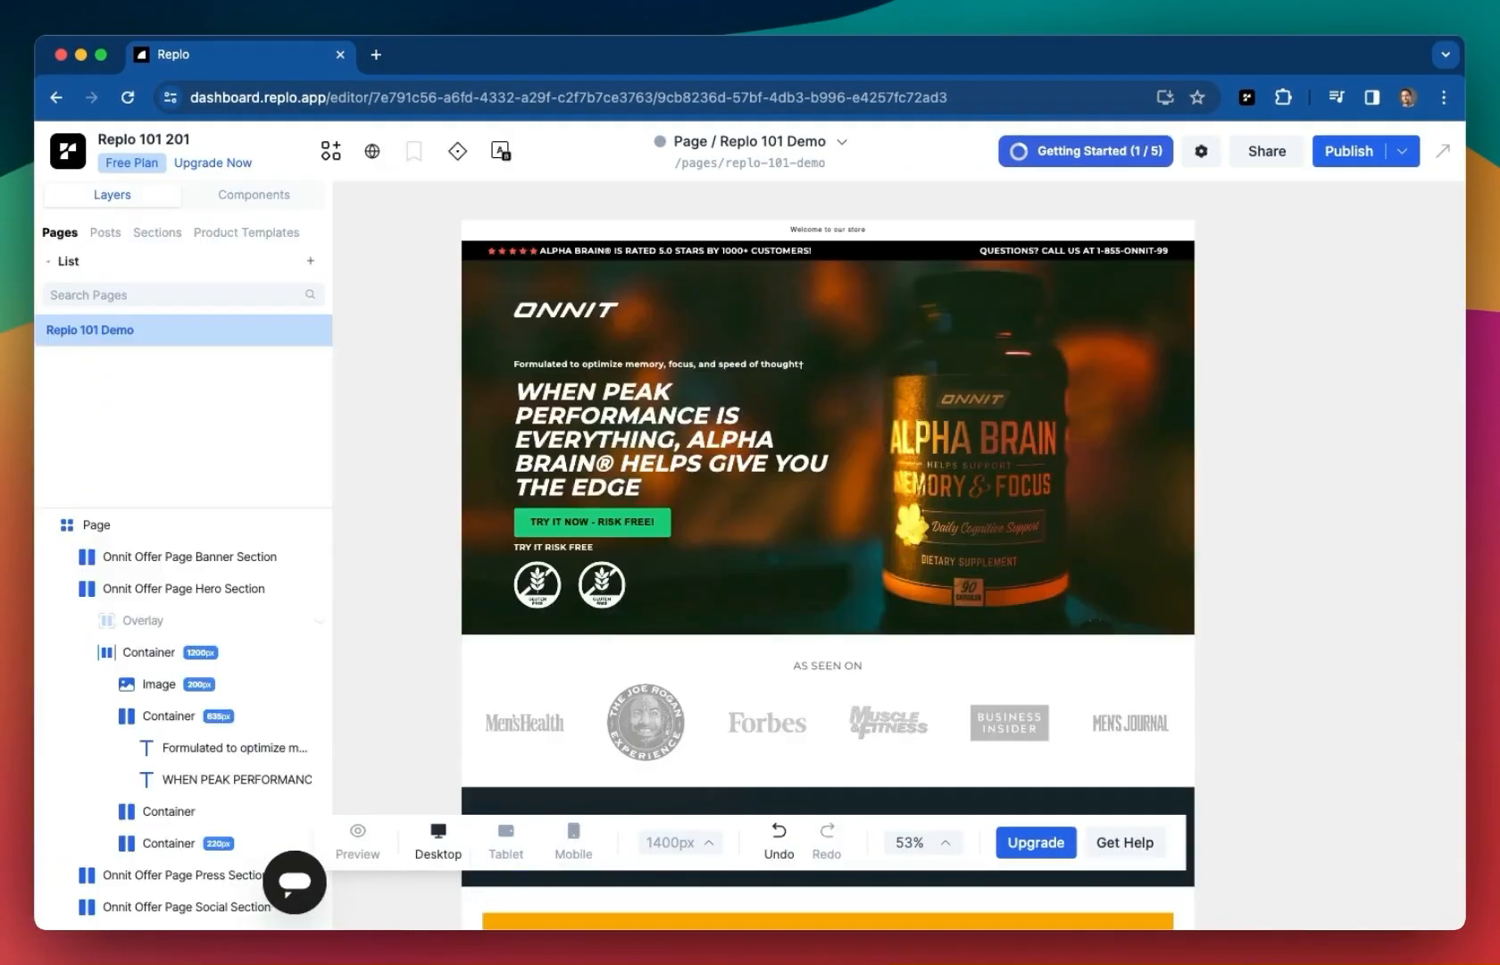
{"action": "left_click", "coordinate": [508, 832]}
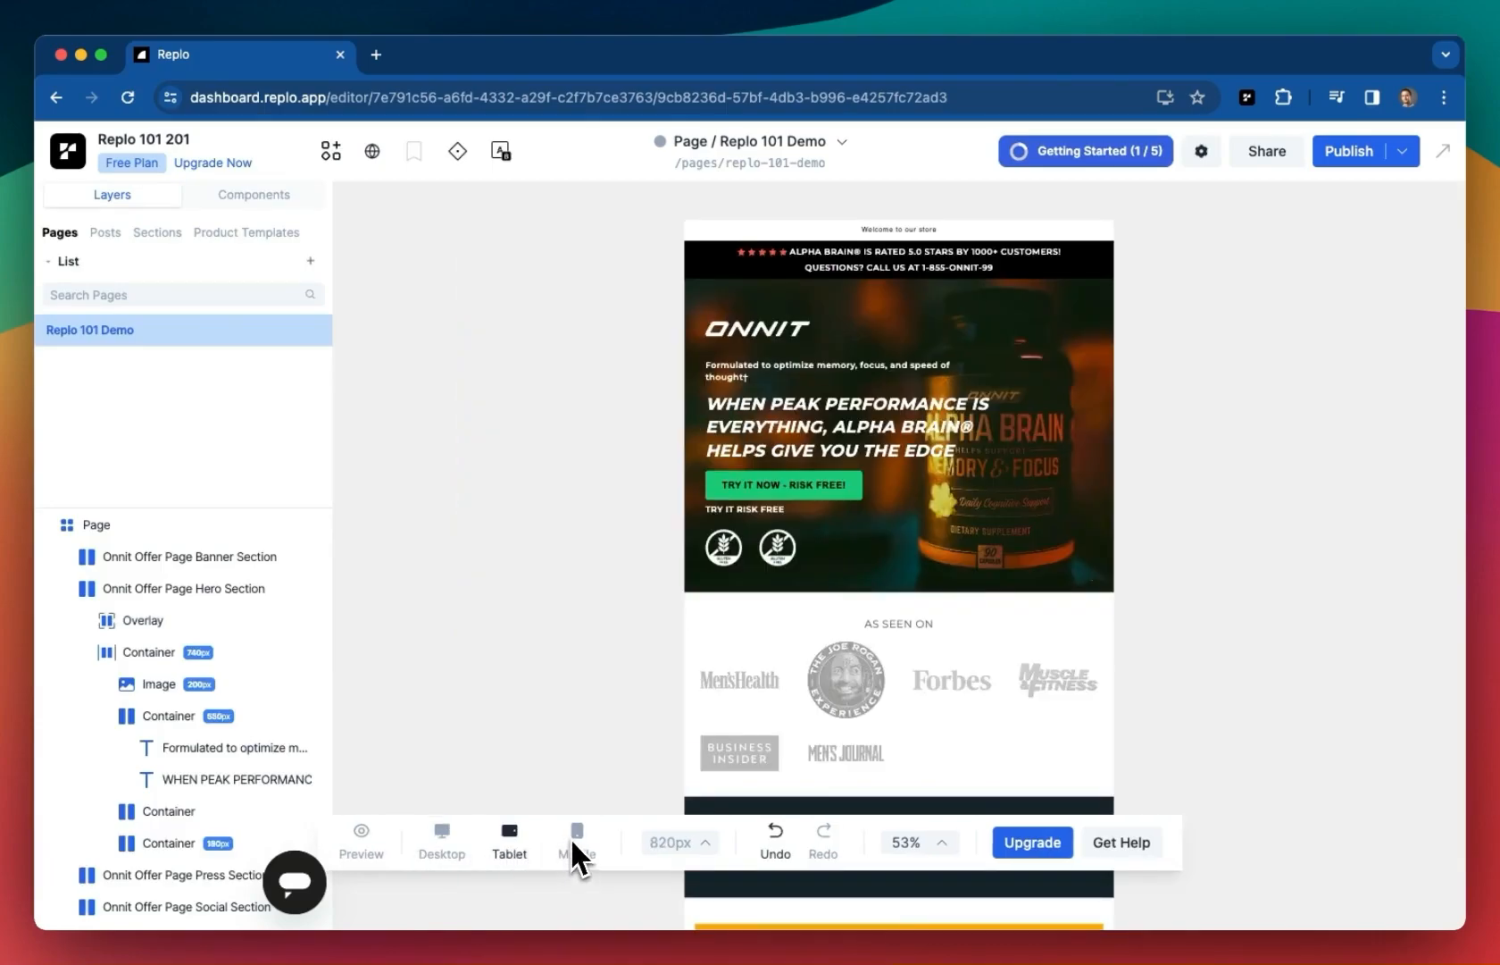
{"action": "mouse_move", "coordinate": [508, 842]}
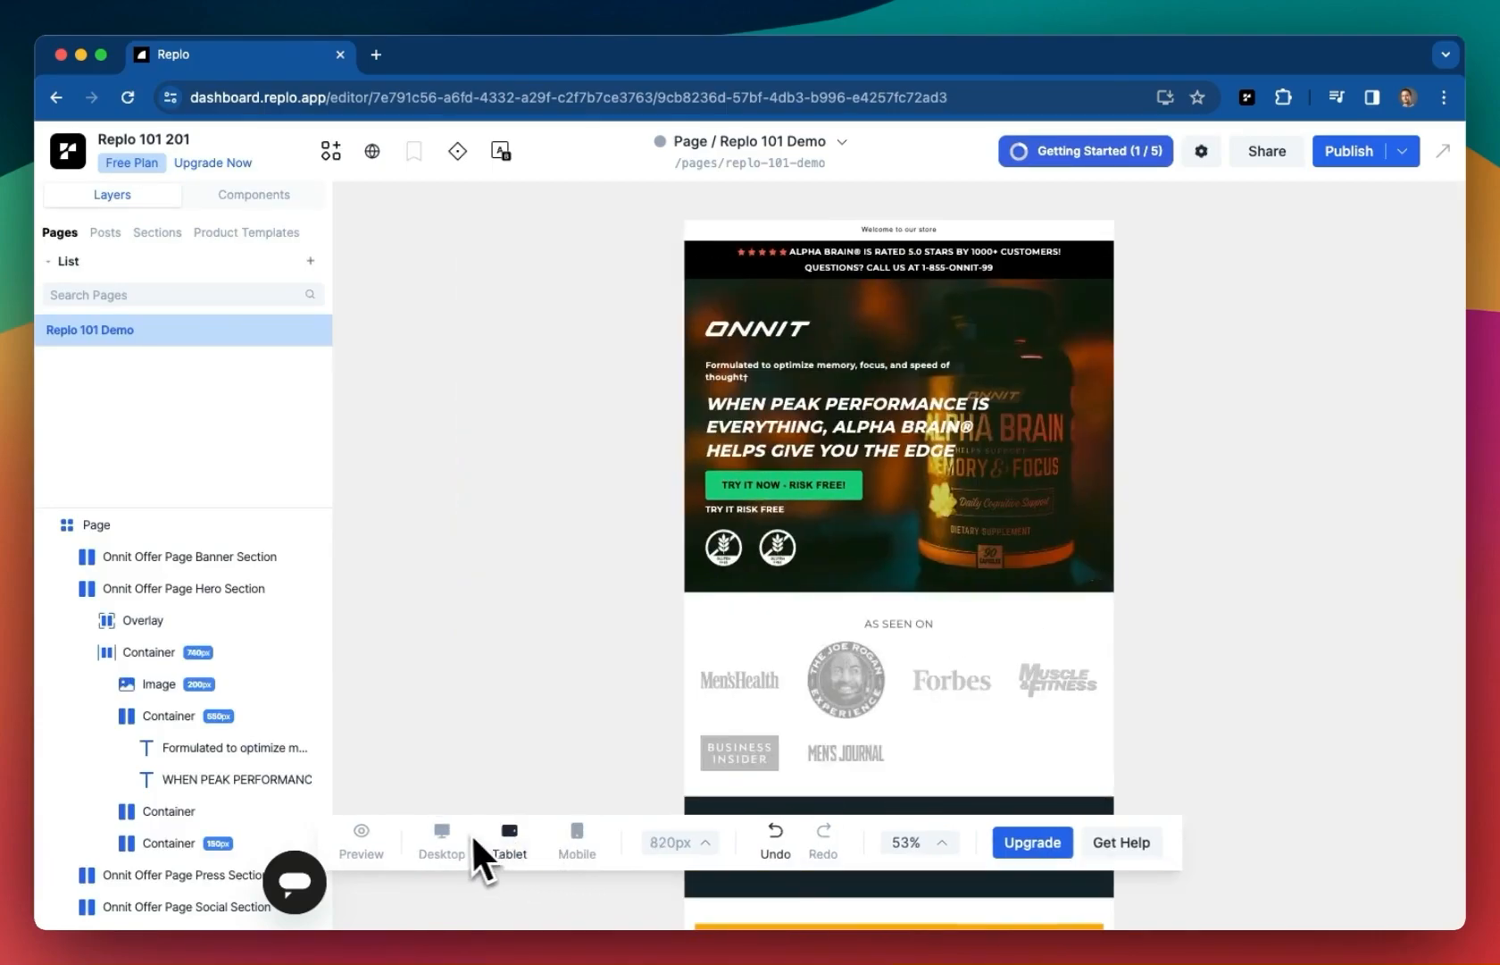
{"action": "left_click", "coordinate": [437, 840]}
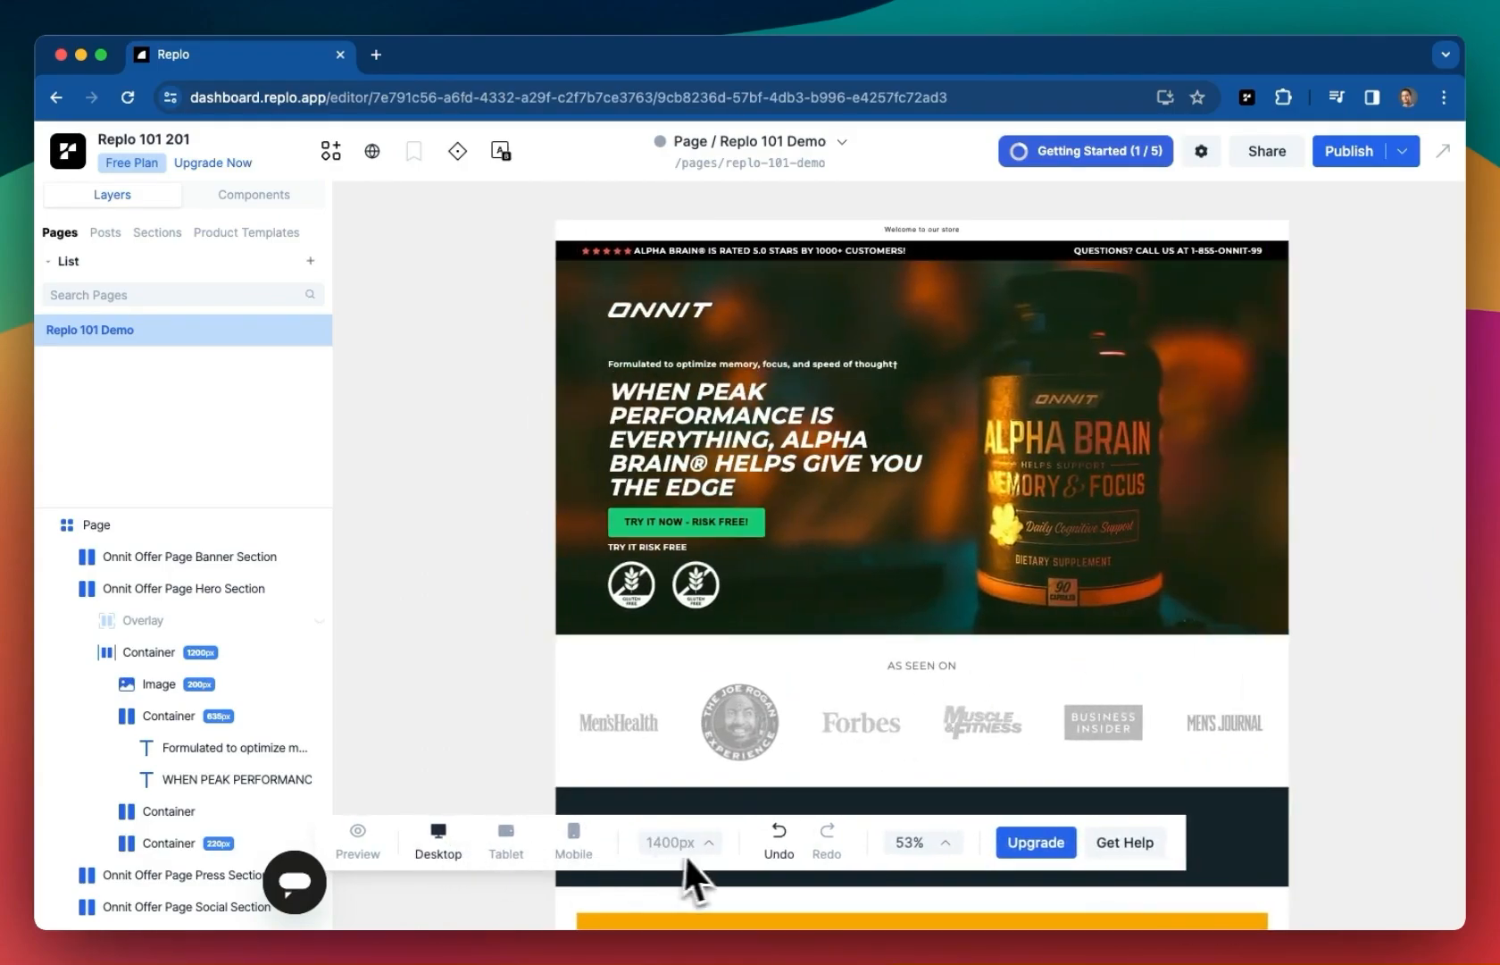
{"action": "left_click", "coordinate": [679, 842]}
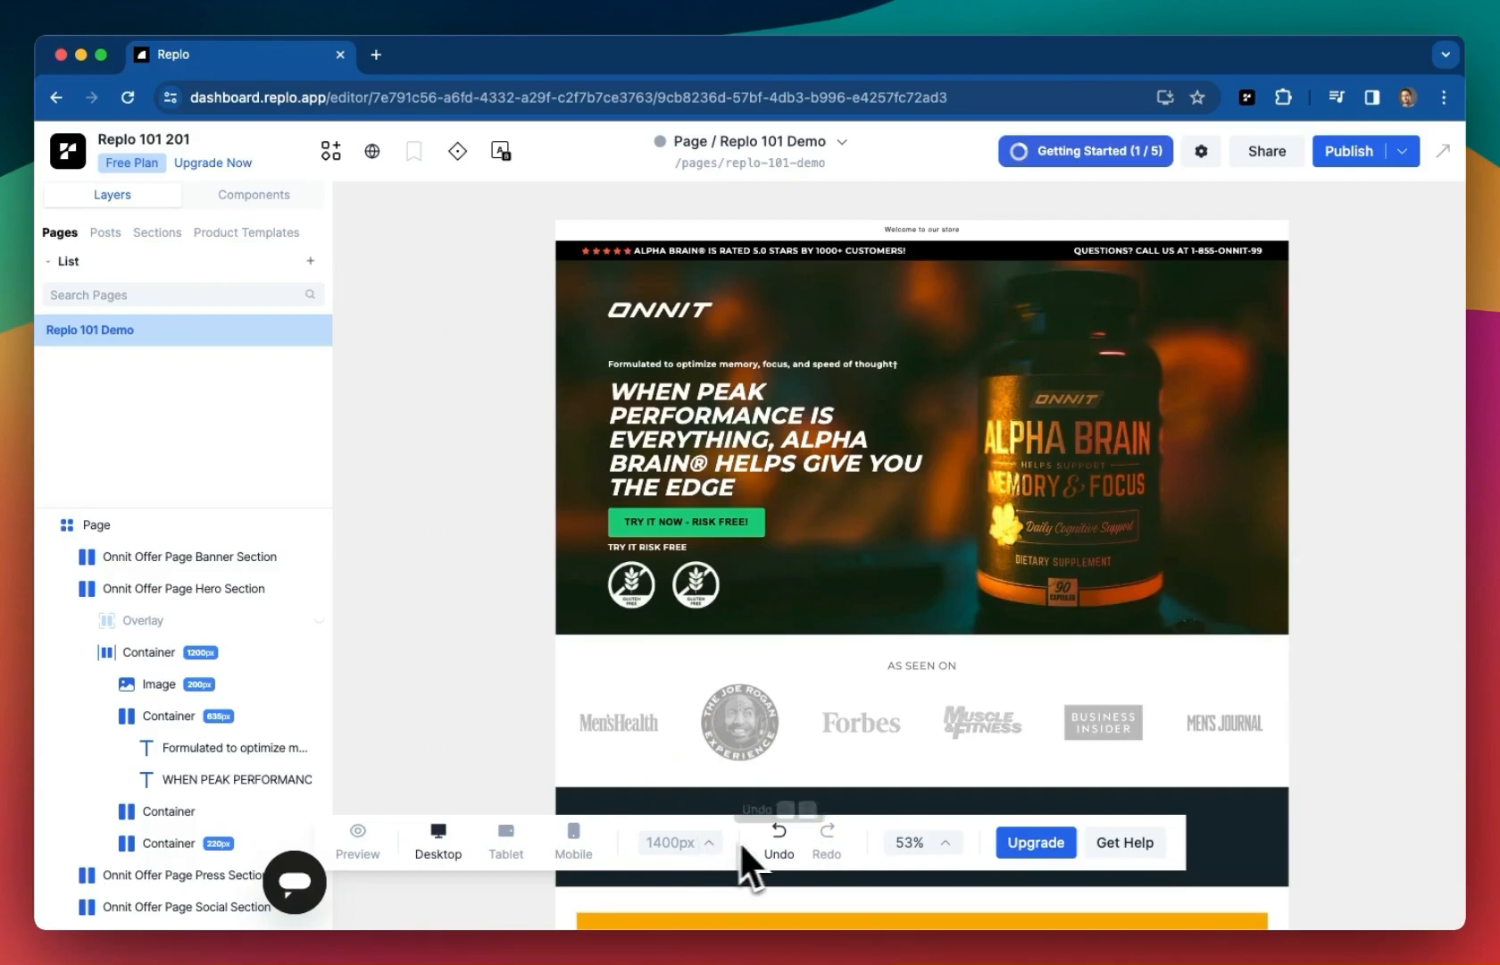
Undo the tagline move, briefly zoom in and check Get Help, then restore 53% zoom
{"action": "left_click", "coordinate": [778, 840]}
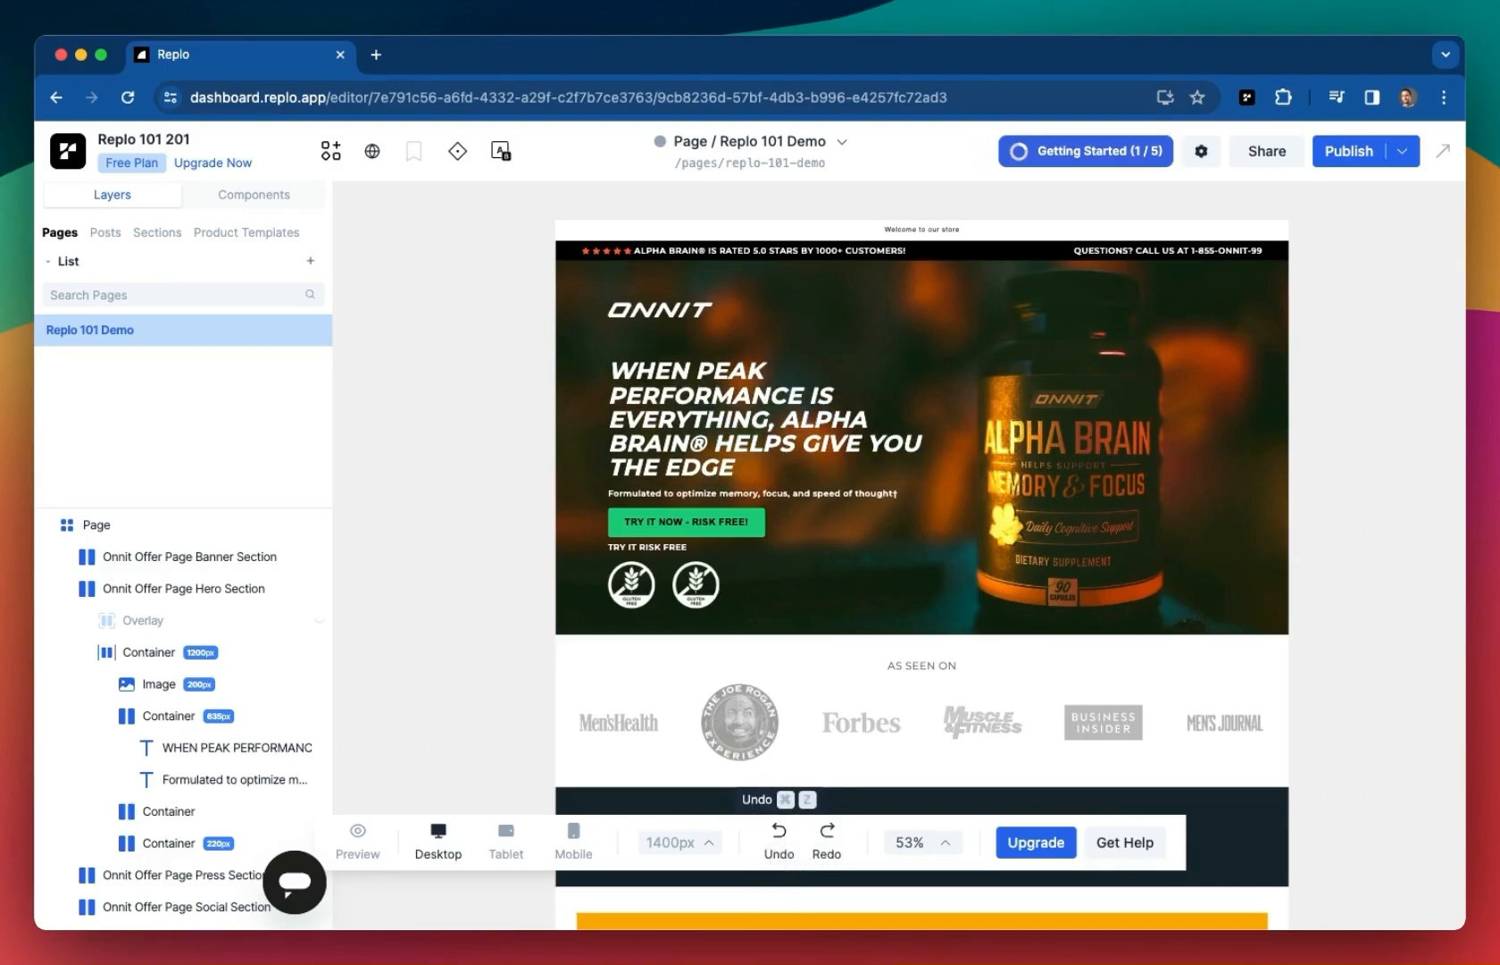
{"action": "left_click", "coordinate": [910, 842]}
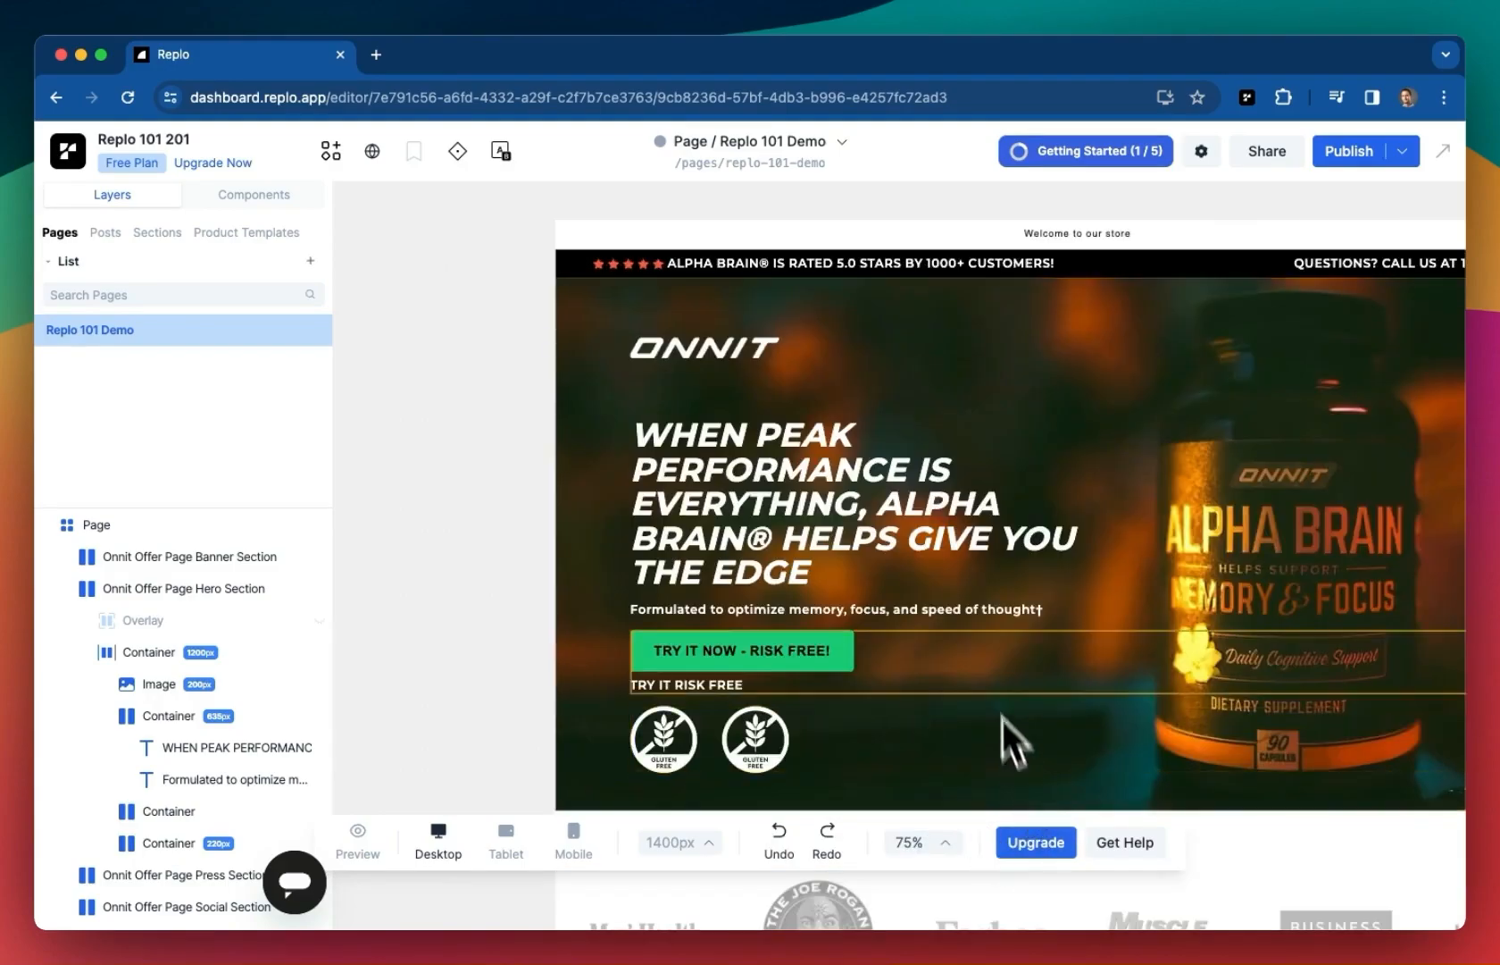
{"action": "left_click", "coordinate": [1124, 843]}
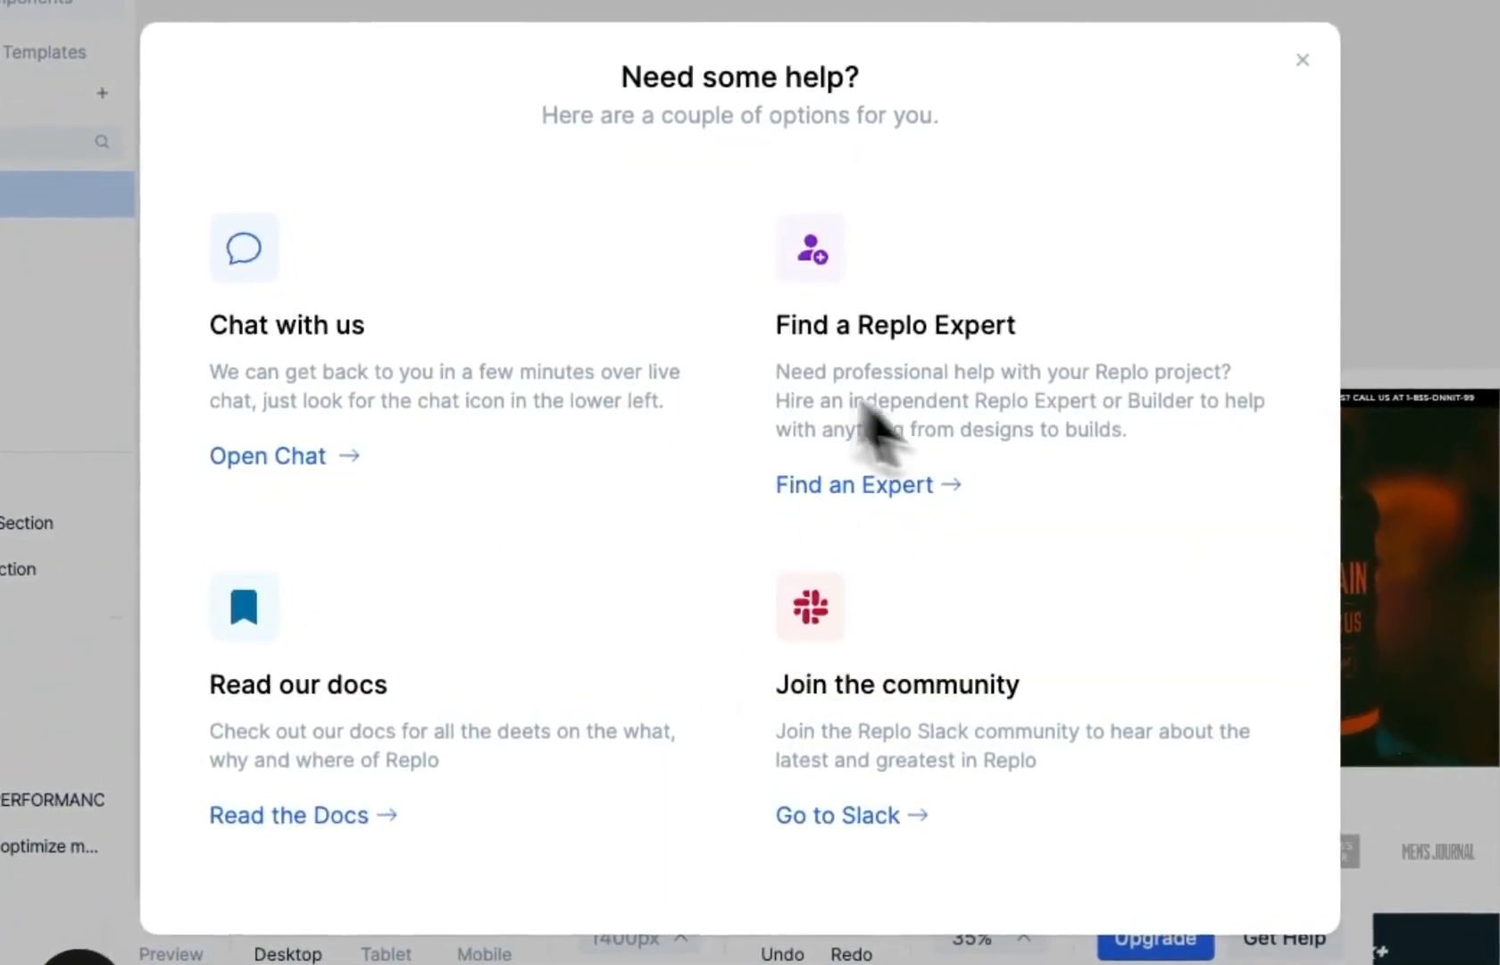
{"action": "left_click", "coordinate": [1302, 59]}
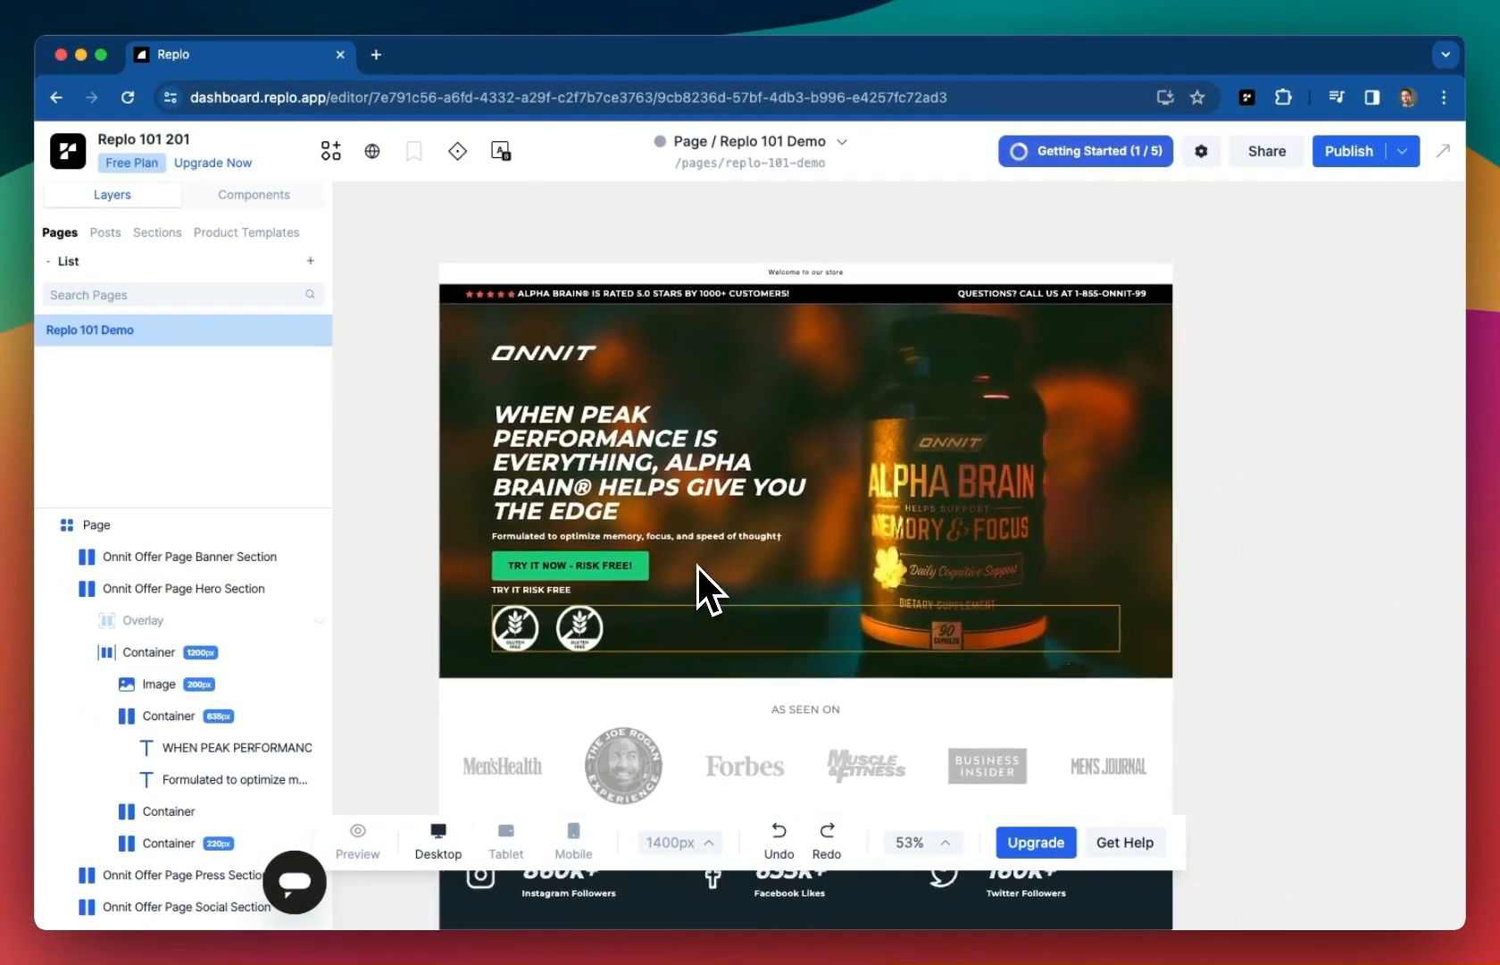
{"action": "left_click", "coordinate": [182, 587]}
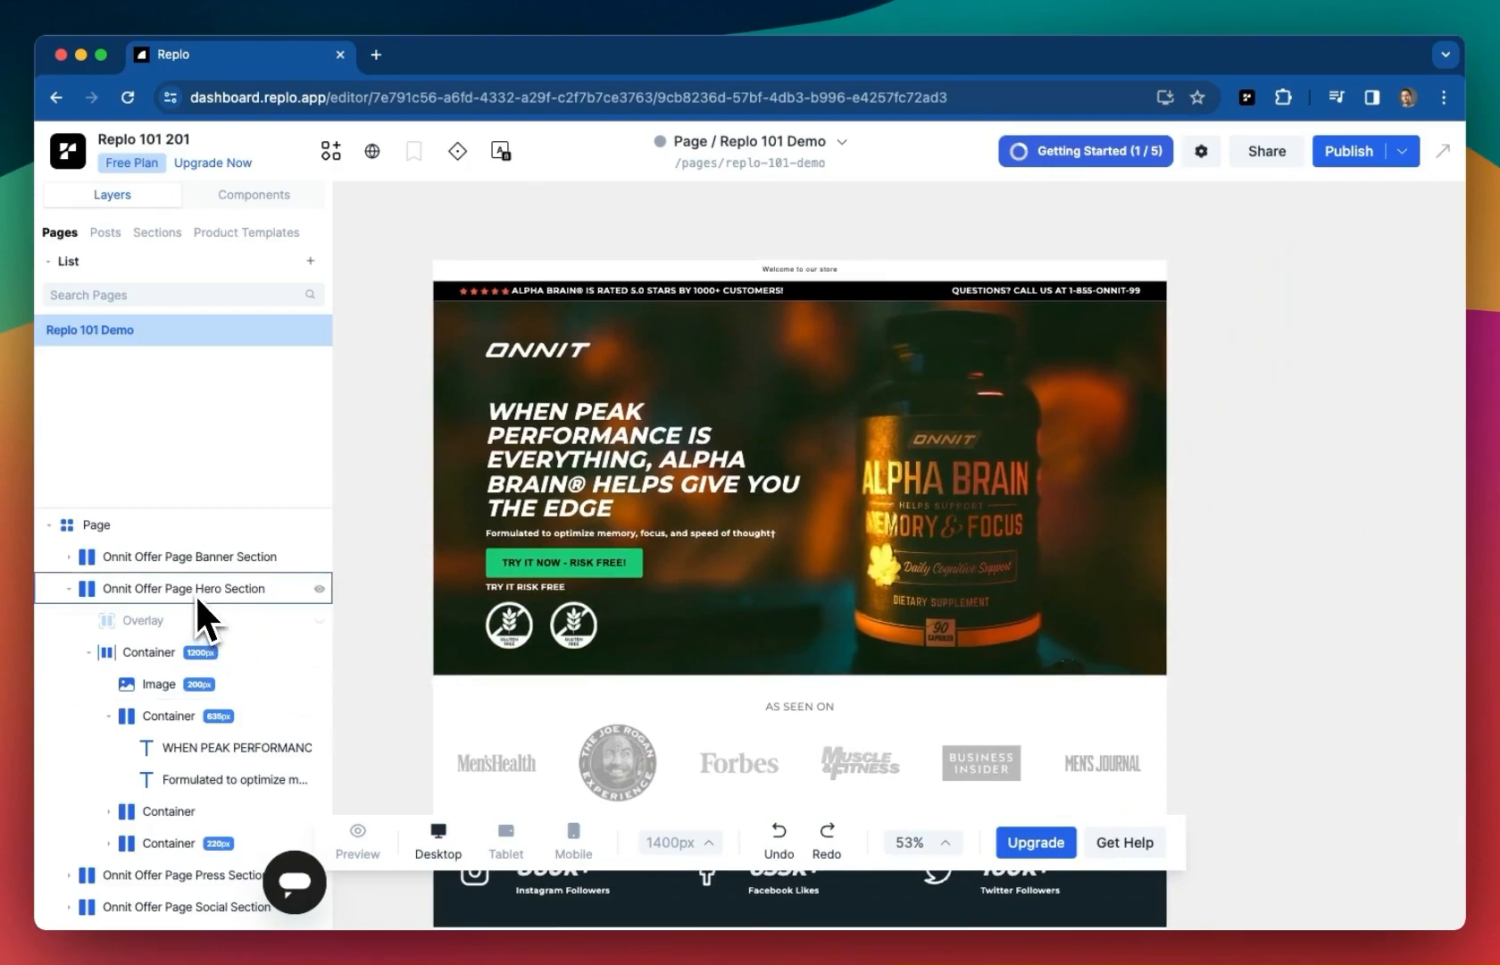
{"action": "left_click", "coordinate": [187, 589]}
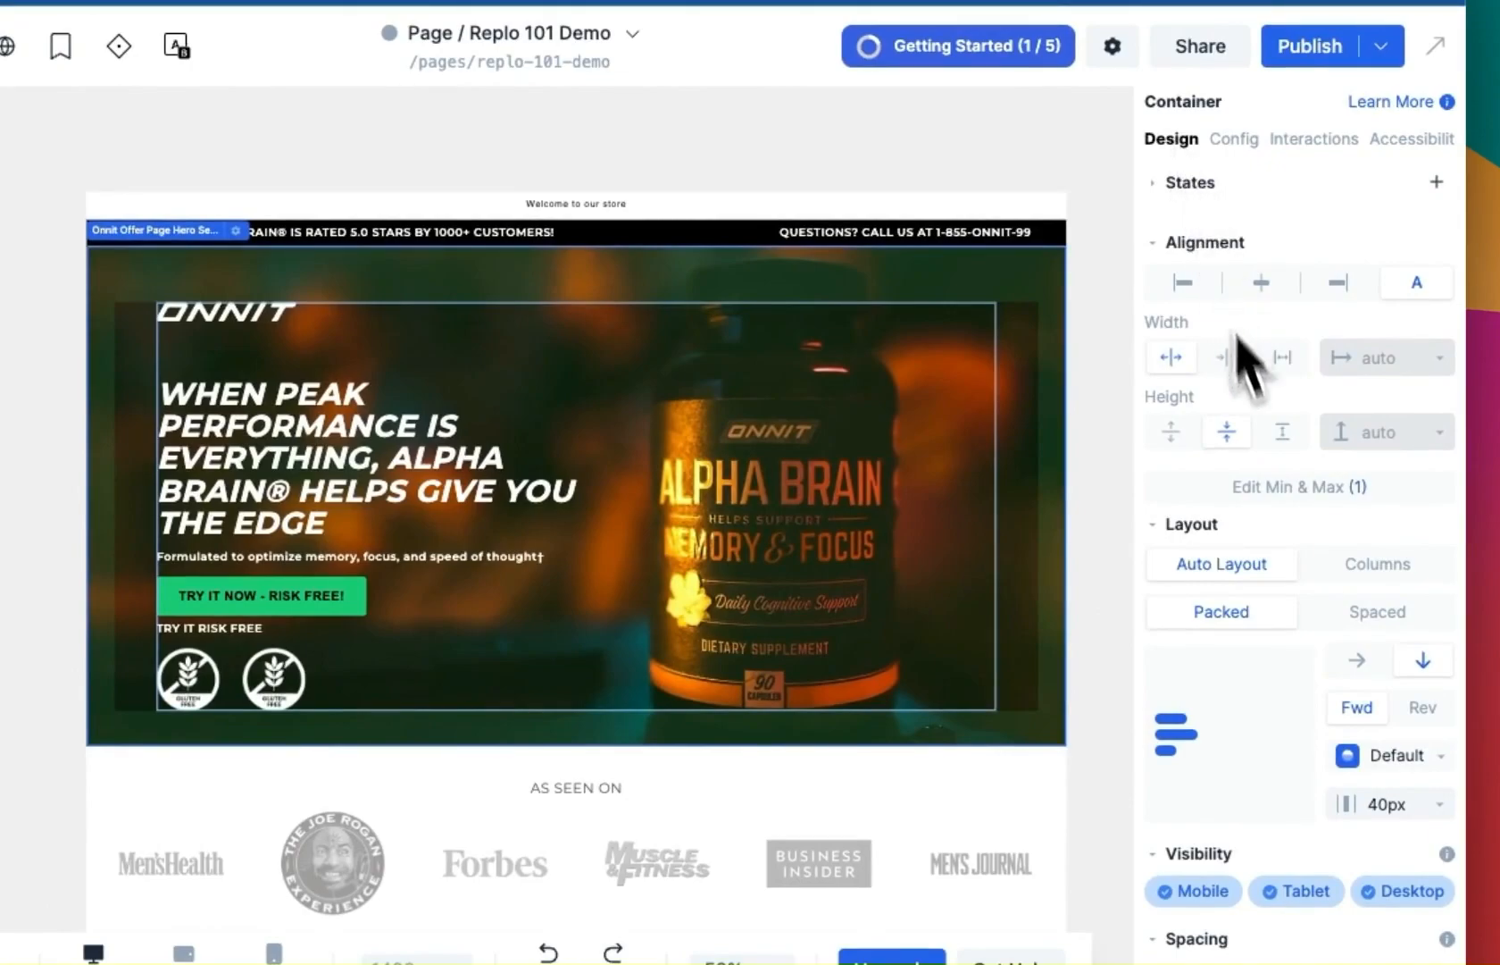
{"action": "scroll", "scroll_direction": "down", "scroll_amount": 3}
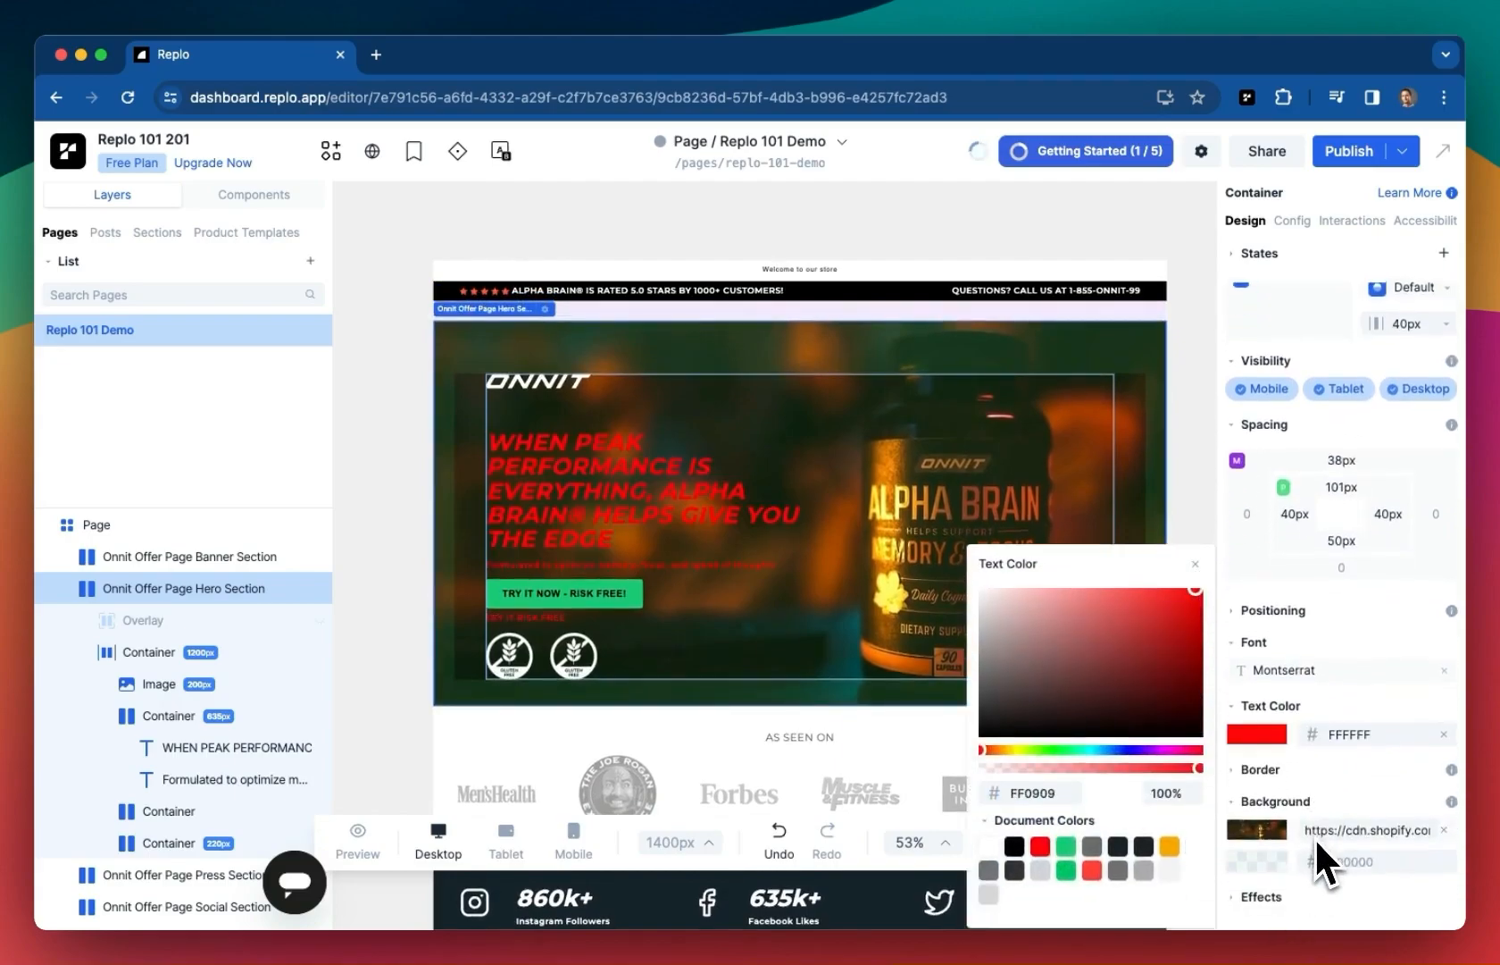
{"action": "left_click", "coordinate": [1257, 829]}
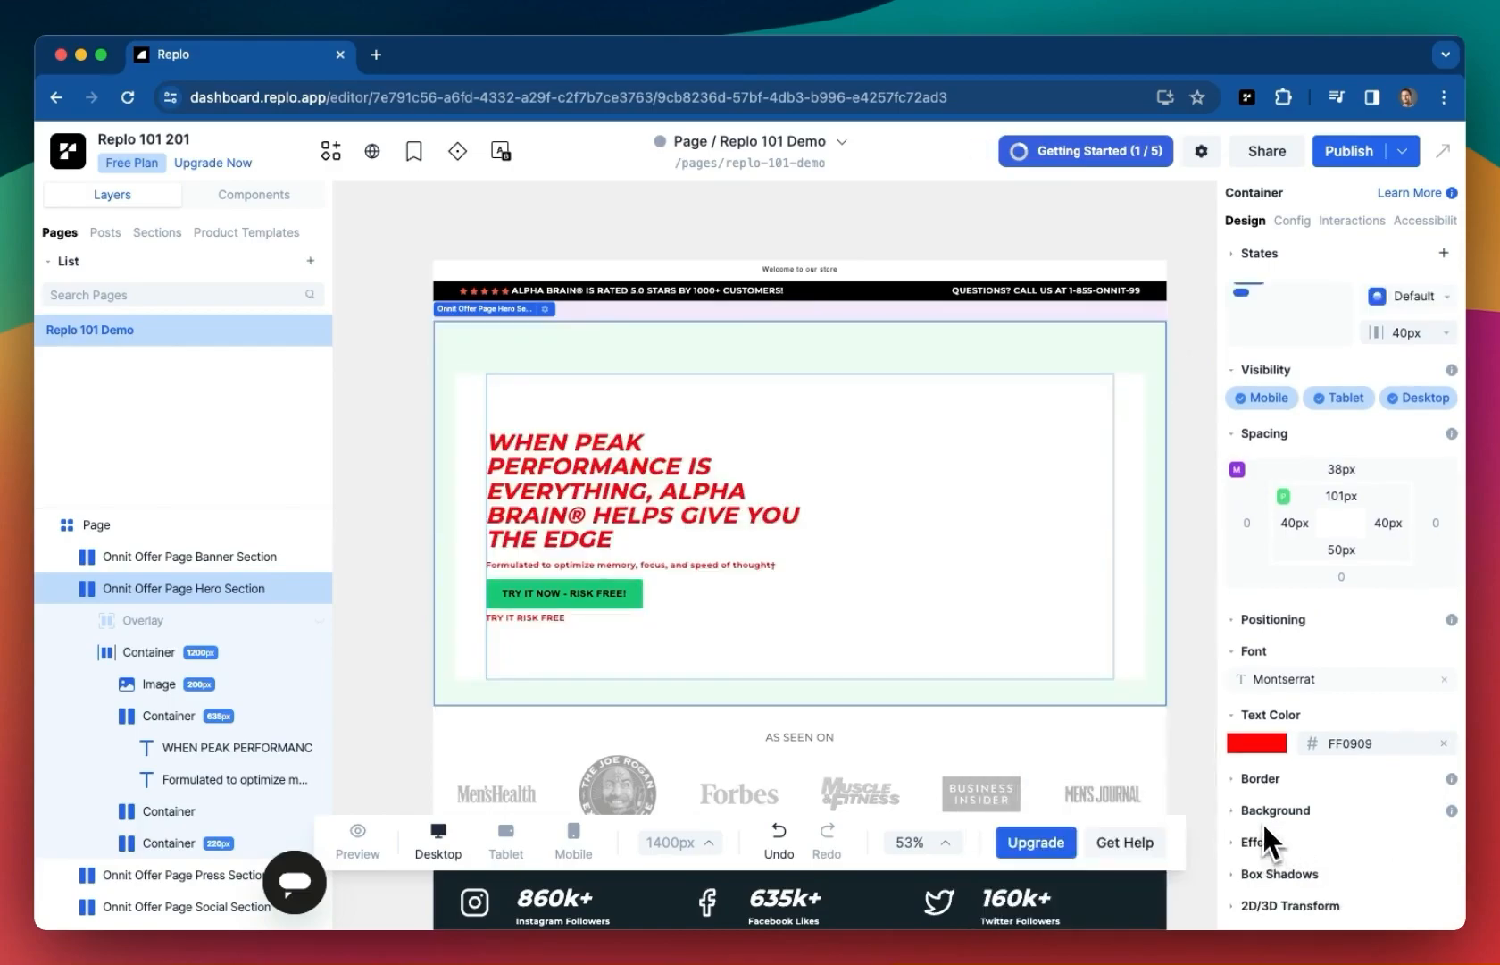
{"action": "left_click", "coordinate": [1258, 802]}
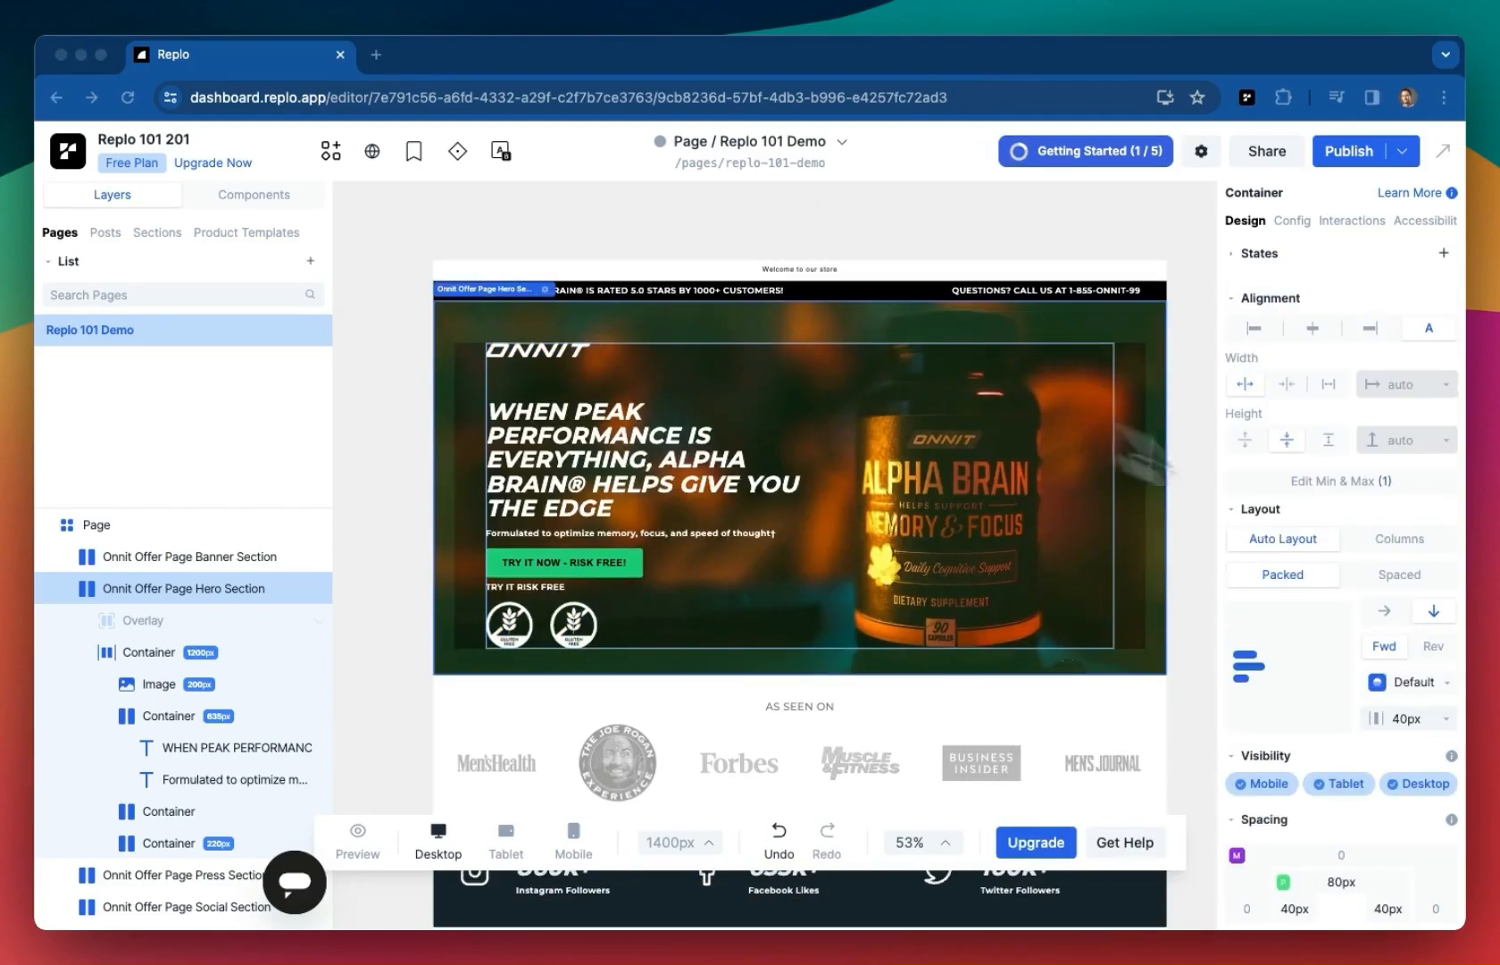
Choose Change Background and browse the Asset Library's From Theme and From Files images
{"action": "scroll", "scroll_direction": "down", "scroll_amount": 3}
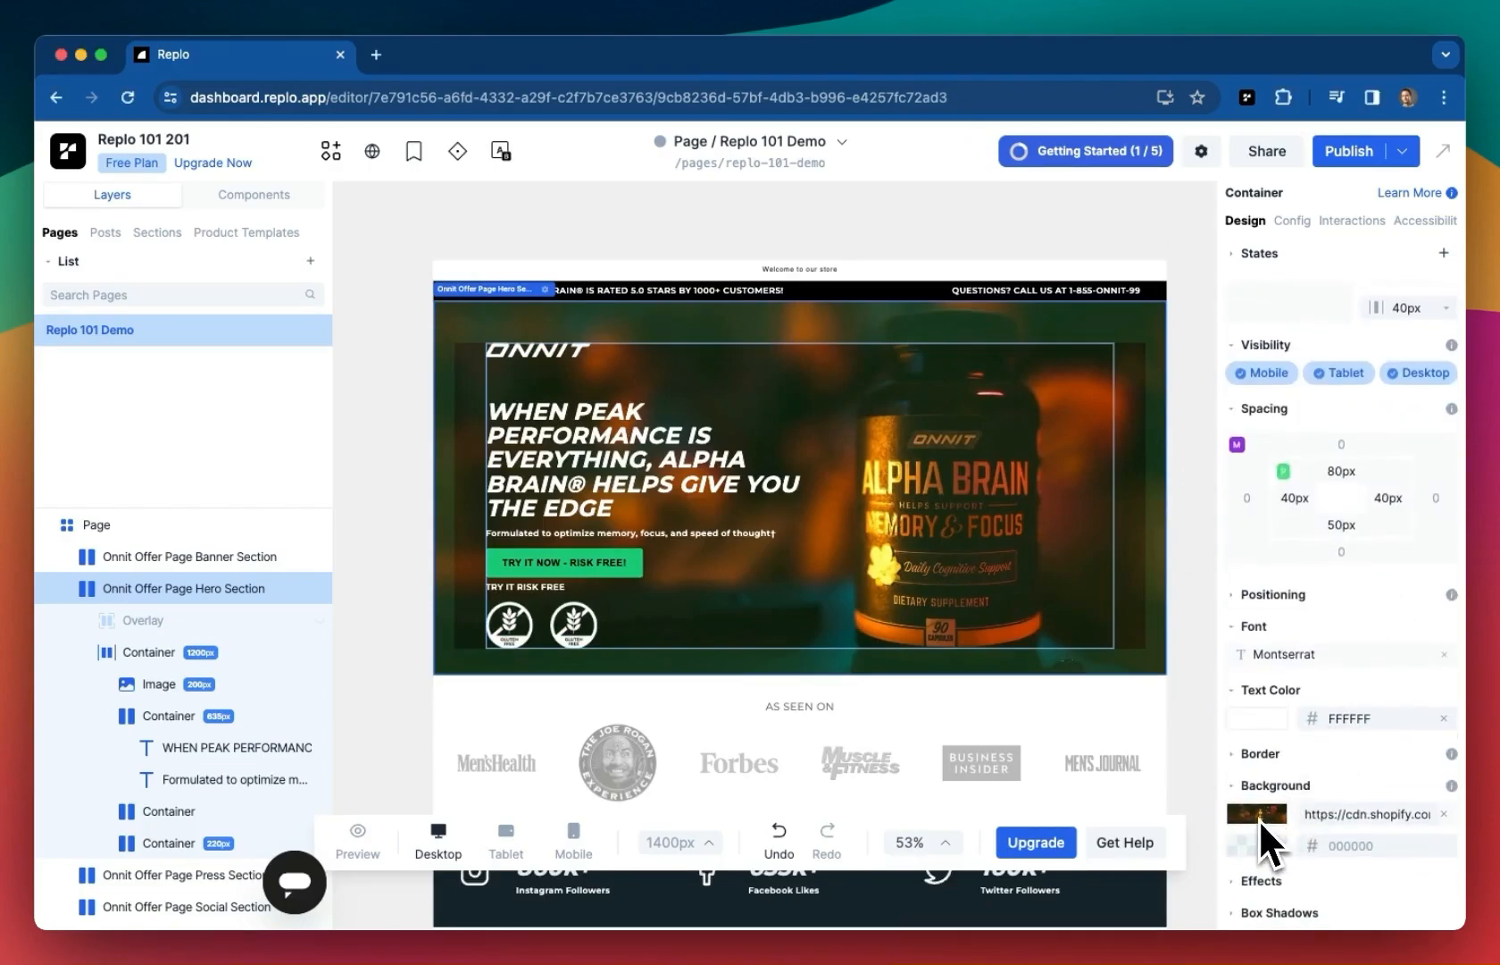
{"action": "left_click", "coordinate": [1257, 813]}
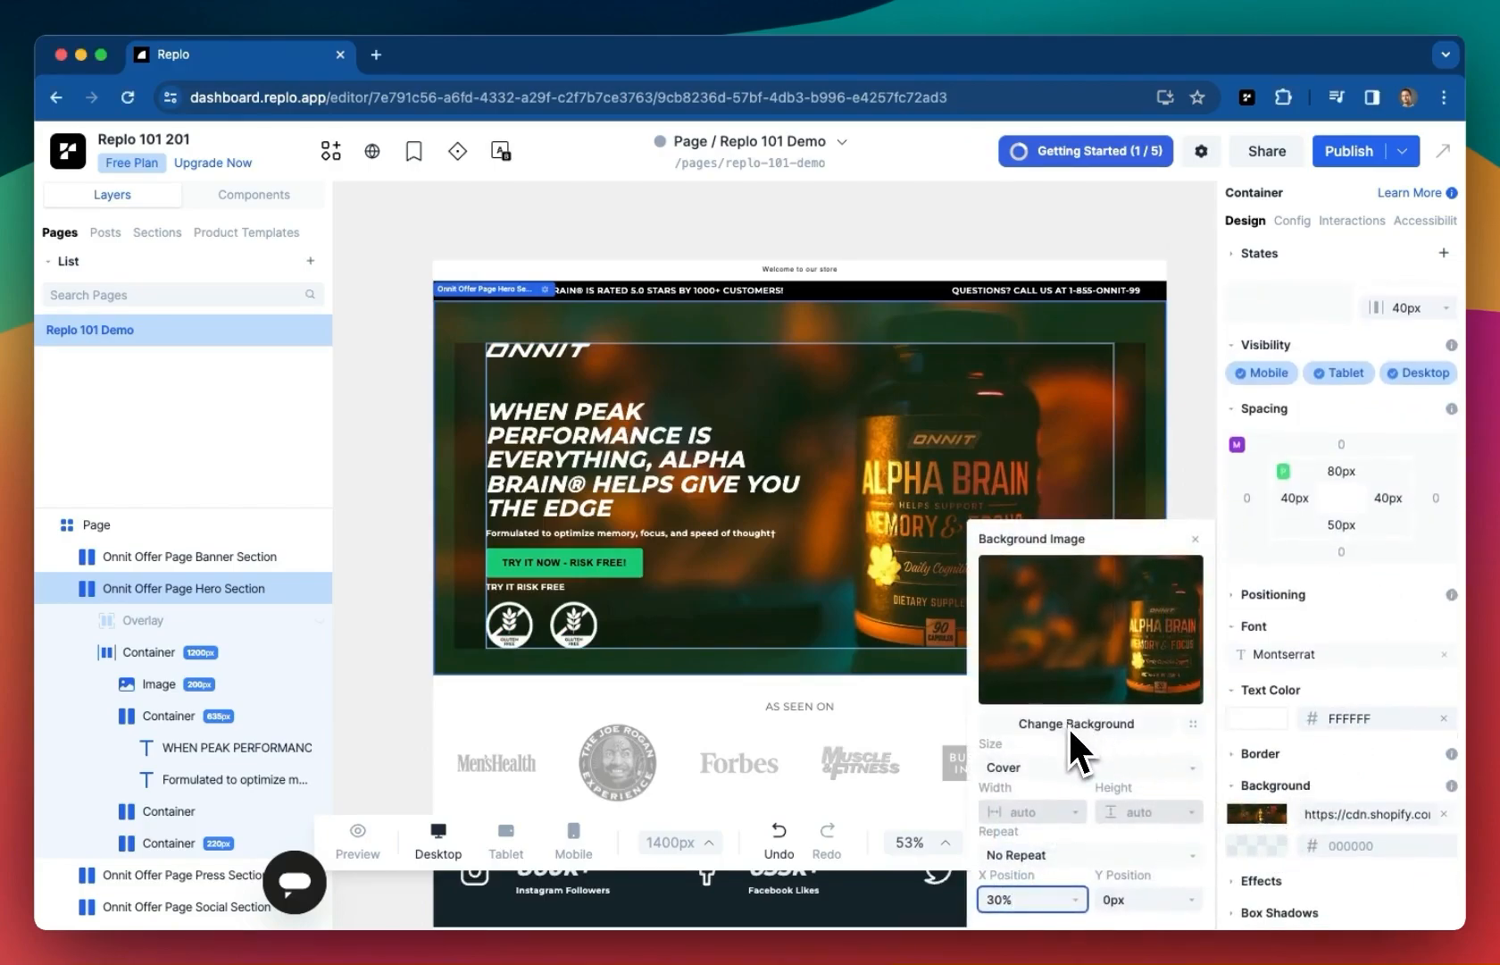
{"action": "left_click", "coordinate": [1076, 722]}
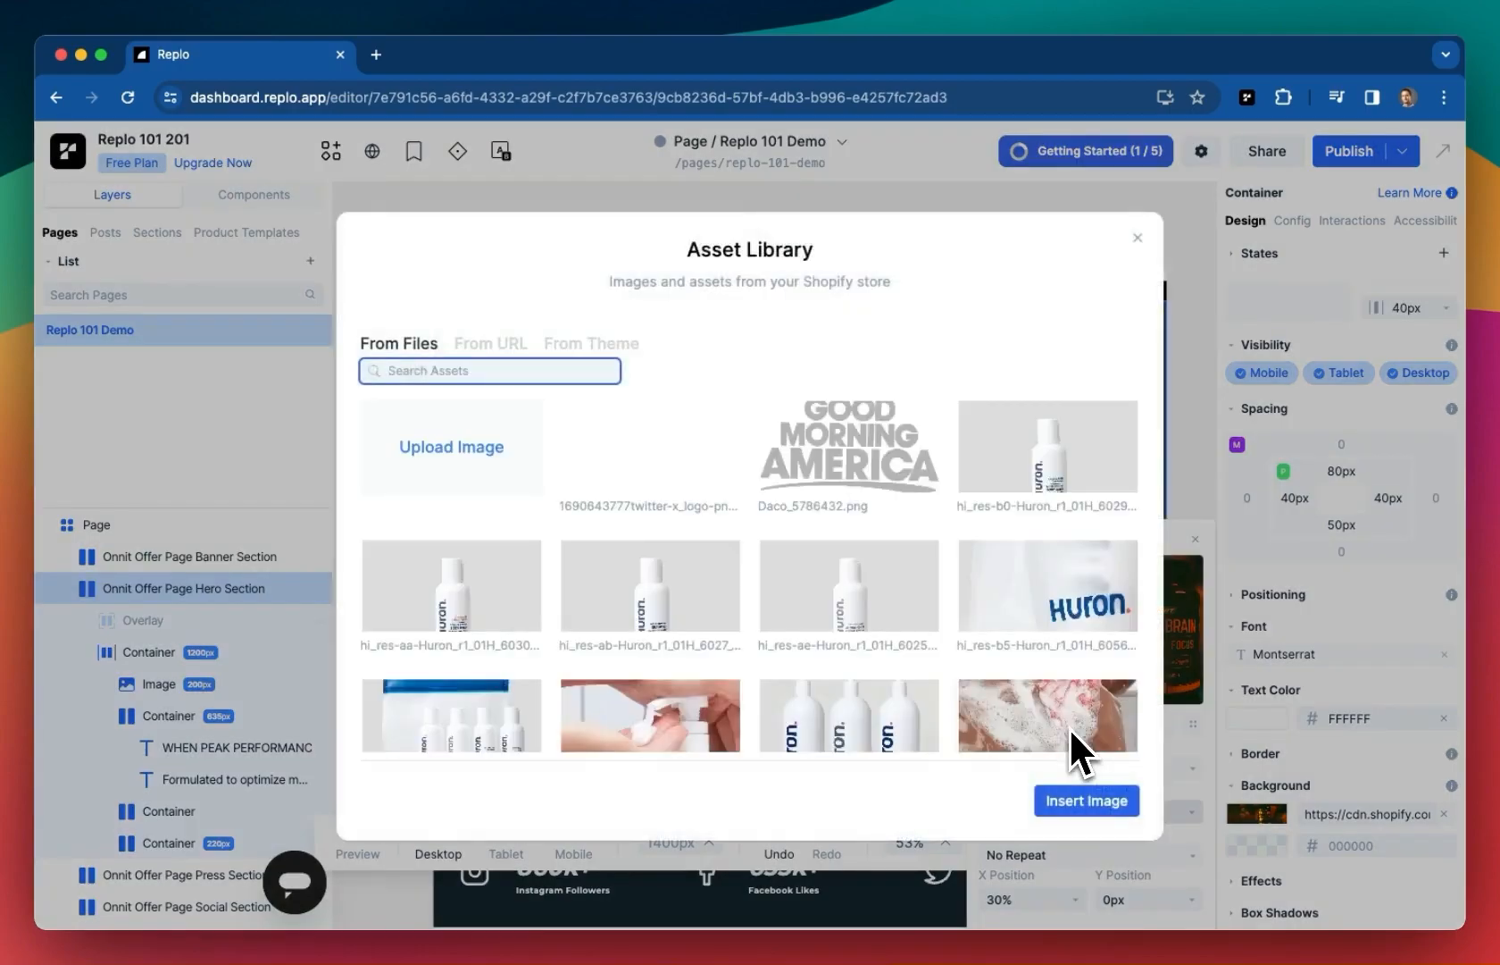
{"action": "scroll", "scroll_direction": "down", "scroll_amount": 3}
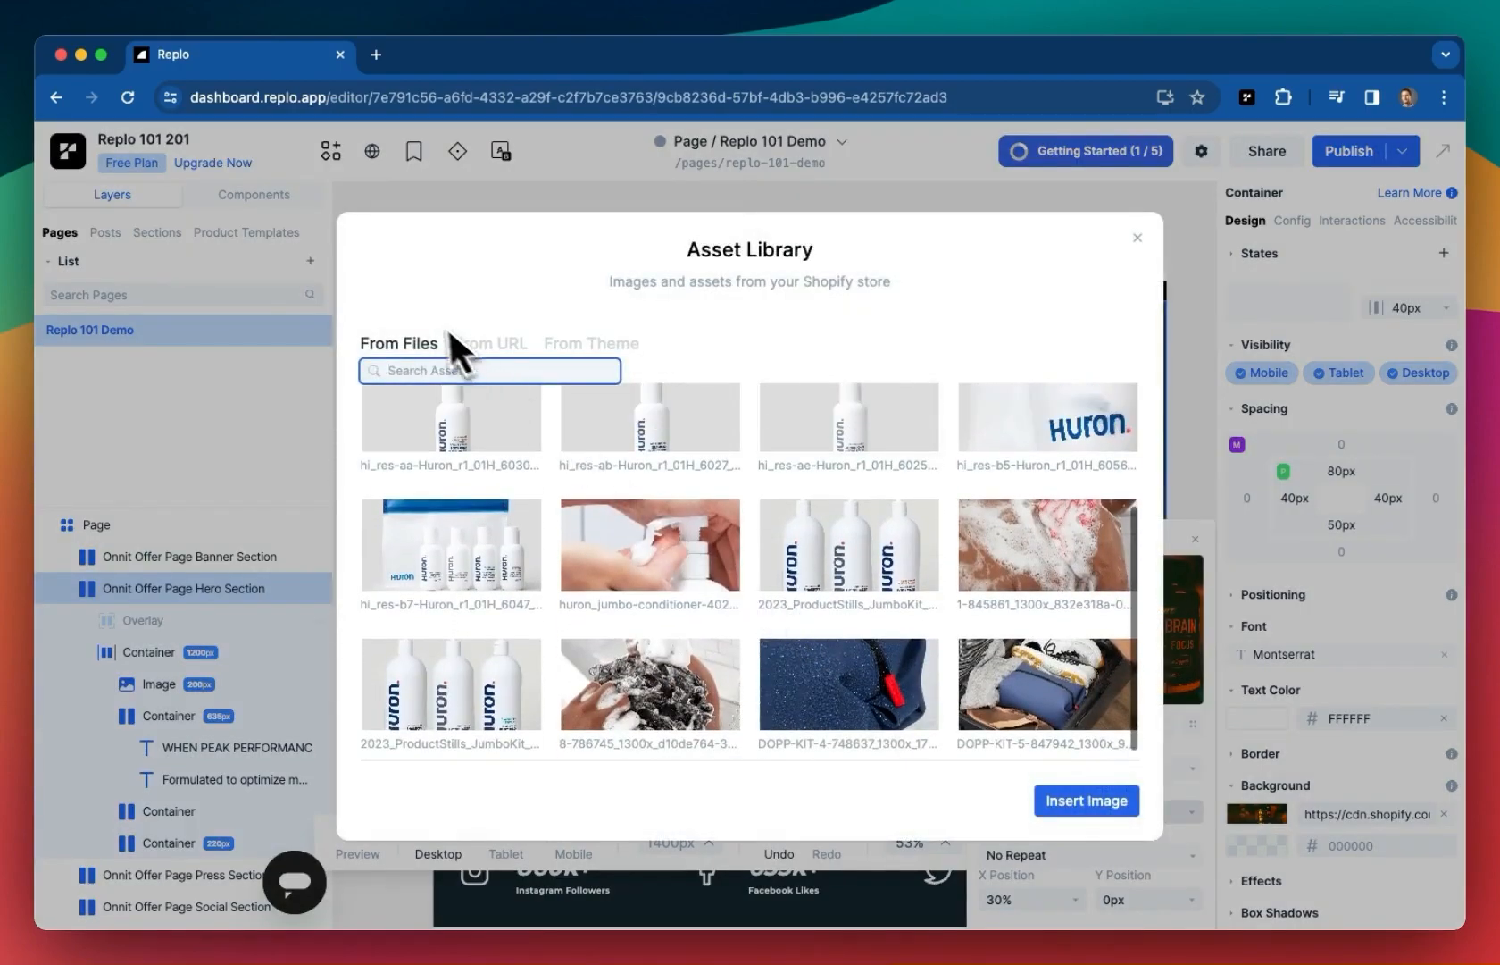
{"action": "left_click", "coordinate": [591, 343]}
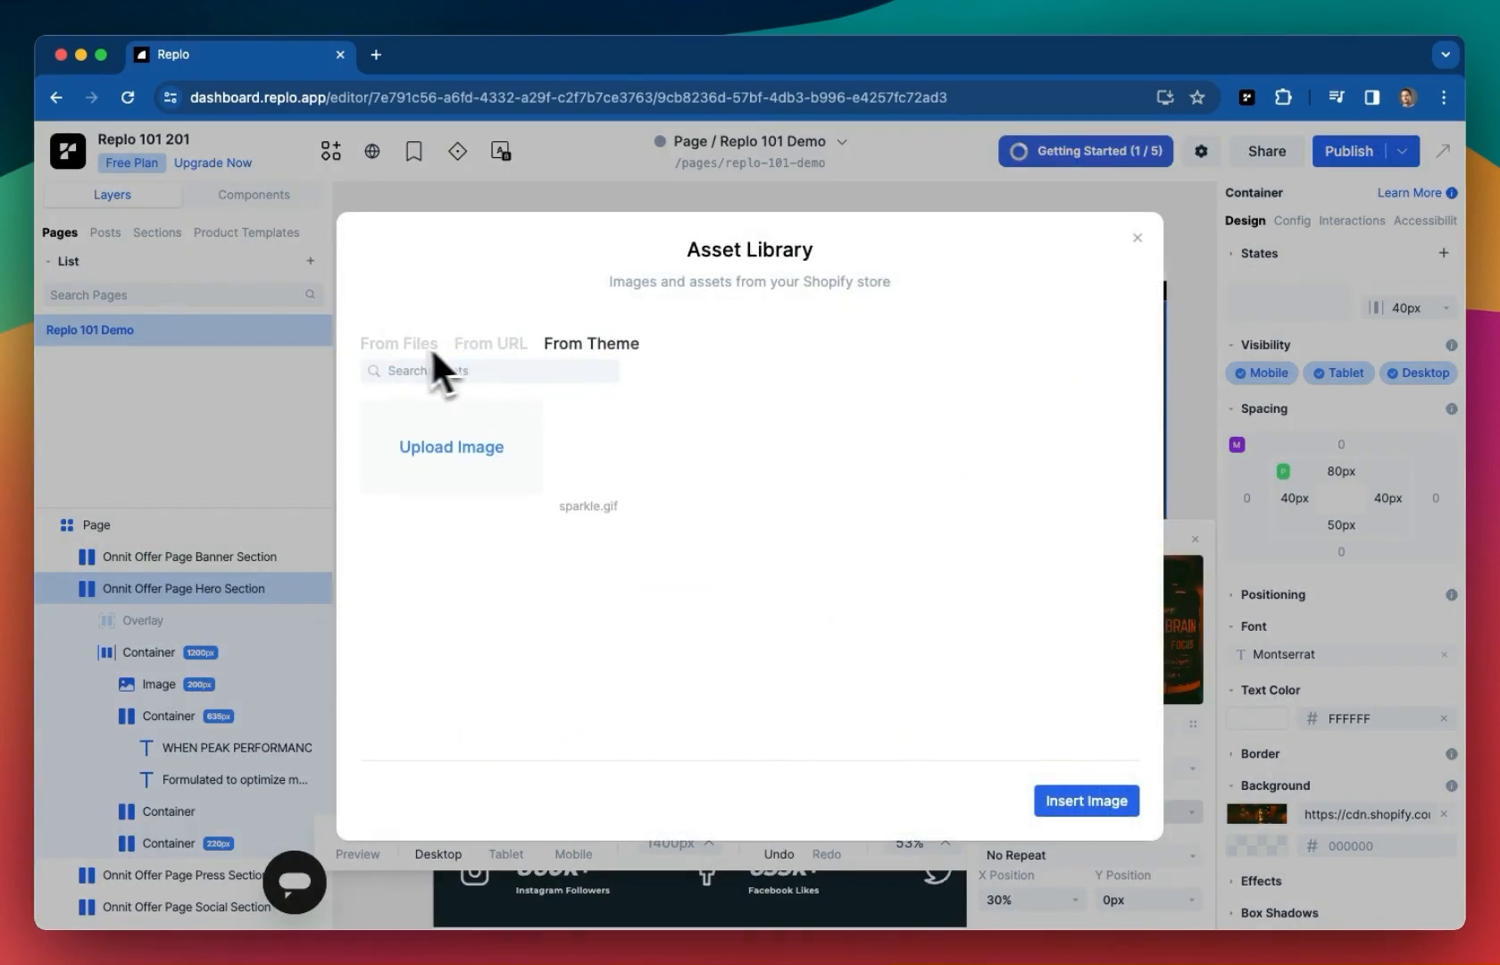
{"action": "left_click", "coordinate": [399, 343]}
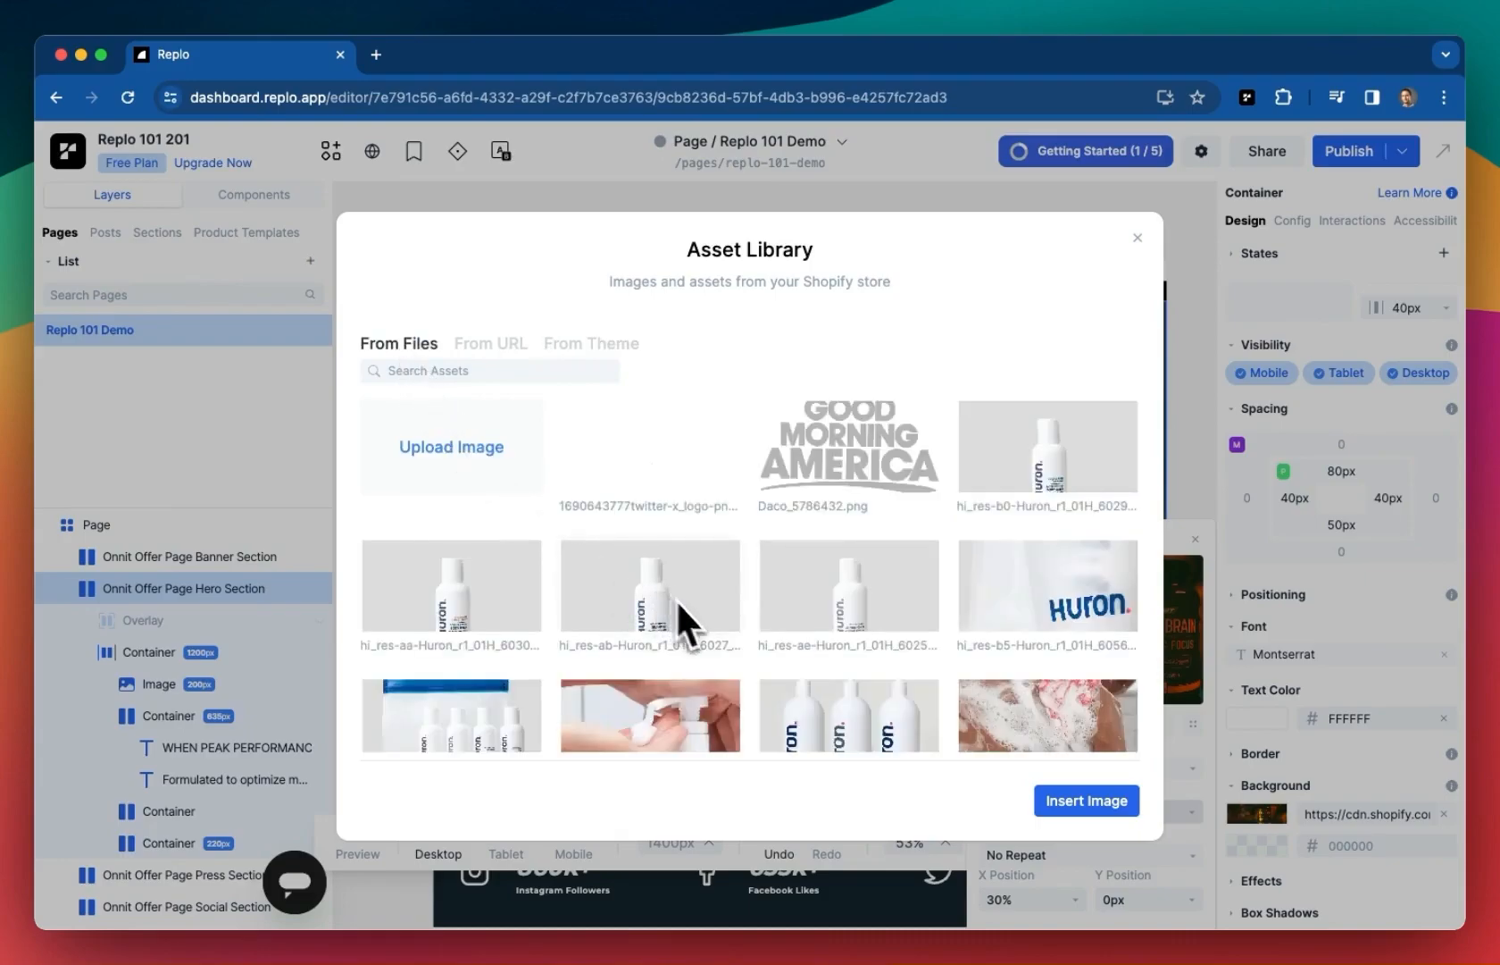
{"action": "scroll", "scroll_direction": "down", "scroll_amount": 3}
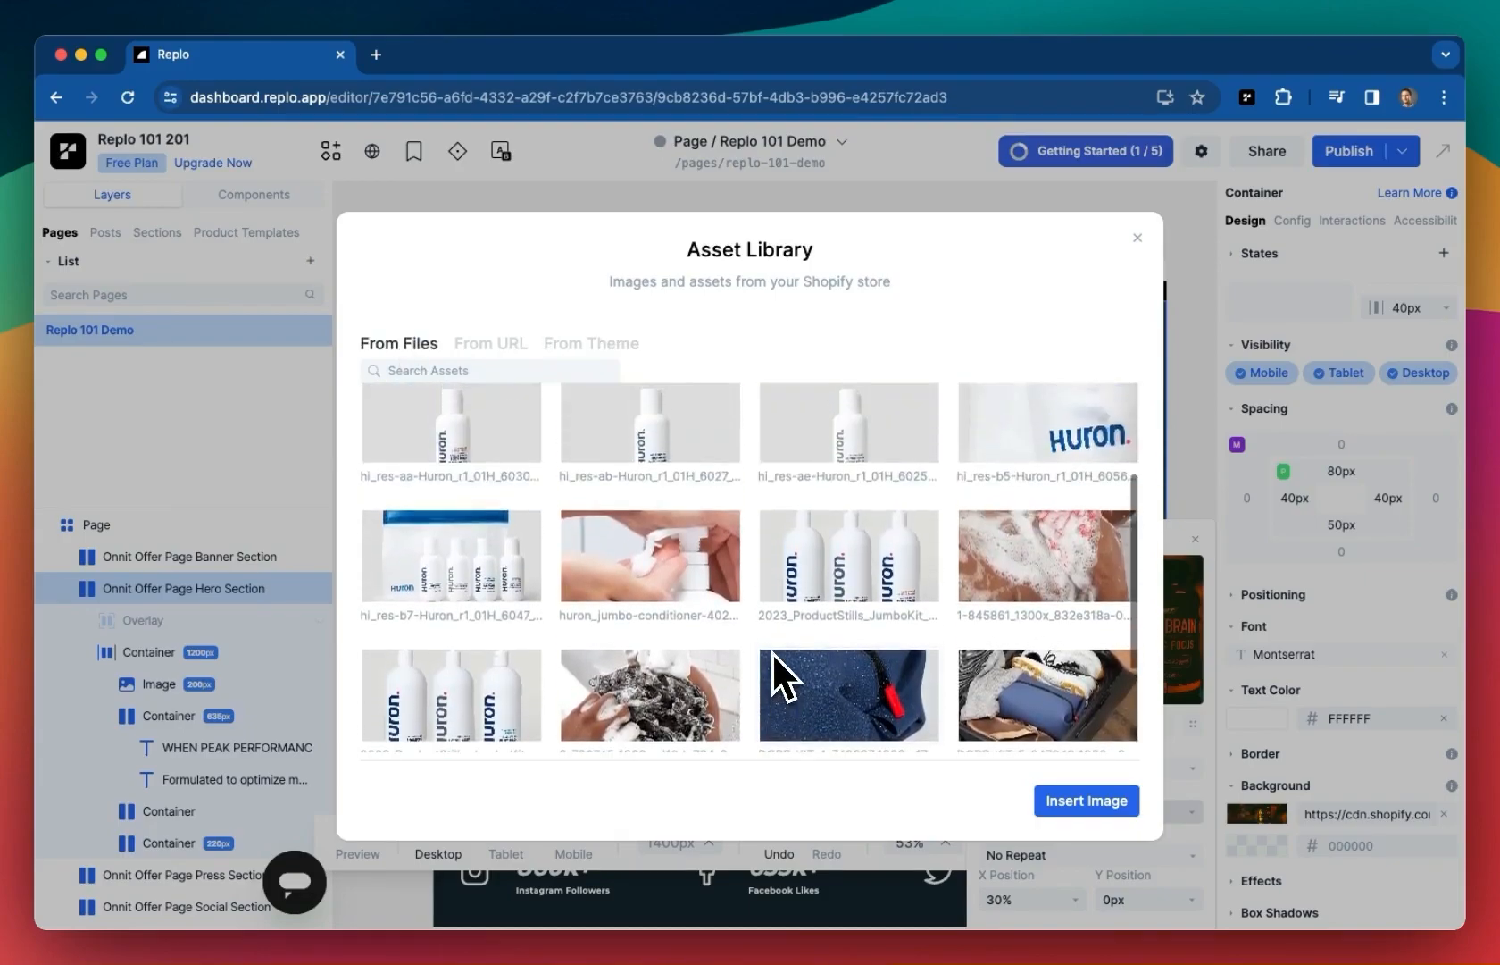
{"action": "scroll", "scroll_direction": "up", "scroll_amount": 3}
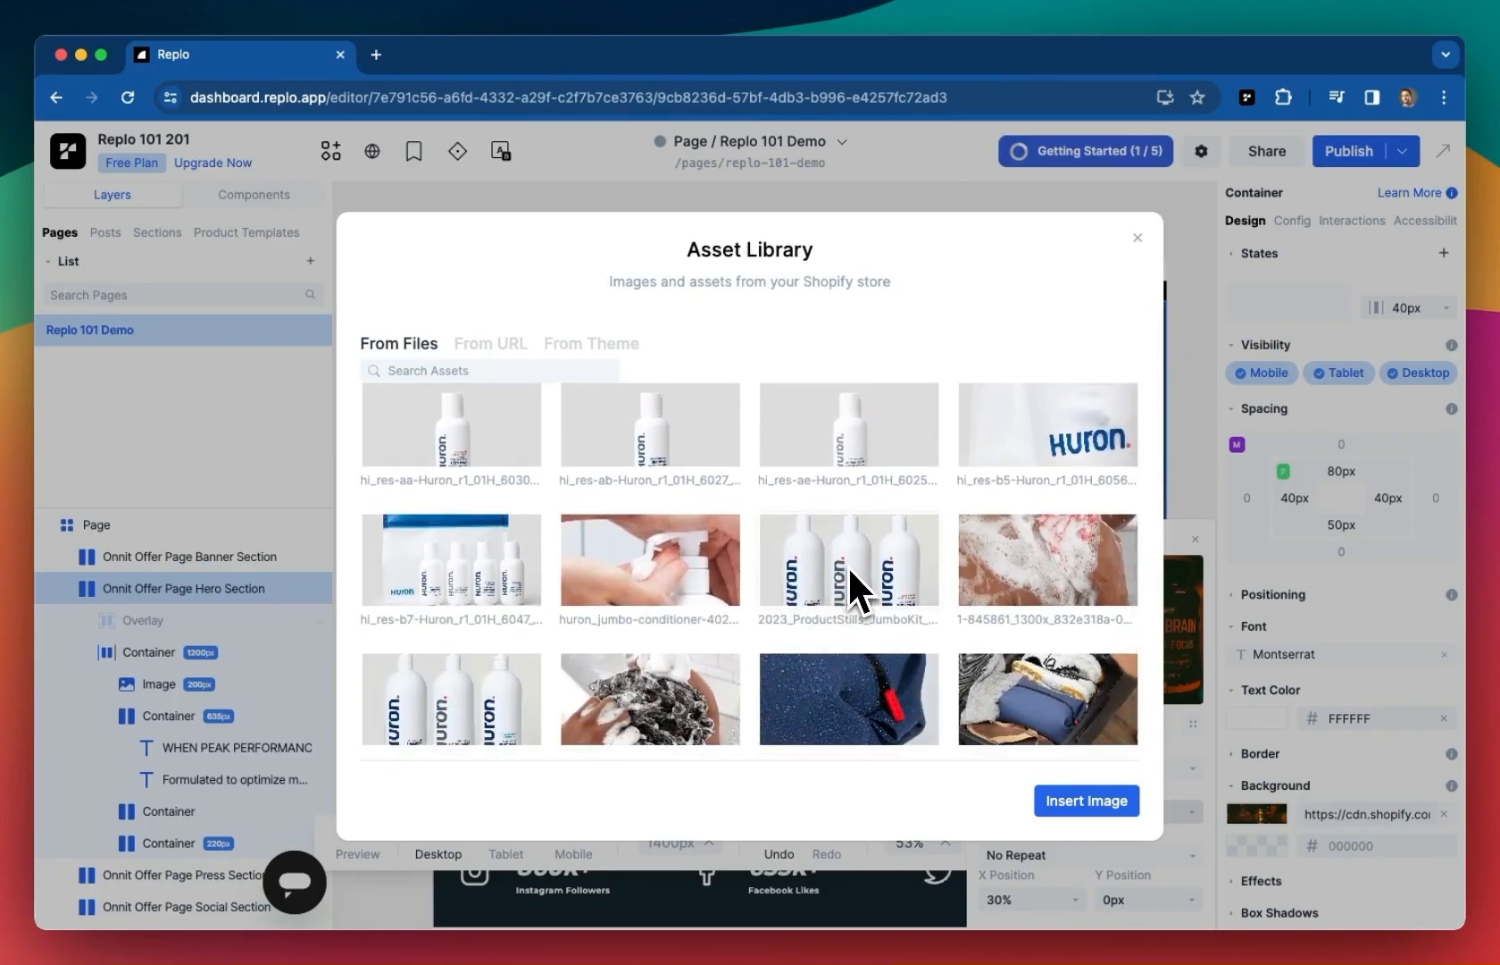
{"action": "mouse_move", "coordinate": [861, 599]}
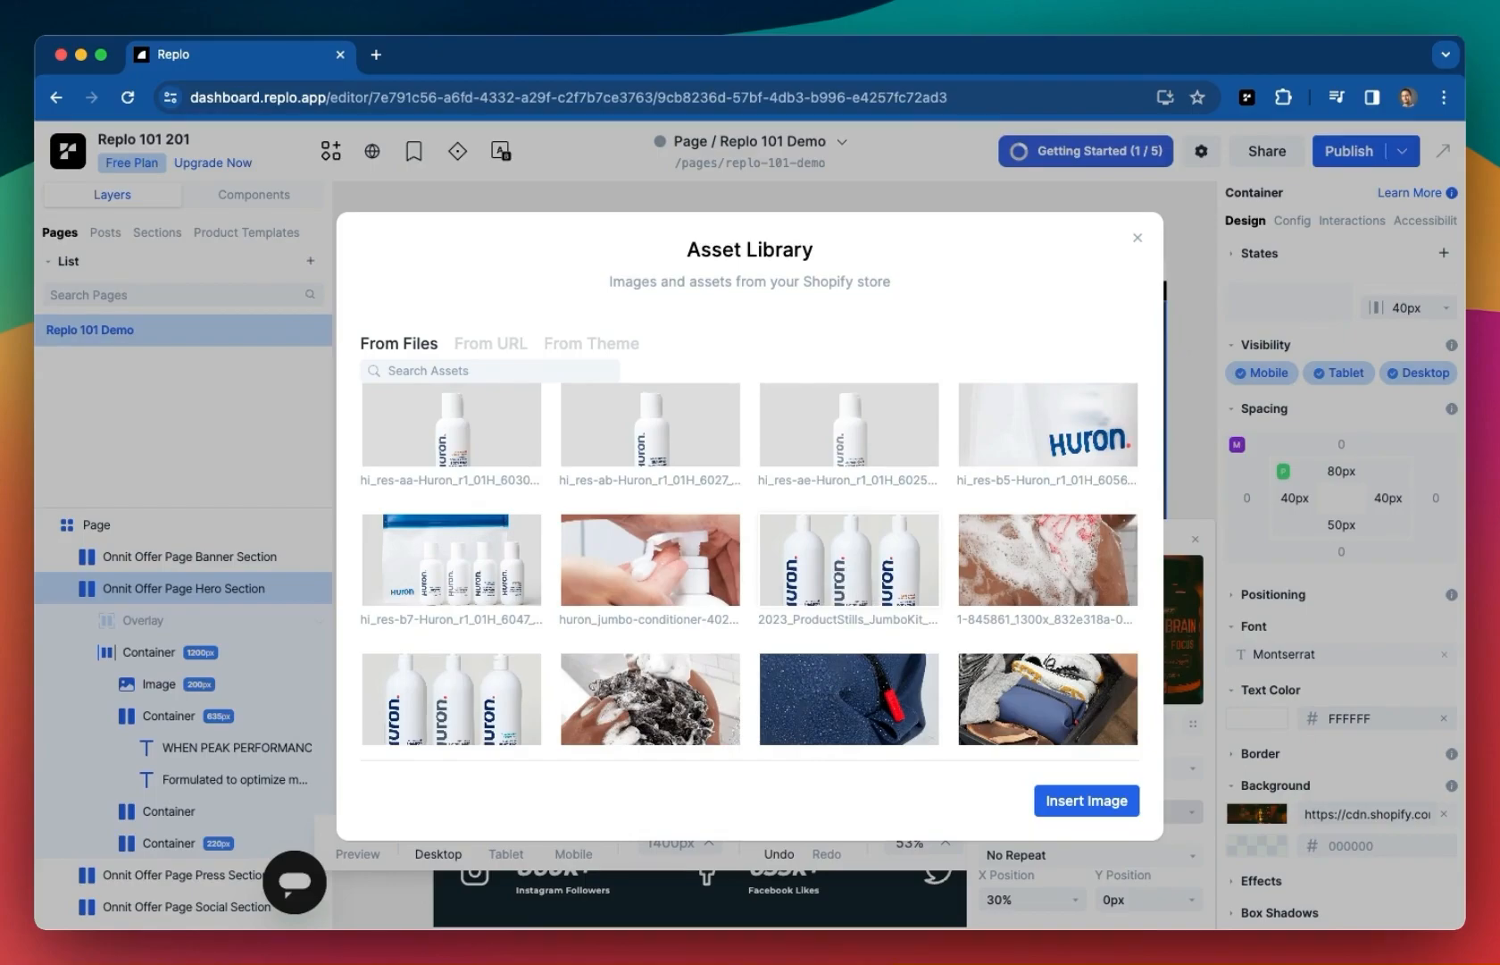
{"action": "mouse_move", "coordinate": [855, 581]}
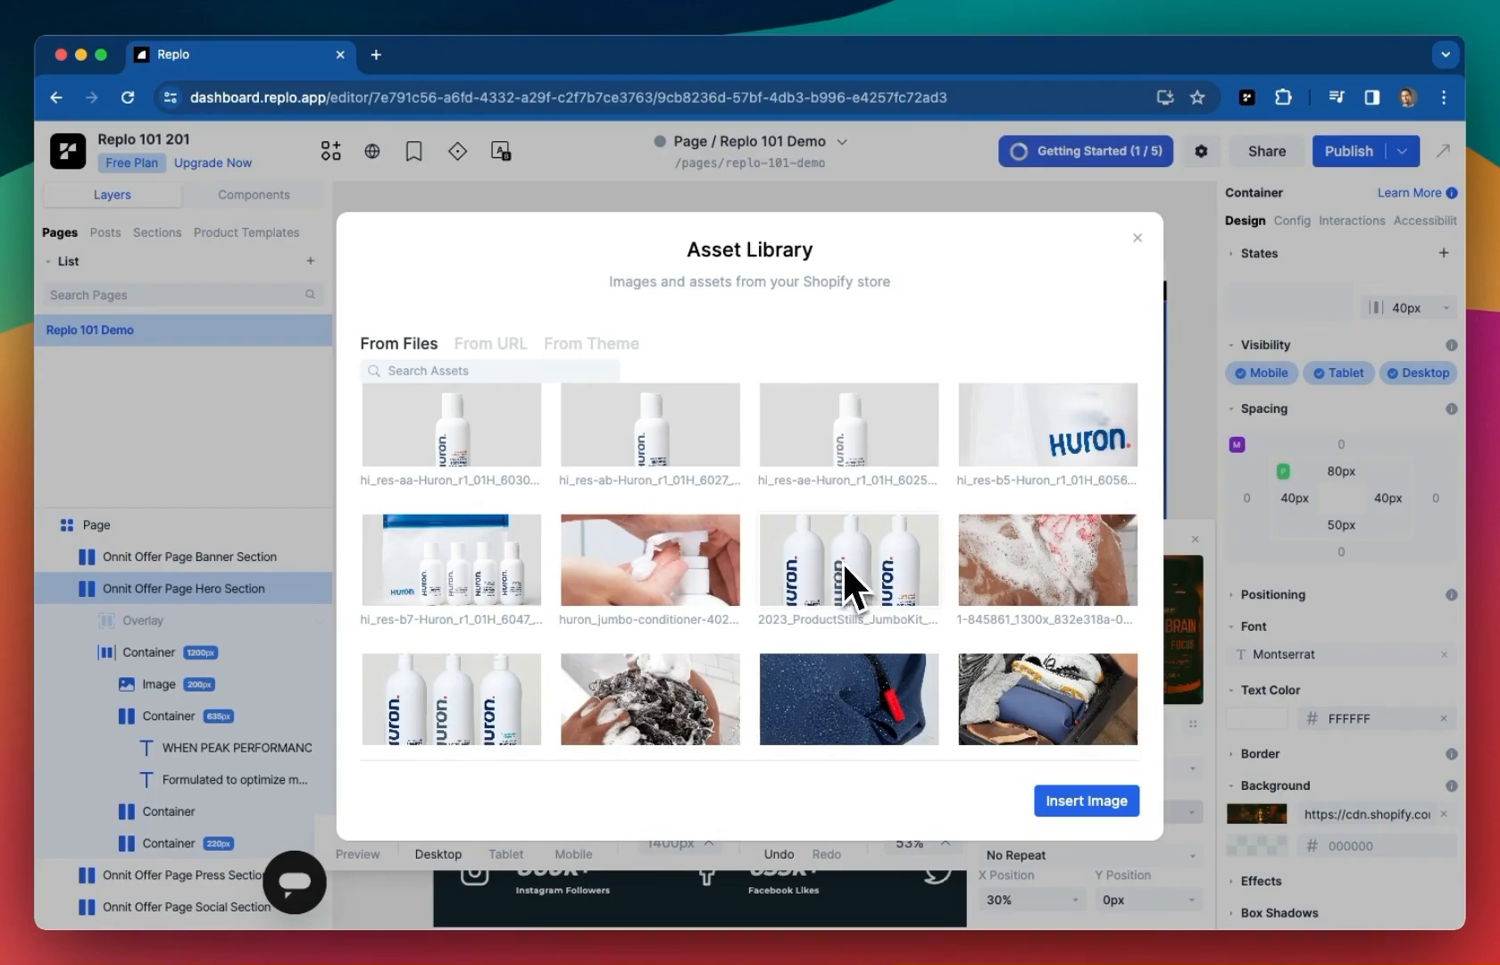
Use the 2023_ProductStills_JumboKit Huron bottles photo as background at Y position -154px
{"action": "left_click", "coordinate": [1086, 800]}
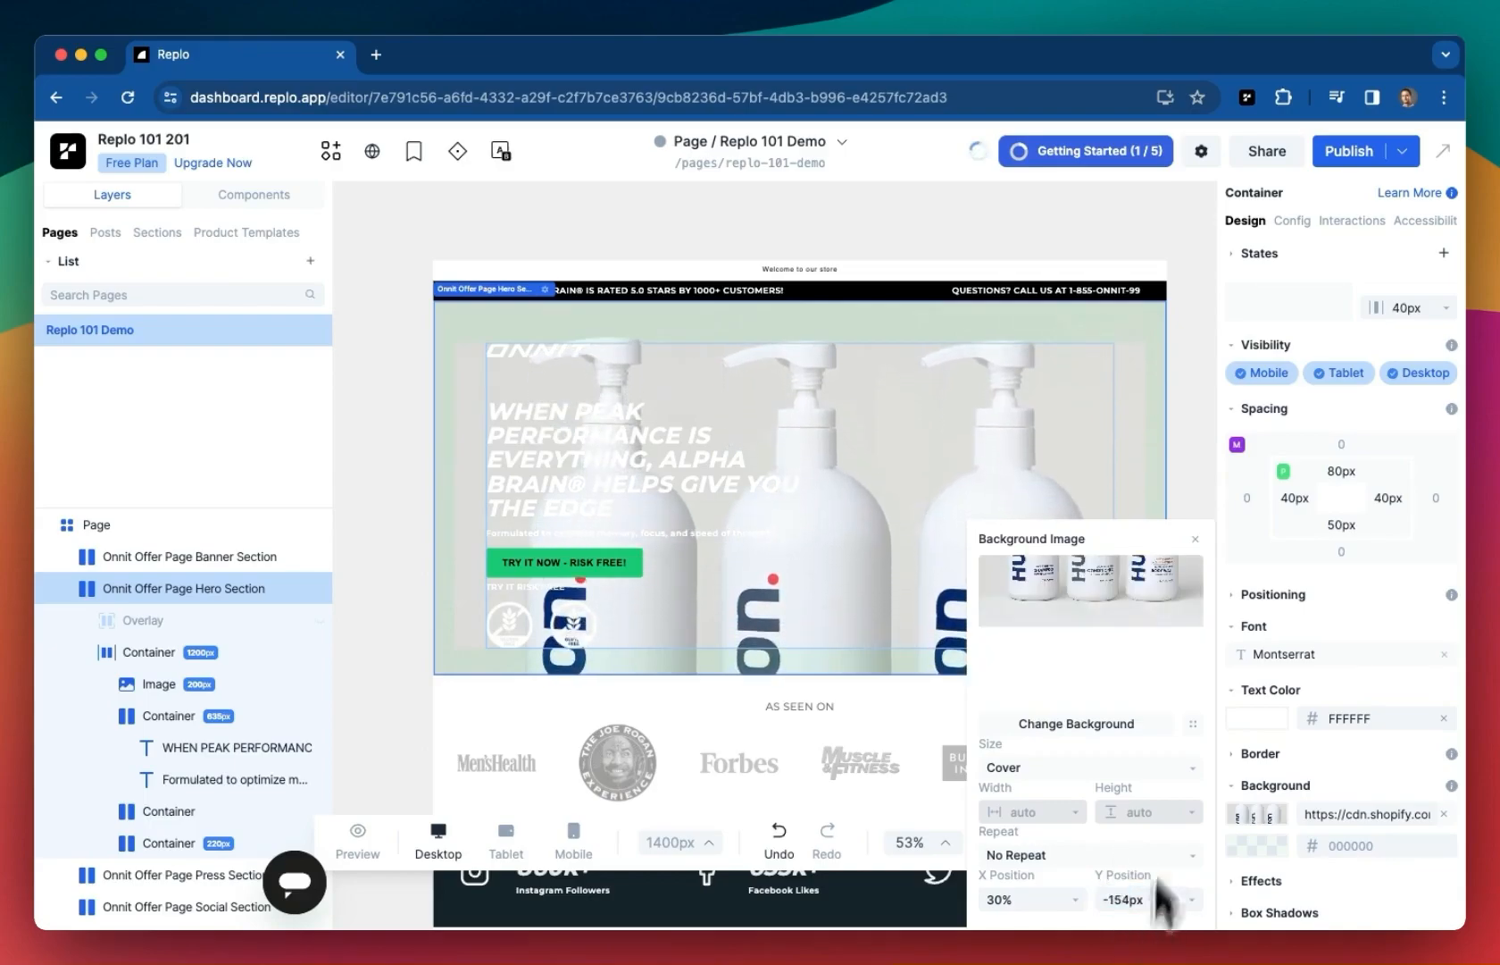
{"action": "left_click", "coordinate": [1194, 537]}
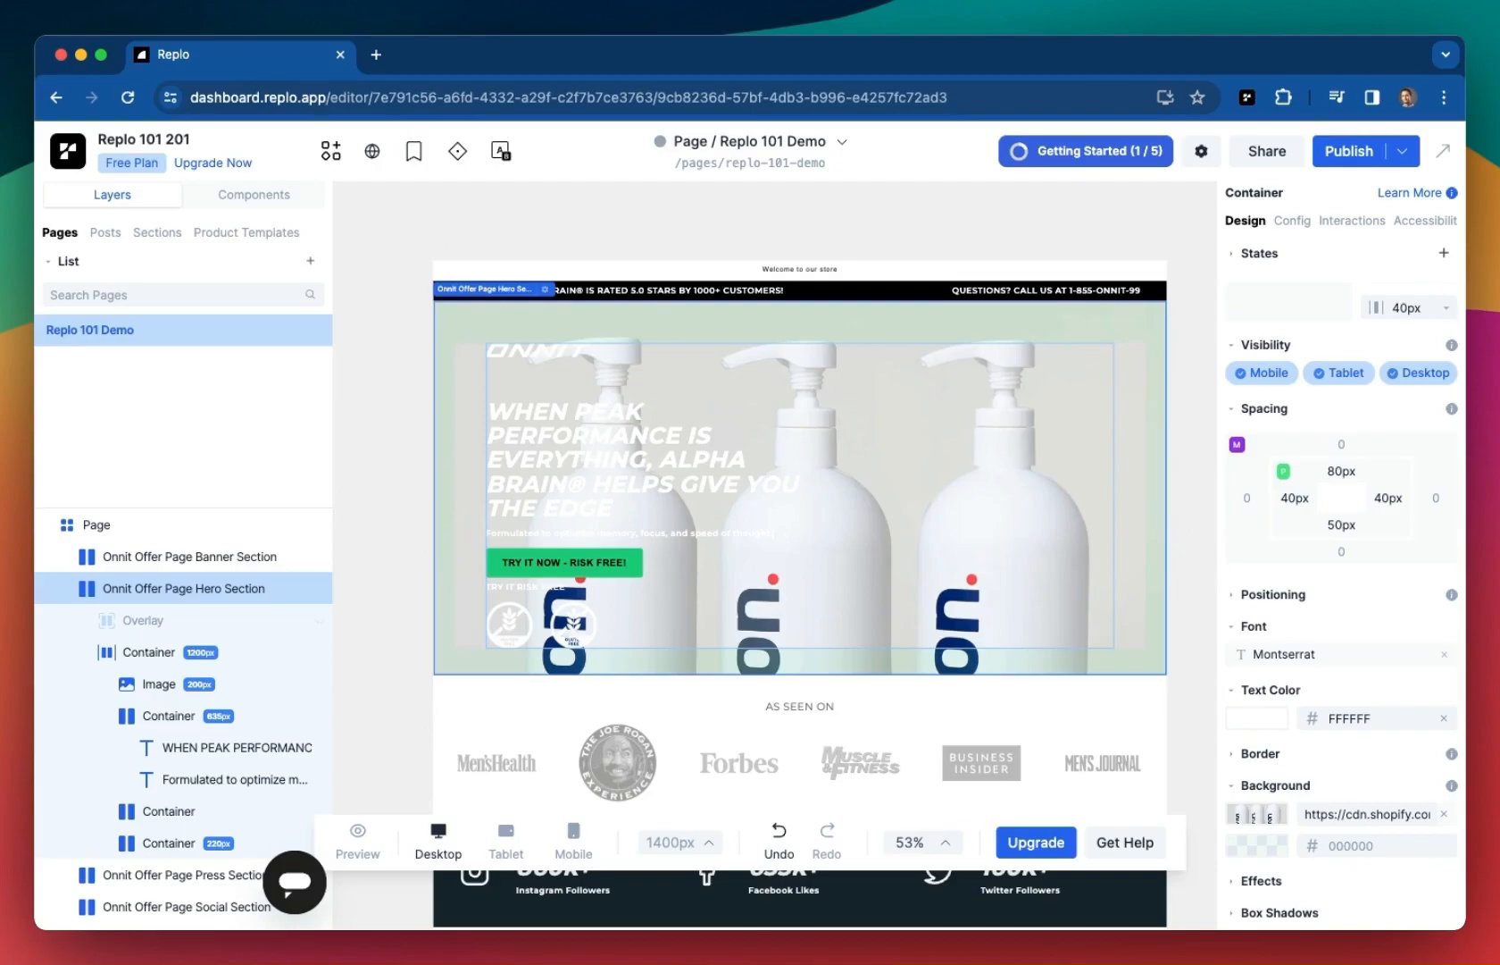
{"action": "left_click", "coordinate": [1290, 220]}
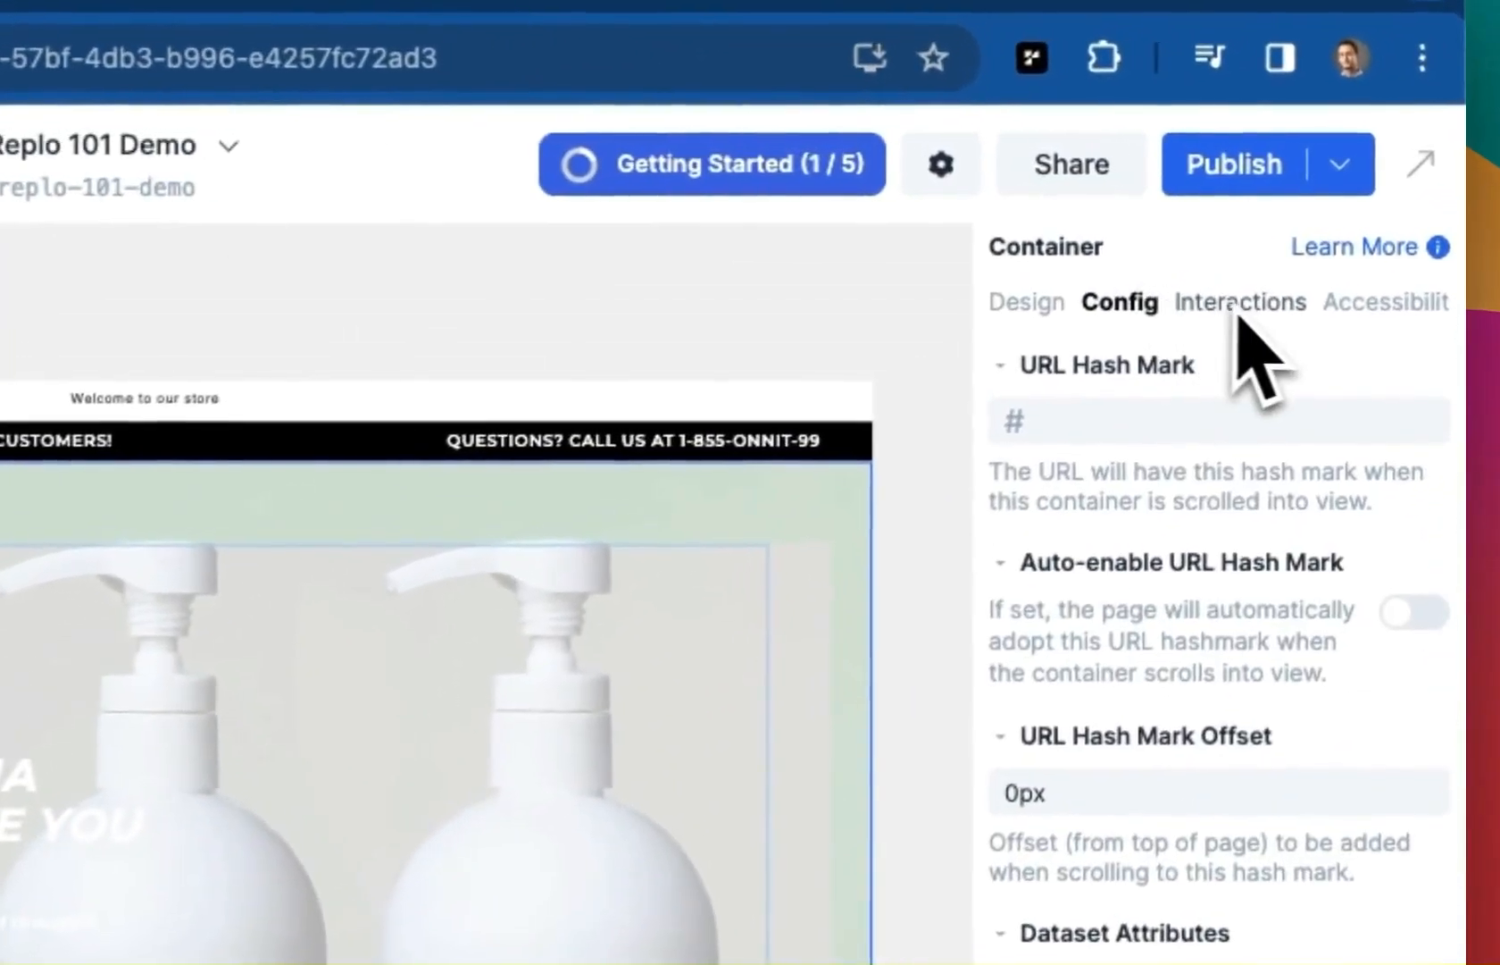
{"action": "left_click", "coordinate": [1383, 303]}
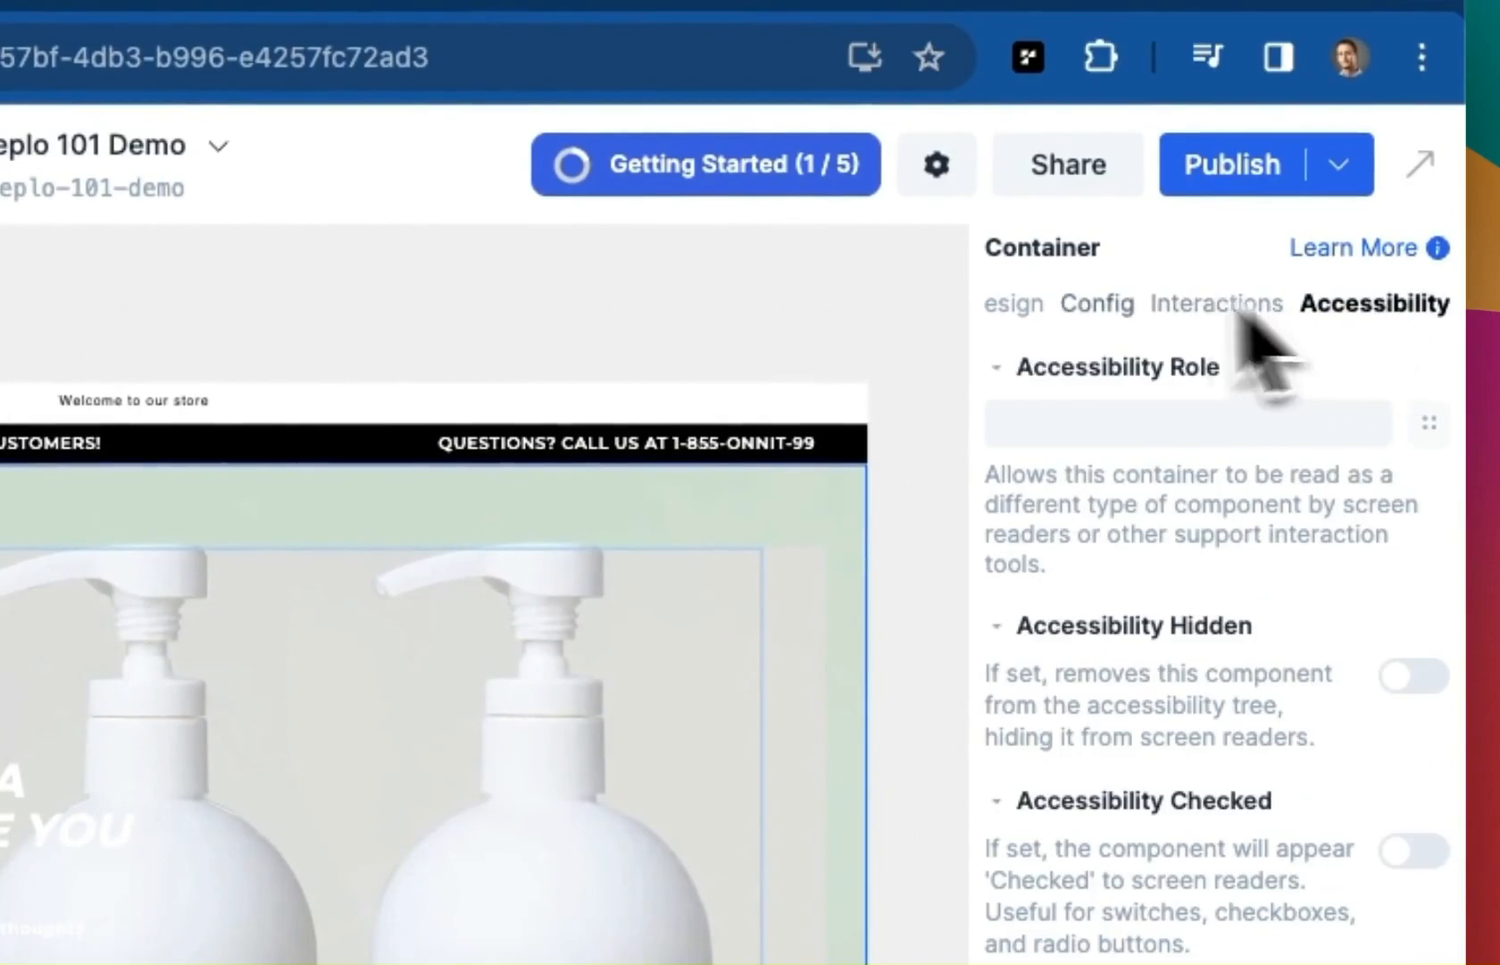
{"action": "left_click", "coordinate": [1022, 304]}
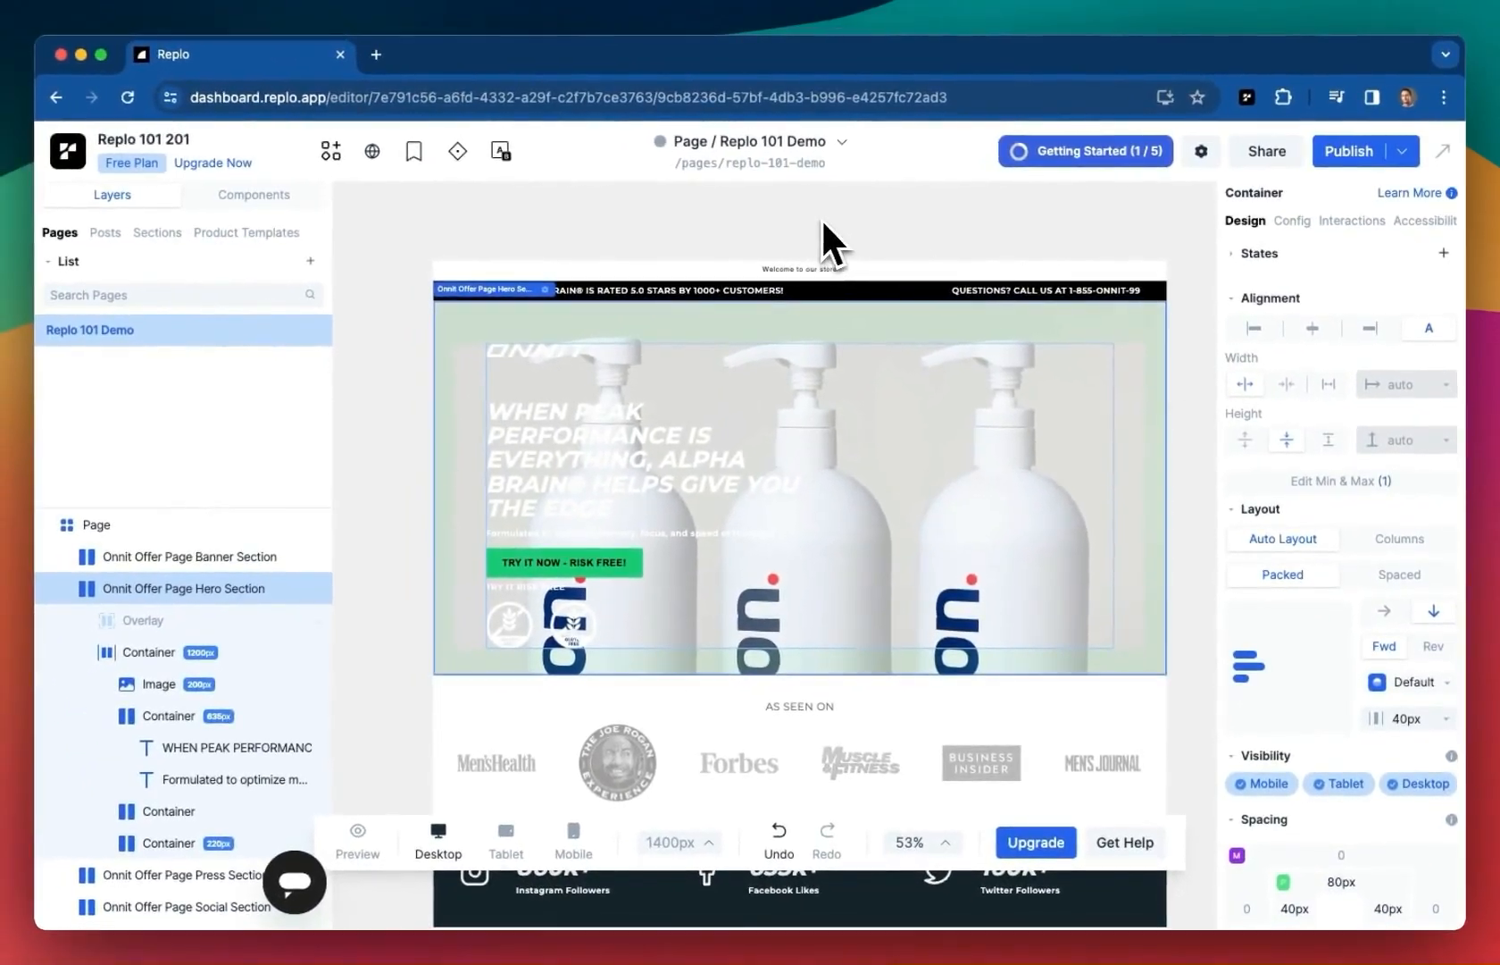
{"action": "mouse_move", "coordinate": [871, 191]}
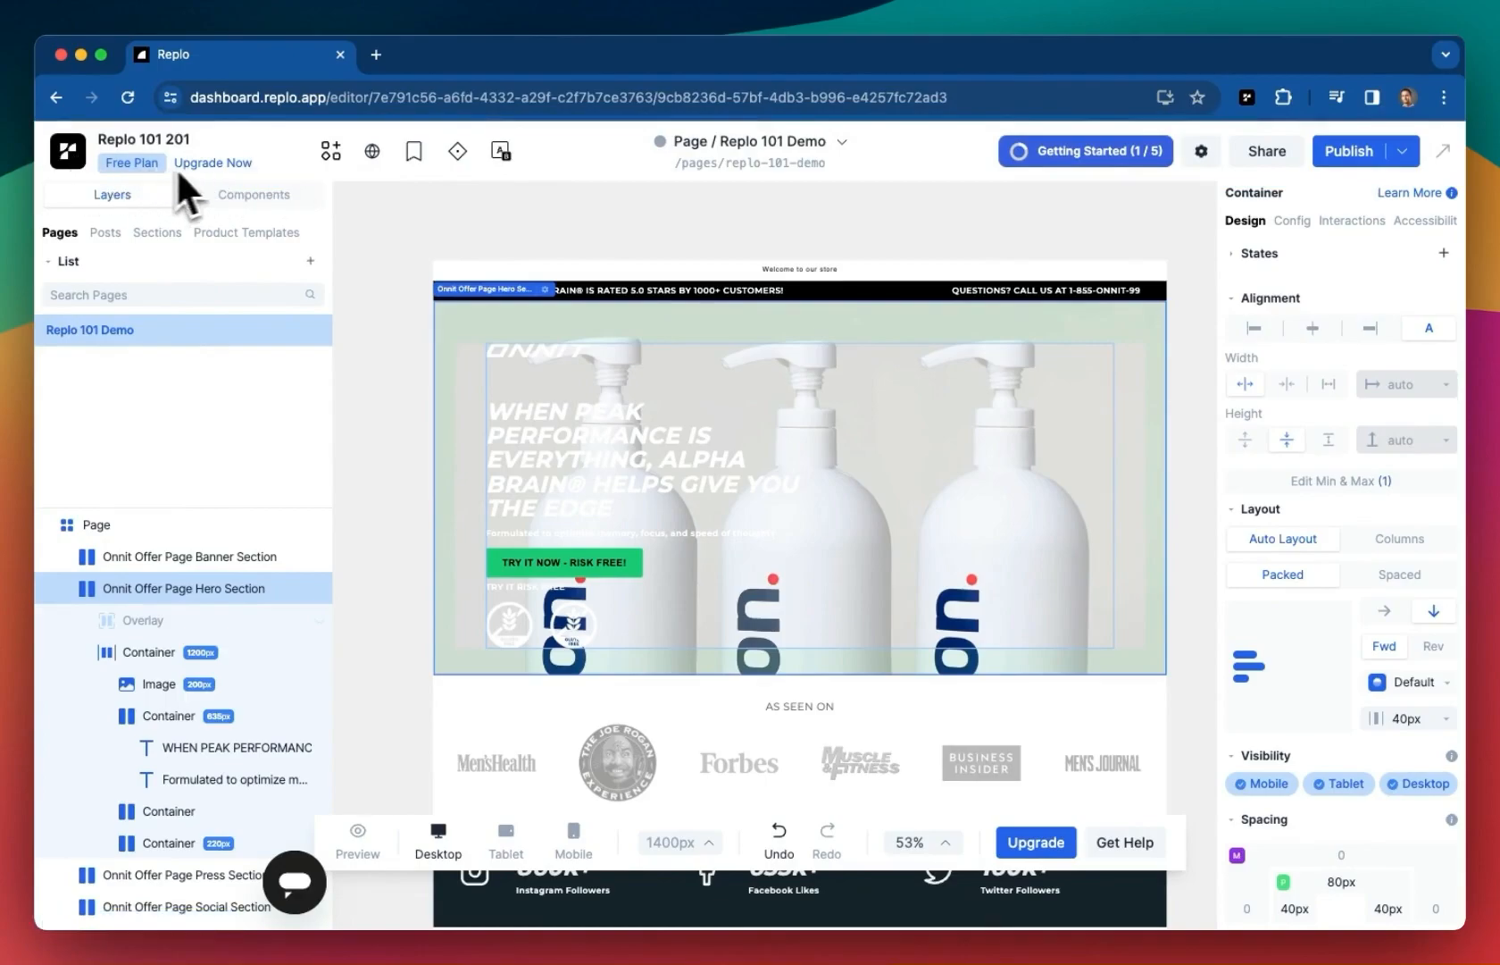
{"action": "mouse_move", "coordinate": [372, 150]}
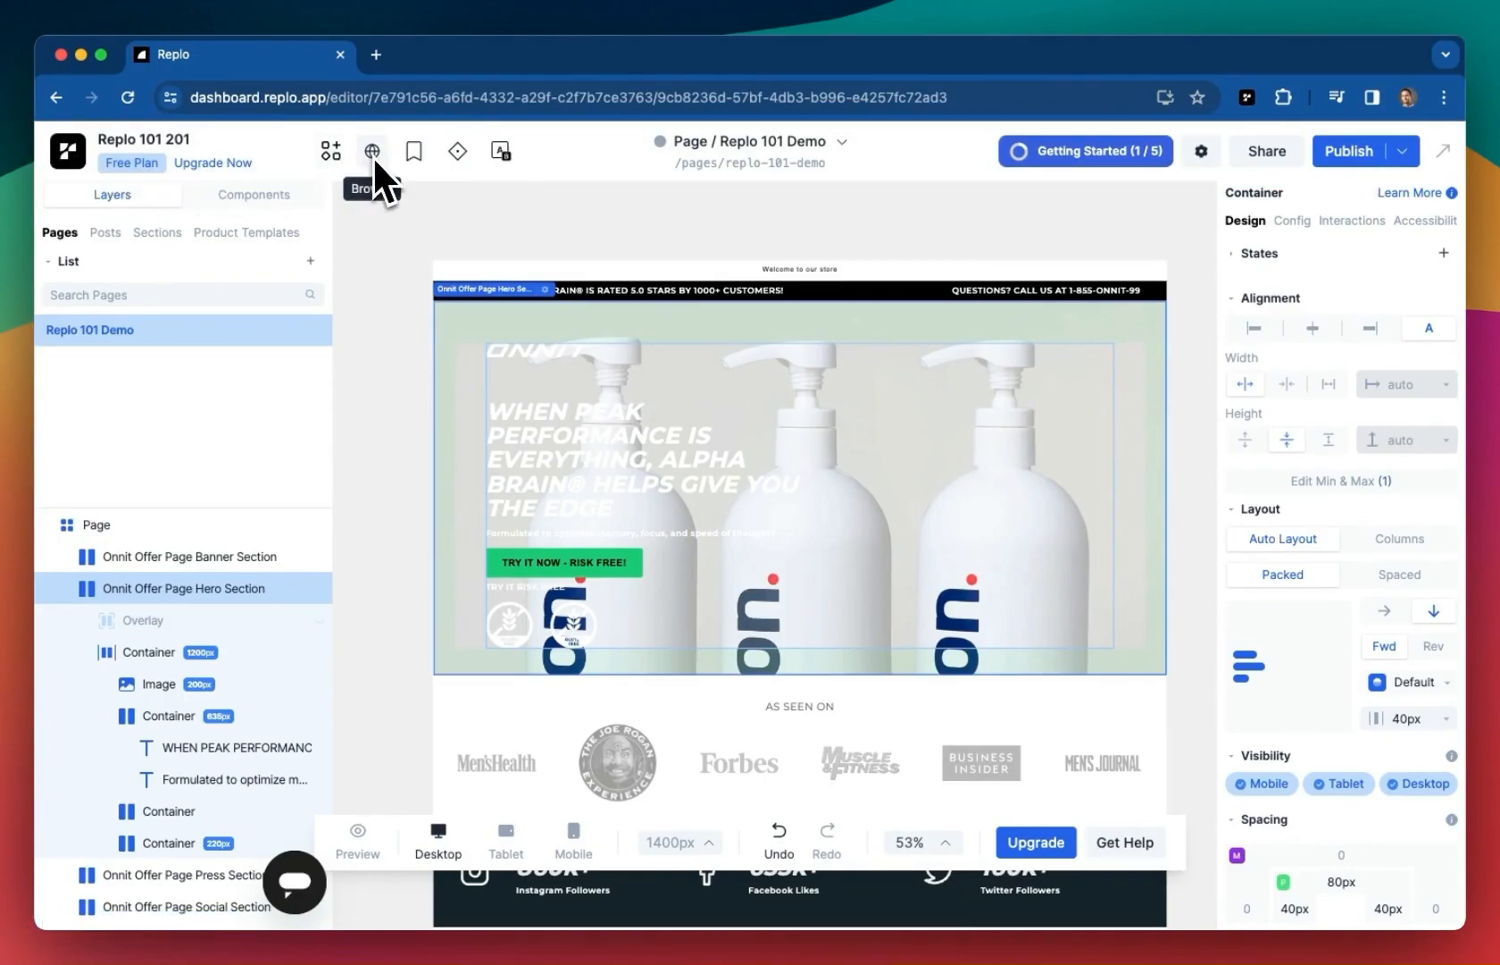
{"action": "mouse_move", "coordinate": [500, 151]}
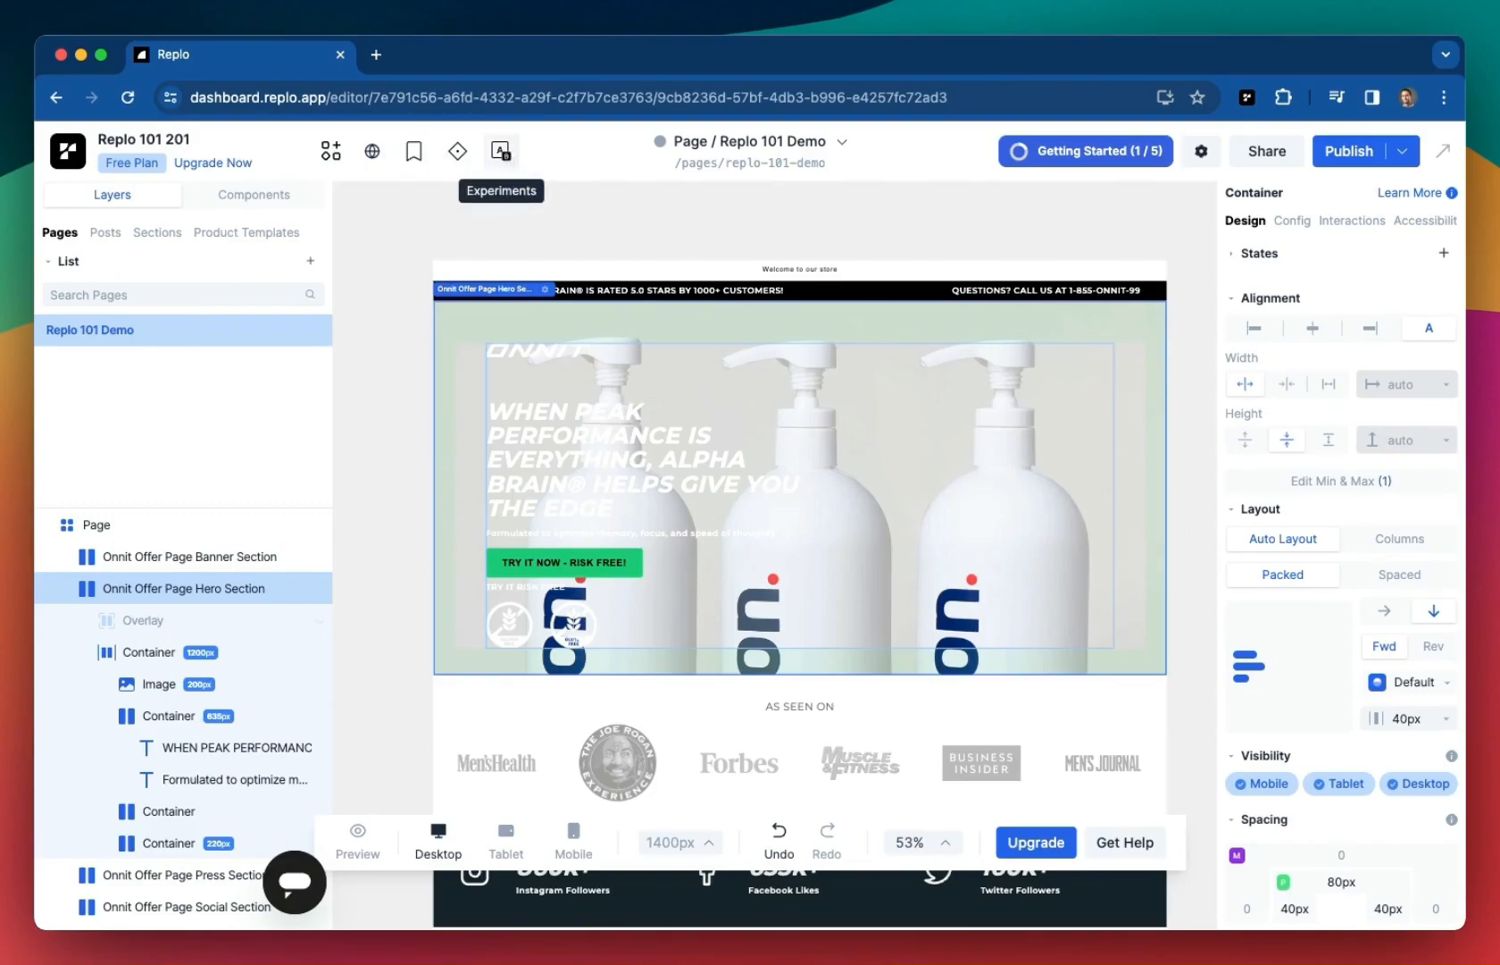
{"action": "mouse_move", "coordinate": [501, 151]}
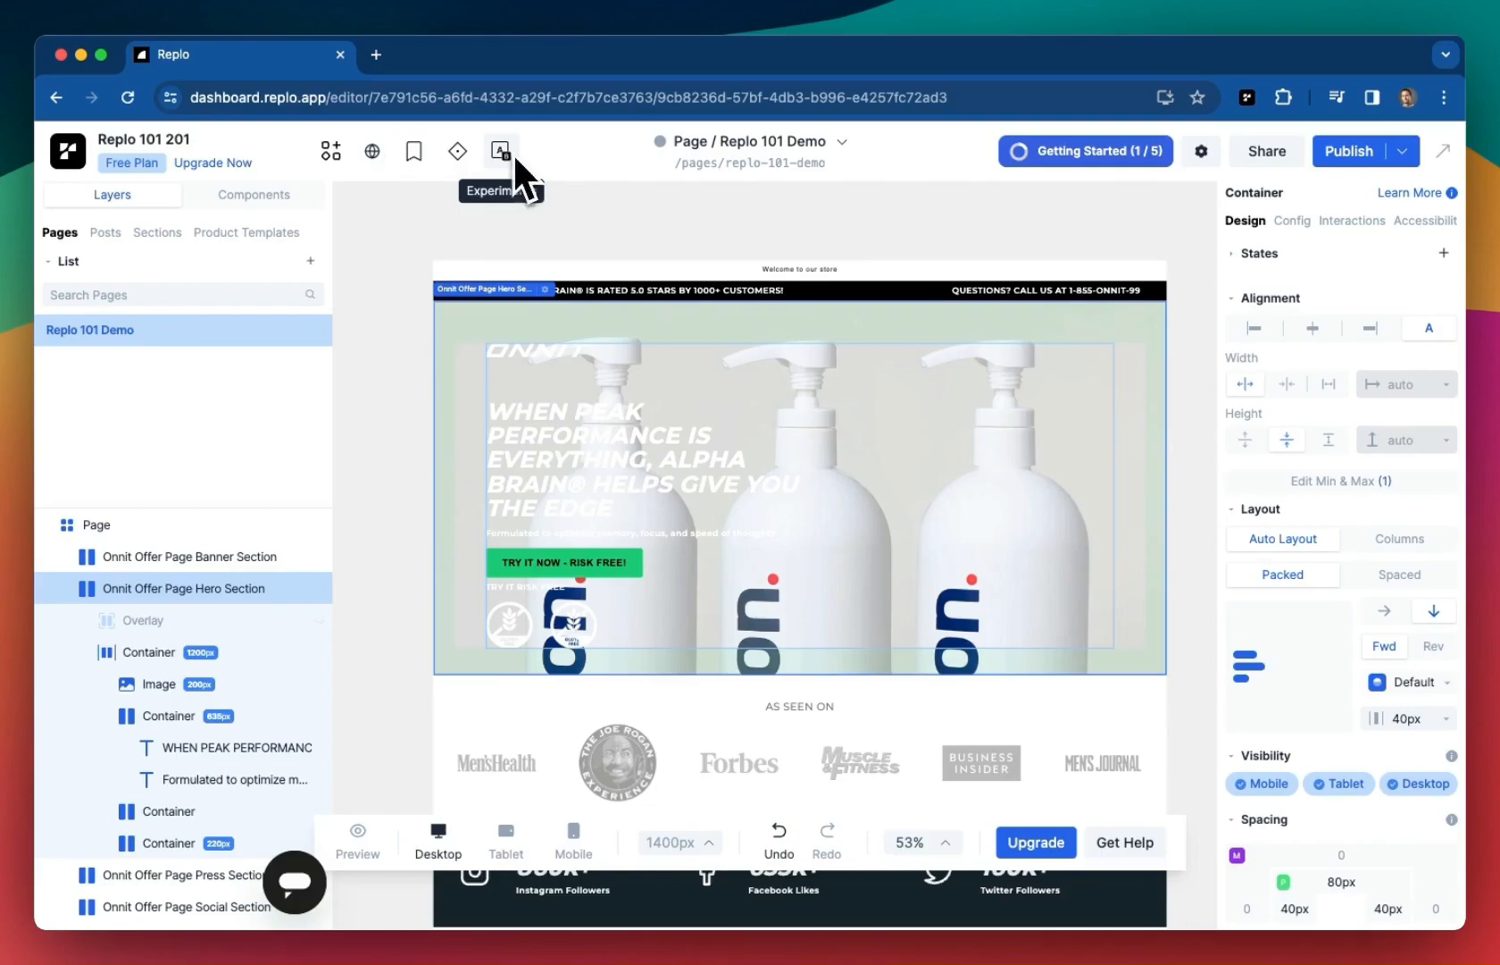
{"action": "left_click", "coordinate": [843, 141]}
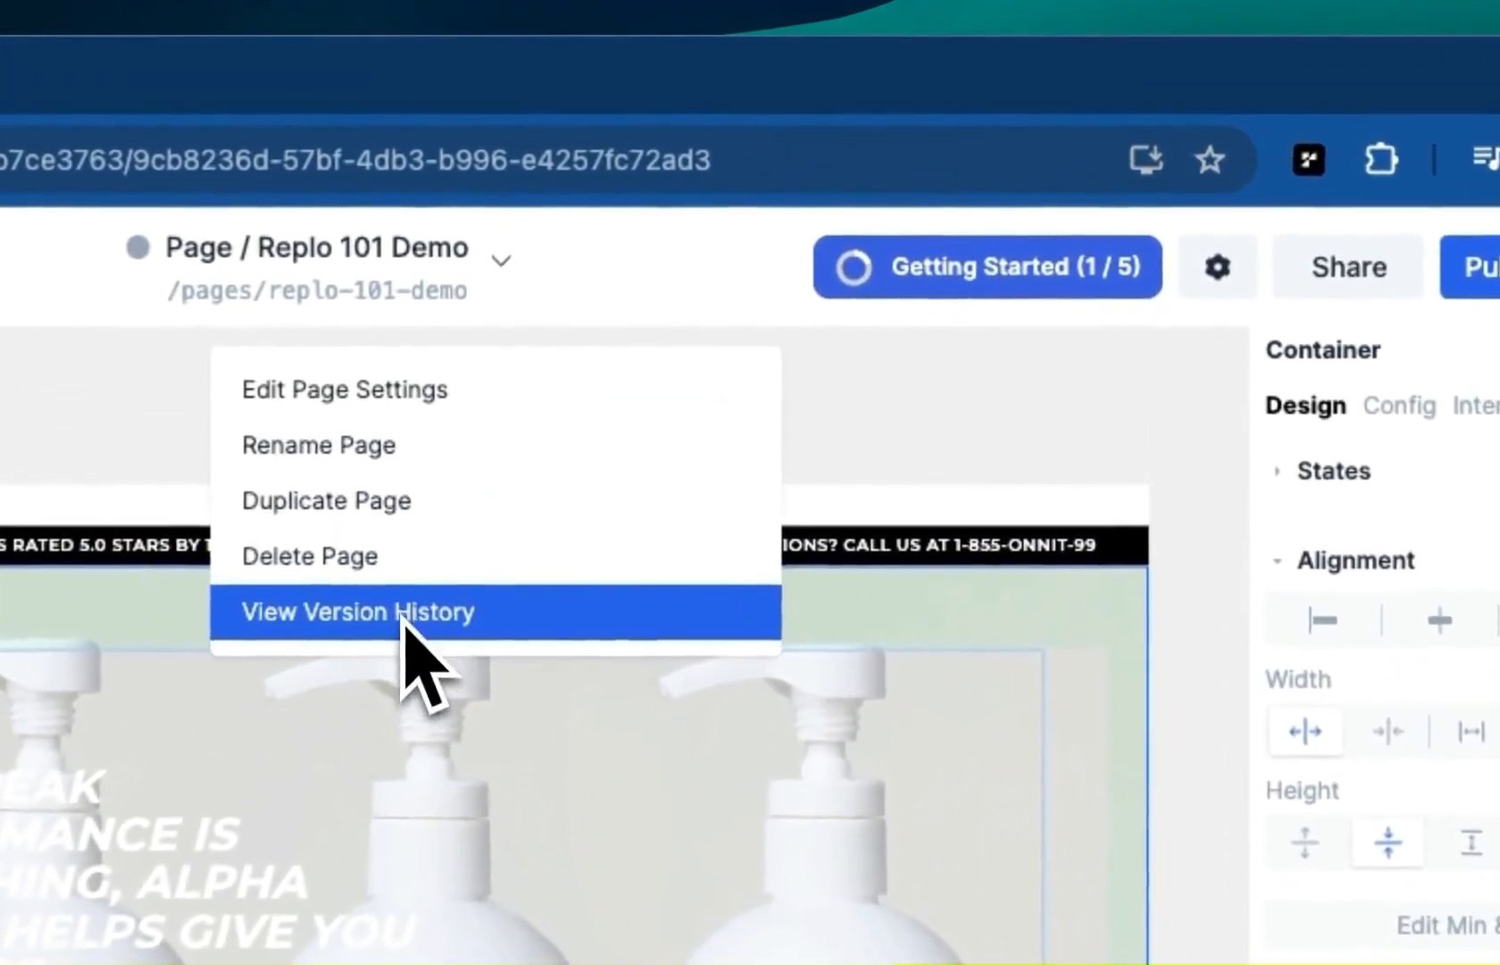
{"action": "left_click", "coordinate": [356, 612]}
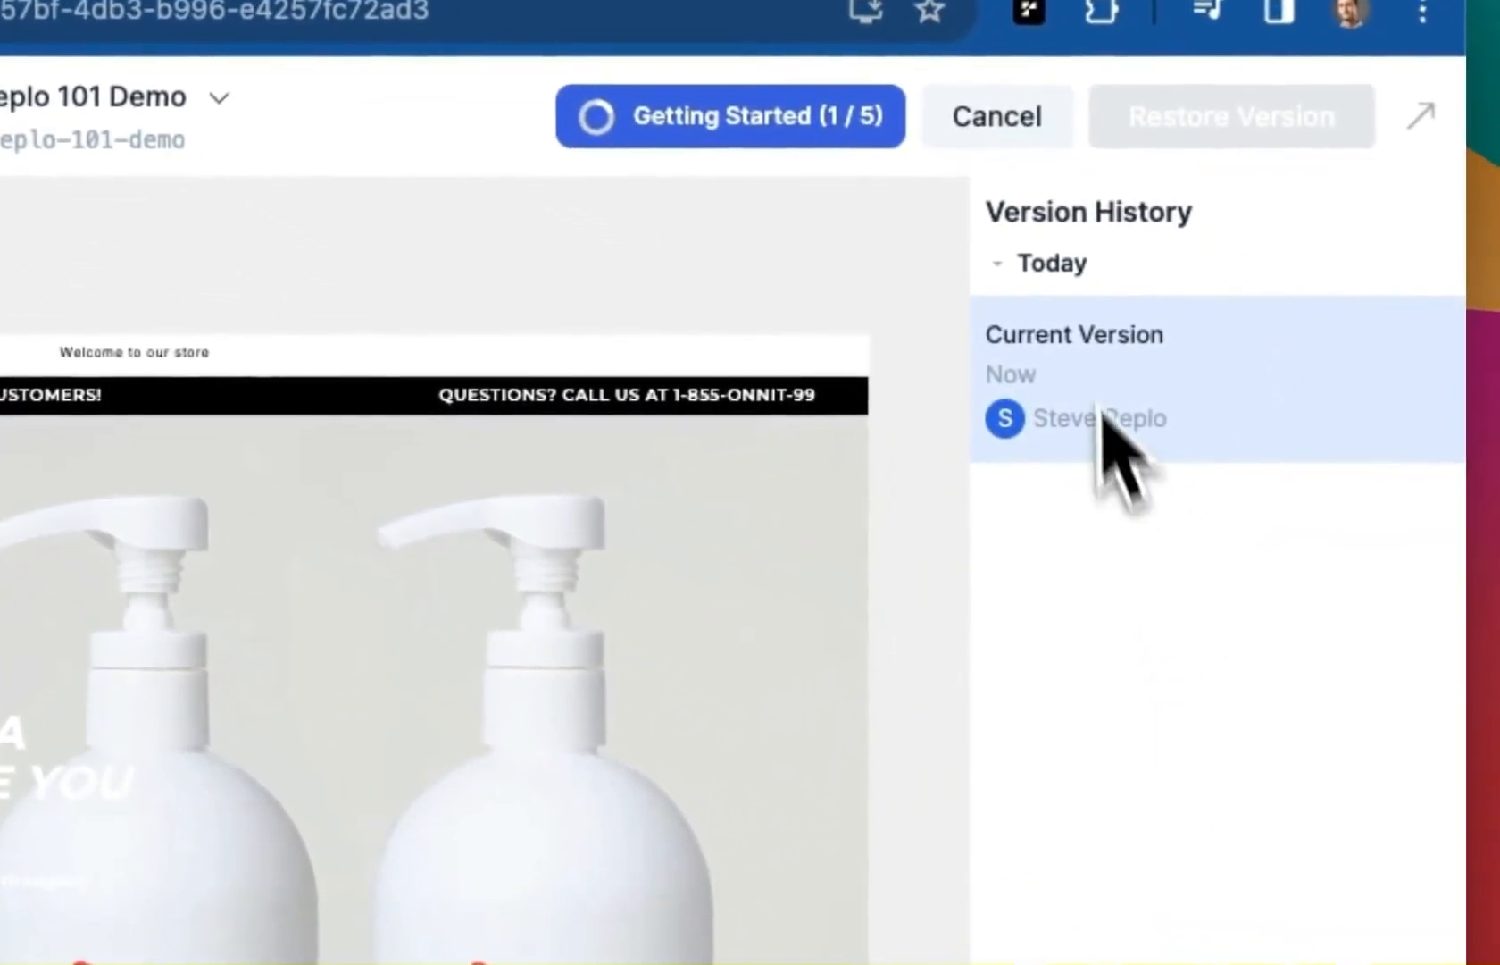
{"action": "left_click", "coordinate": [996, 116]}
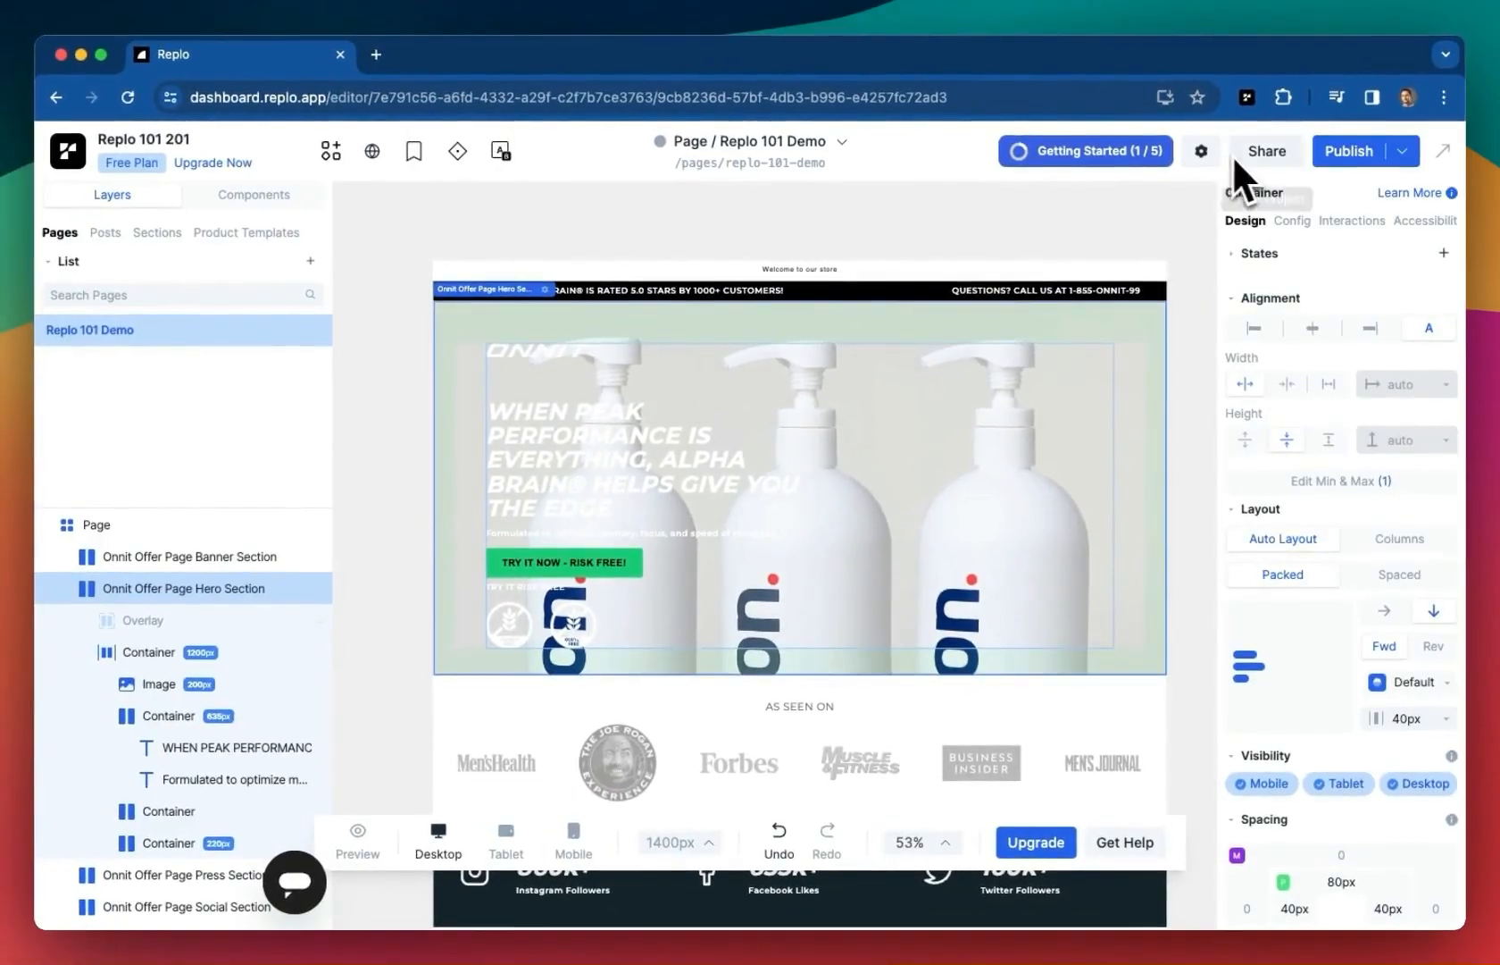
{"action": "left_click", "coordinate": [1265, 150]}
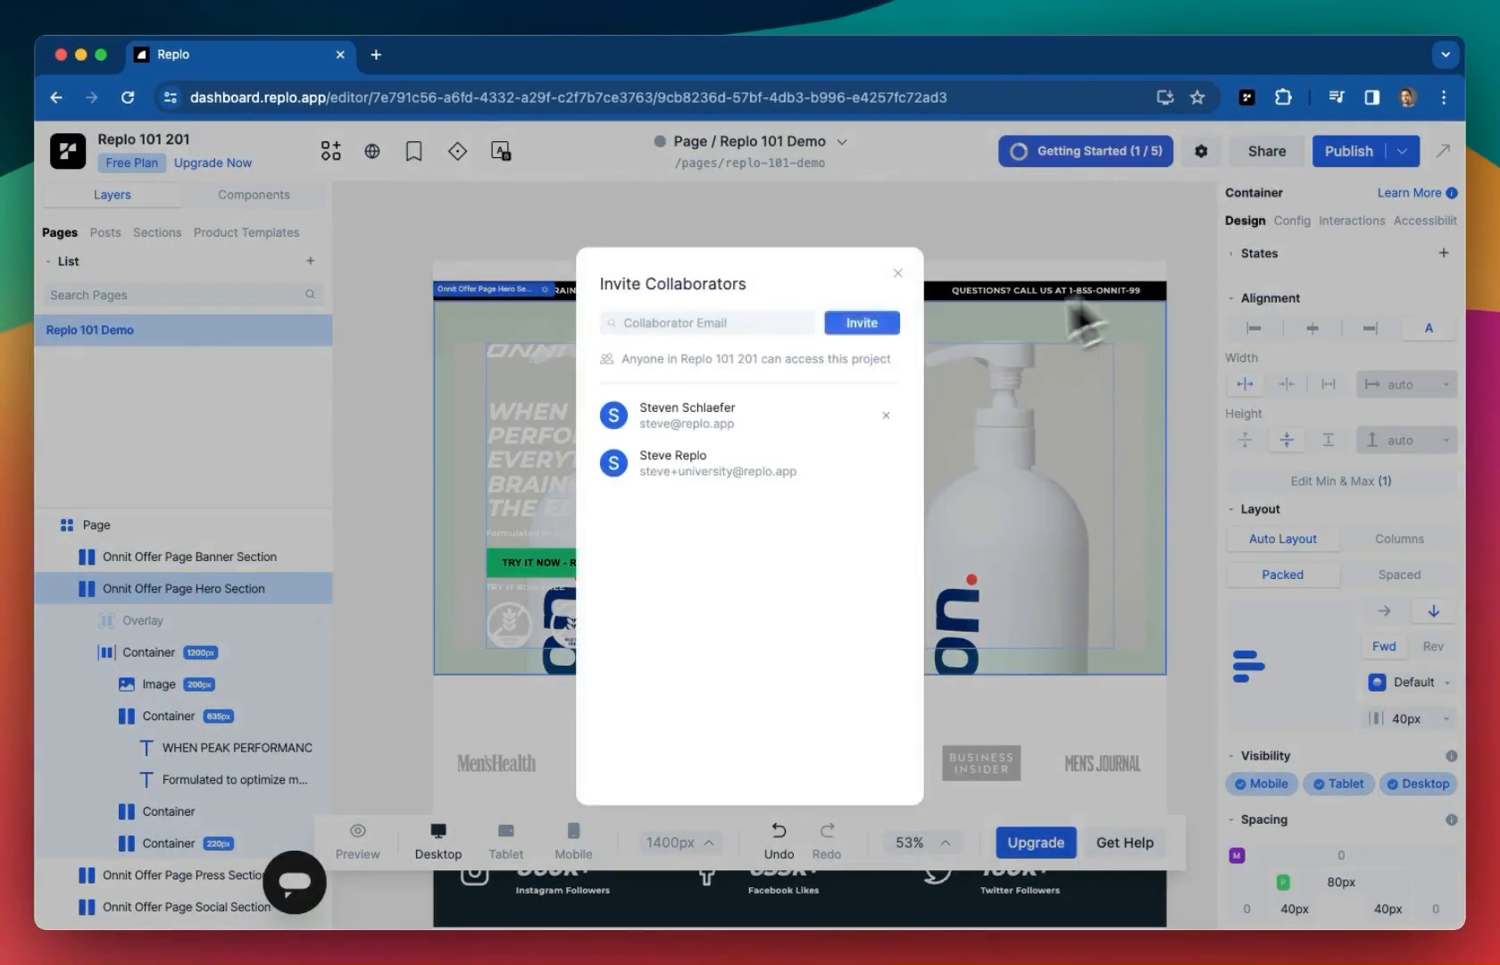
{"action": "left_click", "coordinate": [897, 273]}
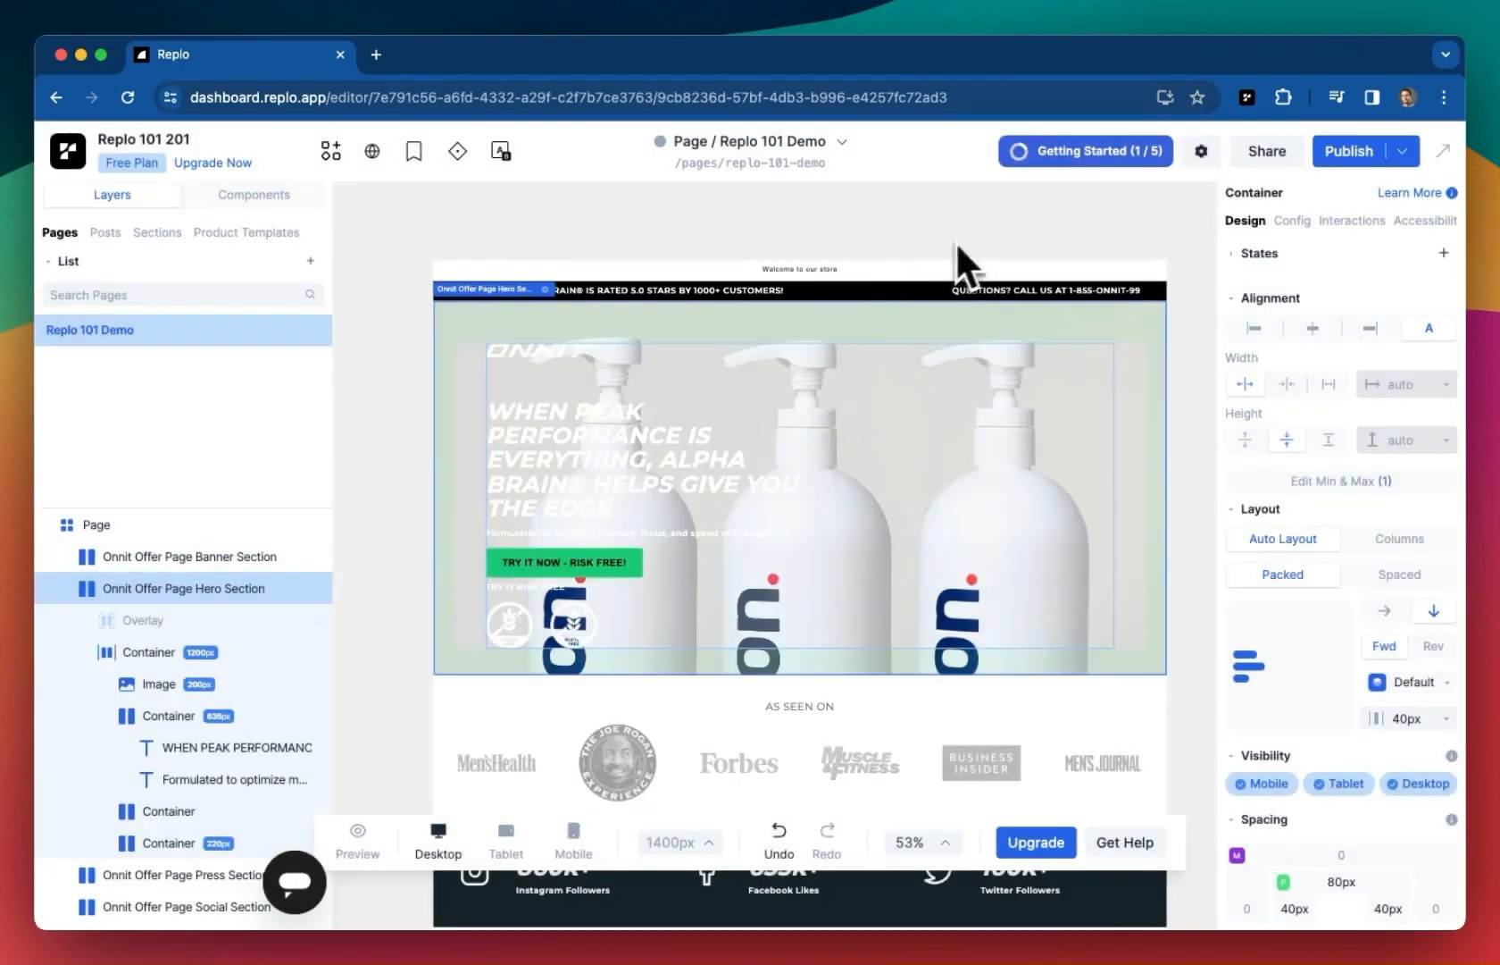
{"action": "mouse_move", "coordinate": [1350, 173]}
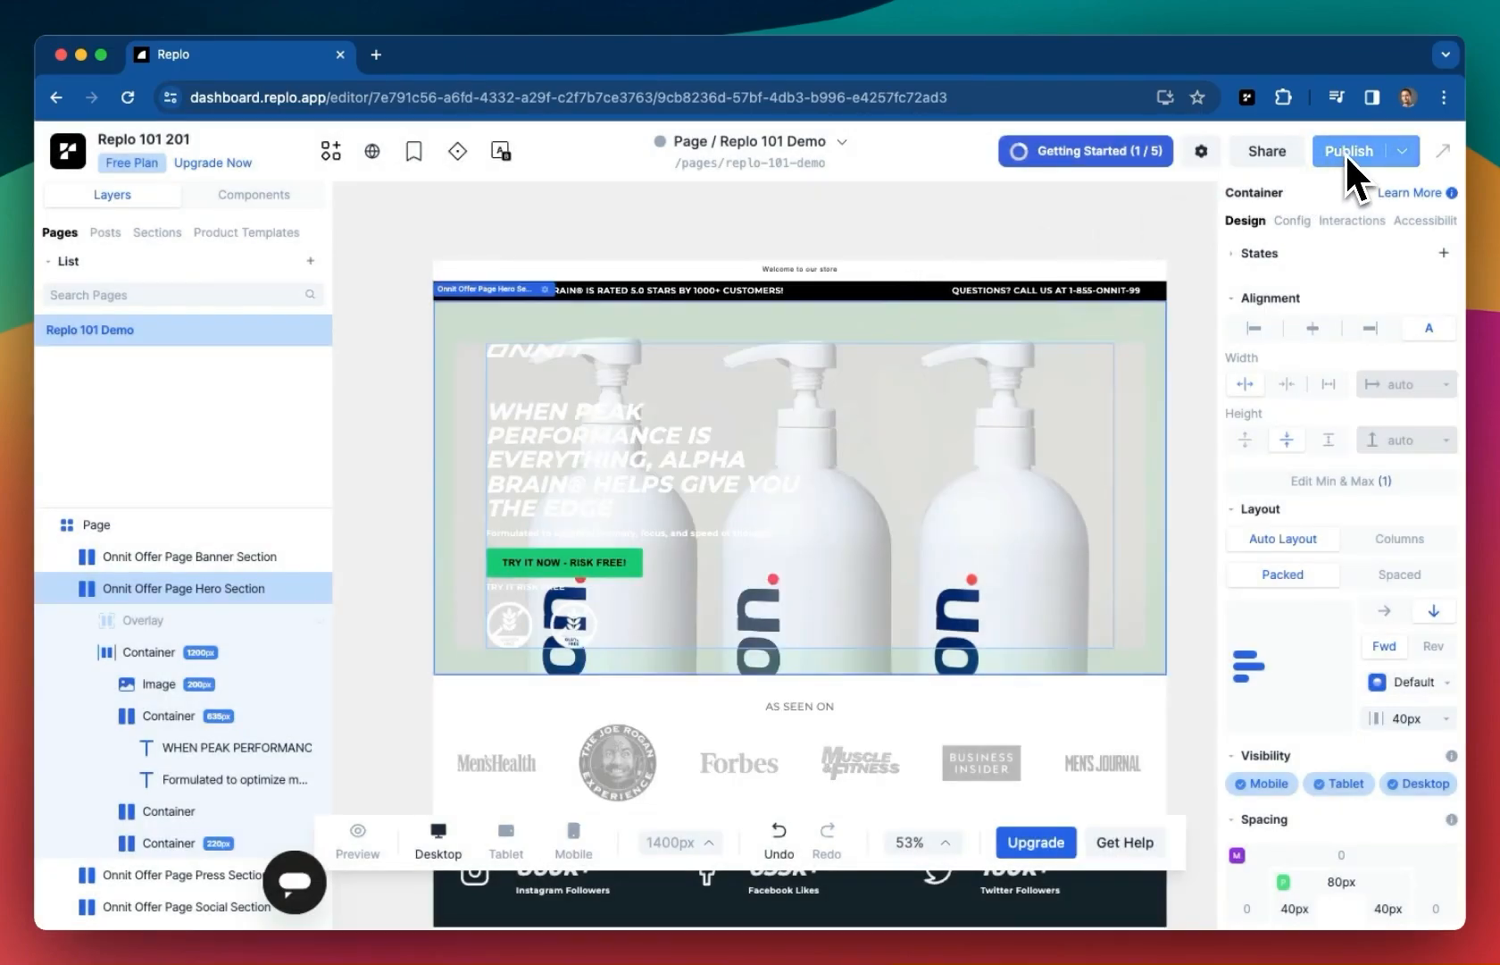
{"action": "left_click", "coordinate": [1349, 151]}
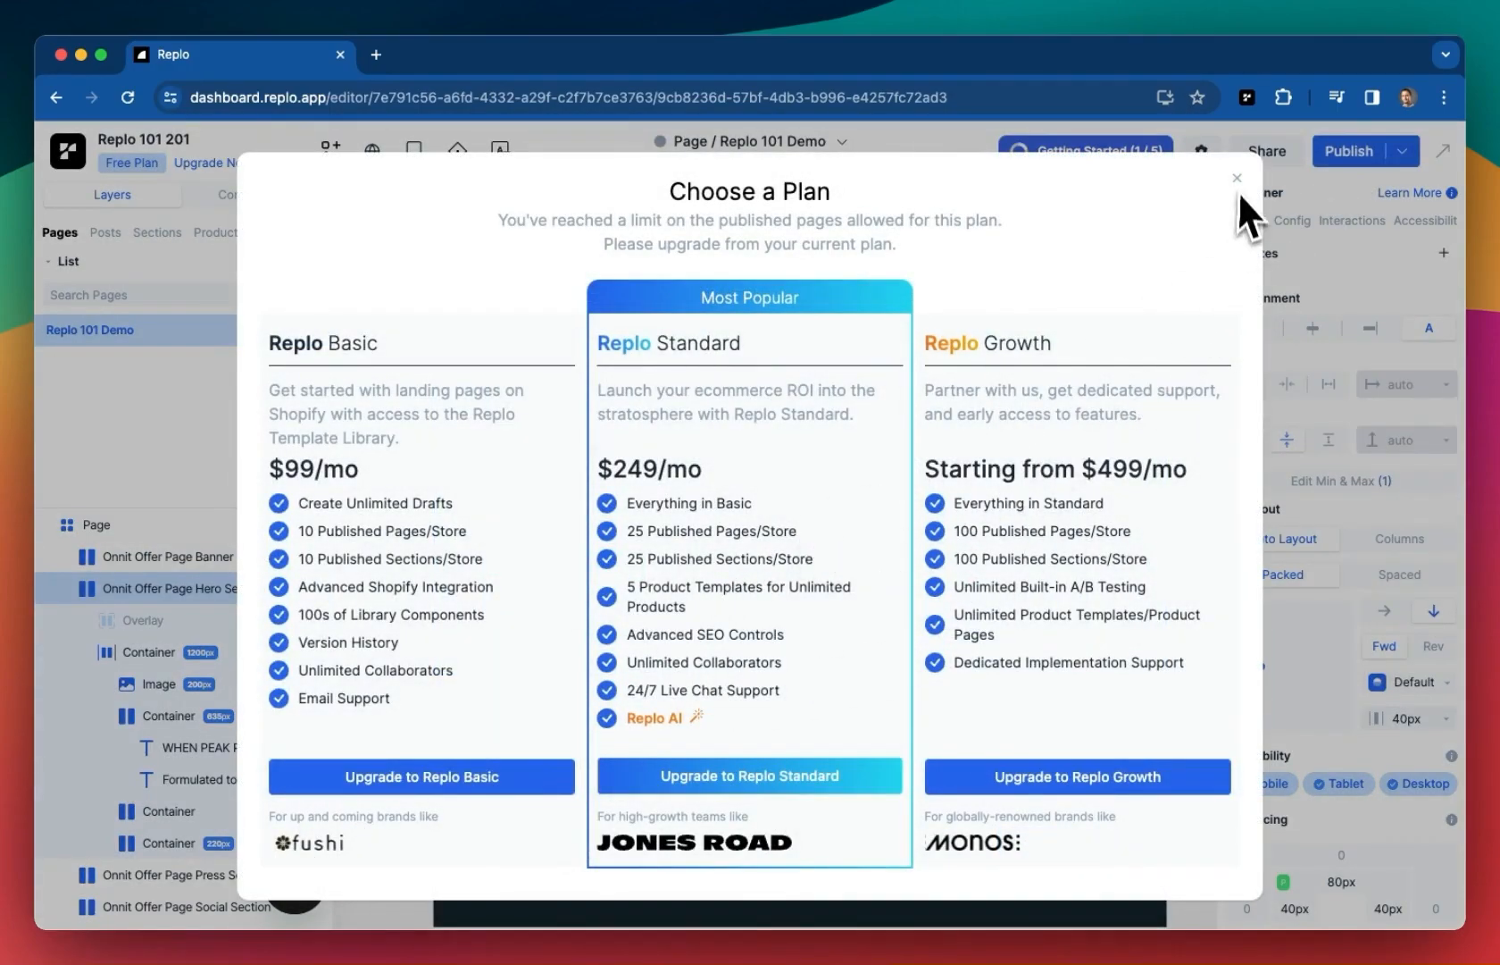
{"action": "mouse_move", "coordinate": [1248, 205]}
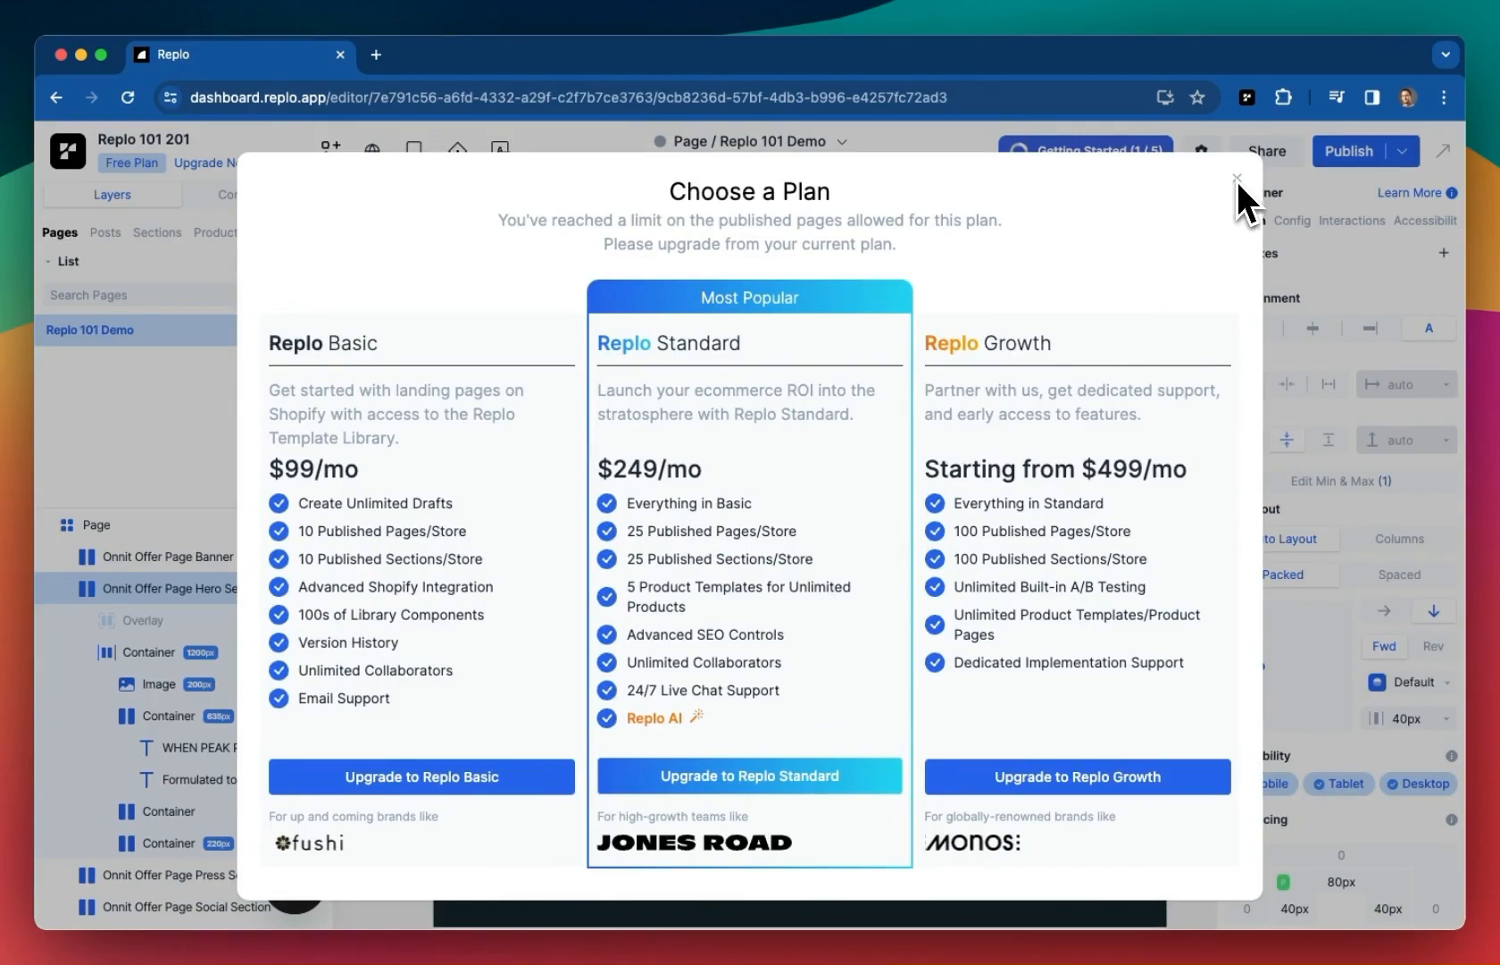
{"action": "left_click", "coordinate": [1237, 180]}
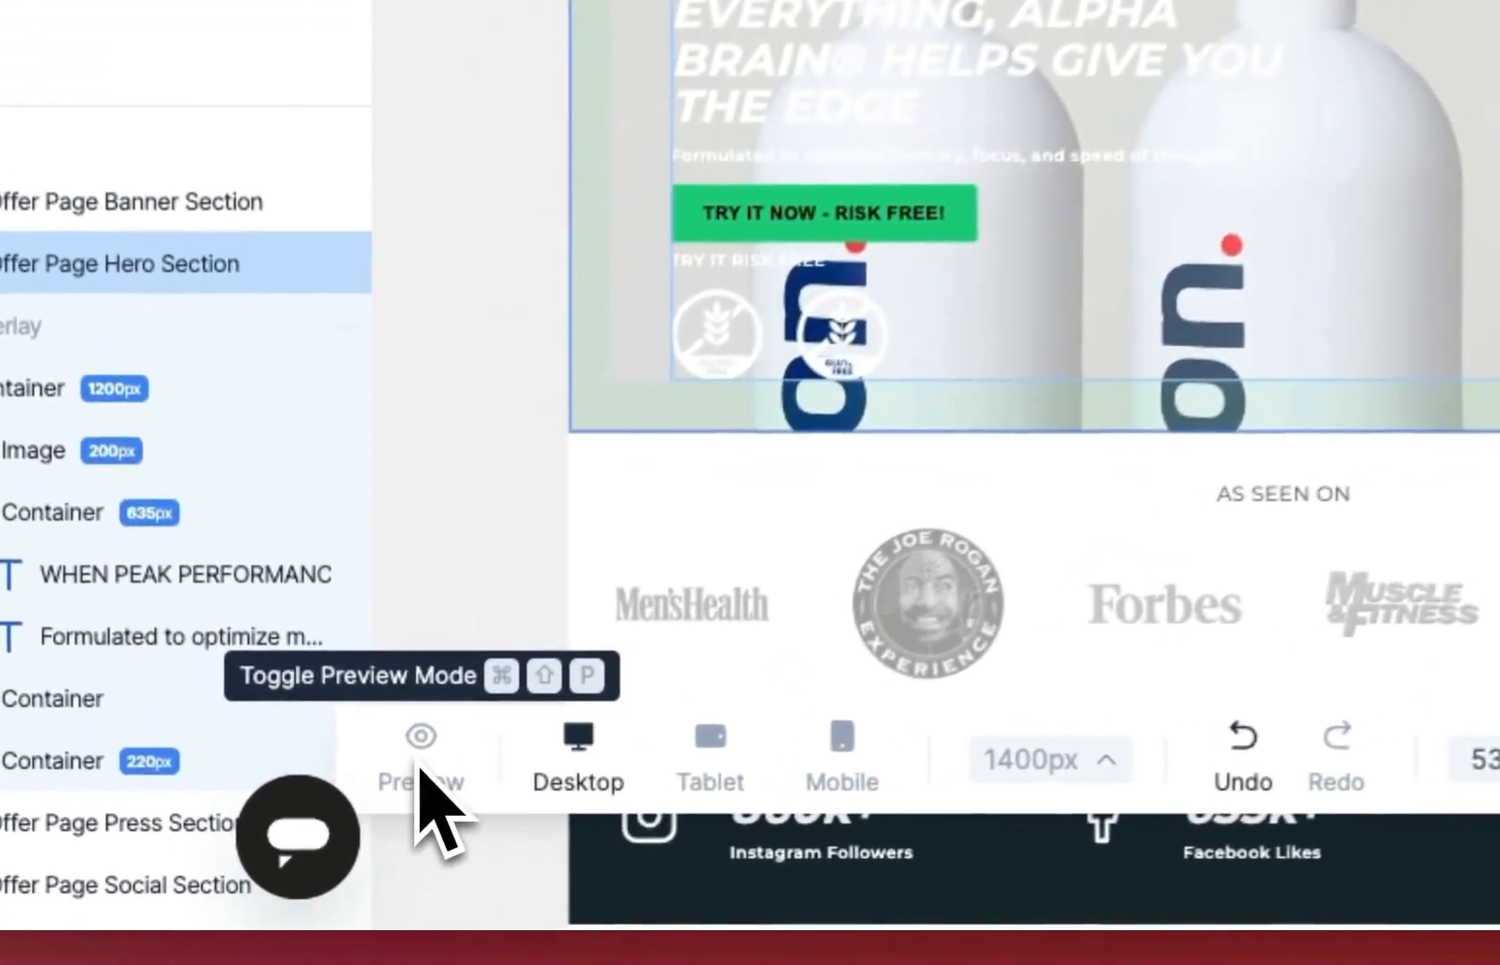
Toggle Preview mode and view the page preview in the browser from the Publish dropdown
{"action": "left_click", "coordinate": [420, 756]}
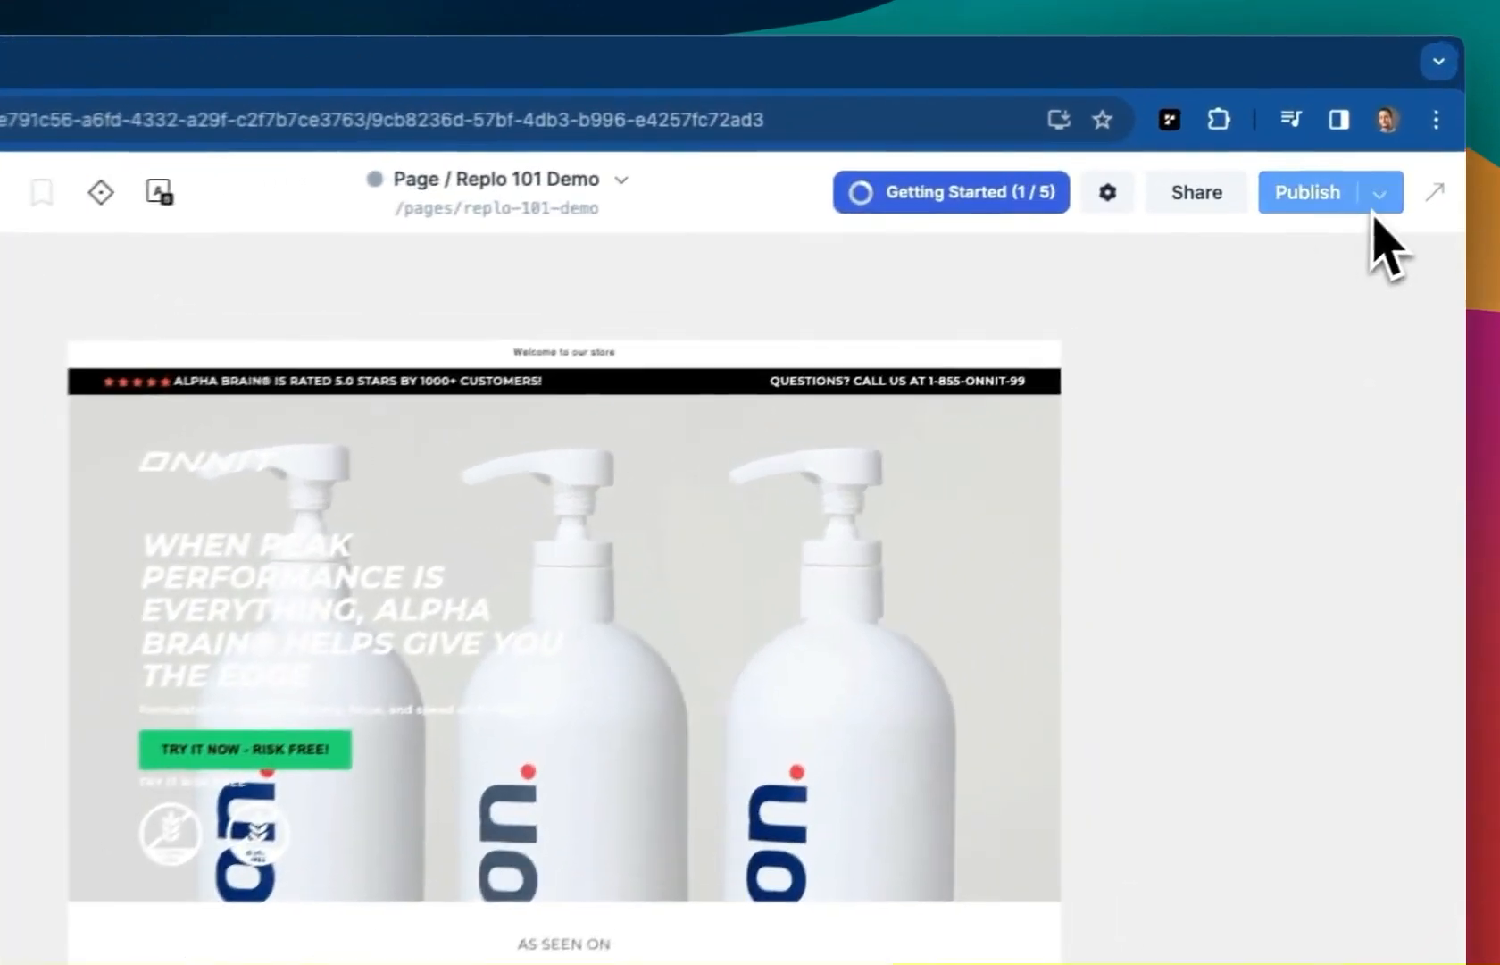
{"action": "left_click", "coordinate": [1379, 191]}
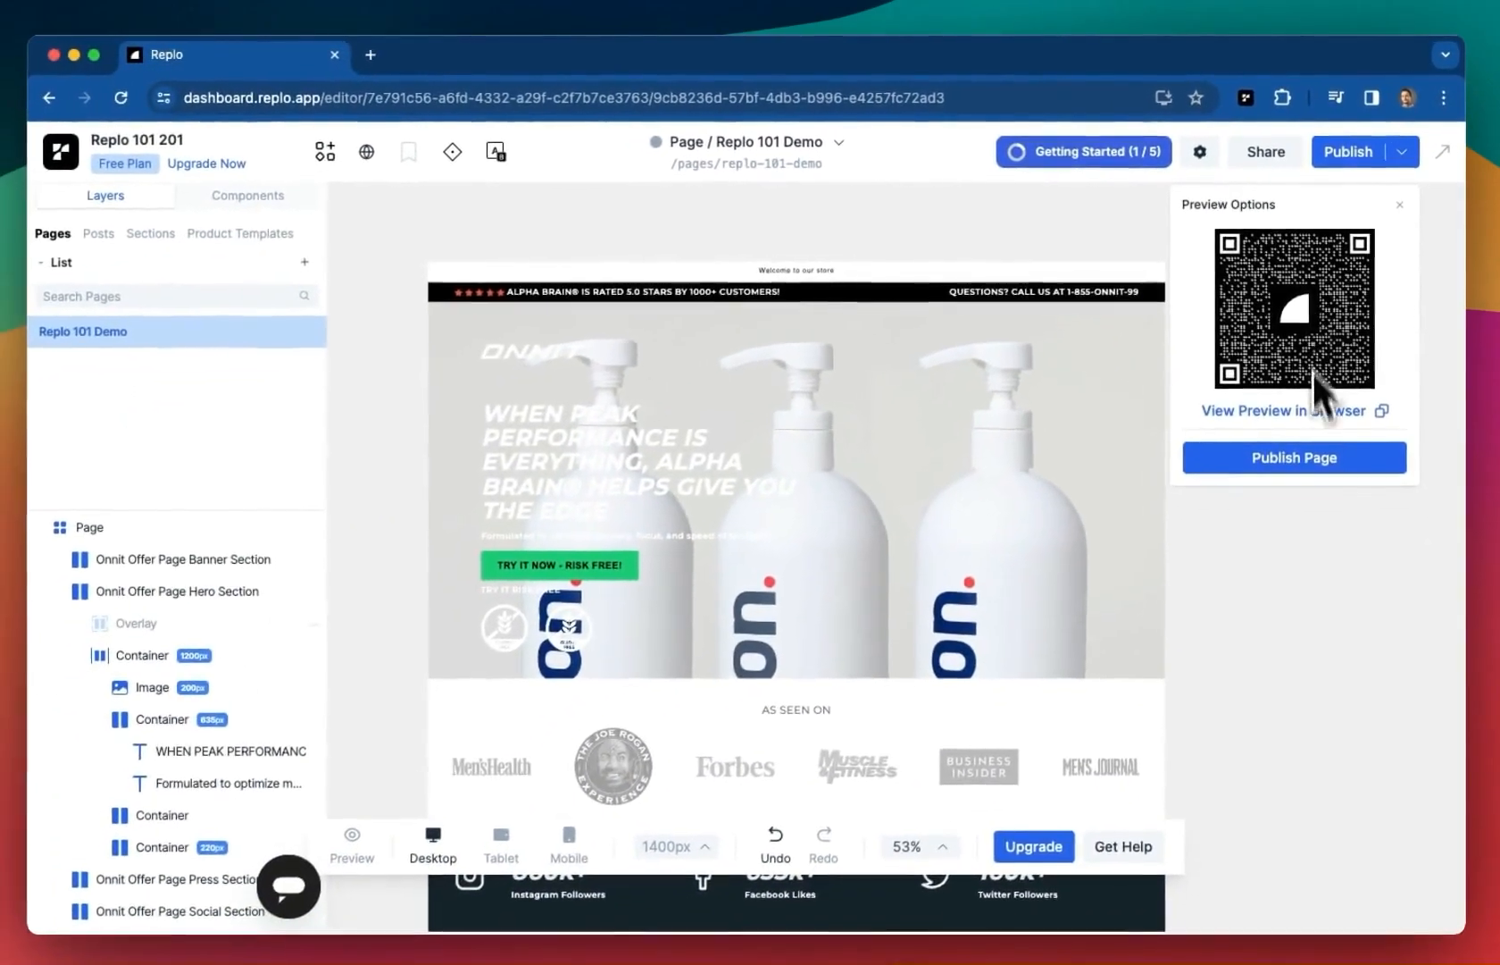
{"action": "left_click", "coordinate": [1276, 410]}
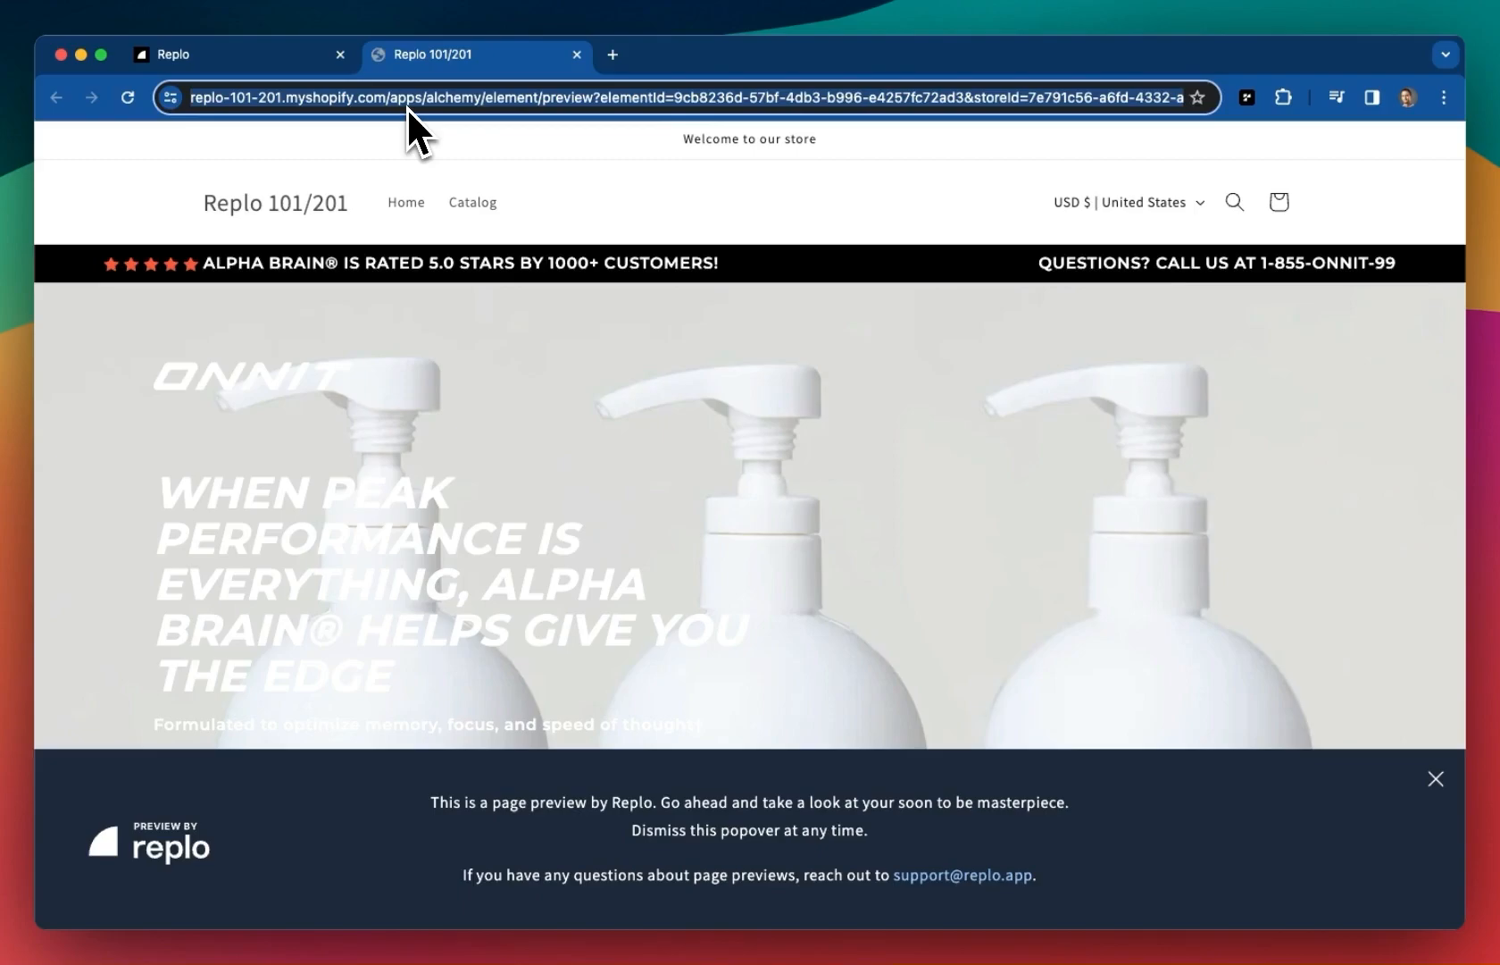
{"action": "scroll", "scroll_direction": "down", "scroll_amount": 3}
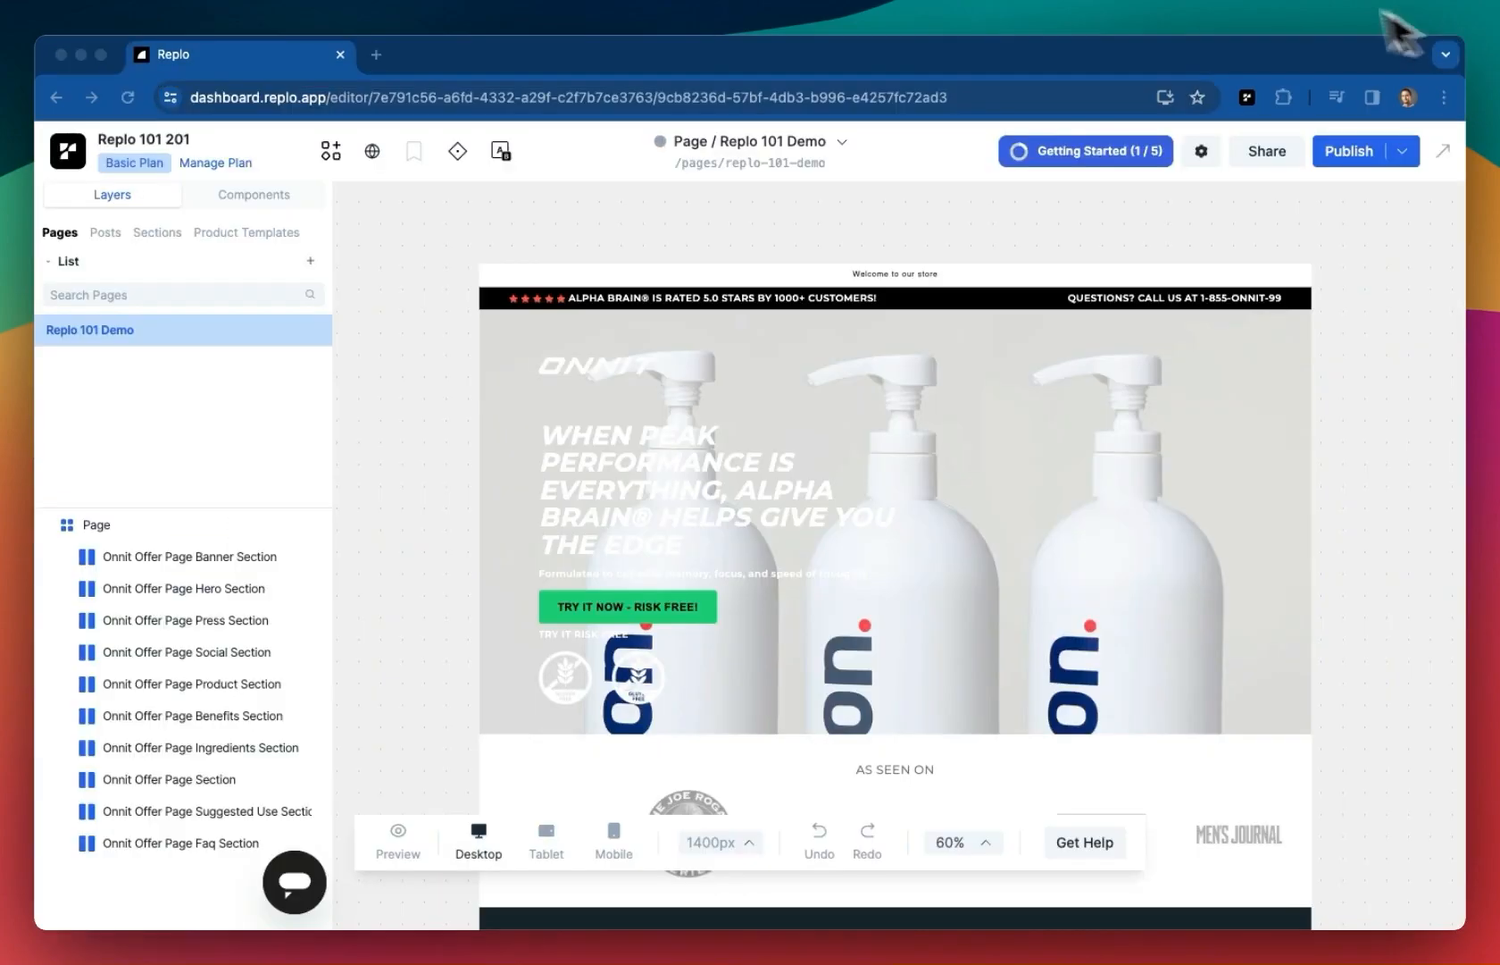
{"action": "mouse_move", "coordinate": [1350, 151]}
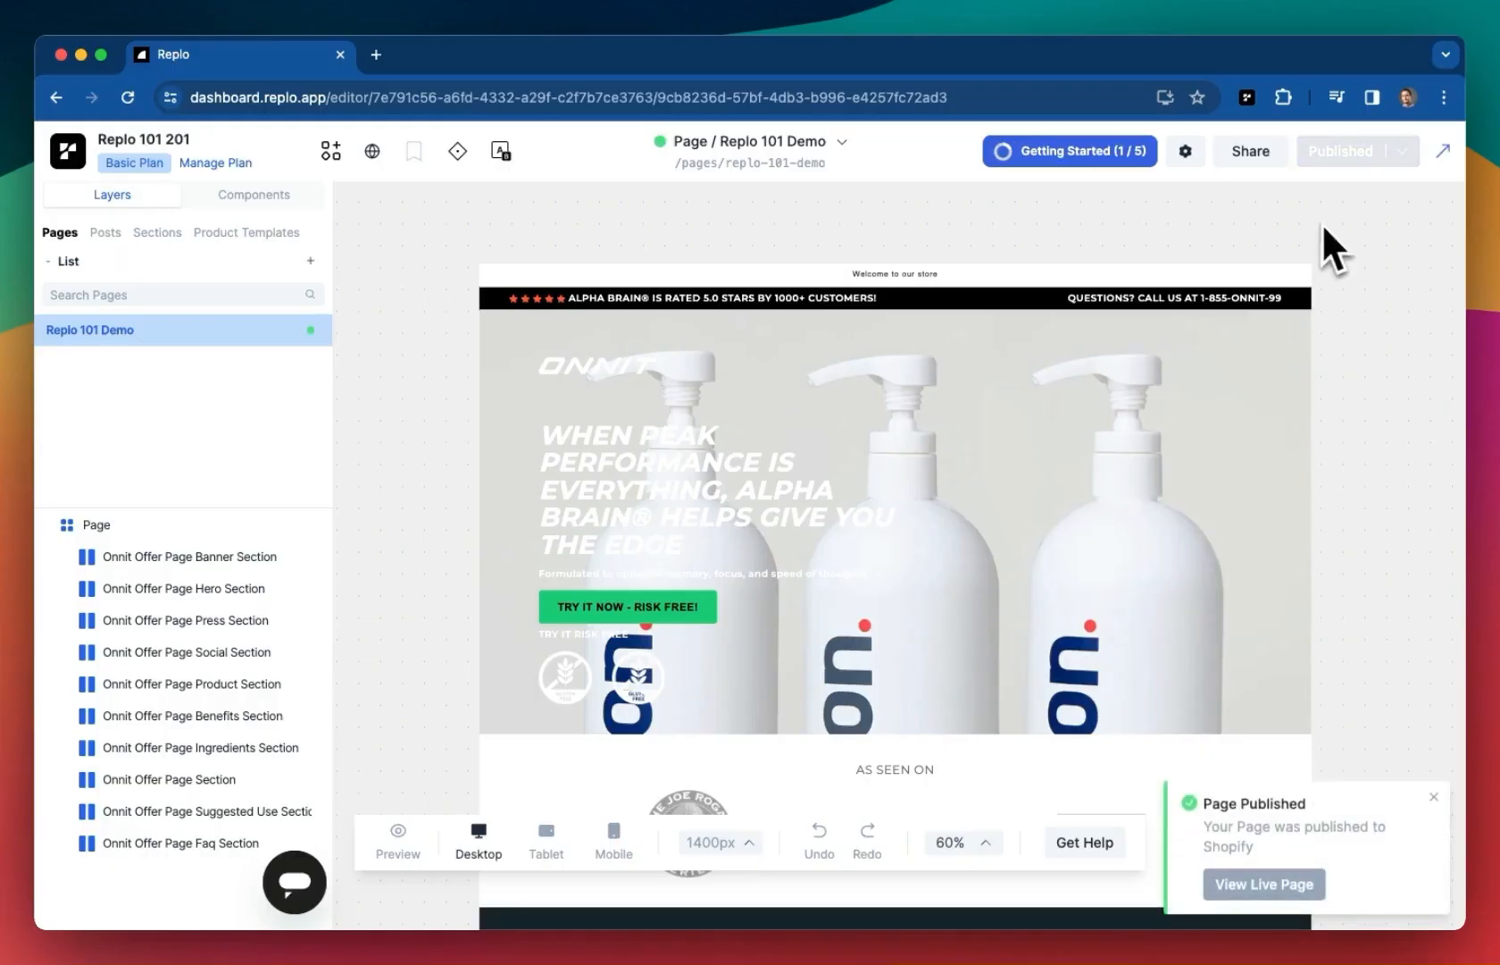
Open the published Replo 101 Demo page on the live Shopify store
{"action": "left_click", "coordinate": [1262, 883]}
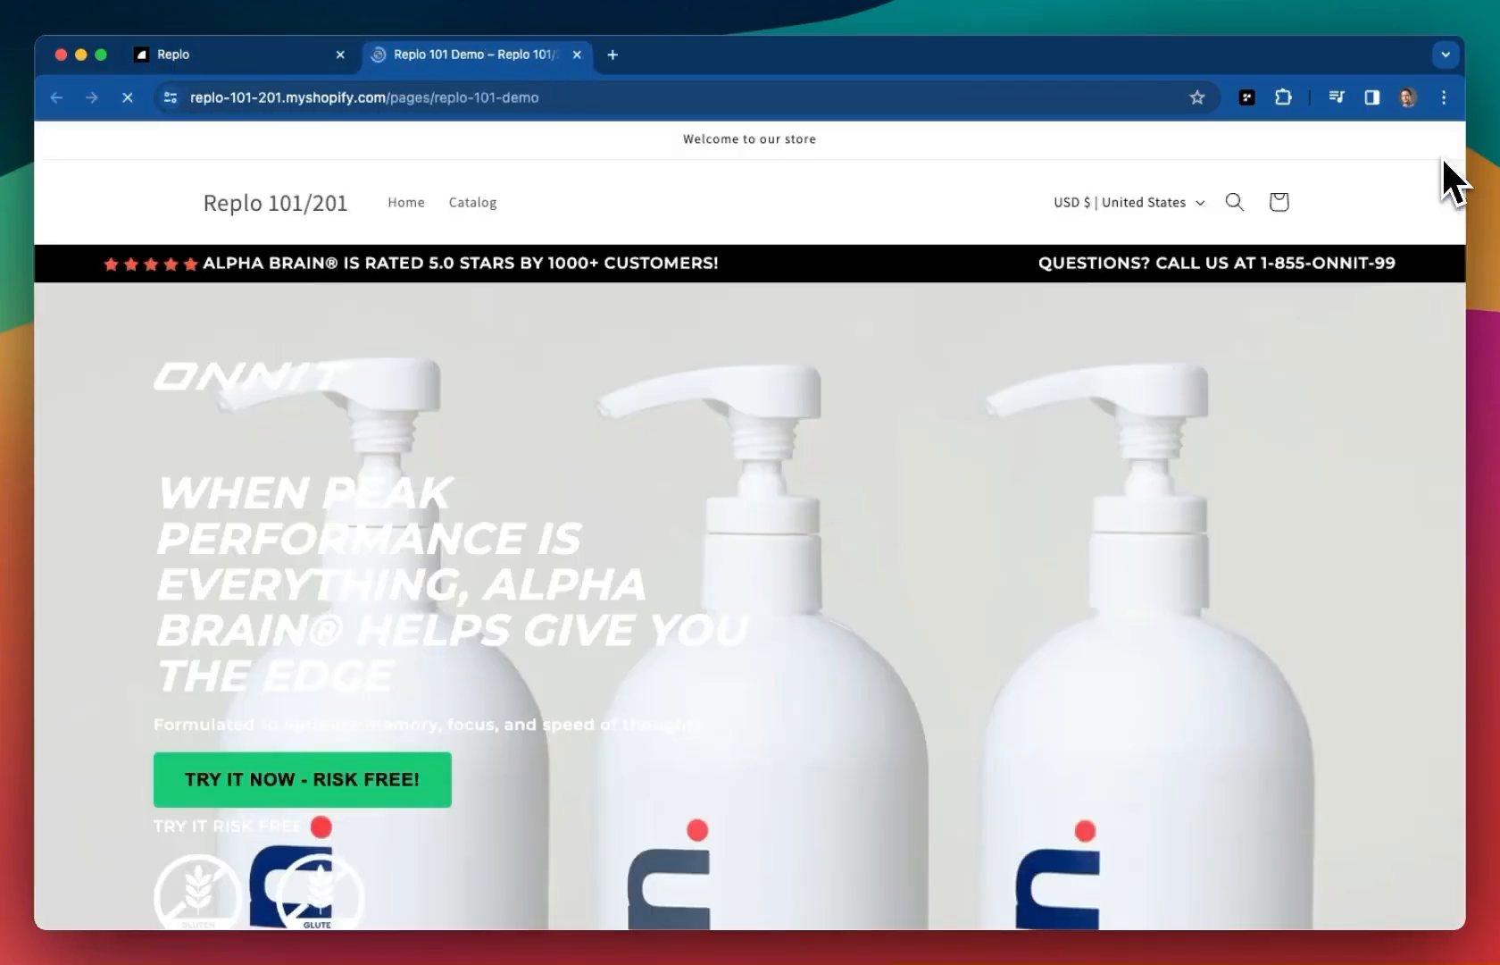
Scroll through the live /pages/replo-101-demo page, then return to the Replo editor tab
{"action": "scroll", "scroll_direction": "down", "scroll_amount": 3}
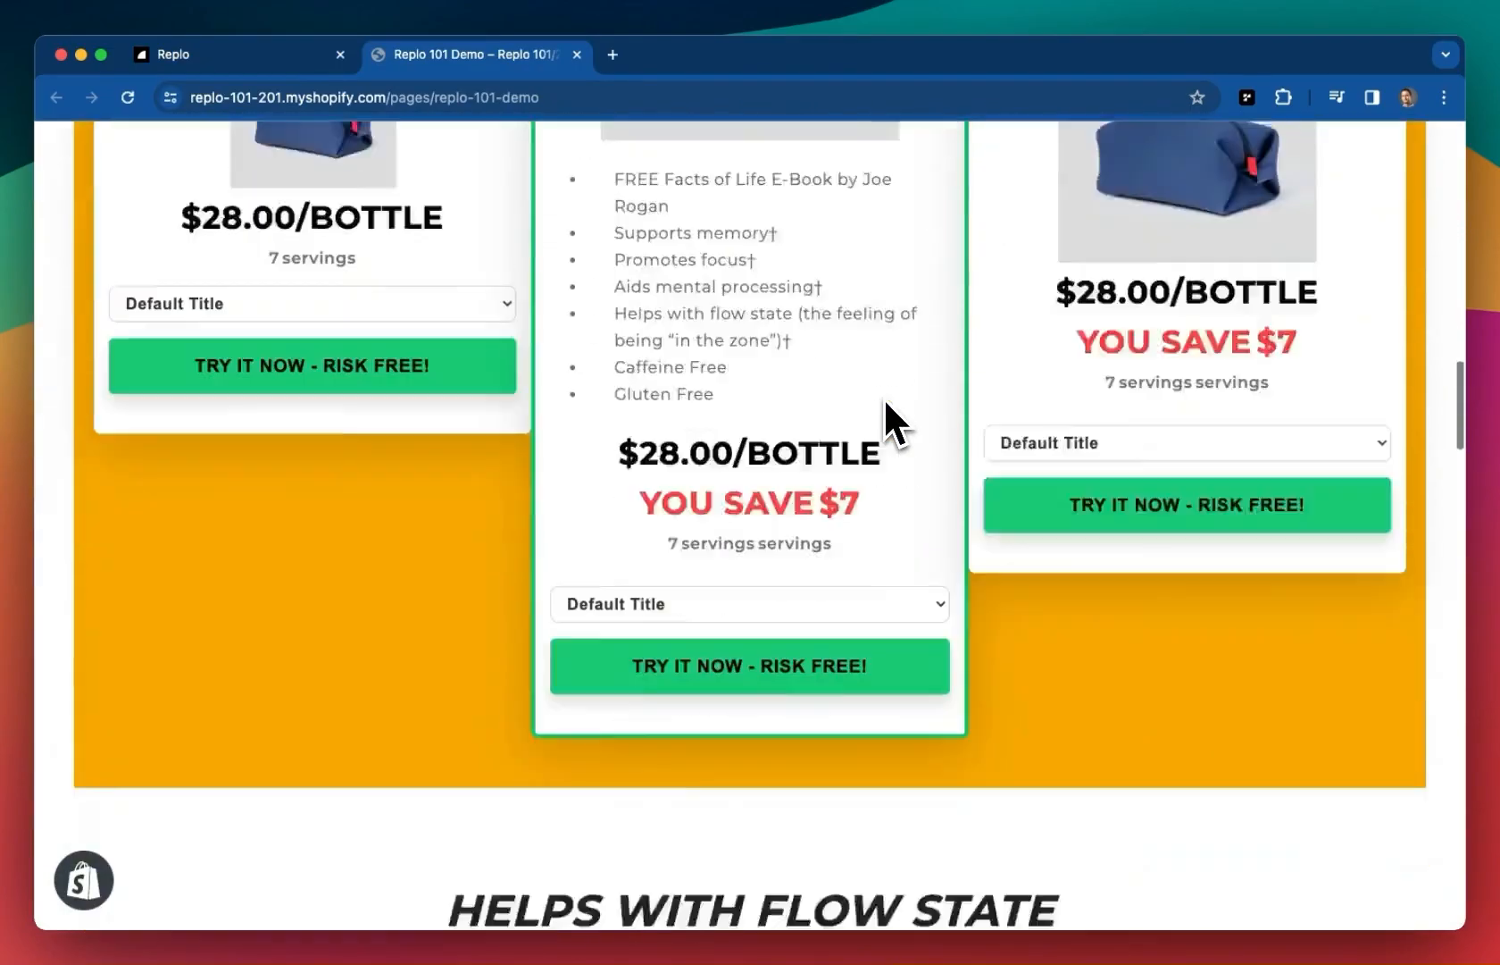
{"action": "scroll", "scroll_direction": "up", "scroll_amount": 3}
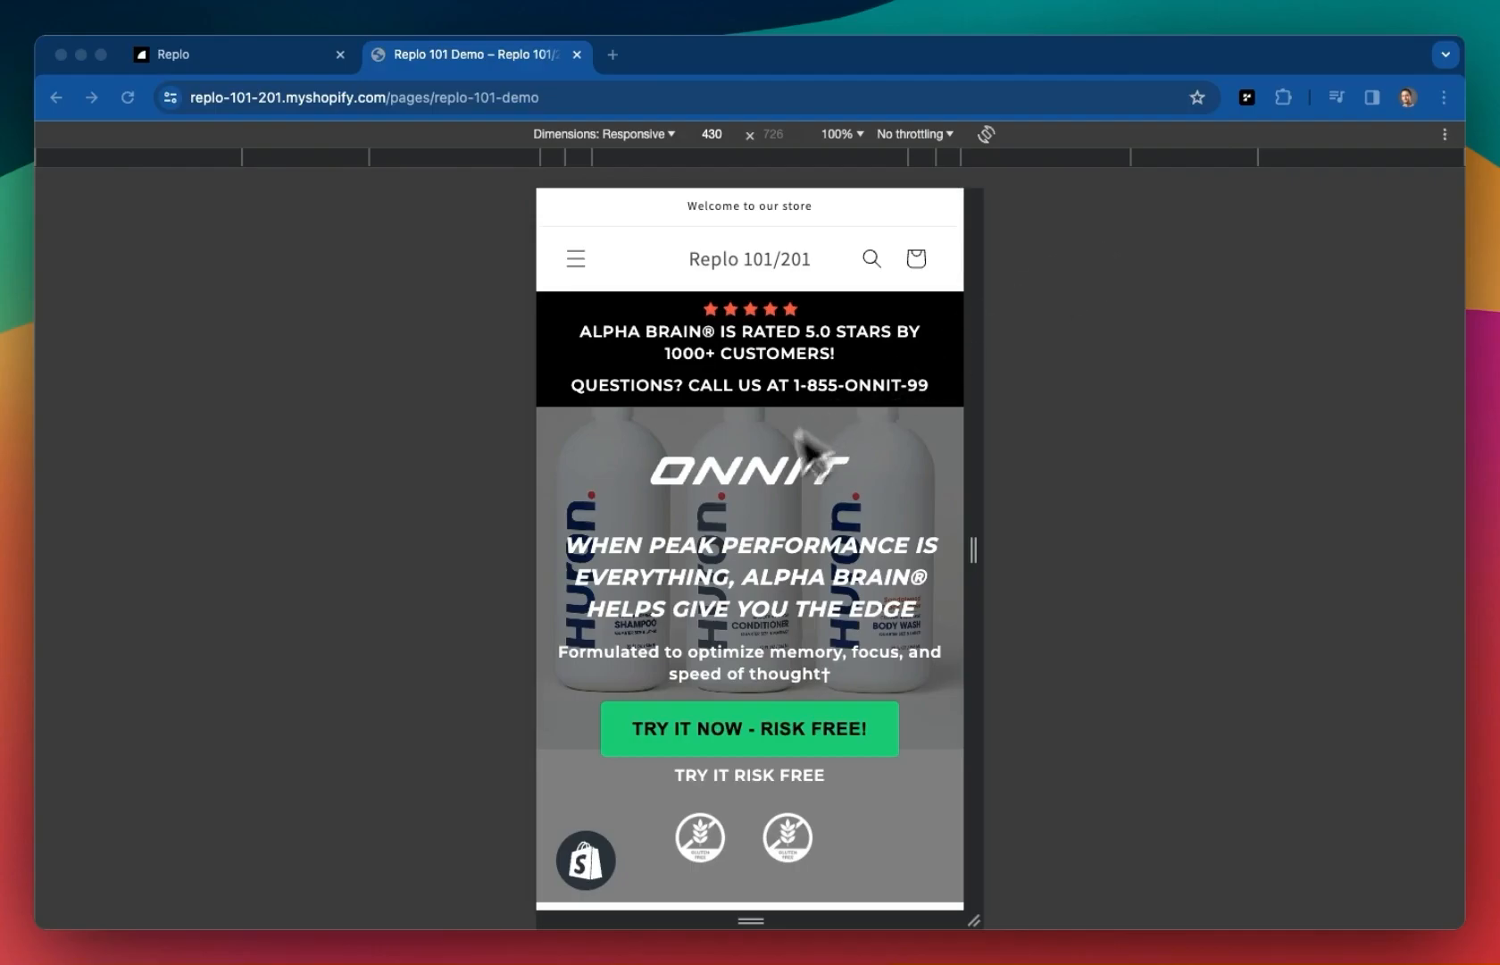
{"action": "scroll", "scroll_direction": "down", "scroll_amount": 3}
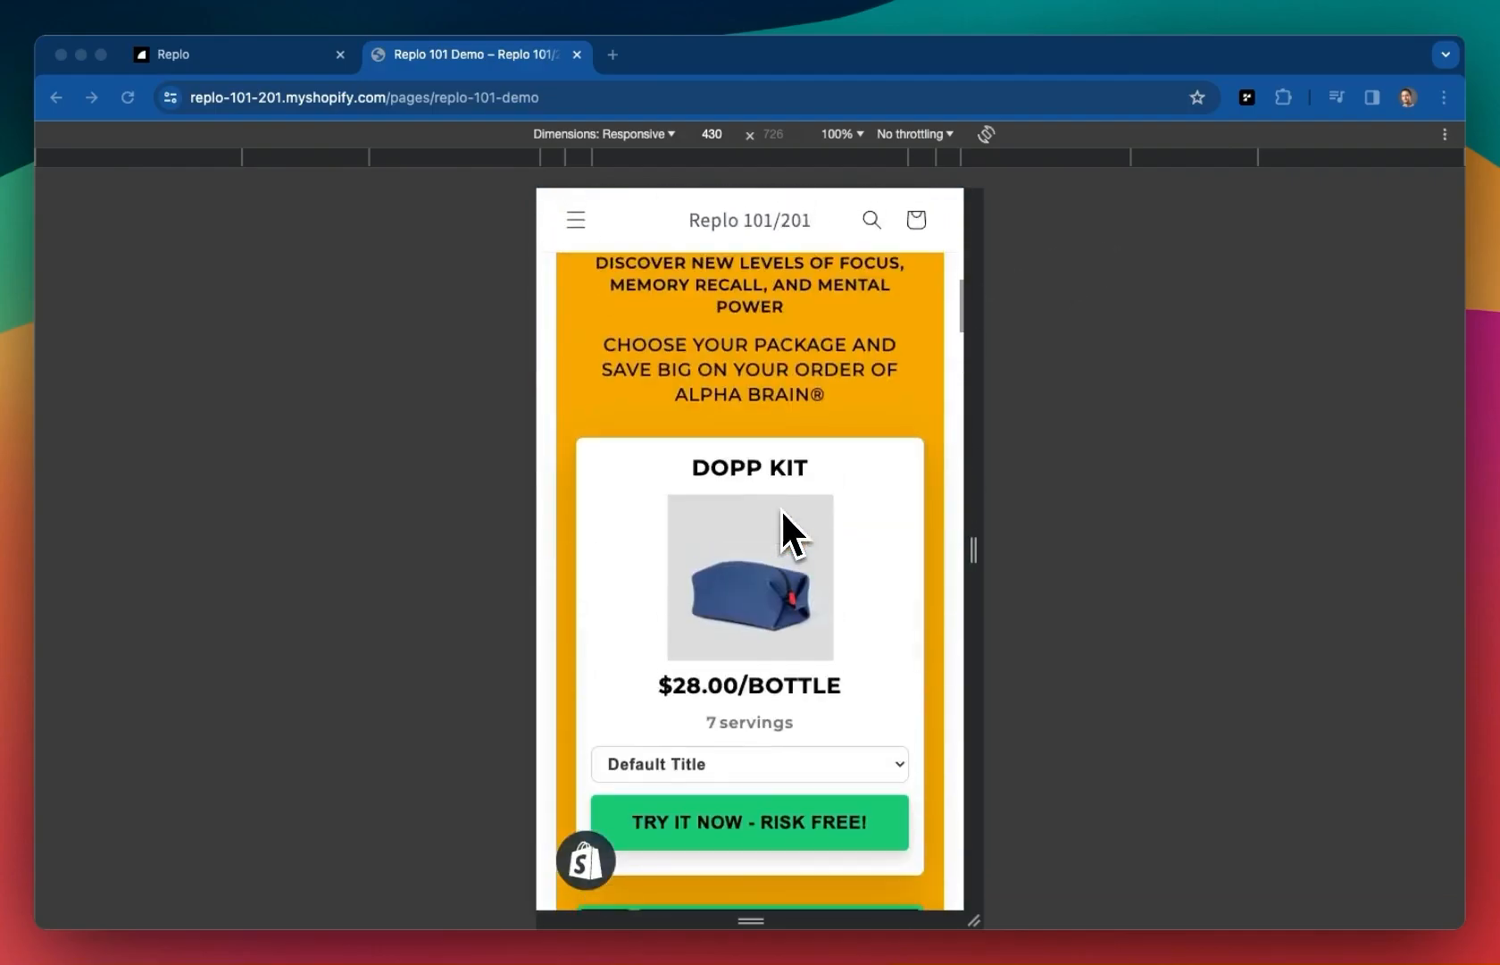
{"action": "scroll", "scroll_direction": "up", "scroll_amount": 3}
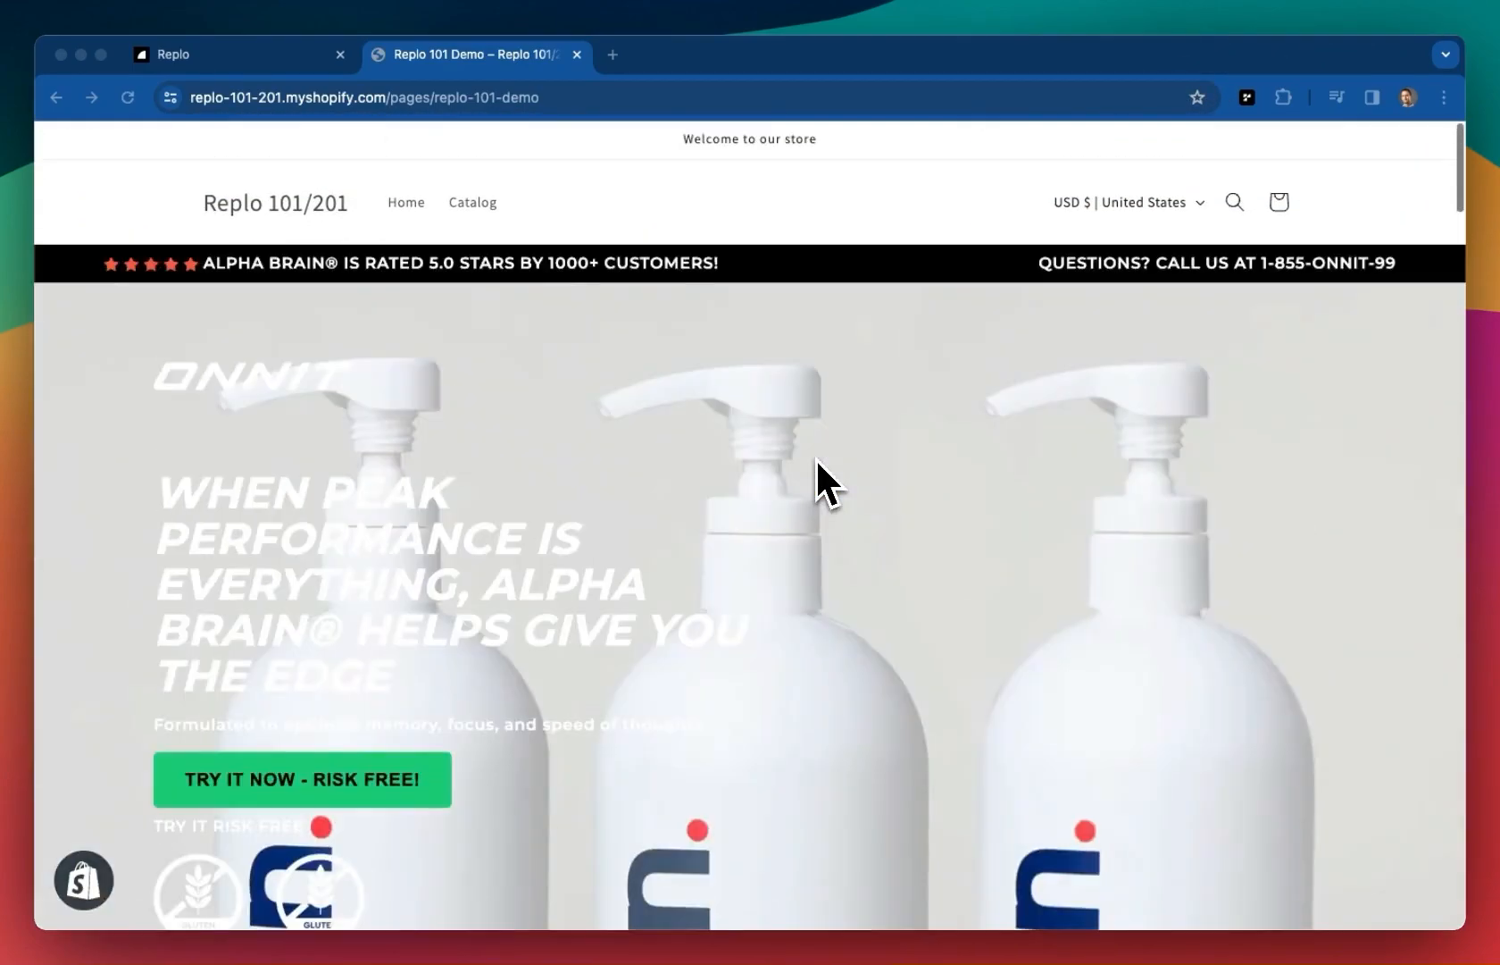
{"action": "left_click", "coordinate": [239, 53]}
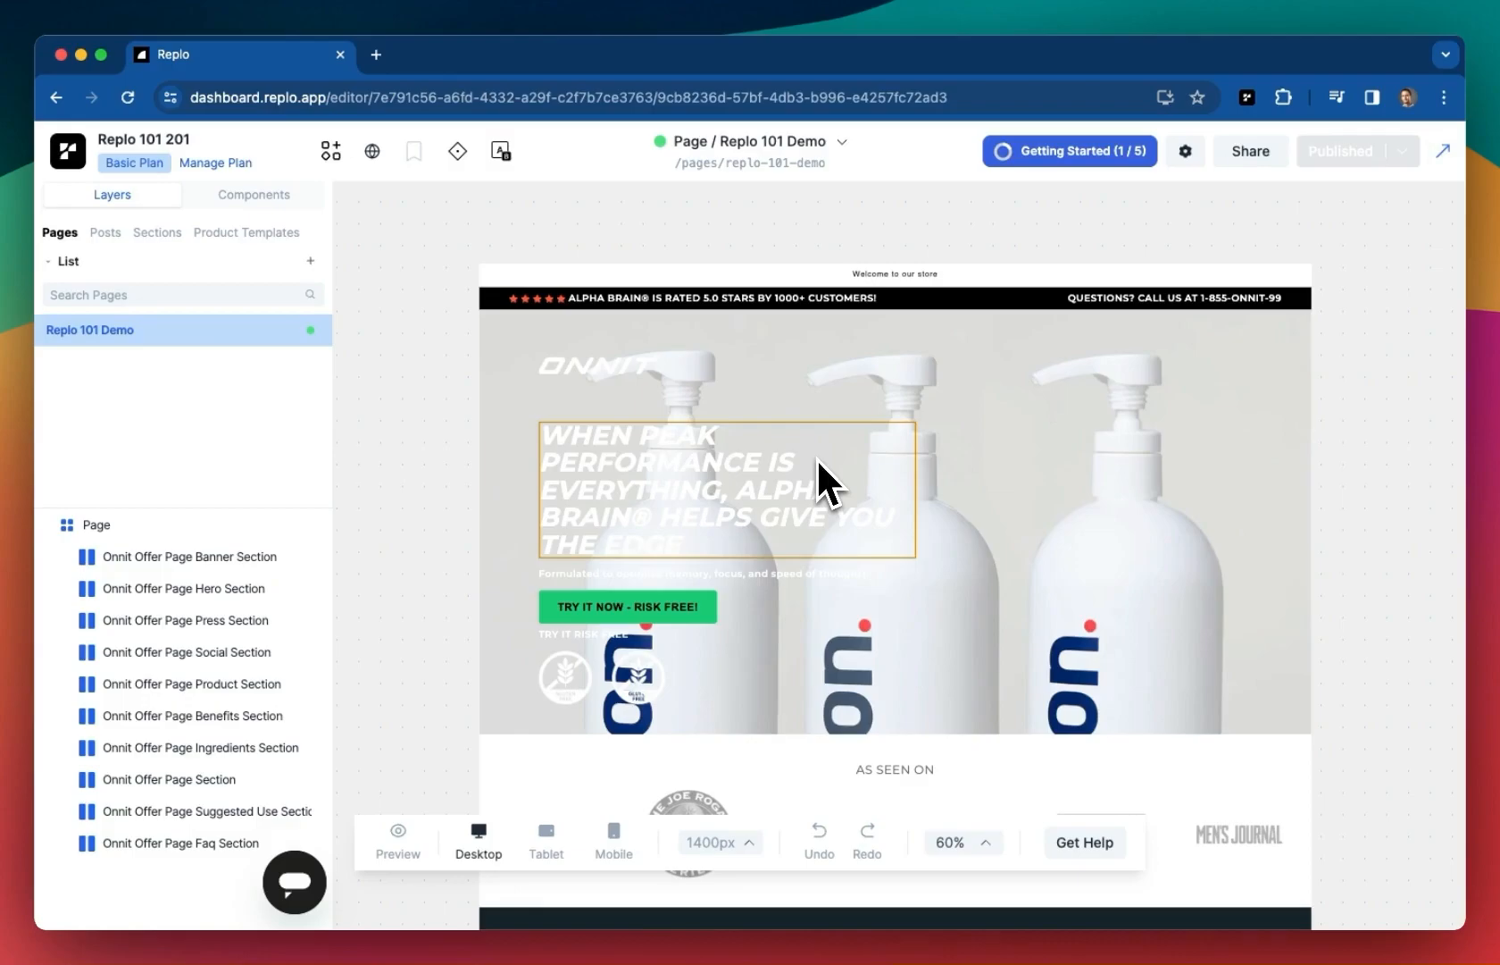